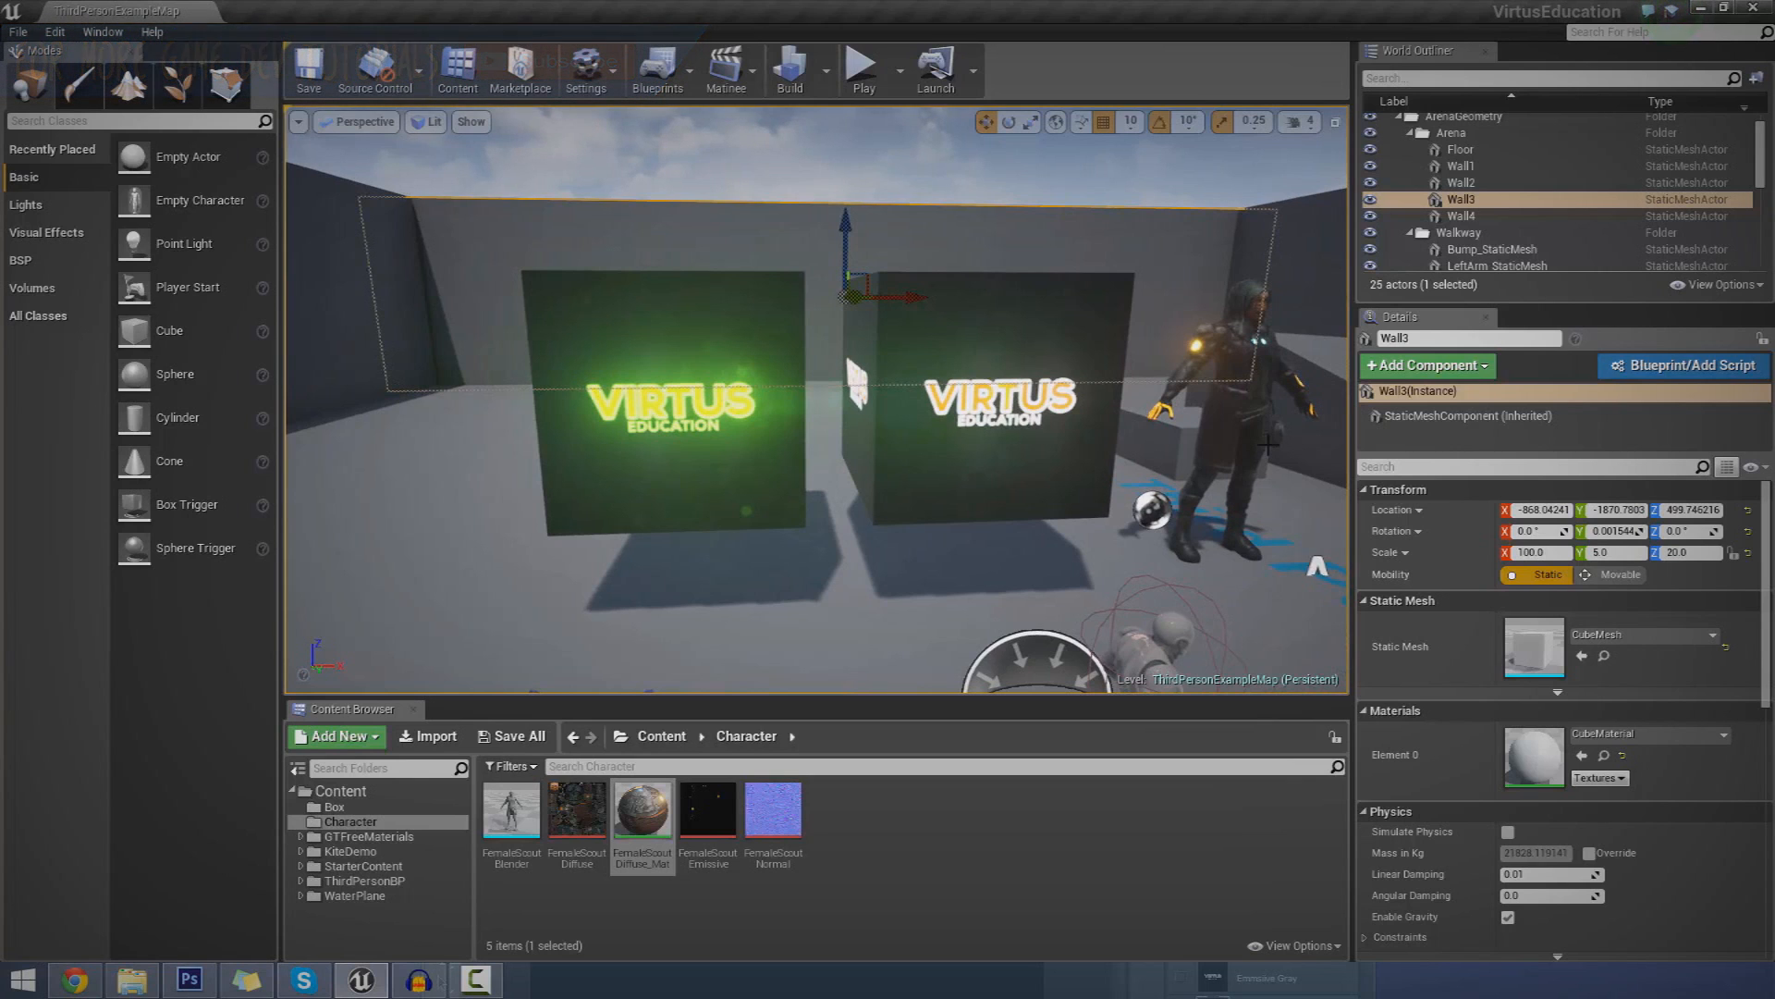
{"action": "mouse_move", "coordinate": [1281, 589]}
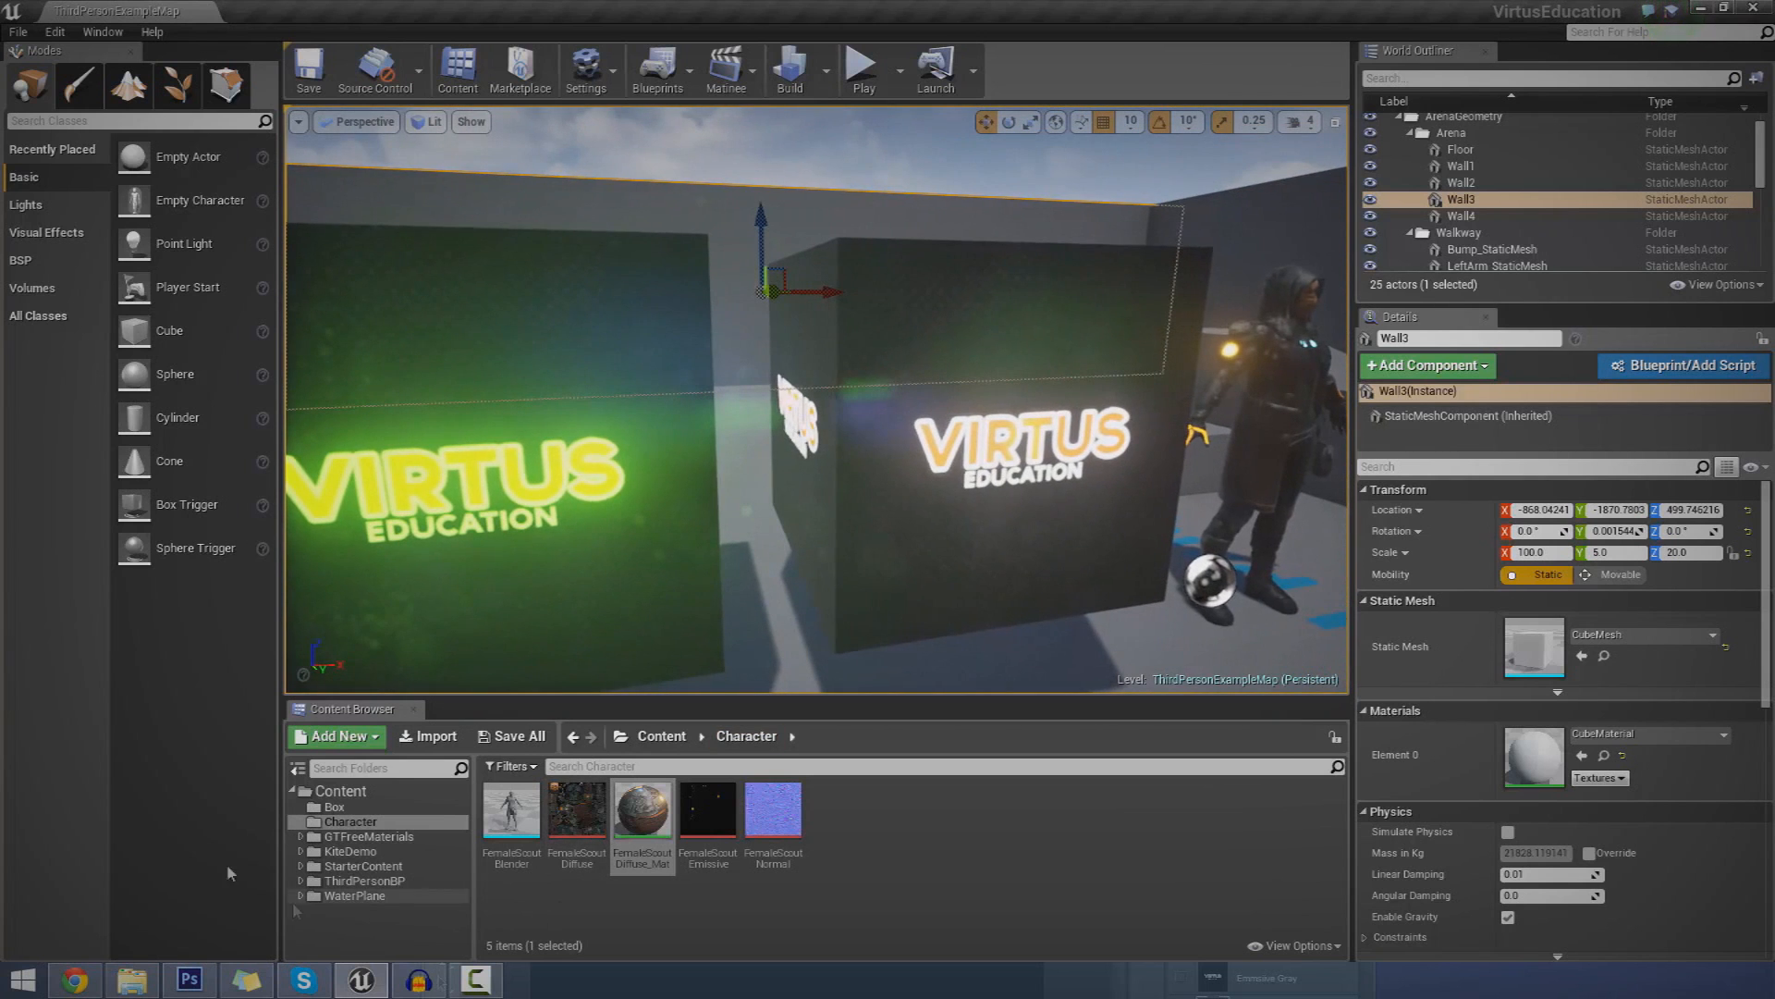
- Open the Box folder in the Content Browser and select the emm texture
{"action": "left_click", "coordinate": [335, 806]}
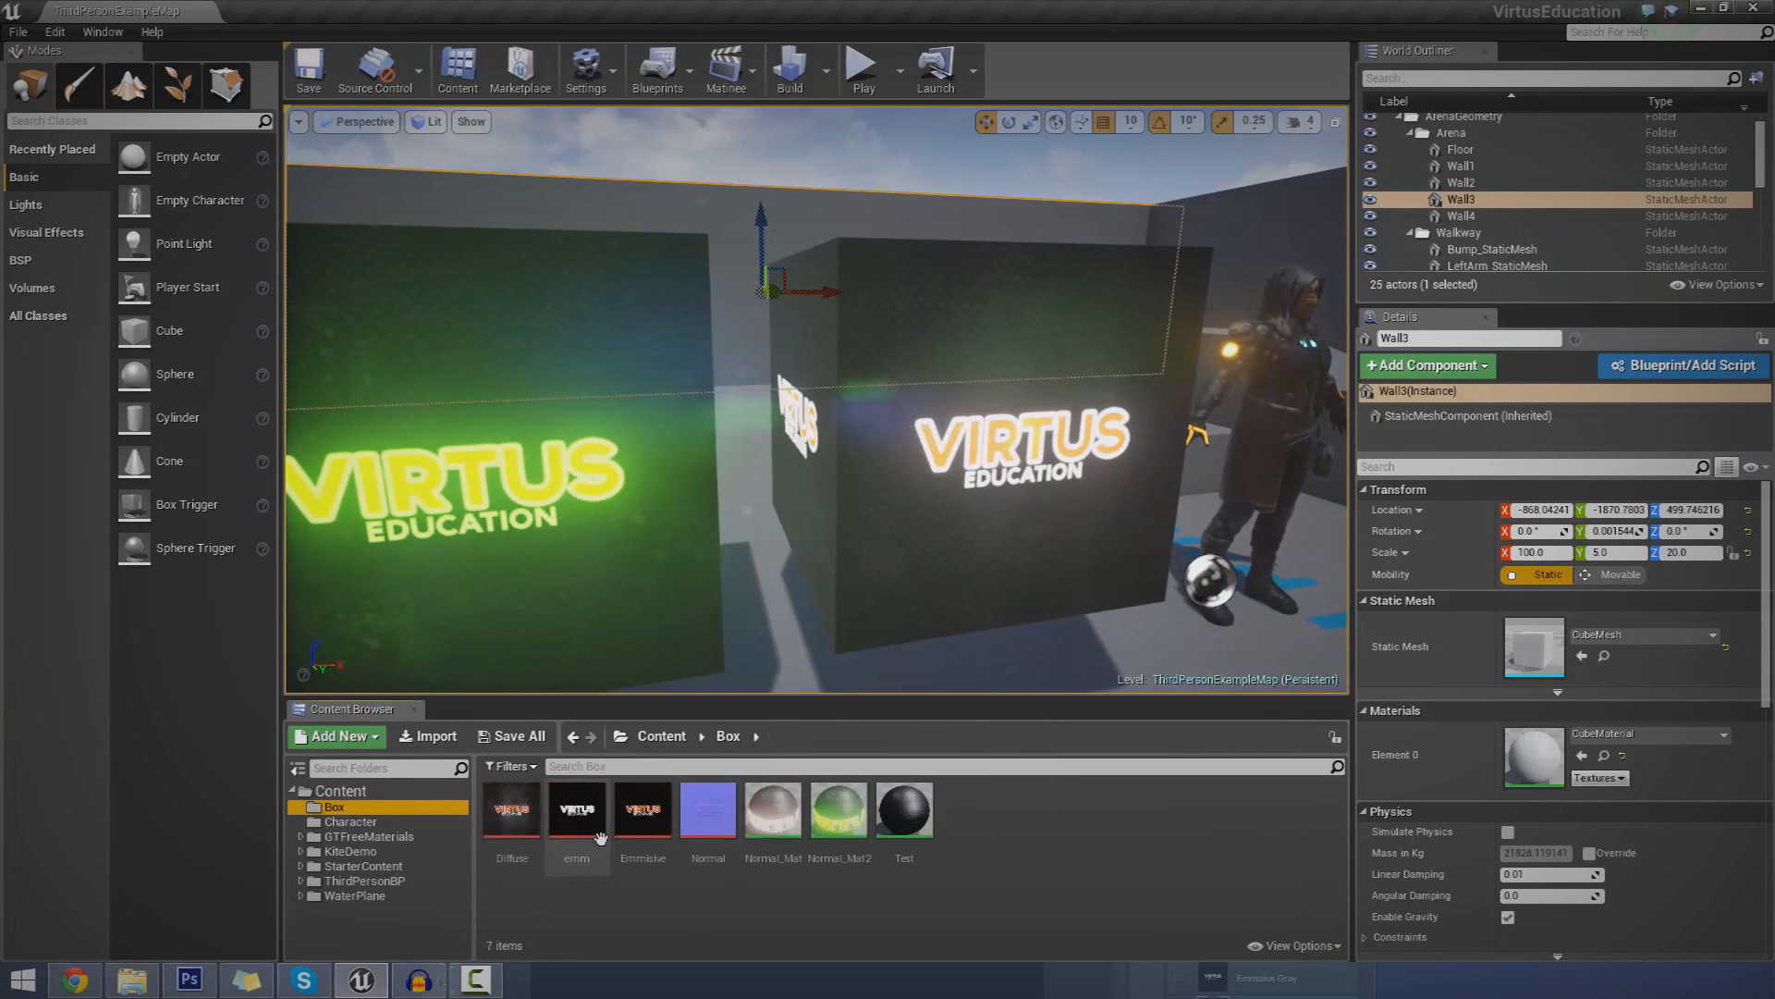
{"action": "left_click", "coordinate": [576, 808]}
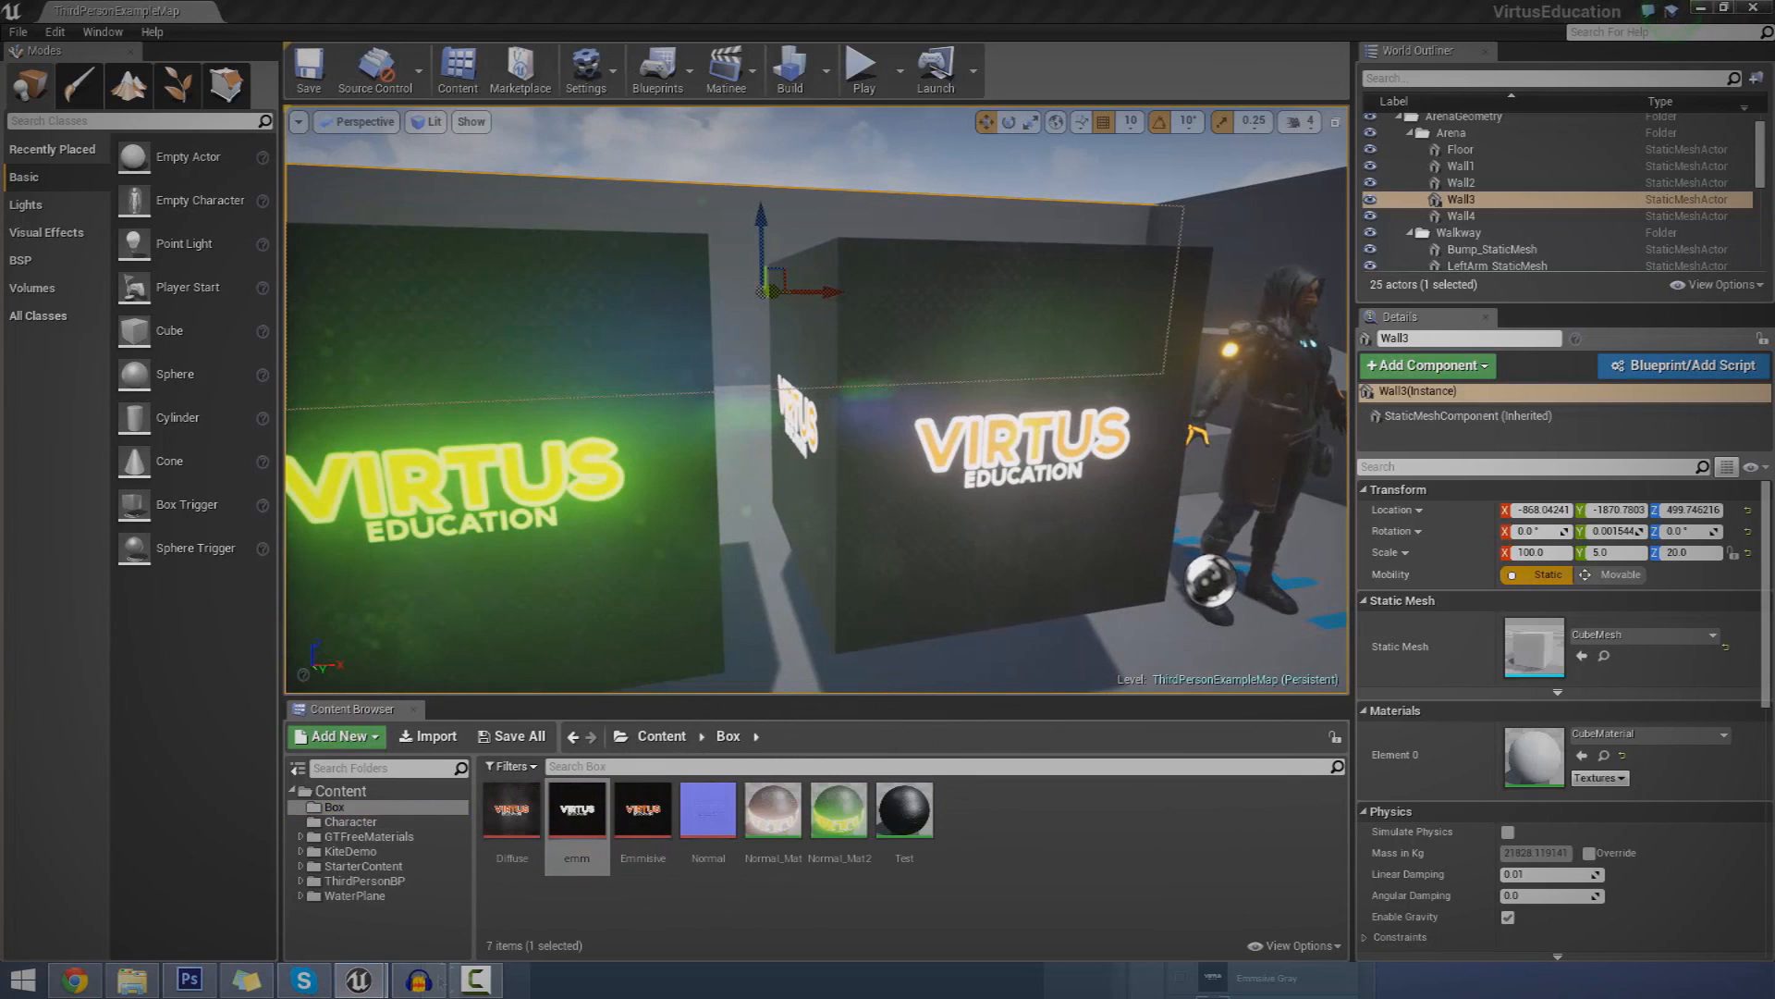
- Open the emm texture in the Texture Editor to view its white logo
{"action": "double_click", "coordinate": [575, 808]}
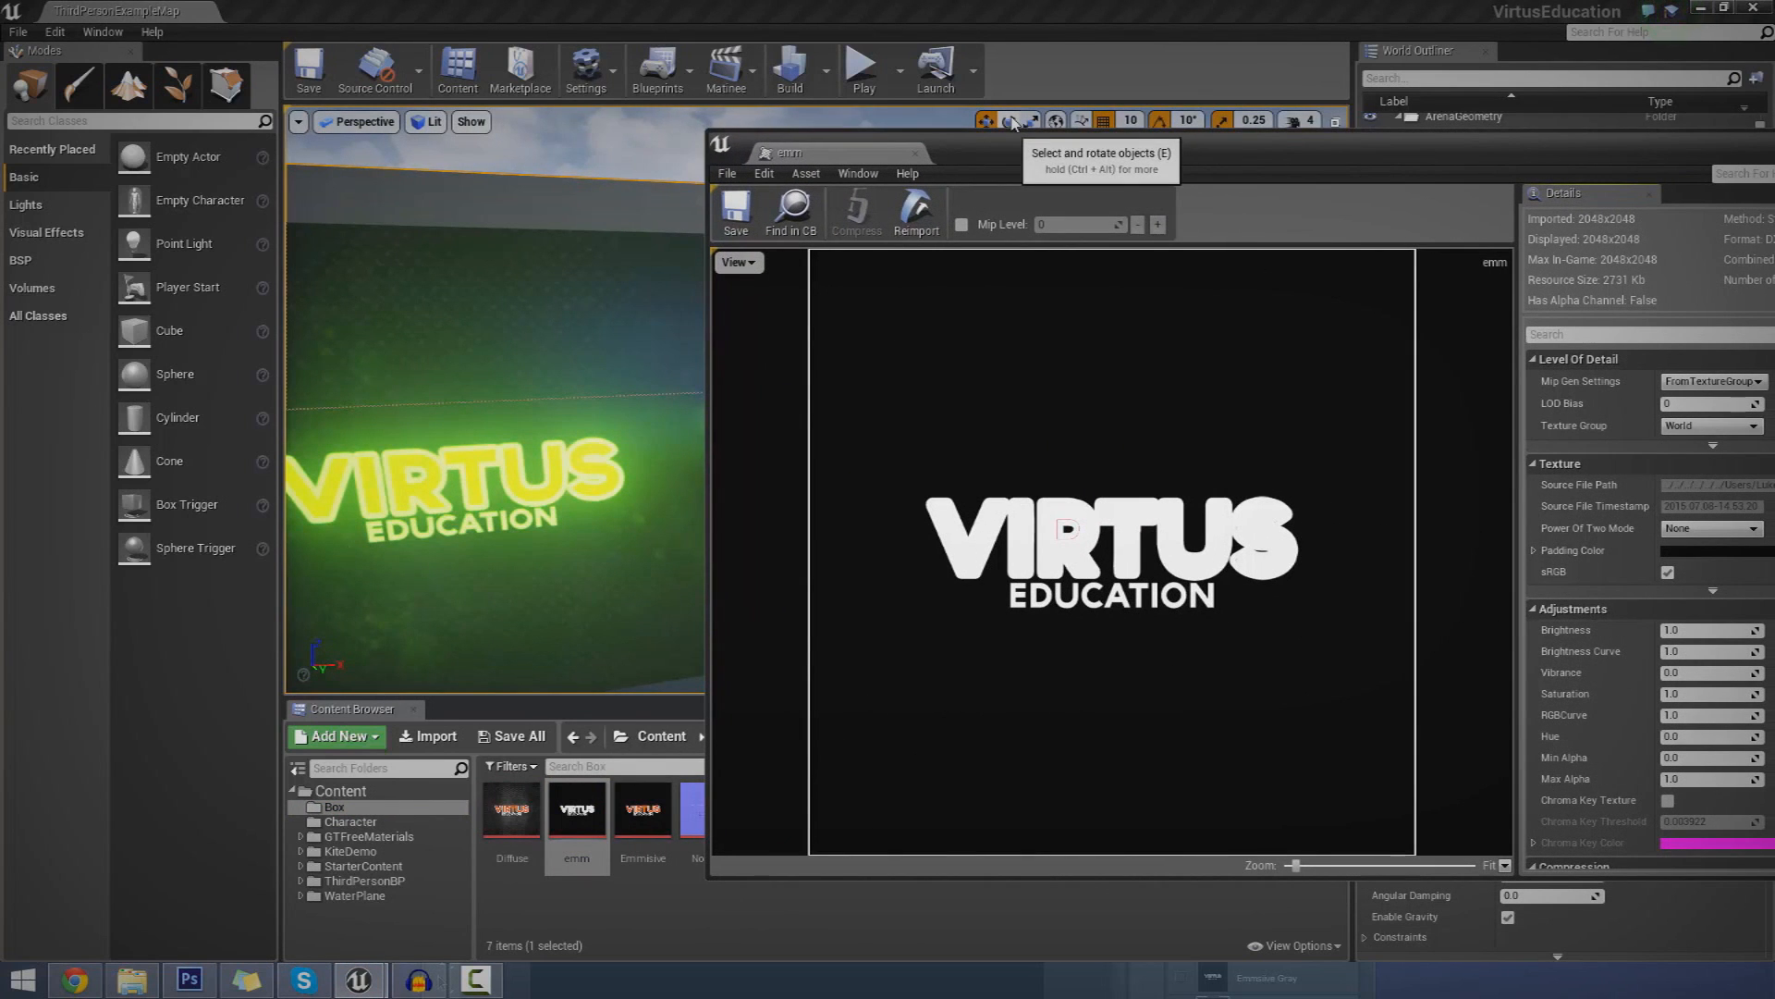
{"action": "mouse_move", "coordinate": [1030, 146]}
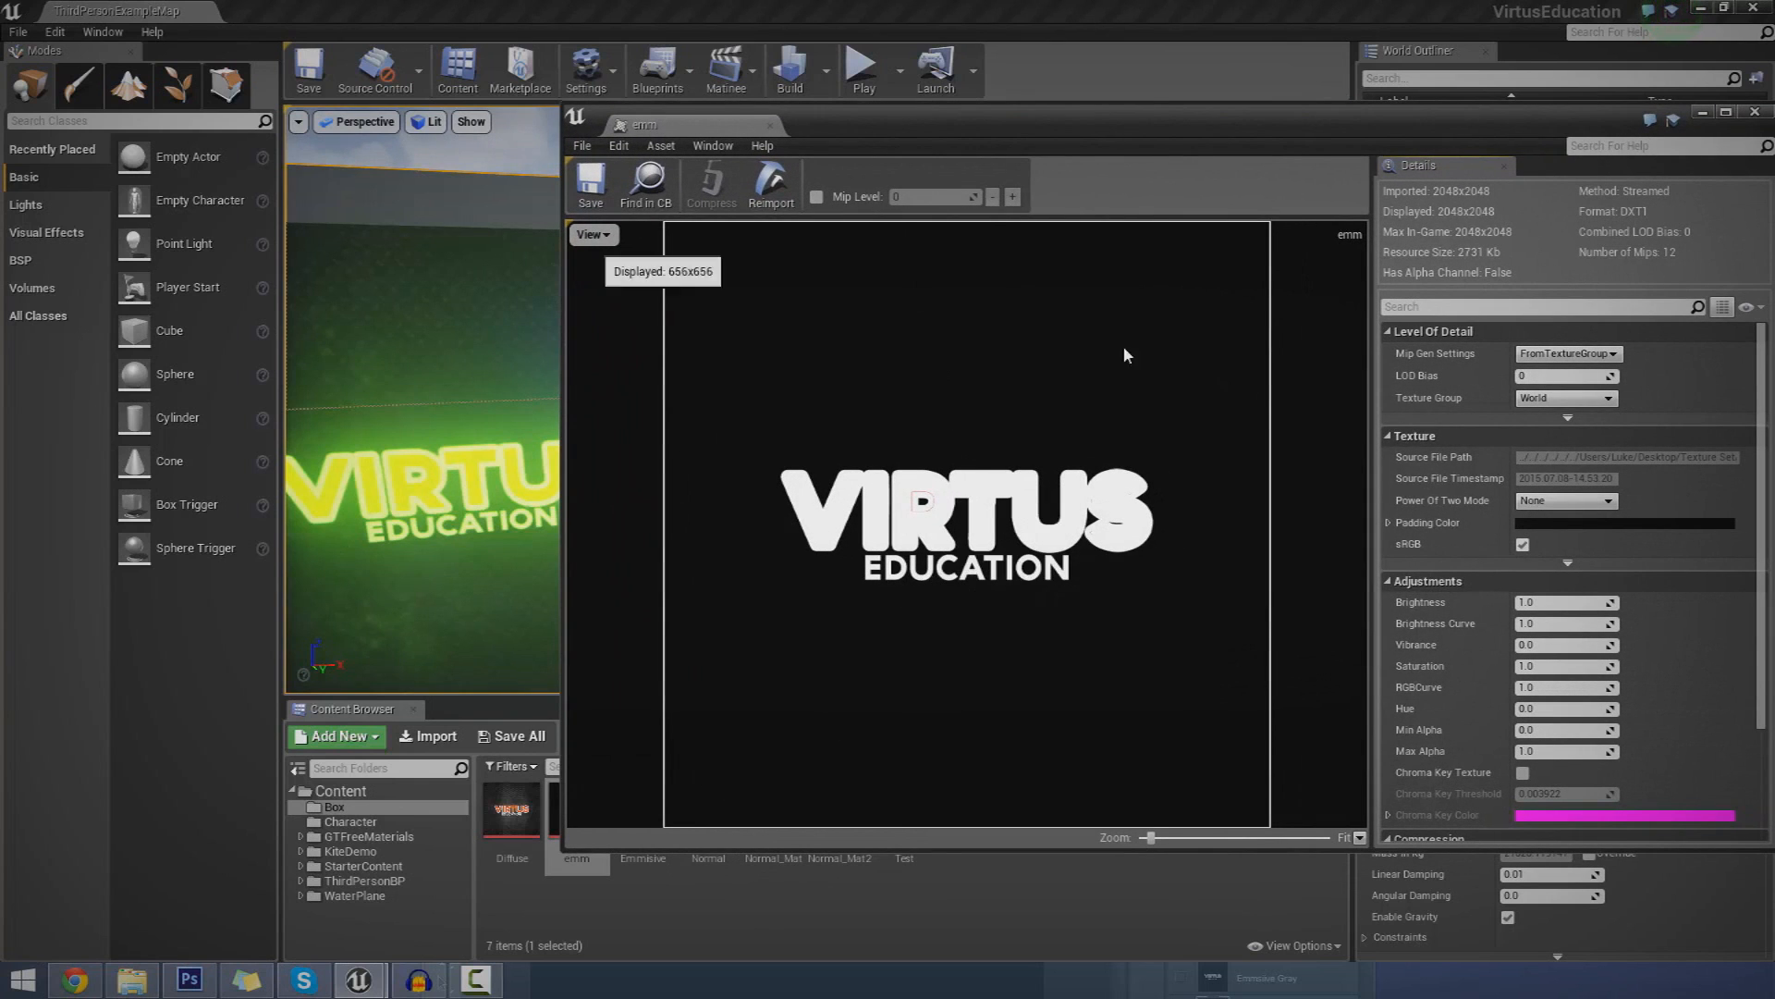
{"action": "mouse_move", "coordinate": [876, 584]}
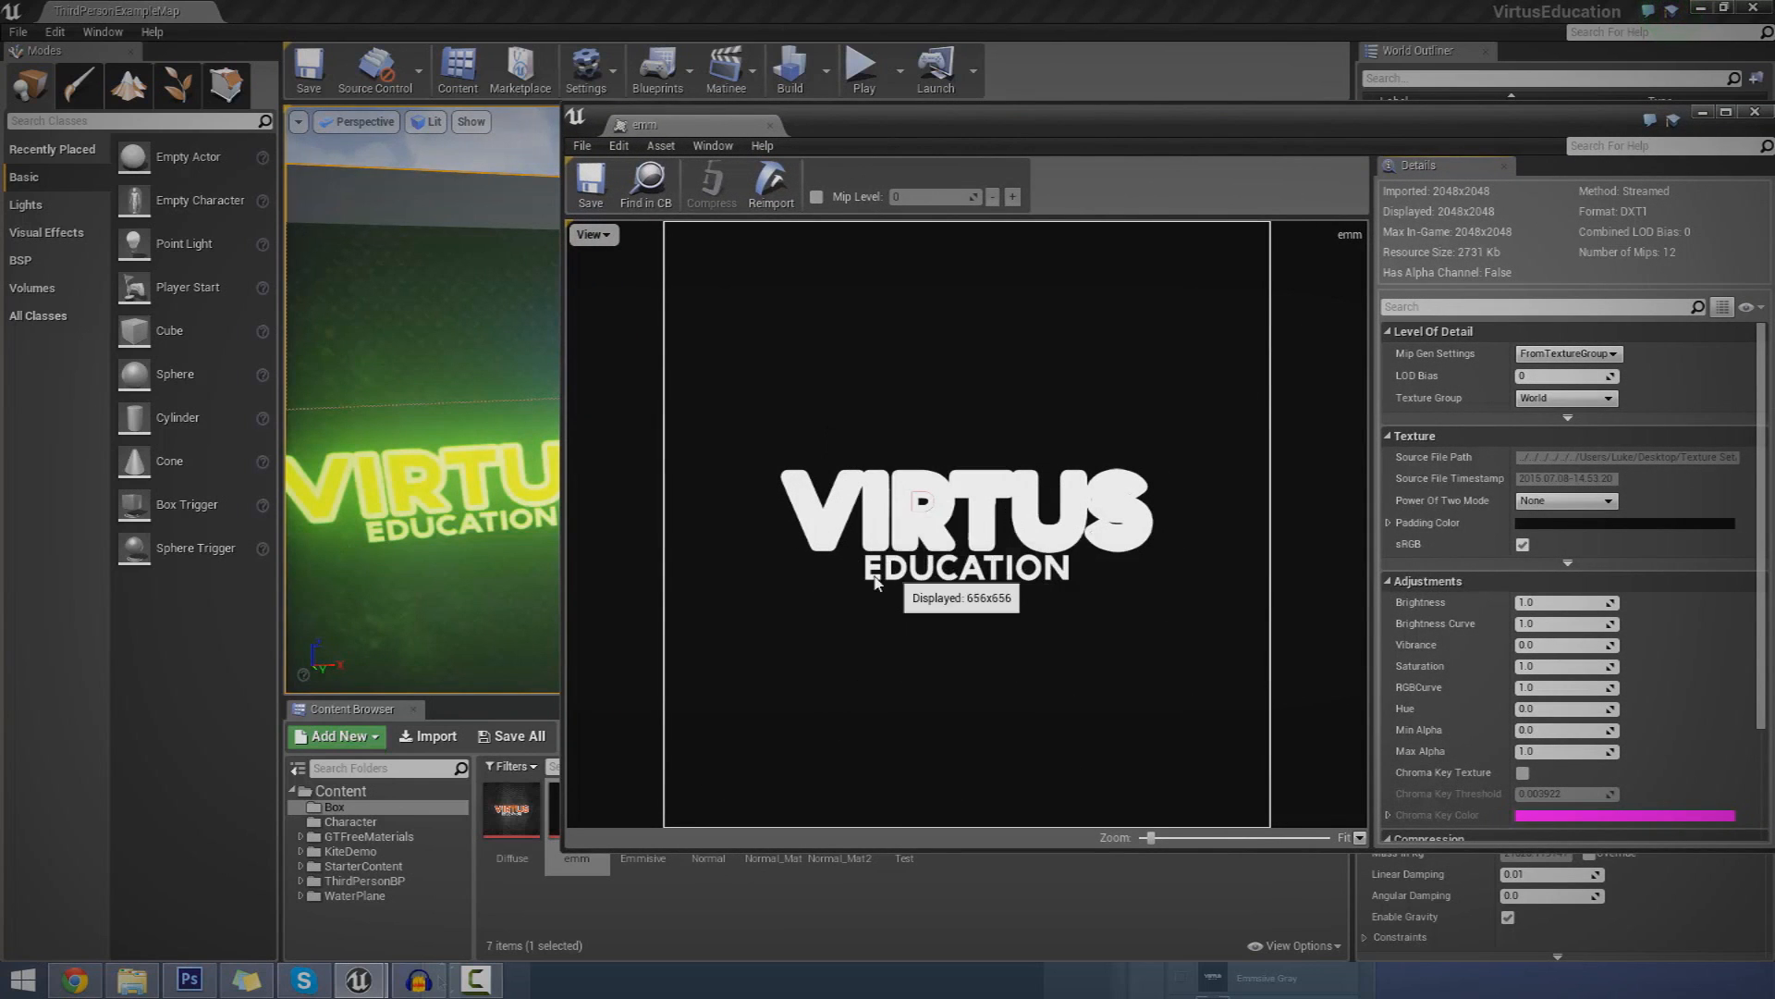
{"action": "mouse_move", "coordinate": [1090, 510]}
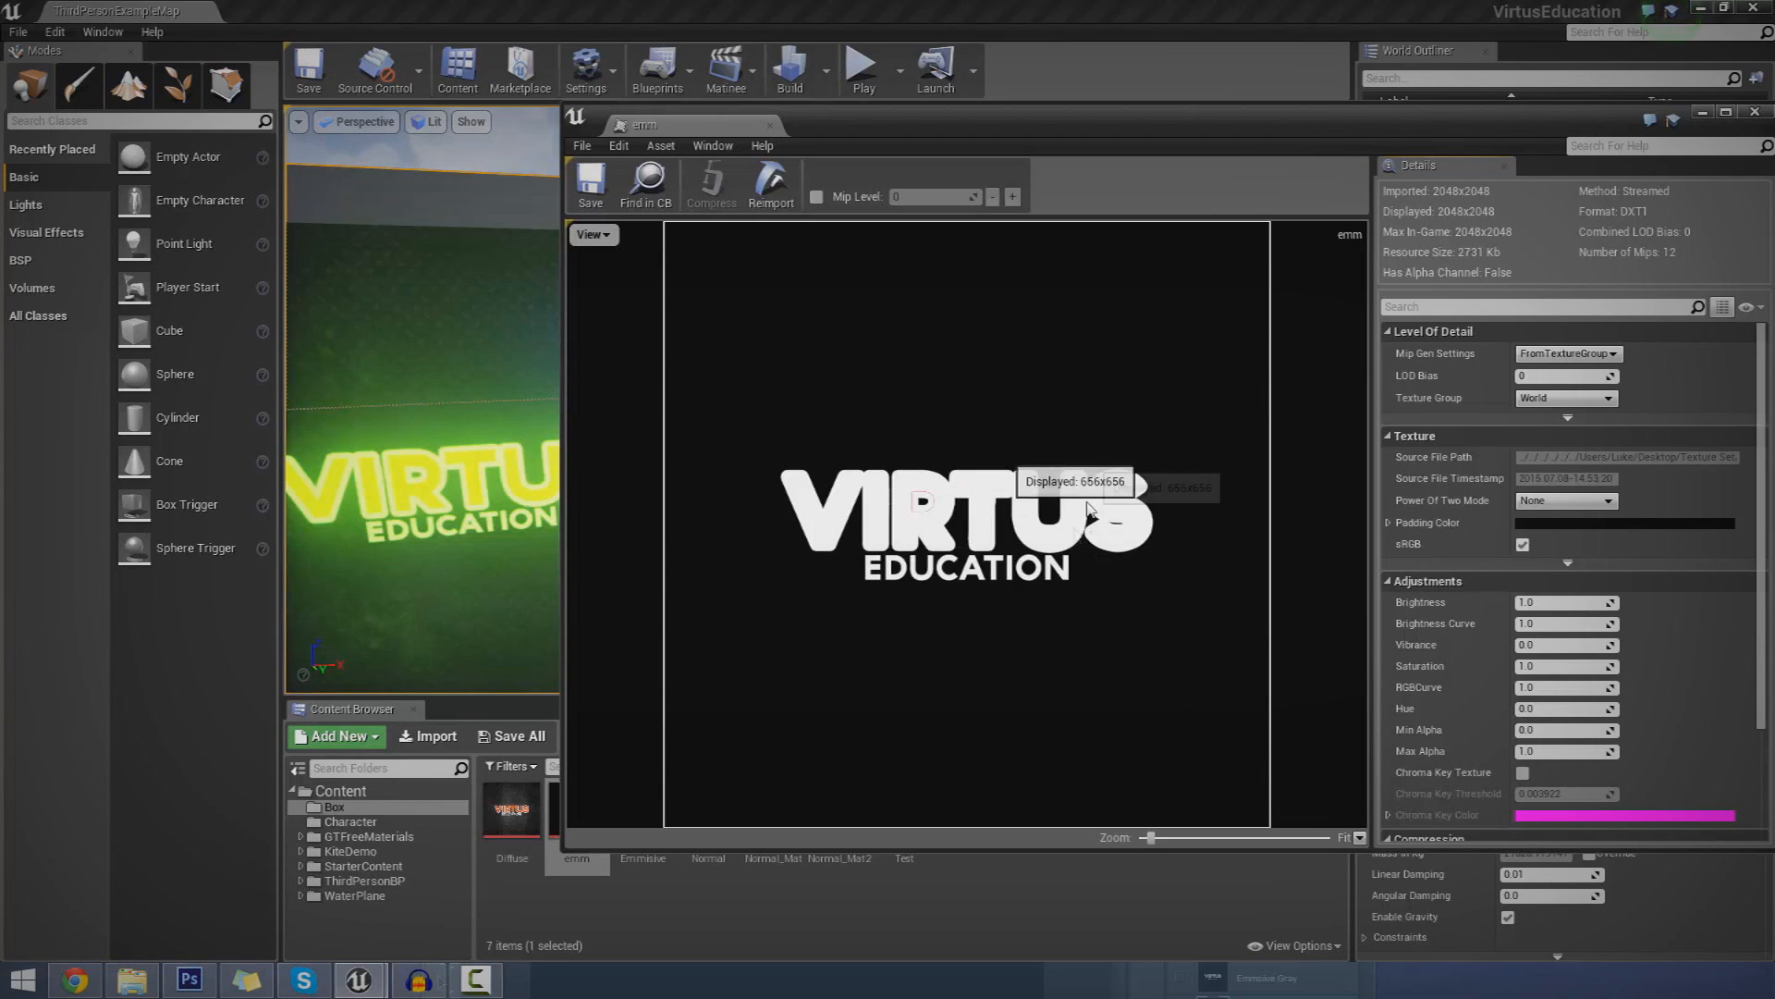
{"action": "mouse_move", "coordinate": [1434, 415]}
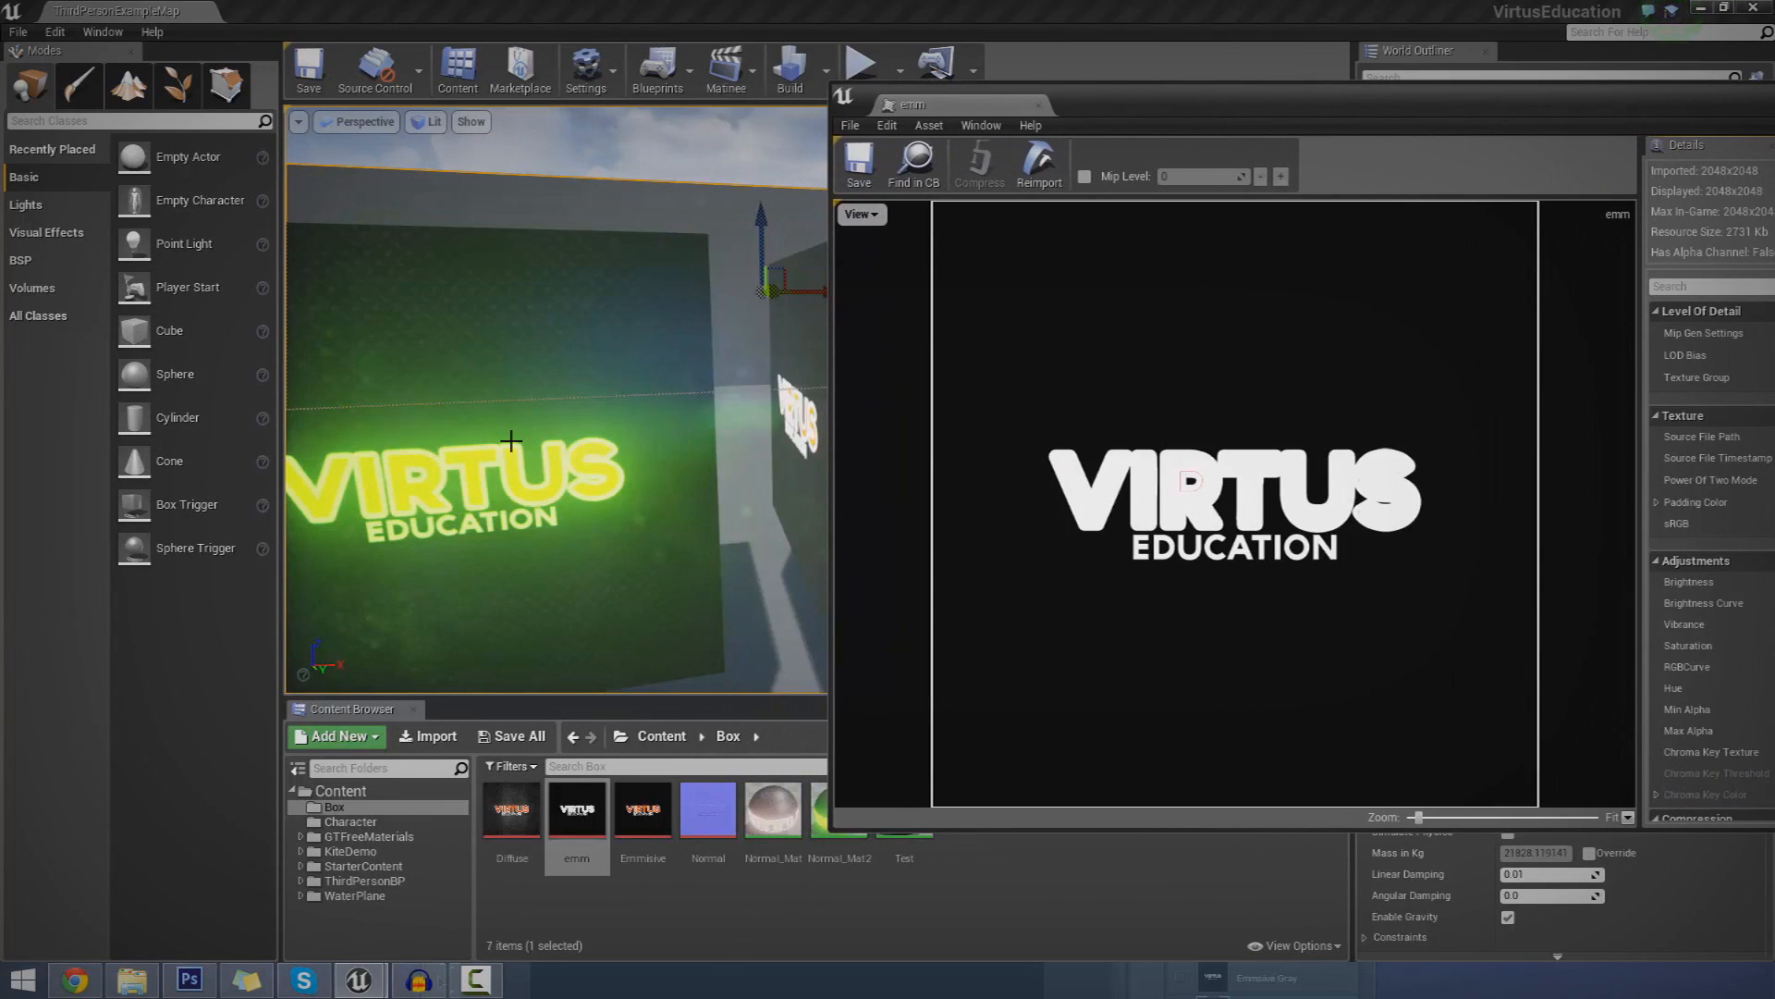
{"action": "mouse_move", "coordinate": [657, 415]}
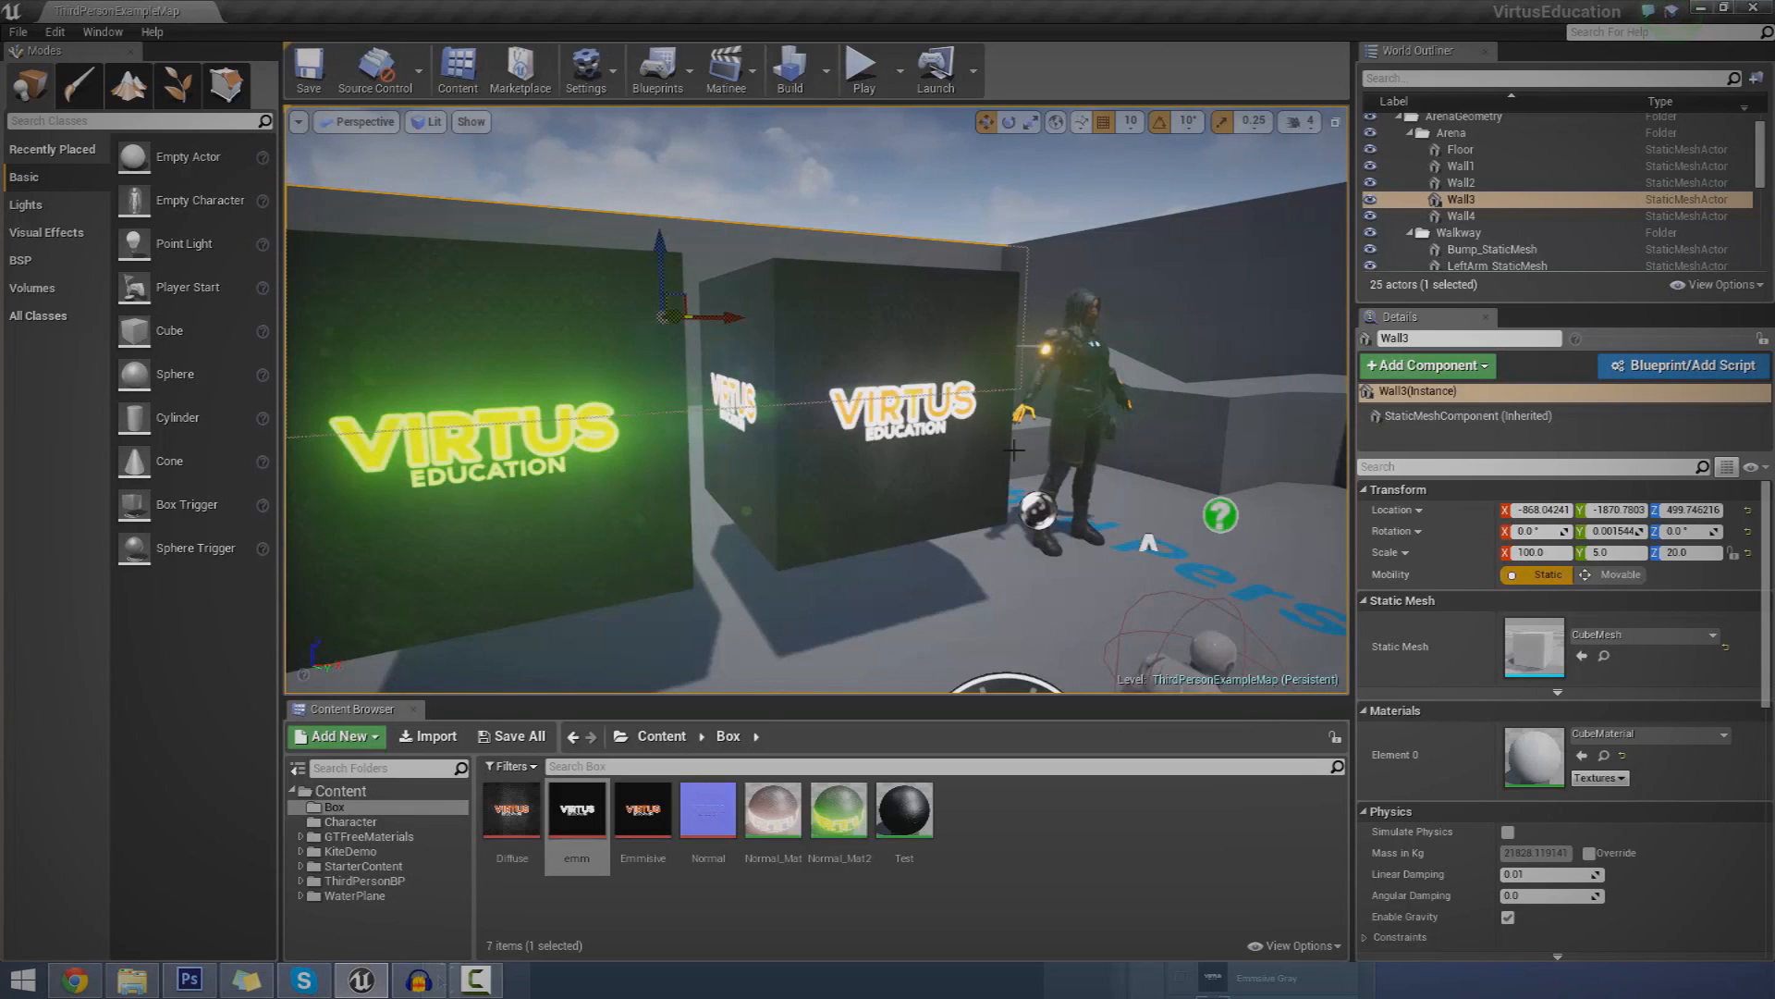
{"action": "mouse_move", "coordinate": [196, 570]}
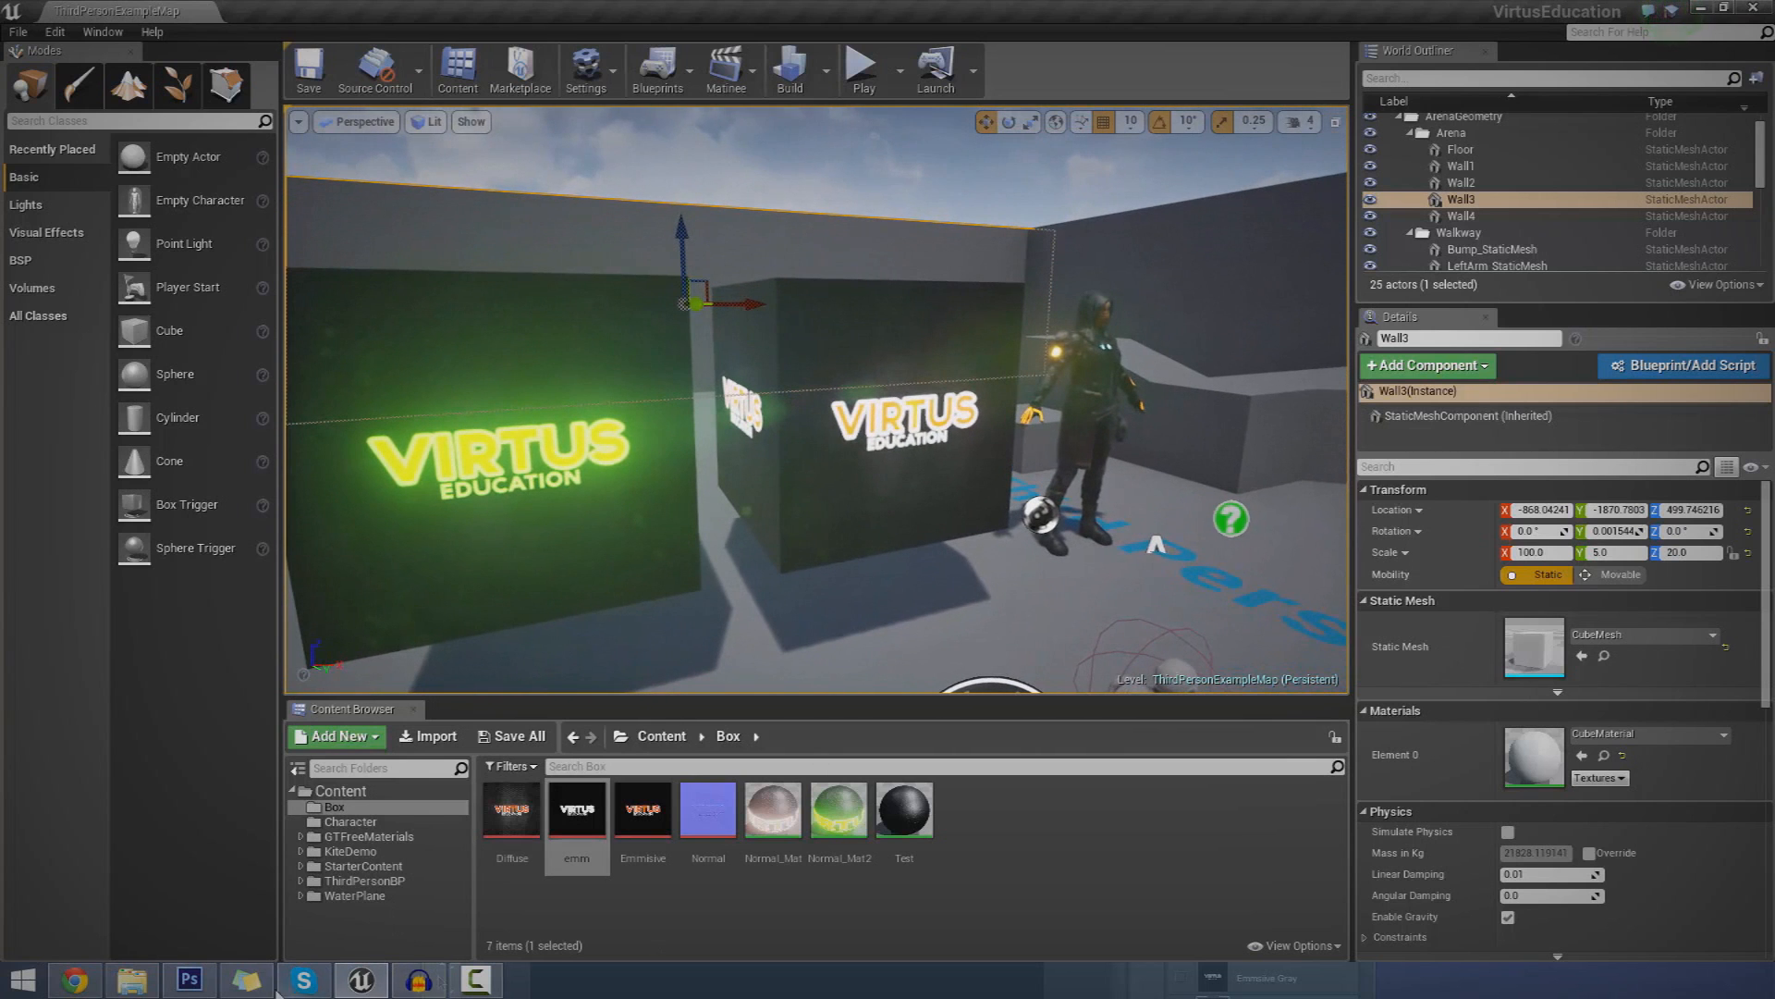
{"action": "left_click", "coordinate": [188, 978]}
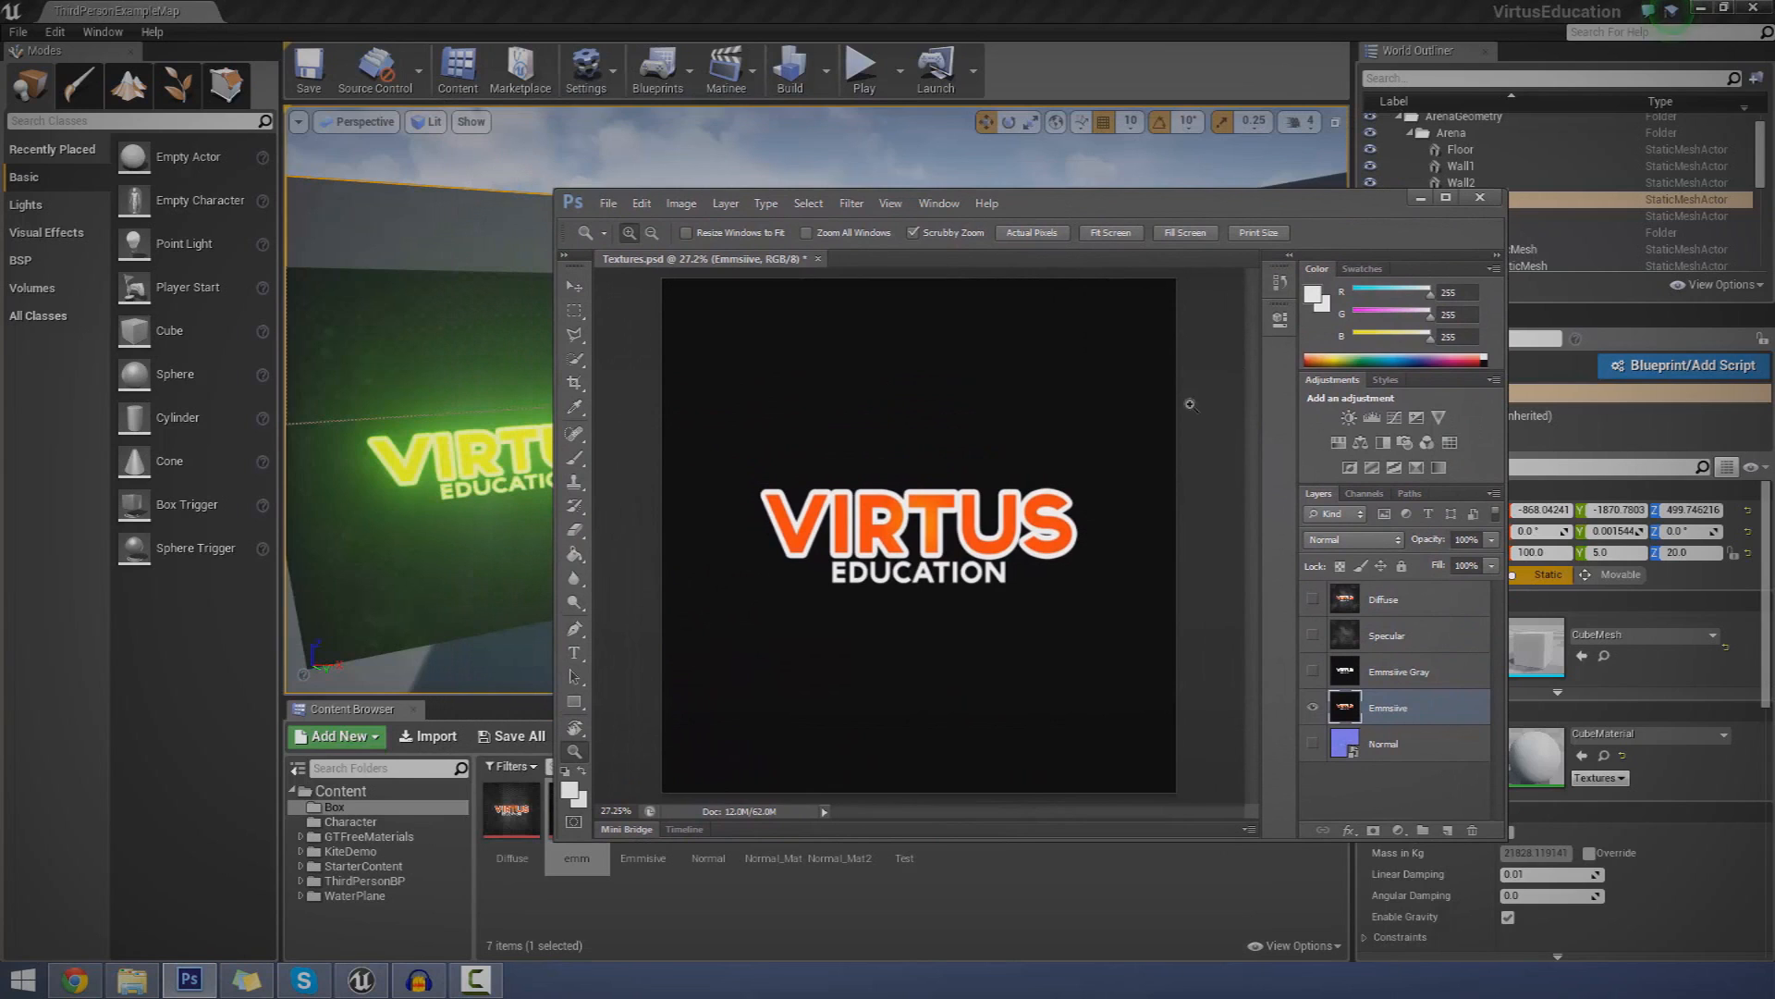
{"action": "left_click", "coordinate": [1312, 670]}
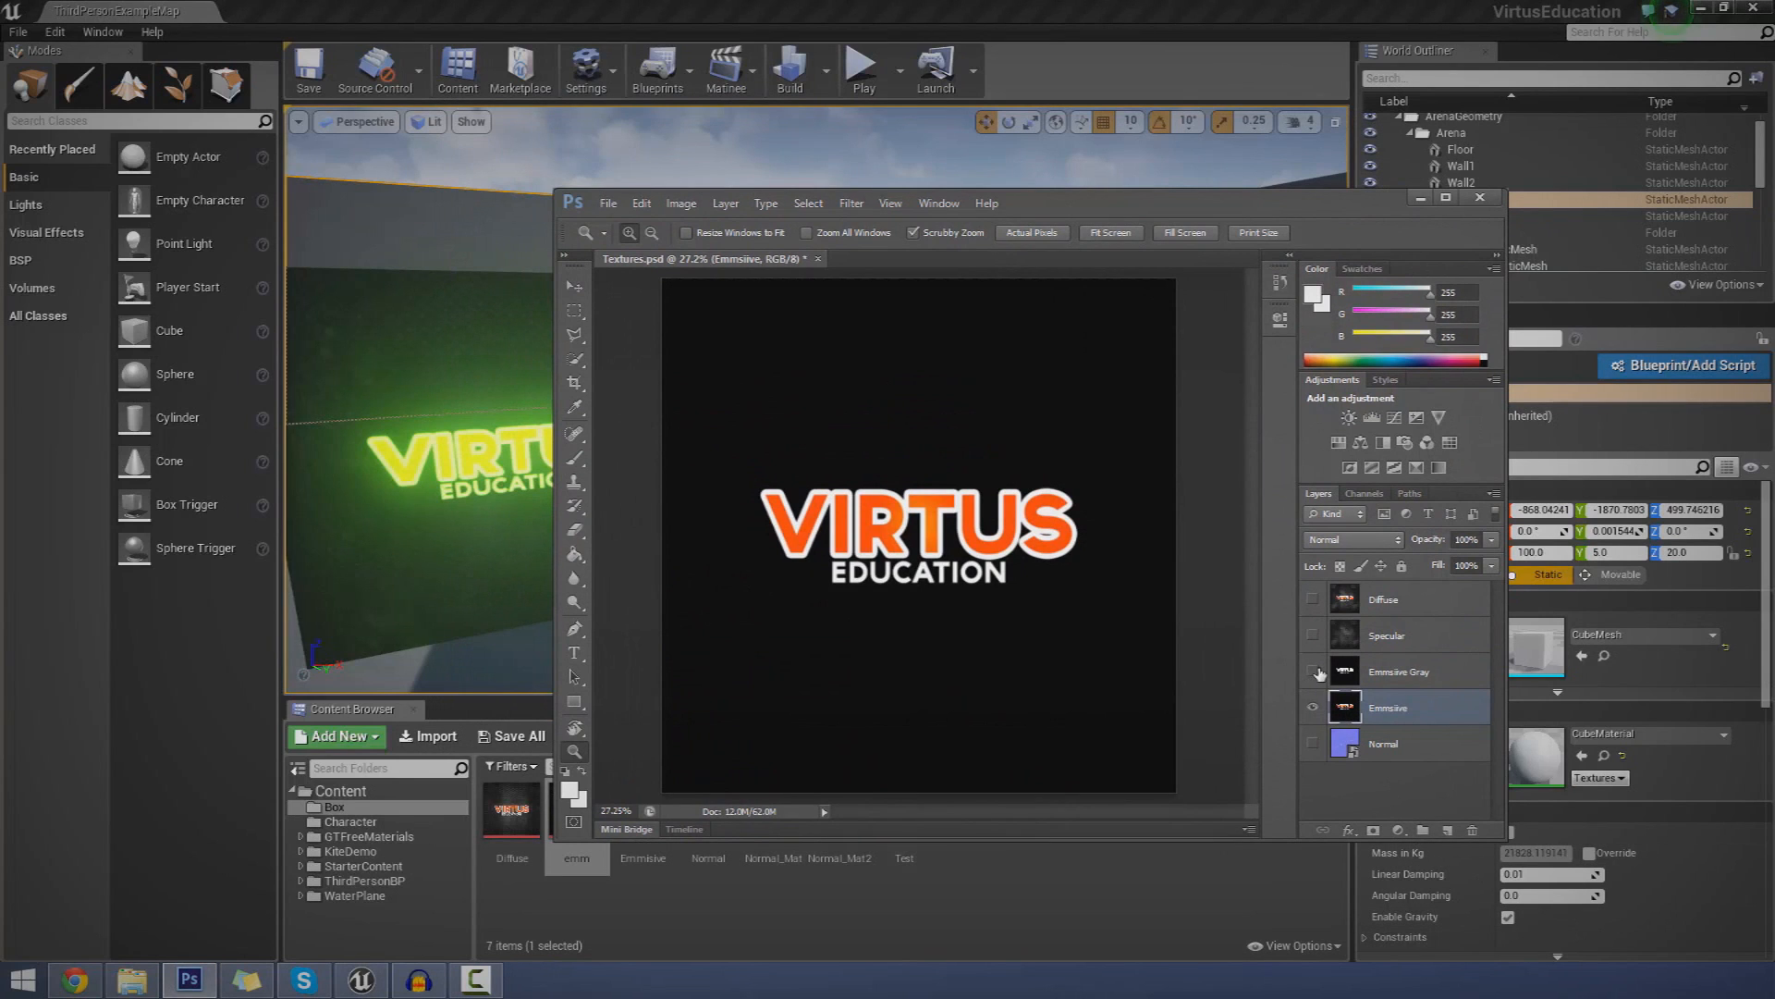
{"action": "left_click", "coordinate": [1404, 670]}
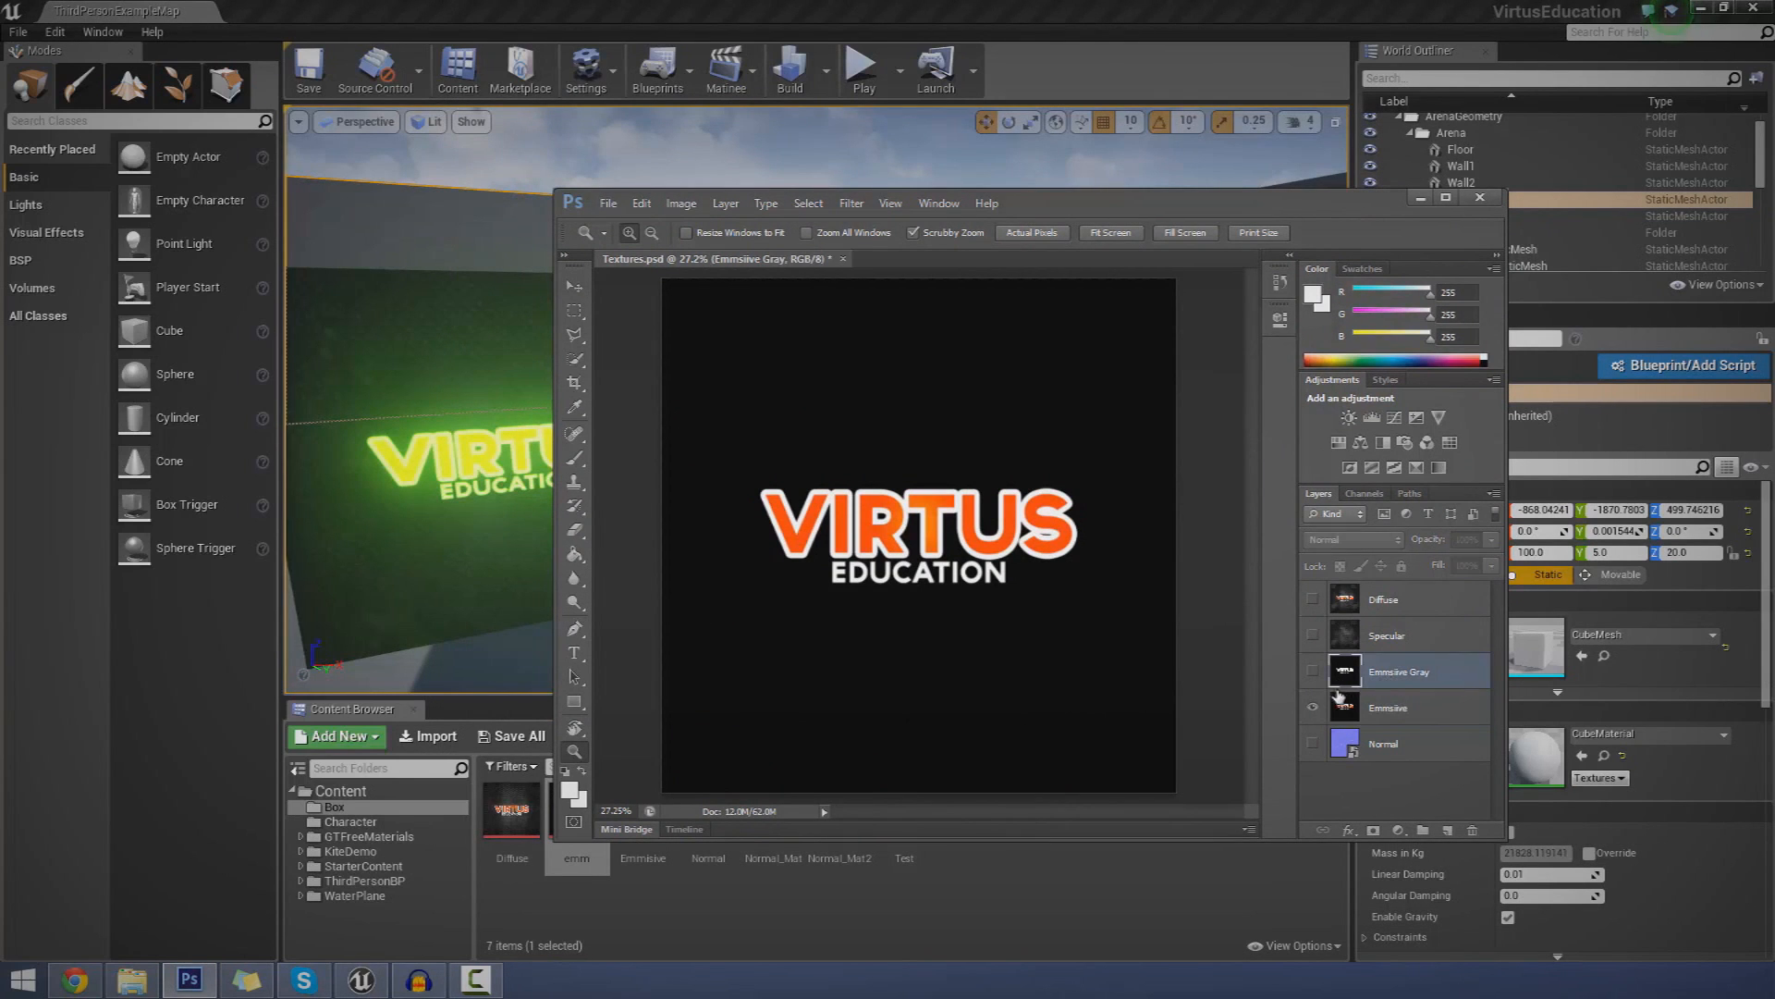
{"action": "left_click", "coordinate": [1312, 670]}
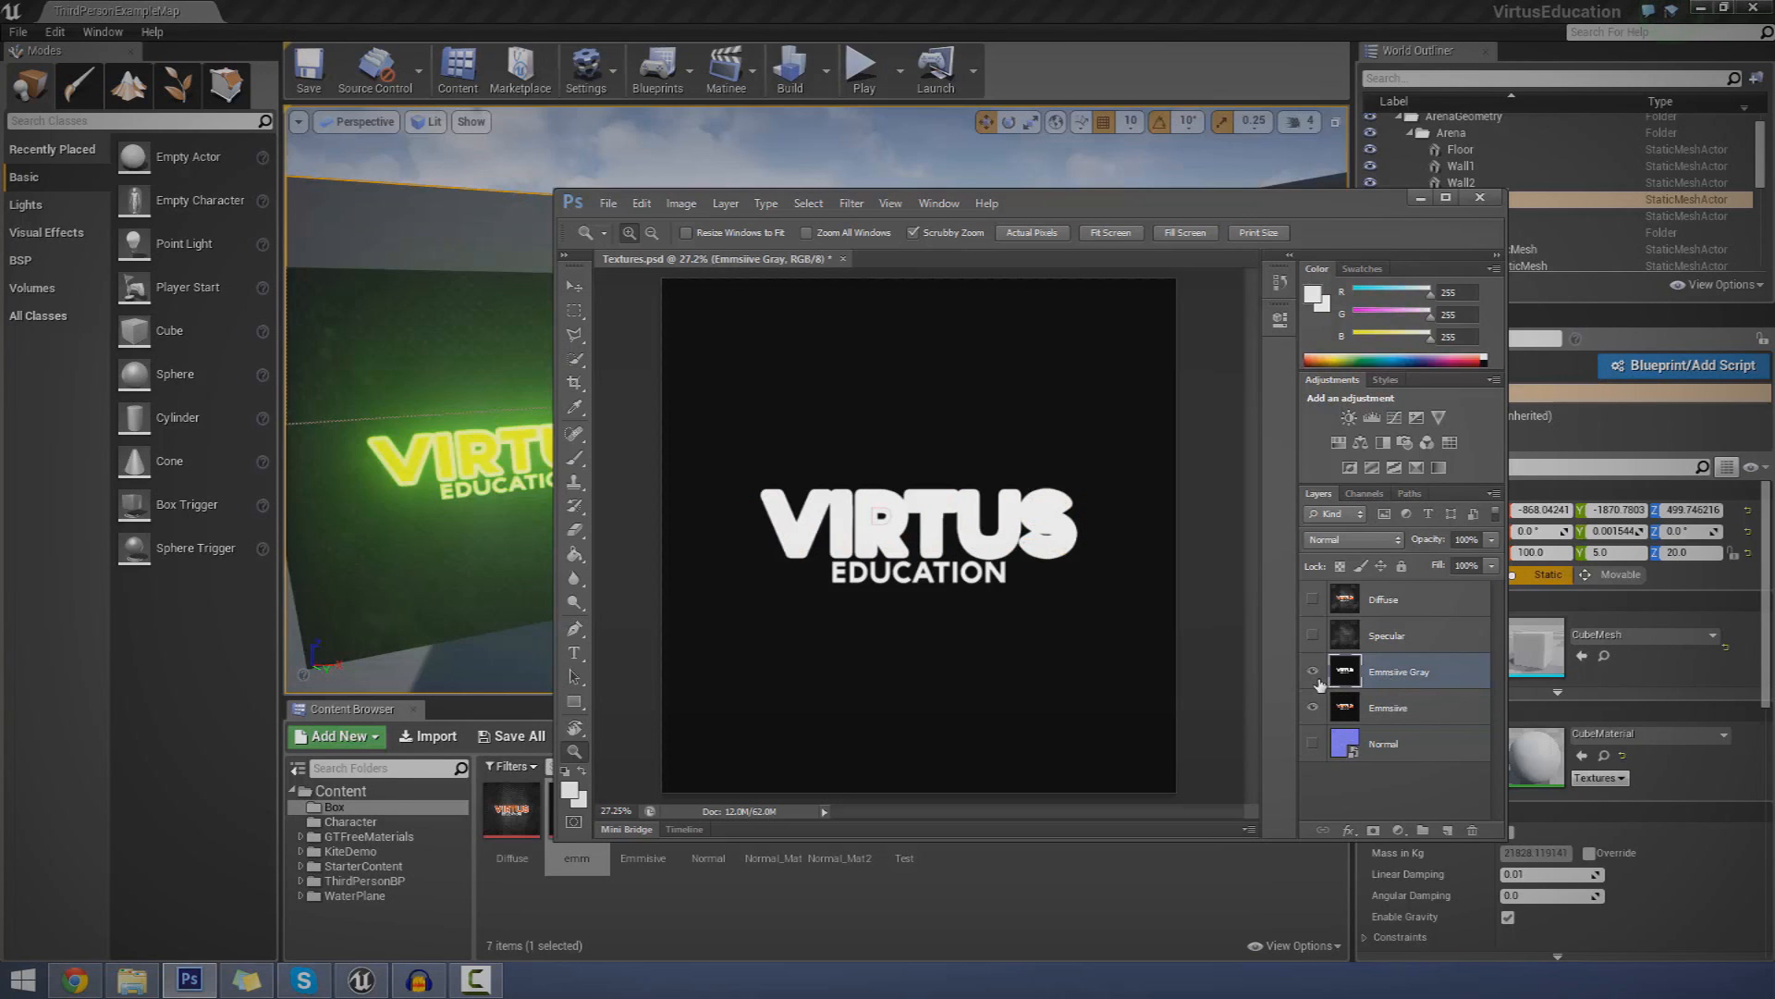
{"action": "left_click", "coordinate": [1312, 670]}
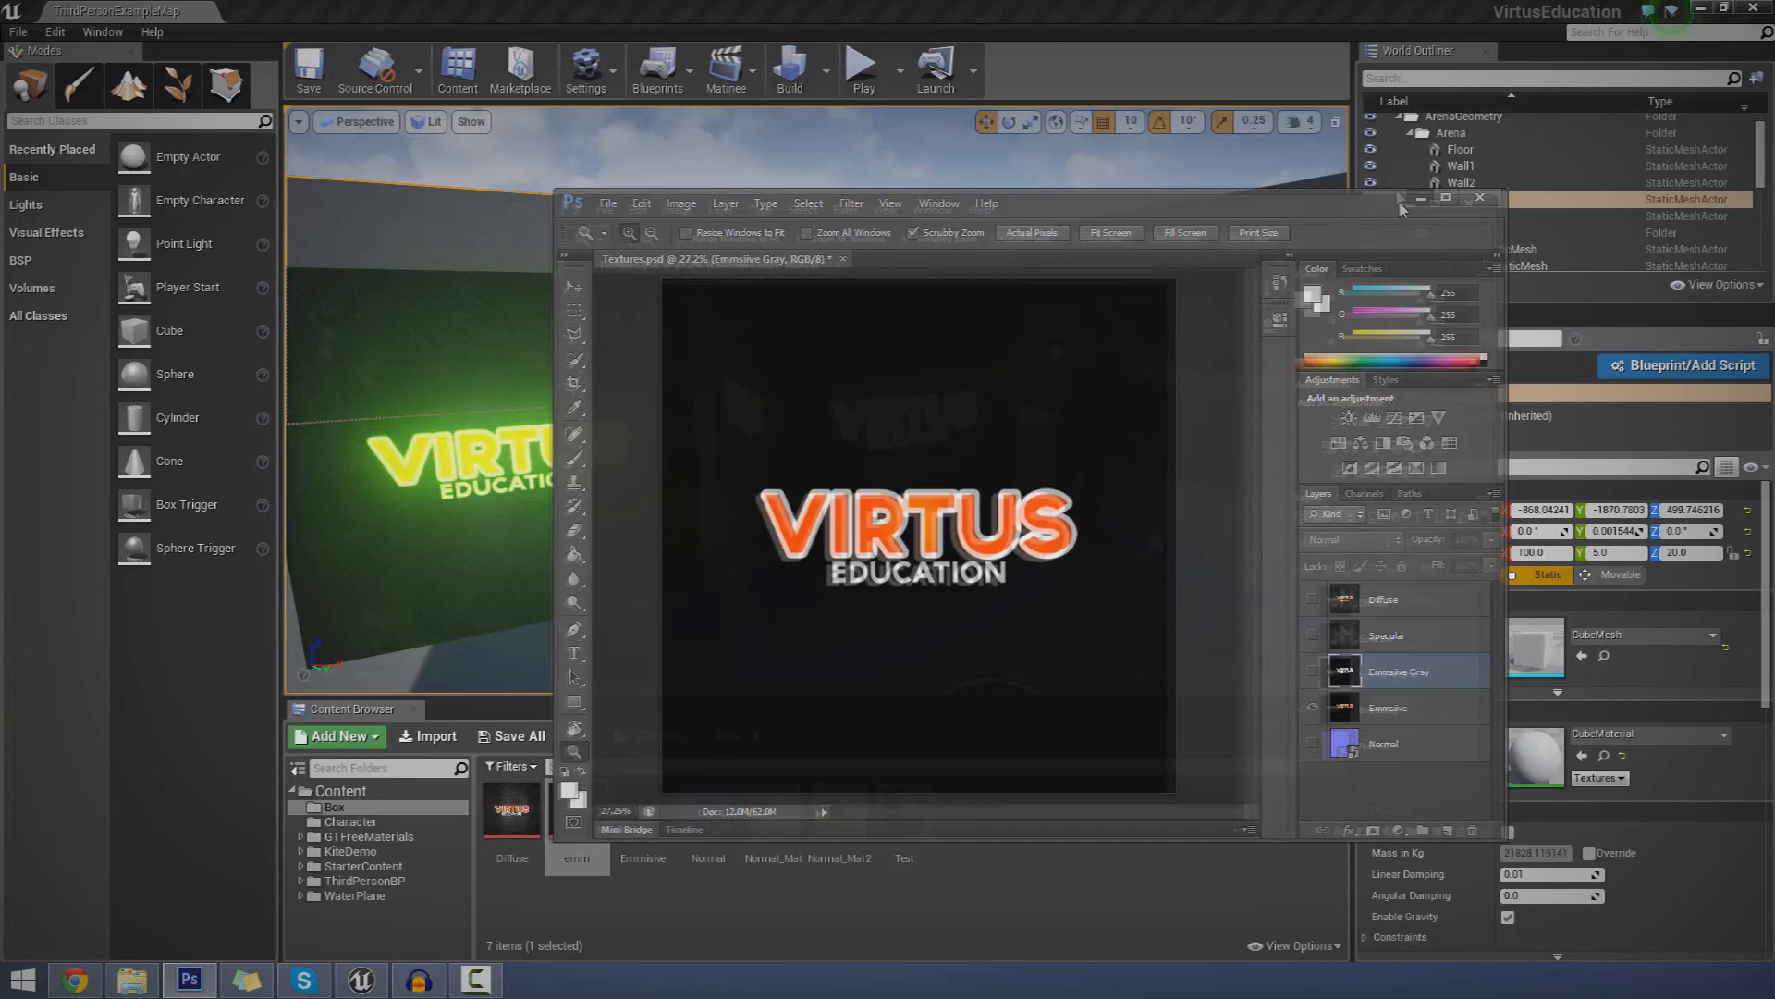
{"action": "left_click", "coordinate": [1480, 198]}
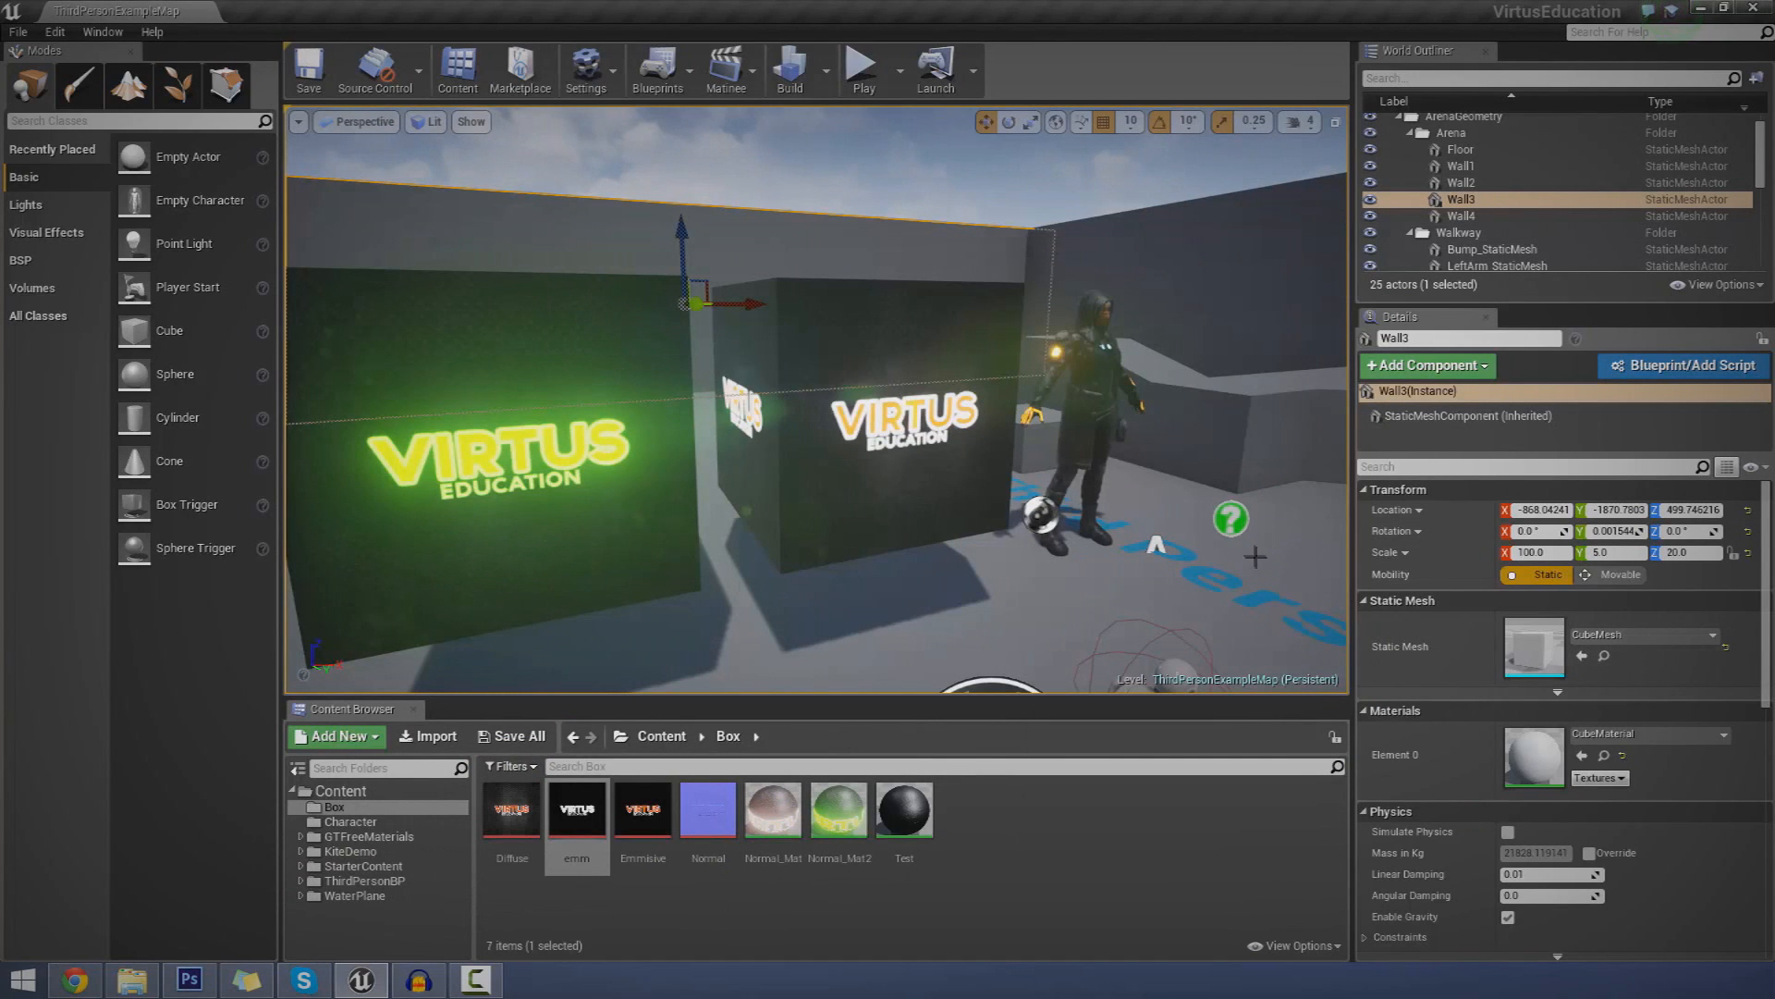
- Select the left glowing cube, Cube2, in the level
{"action": "left_click", "coordinate": [1231, 519]}
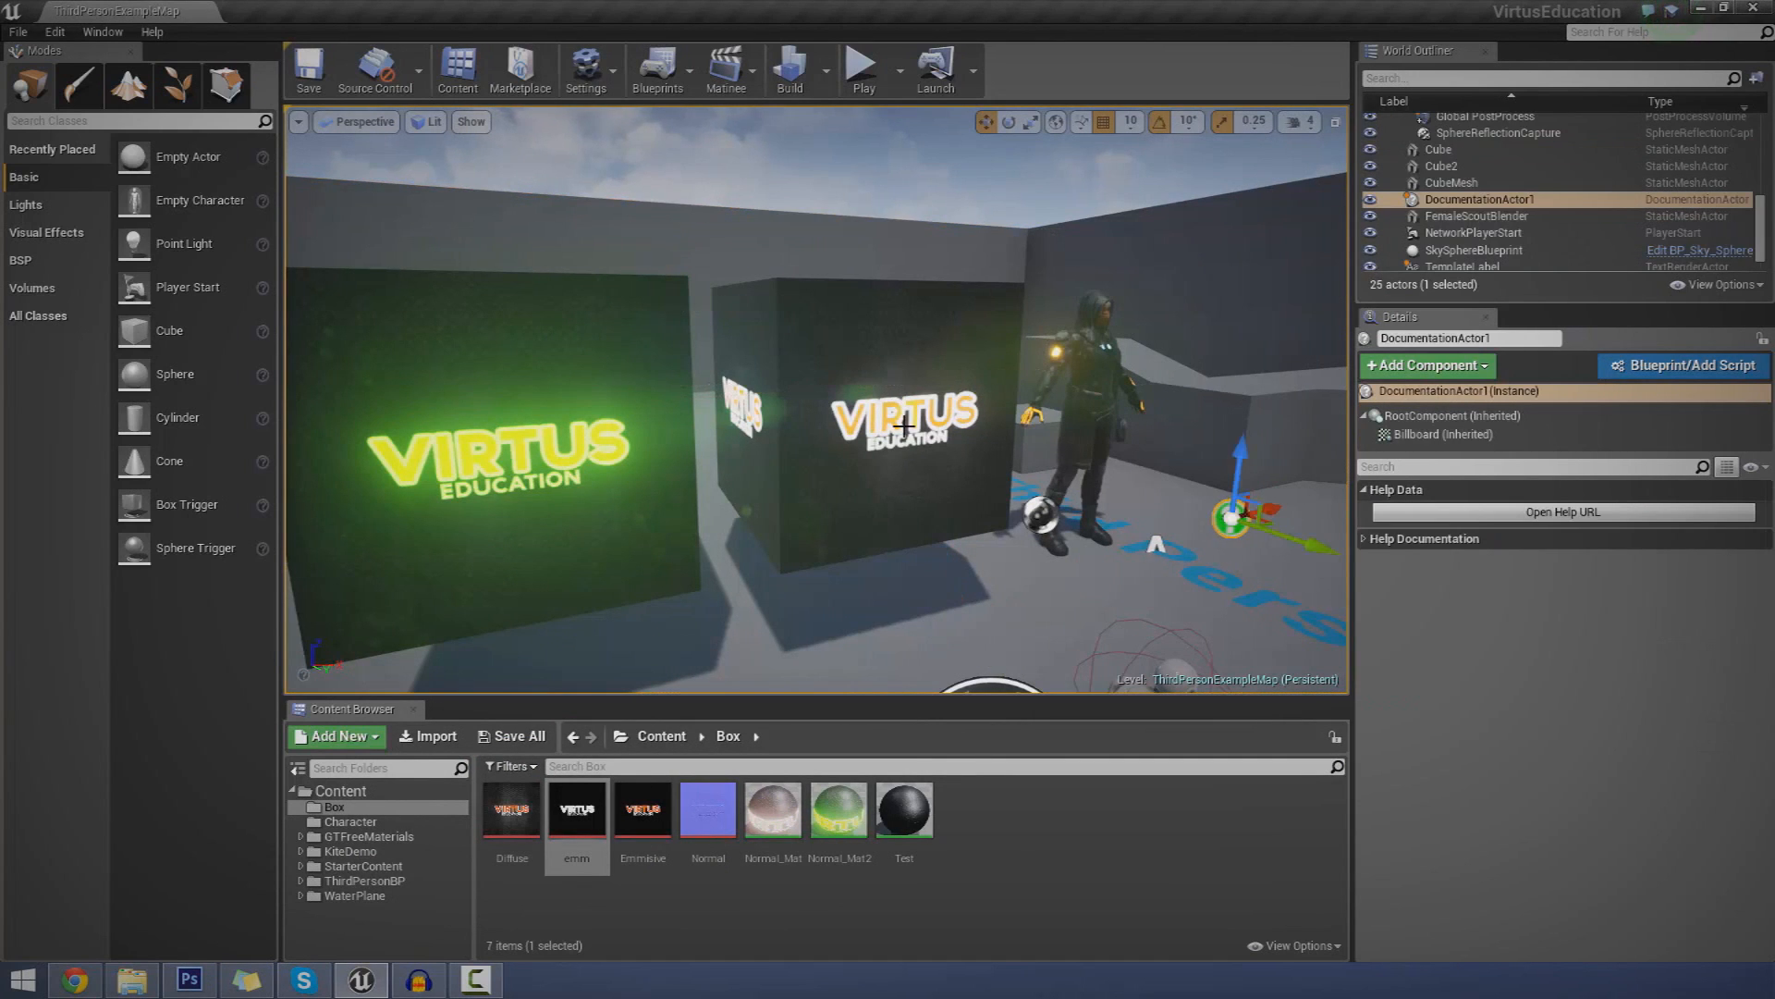
{"action": "left_click", "coordinate": [493, 453]}
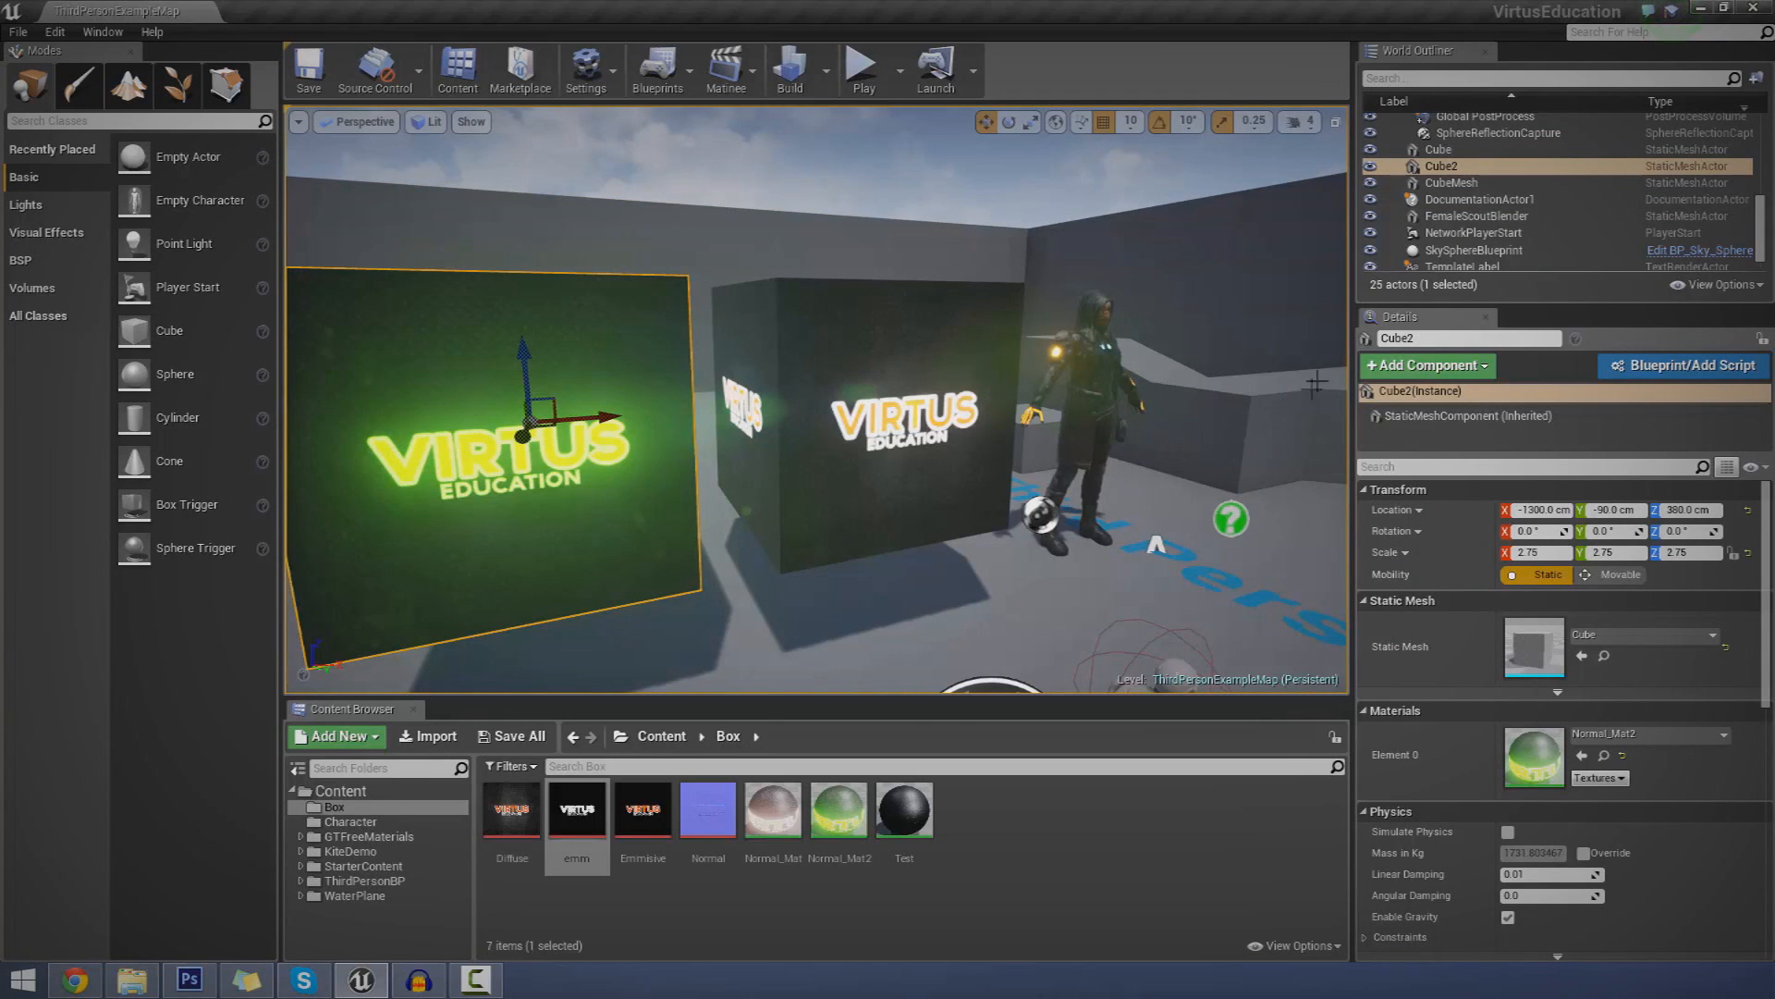
{"action": "left_click", "coordinate": [188, 978]}
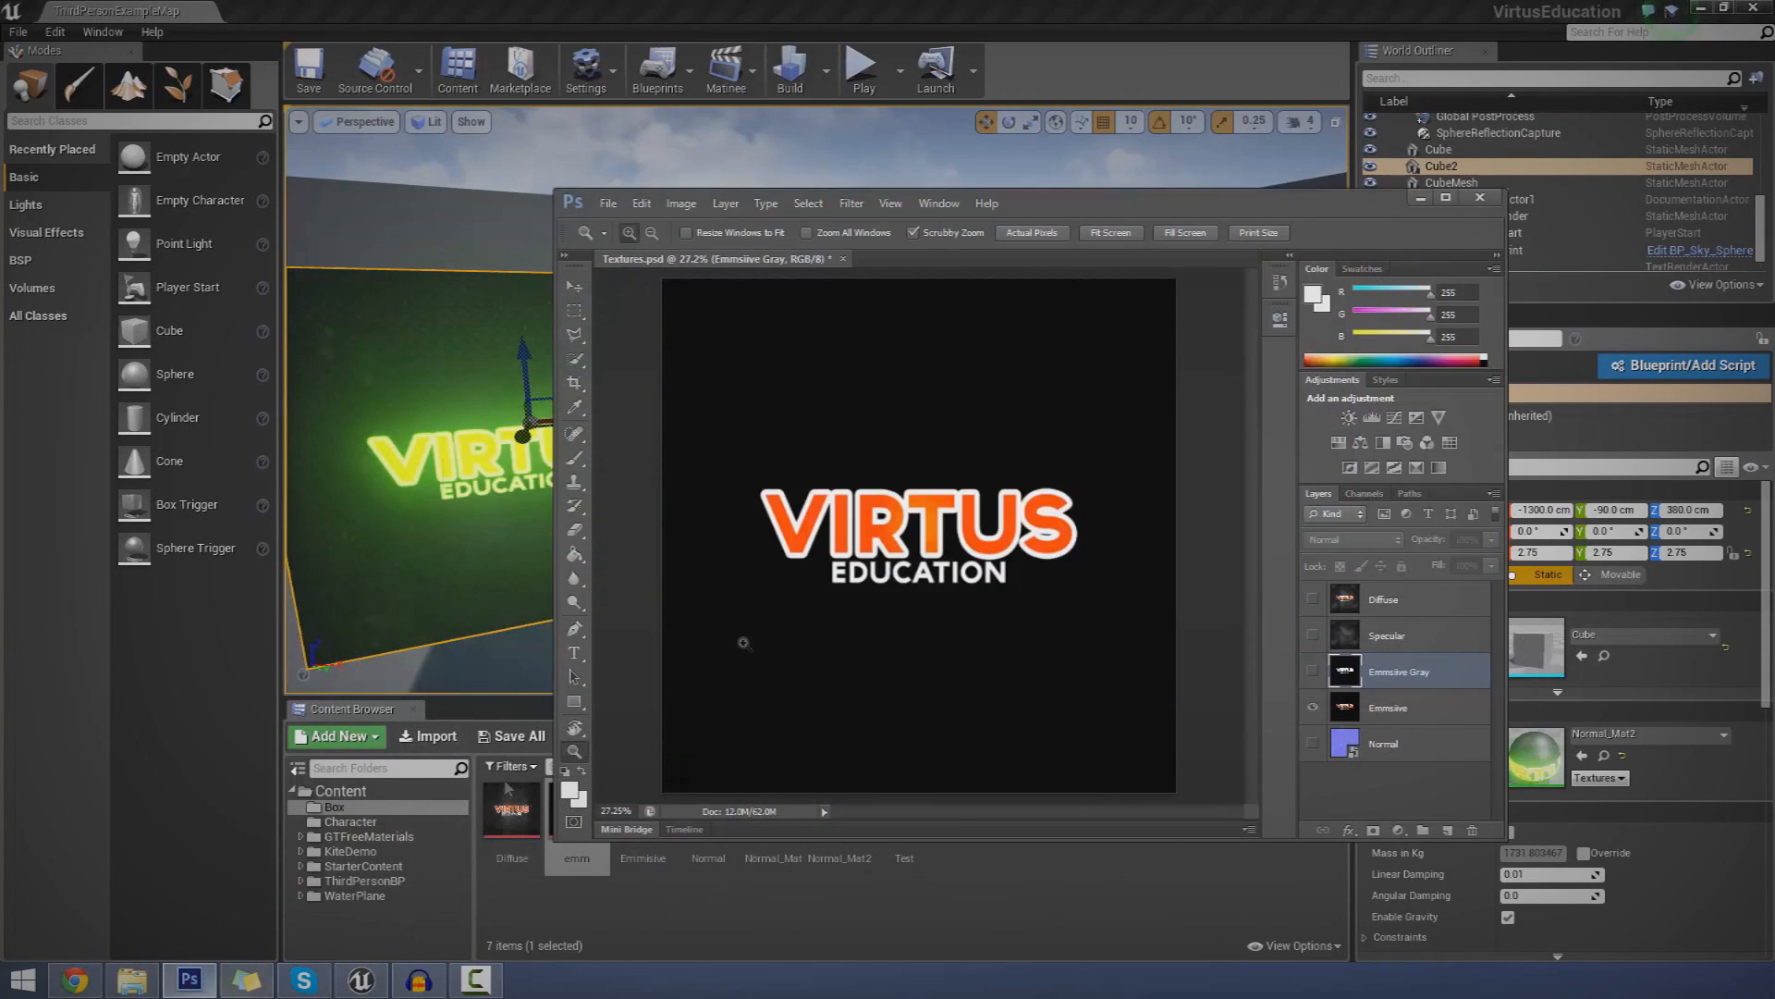
{"action": "mouse_move", "coordinate": [1534, 181]}
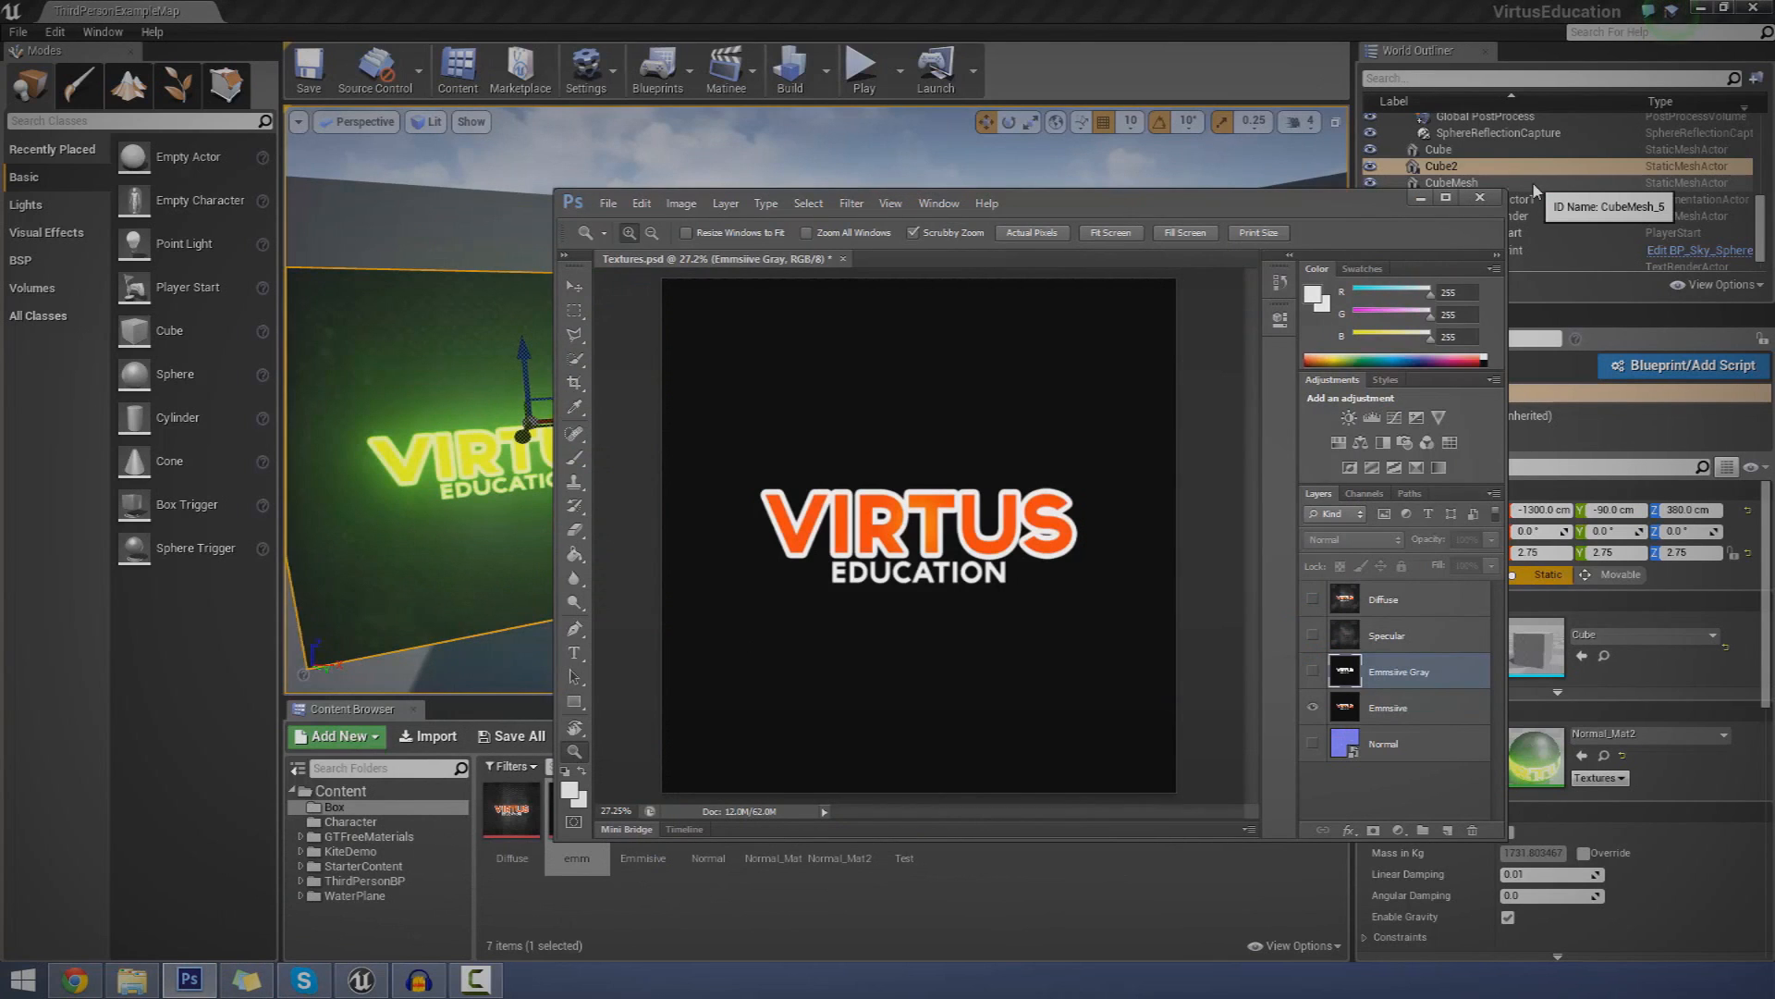
{"action": "mouse_move", "coordinate": [1560, 172]}
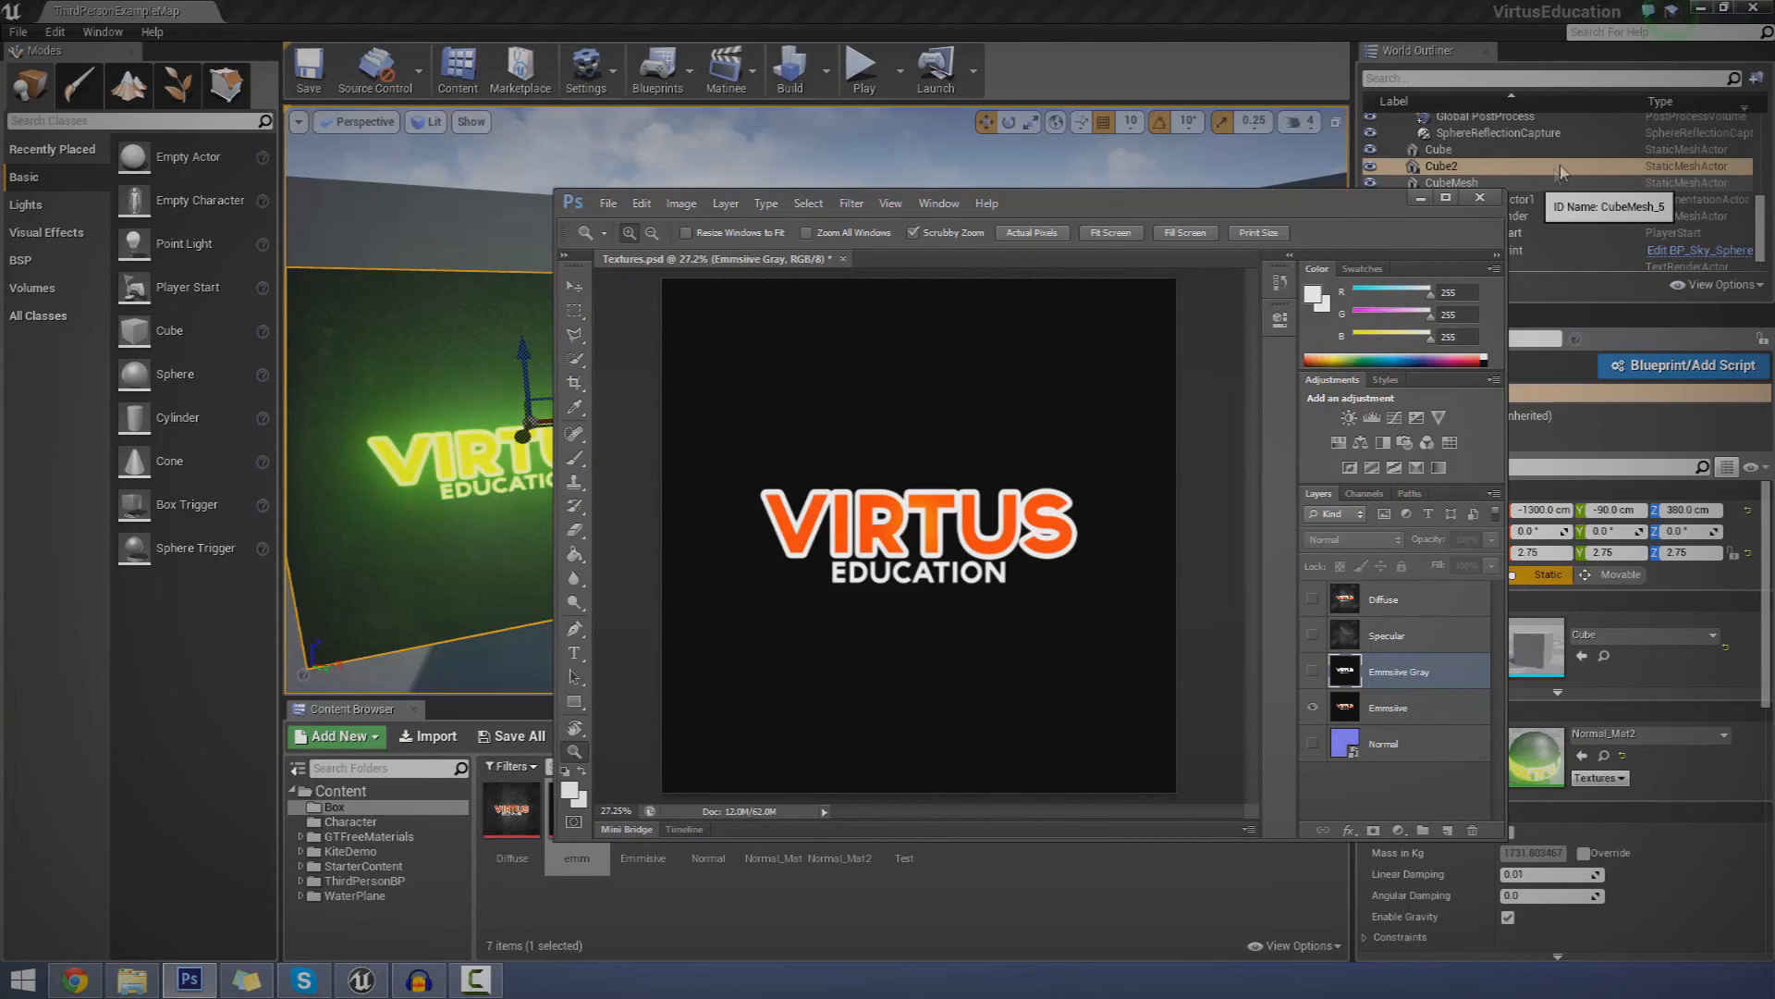
- Check the exported emm and Emmisive TGA files in the Texture Set folder
{"action": "left_click", "coordinate": [129, 978]}
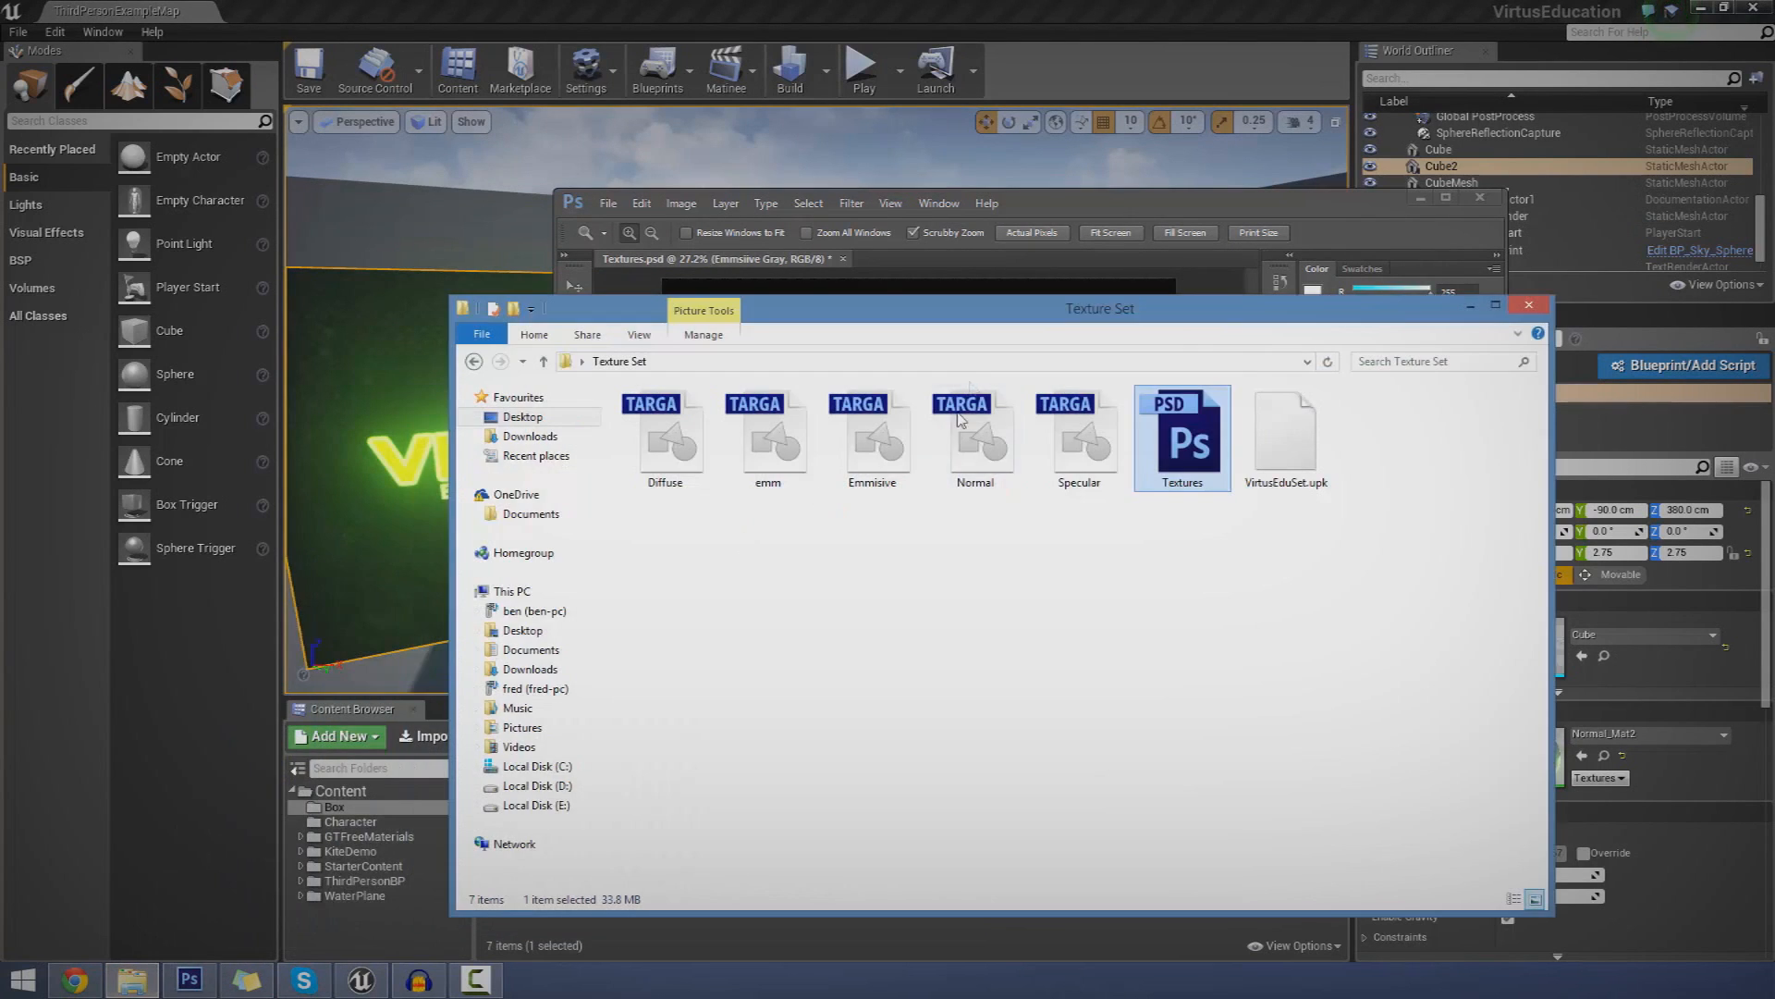
{"action": "left_click", "coordinate": [767, 436]}
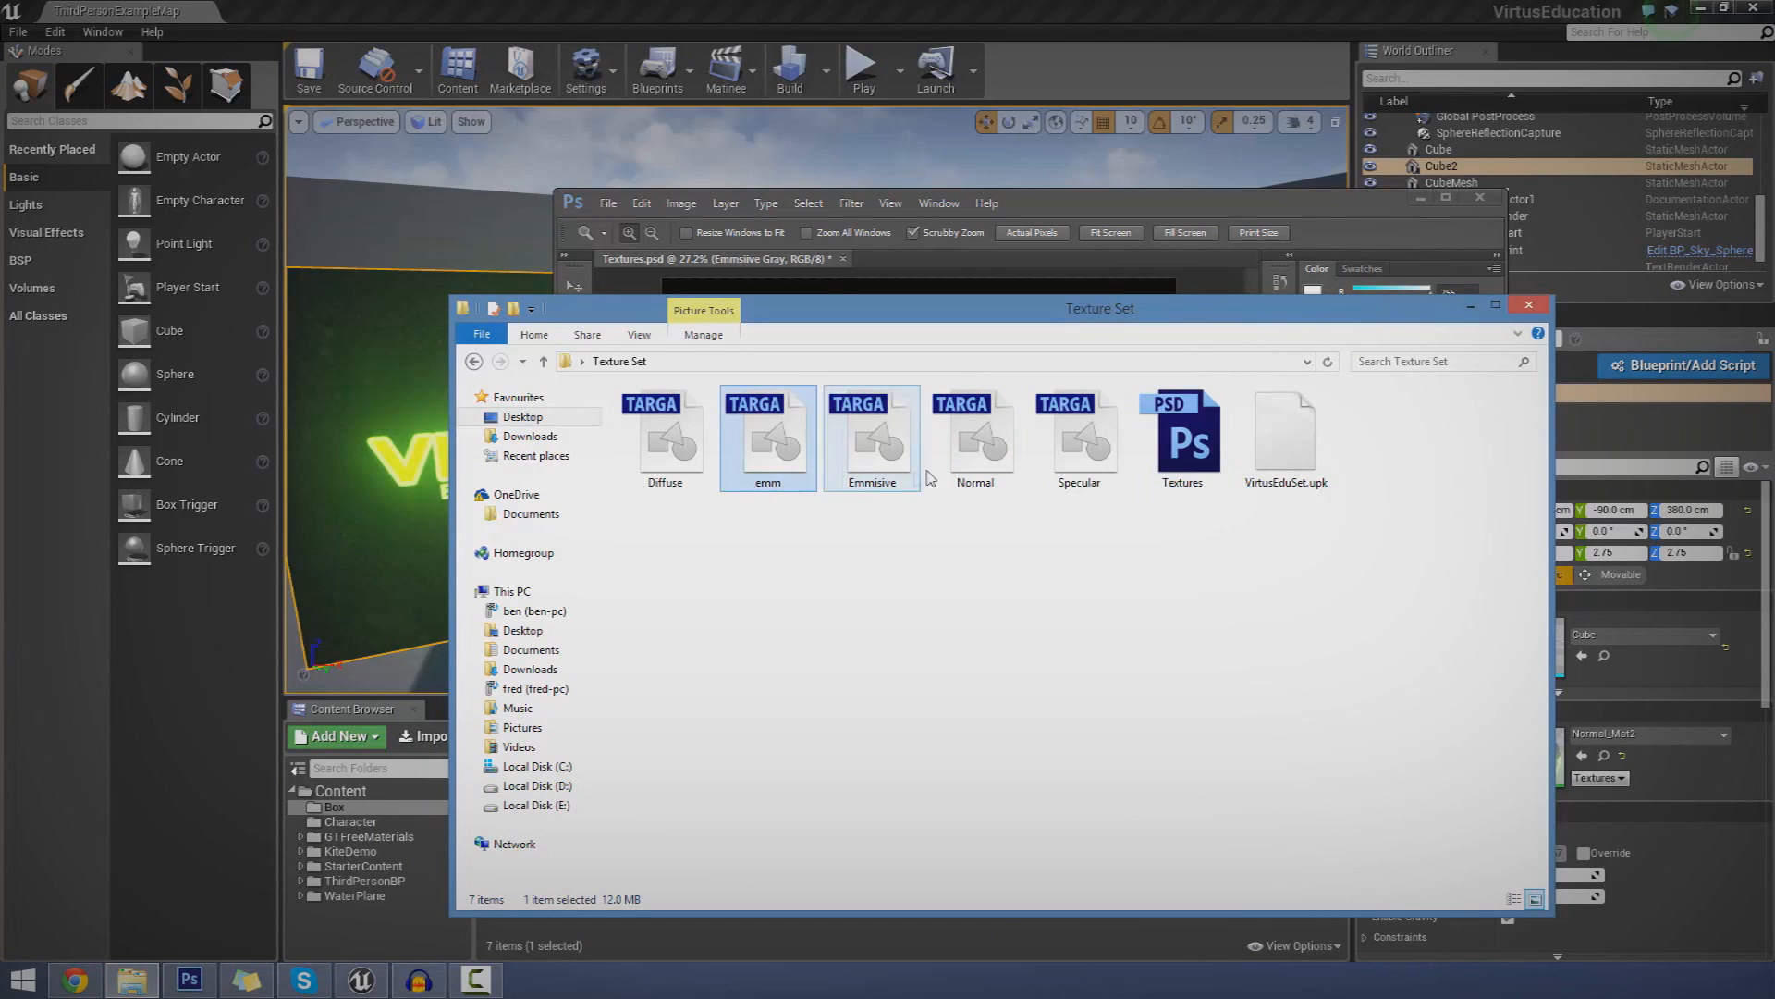
{"action": "mouse_move", "coordinate": [903, 507]}
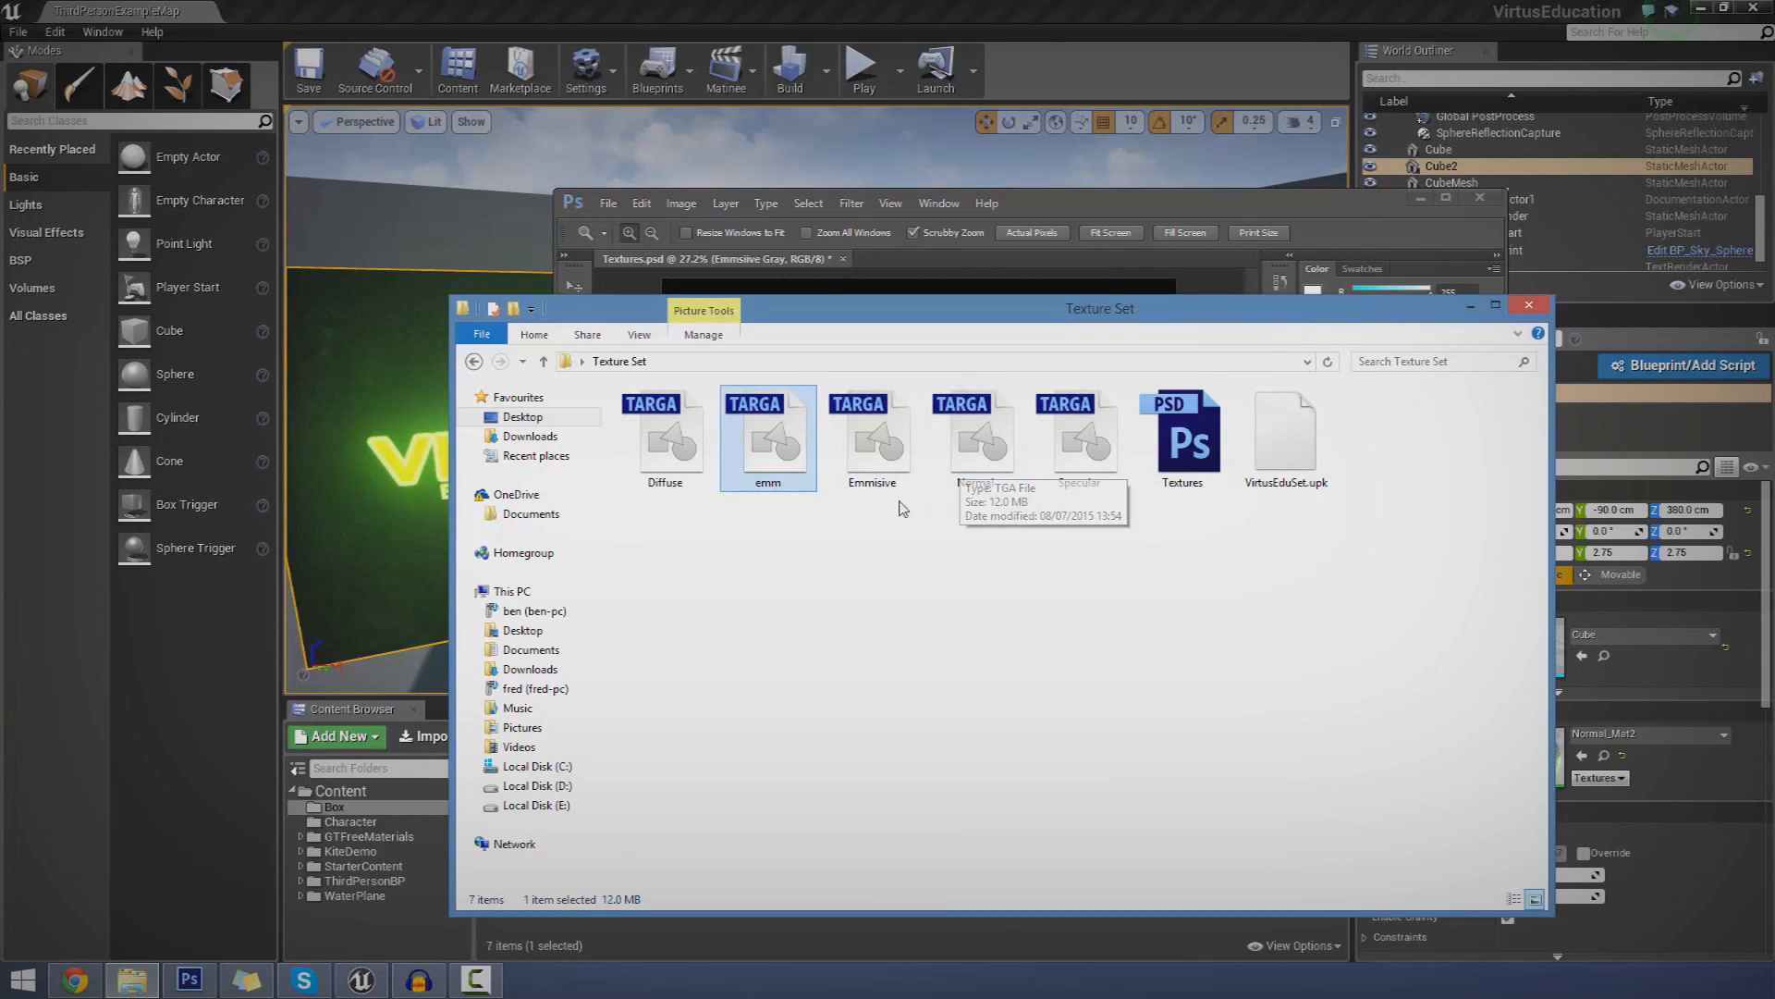
{"action": "left_click", "coordinate": [872, 436]}
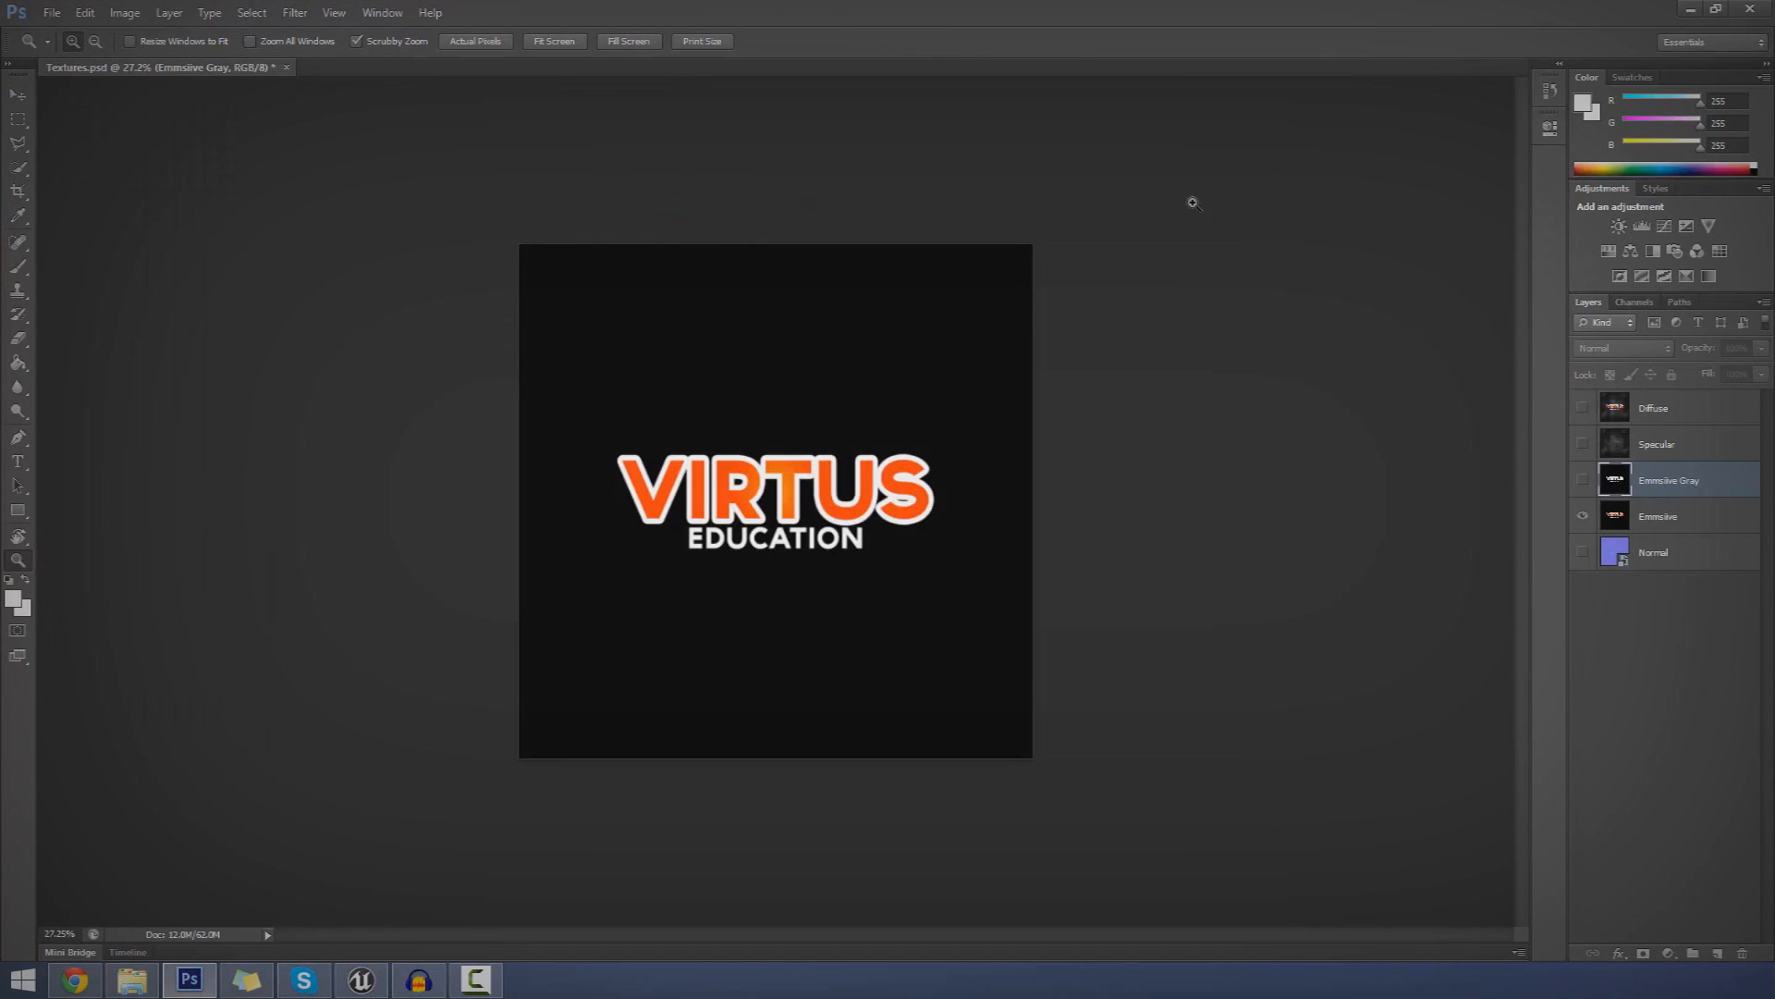
{"action": "mouse_move", "coordinate": [587, 564]}
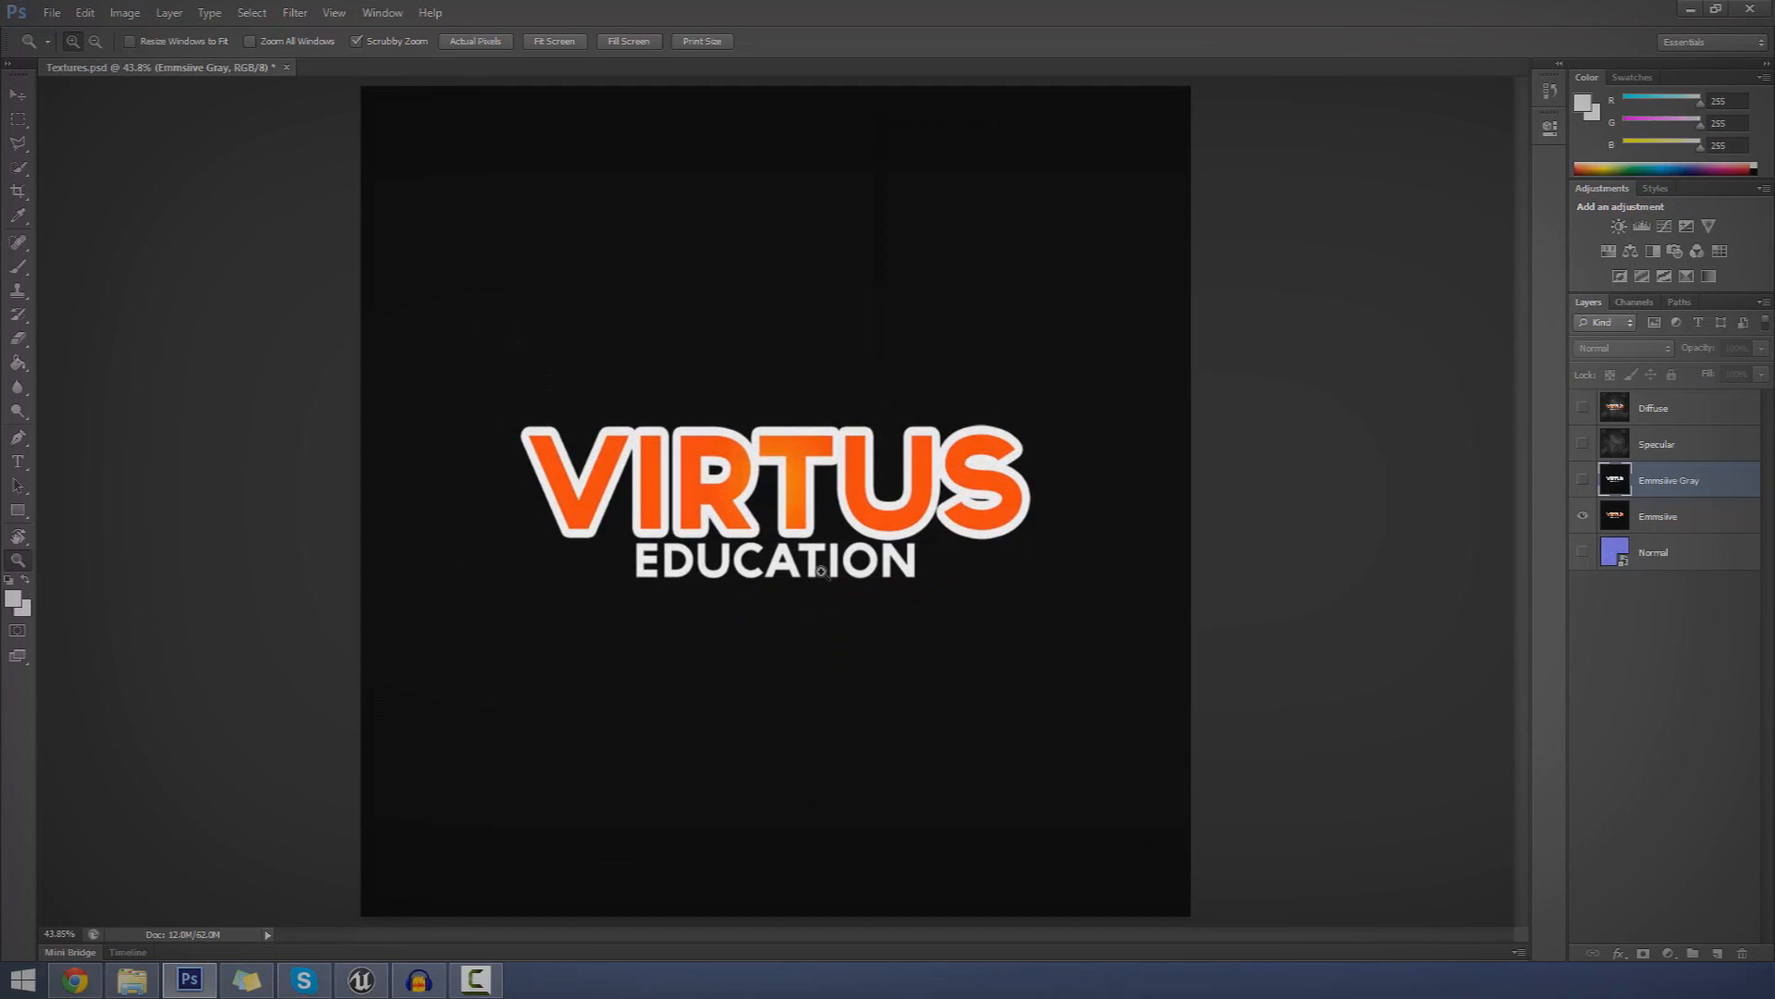
{"action": "mouse_move", "coordinate": [1560, 500]}
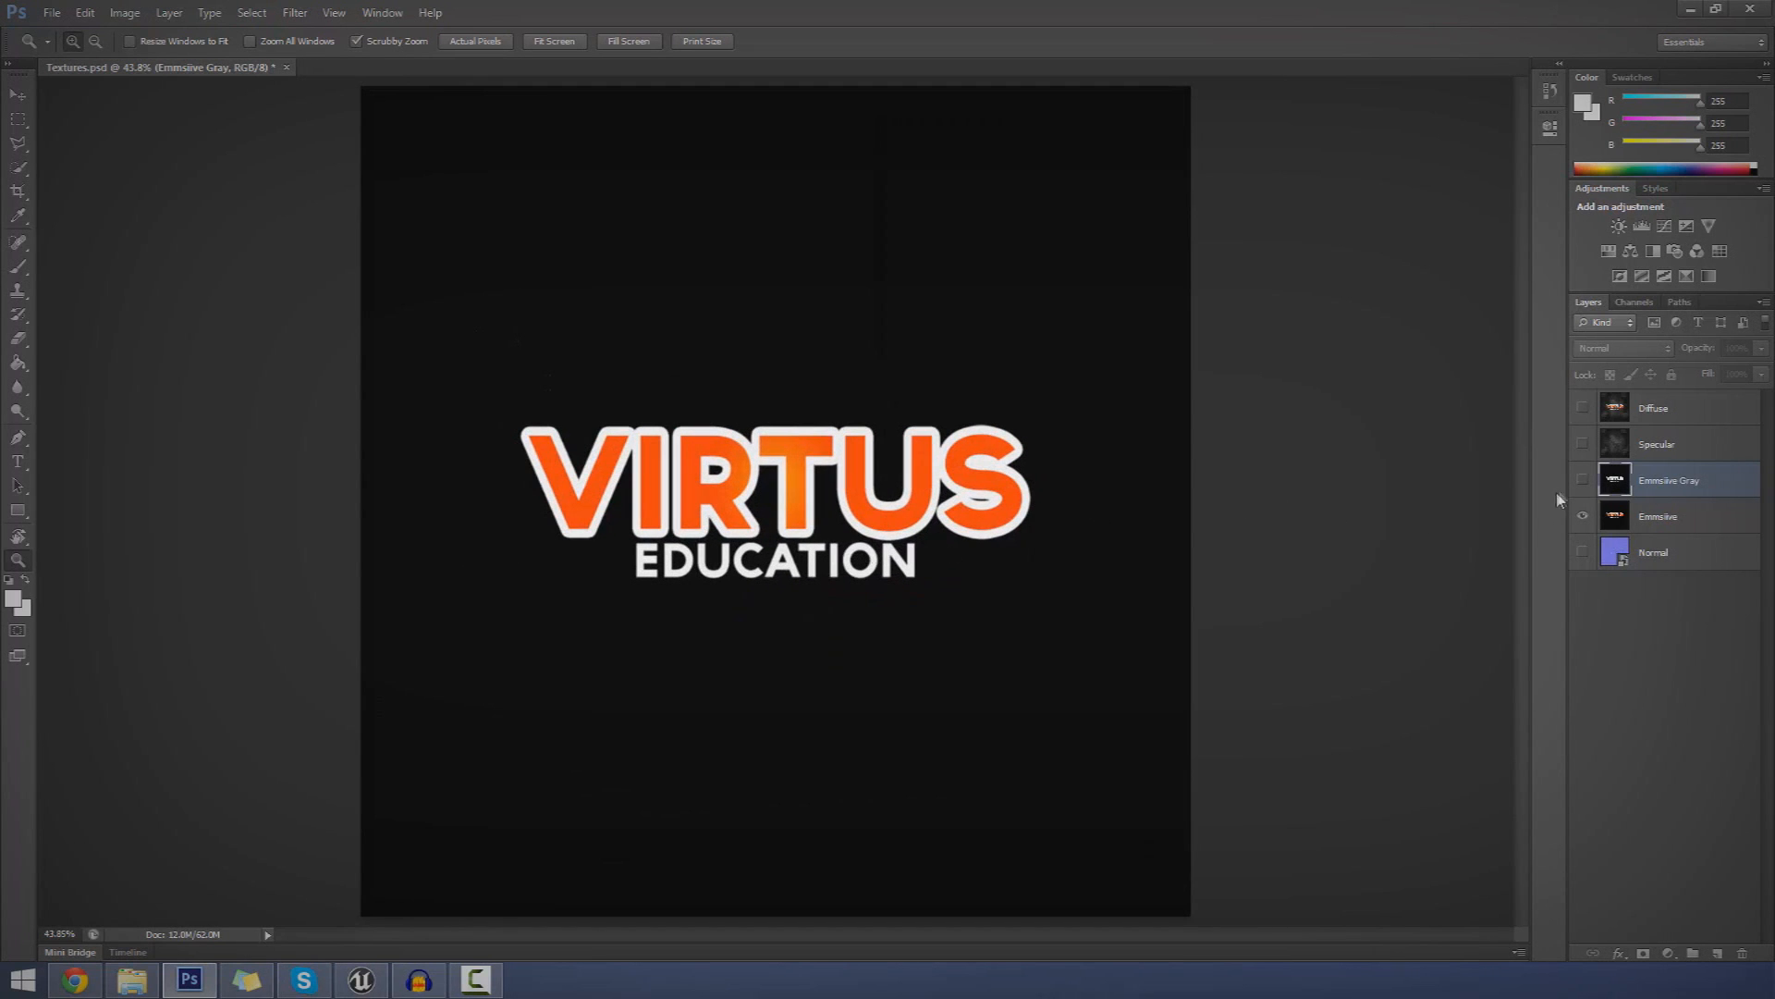
- Make the coloured Emmisive layer active, showing the orange and white logo
{"action": "left_click", "coordinate": [1657, 515]}
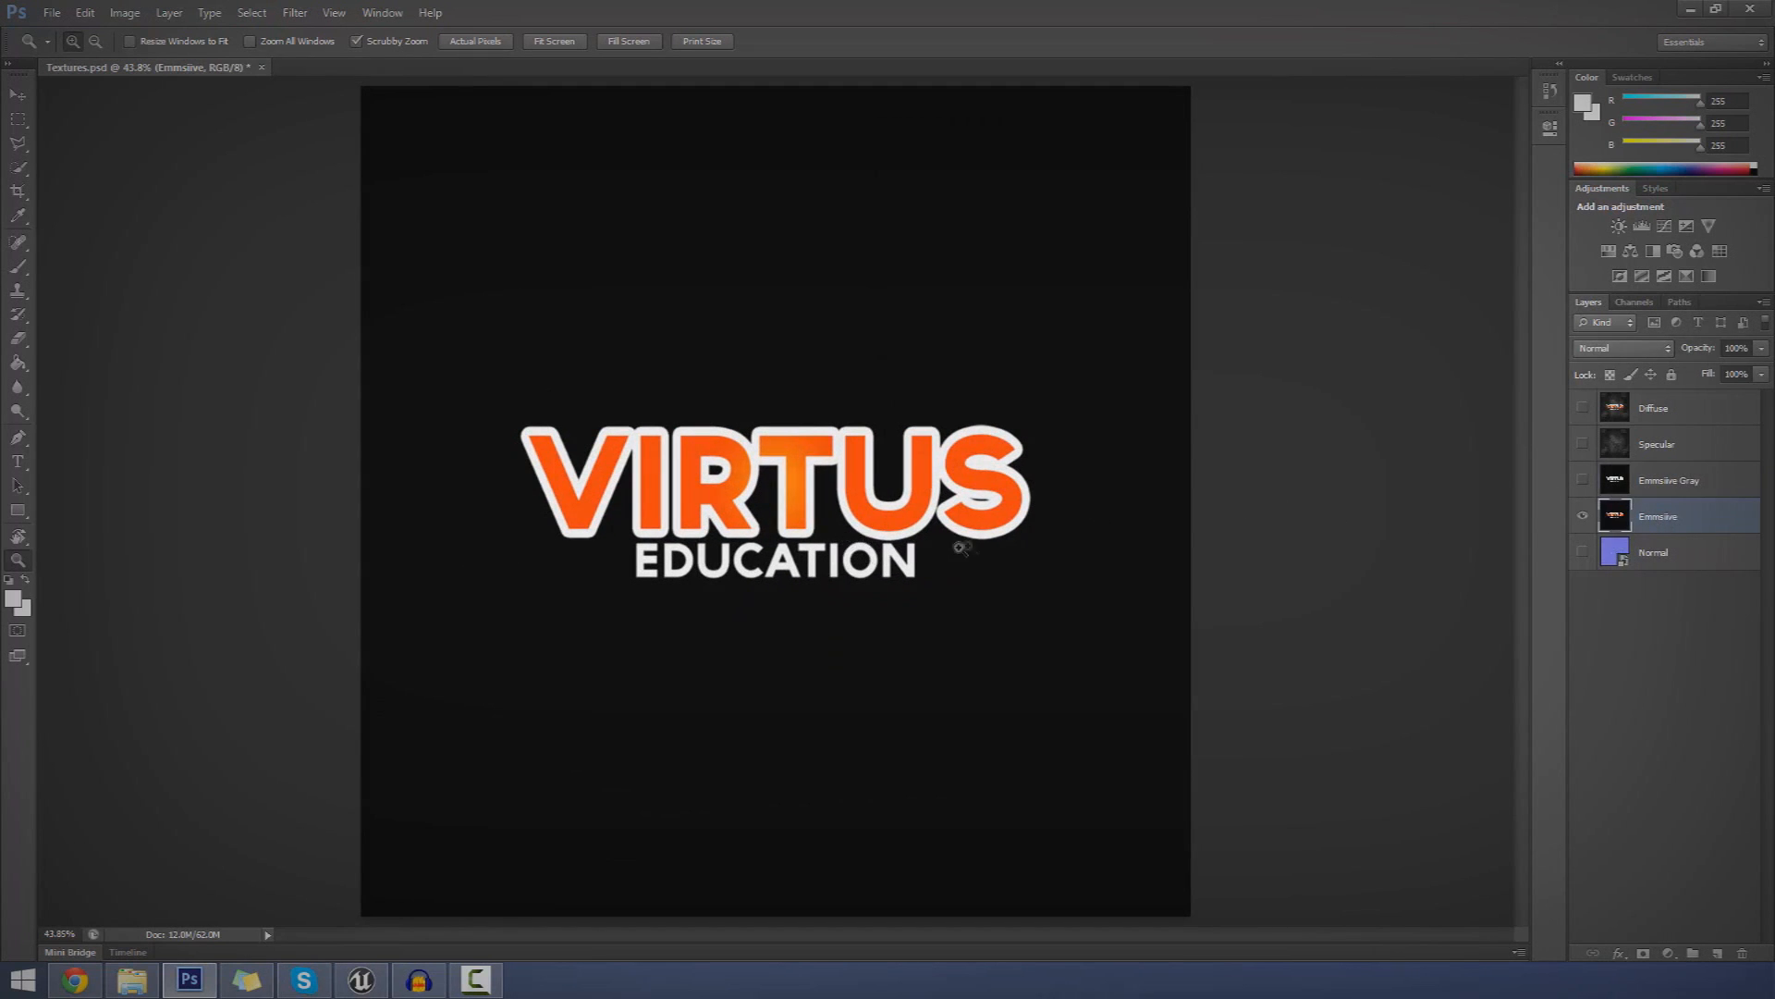
{"action": "mouse_move", "coordinate": [842, 78]}
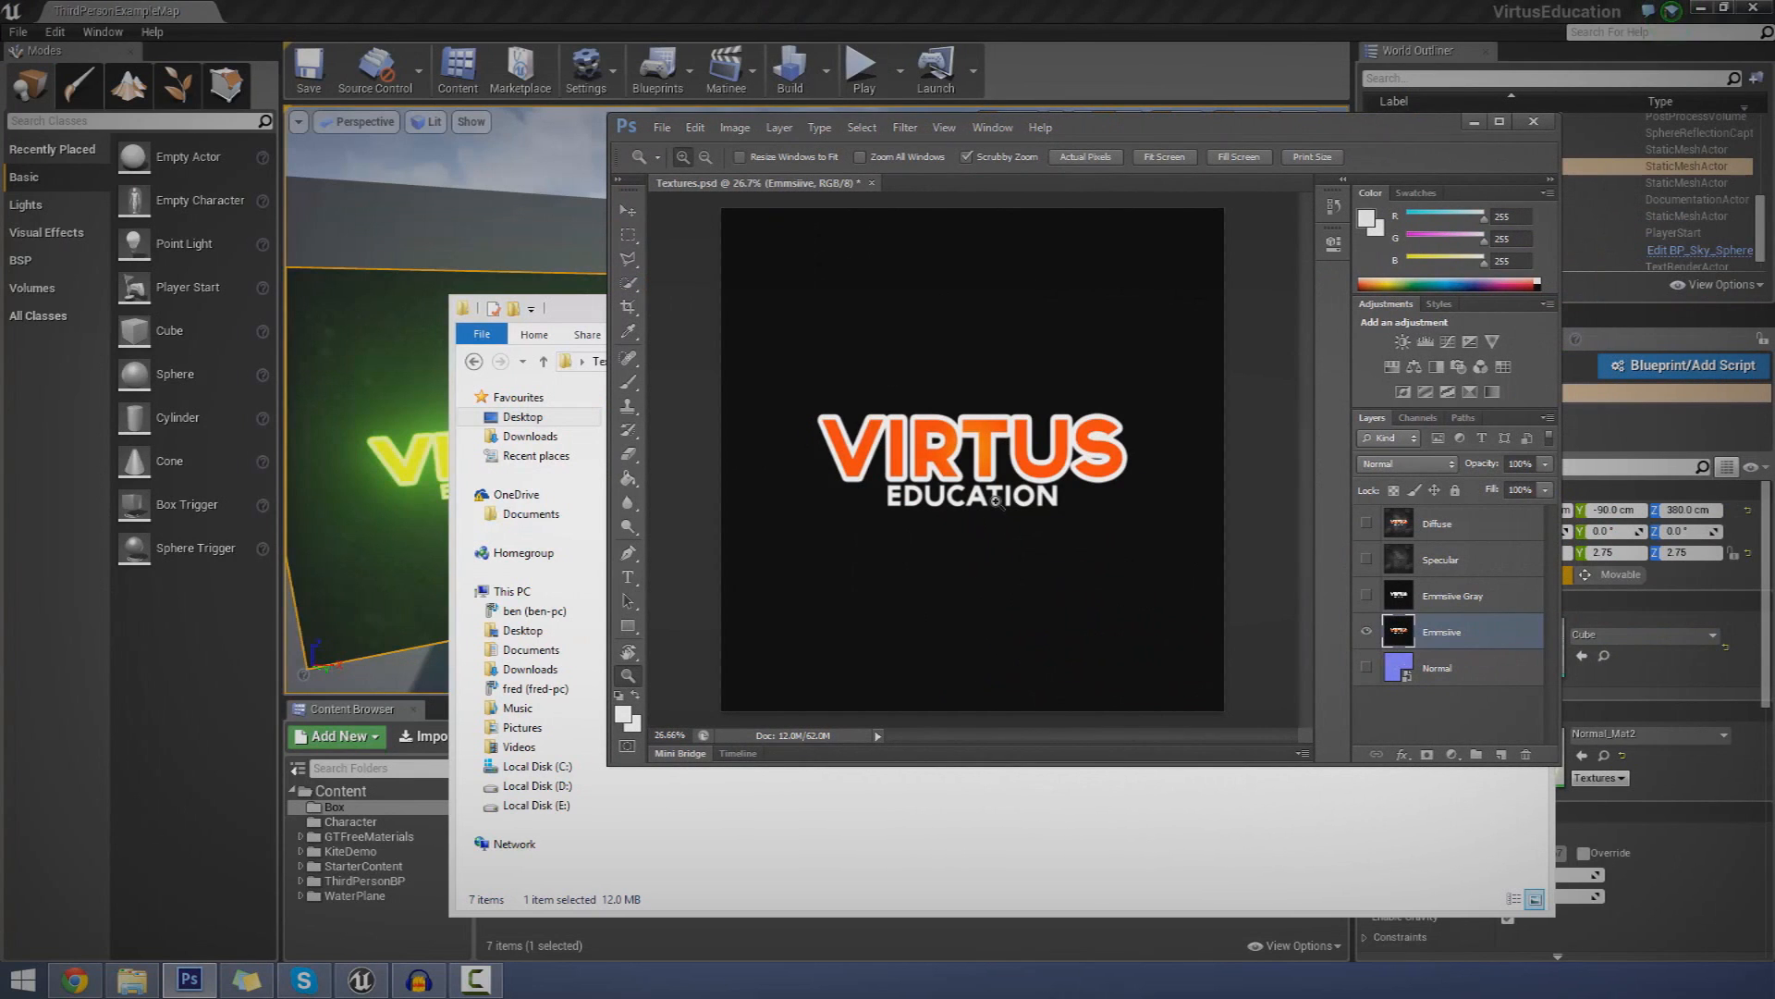
{"action": "mouse_move", "coordinate": [1093, 385]}
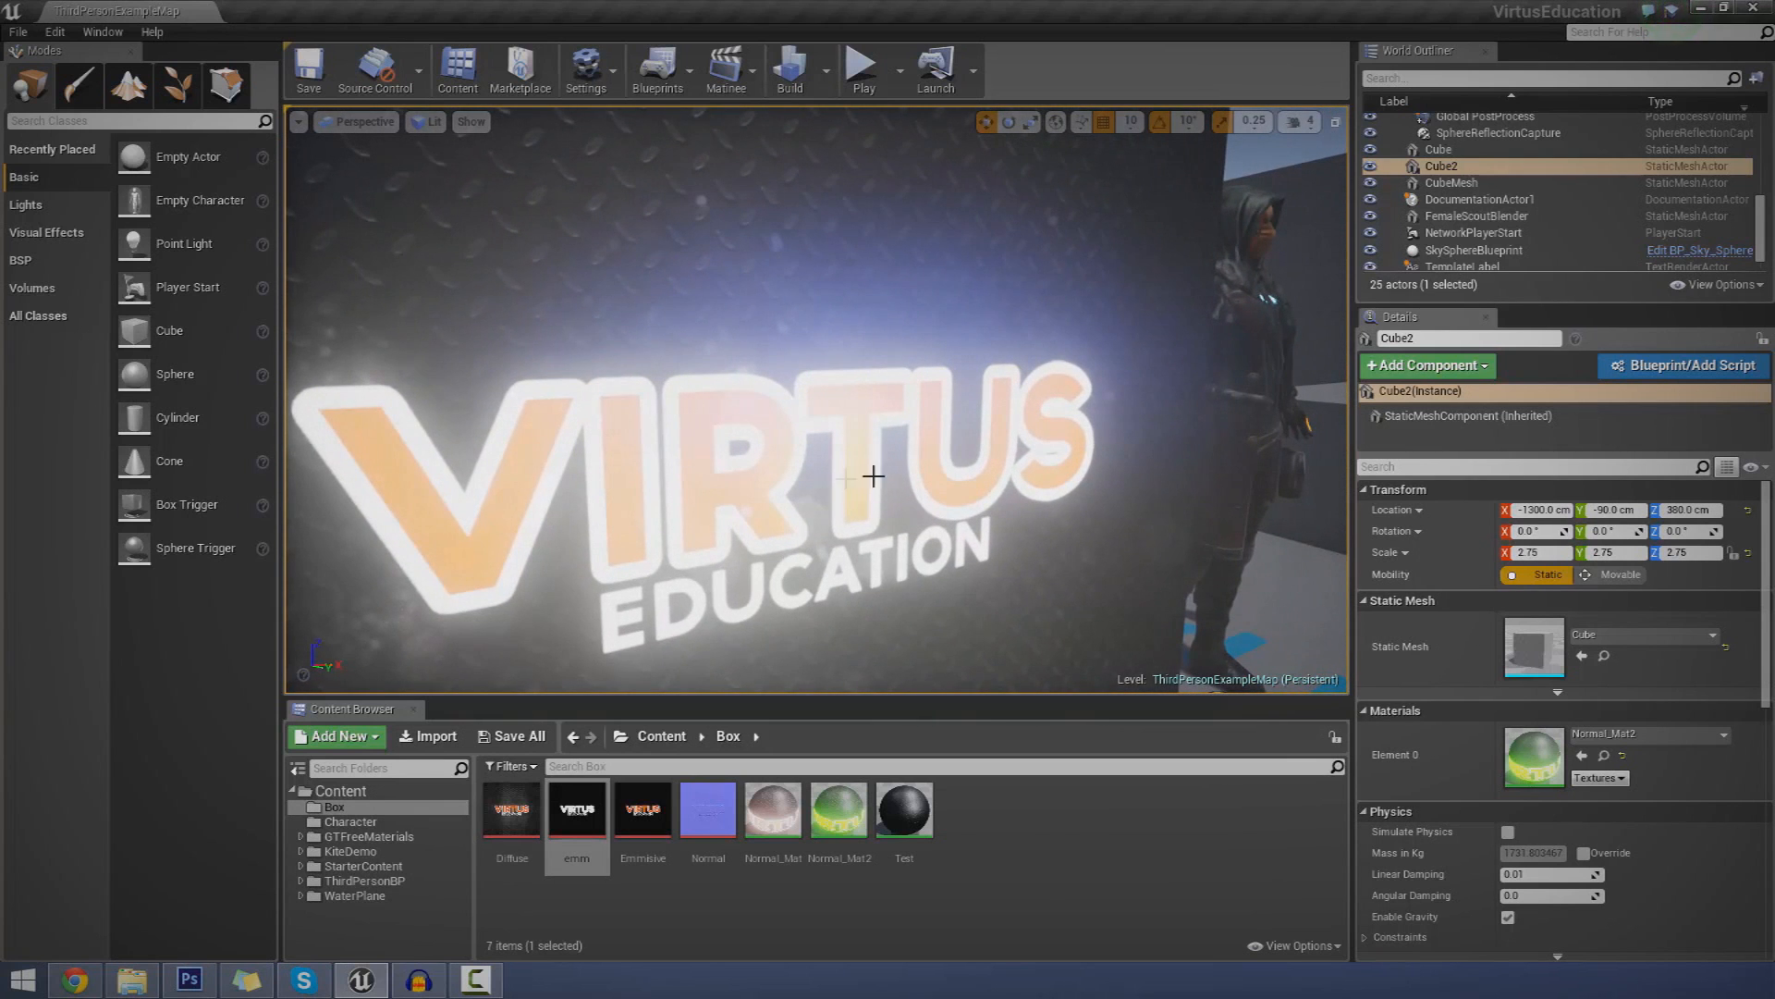
- Fit the Photoshop texture on screen, then select the wall cube in Unreal
{"action": "left_click", "coordinate": [188, 978]}
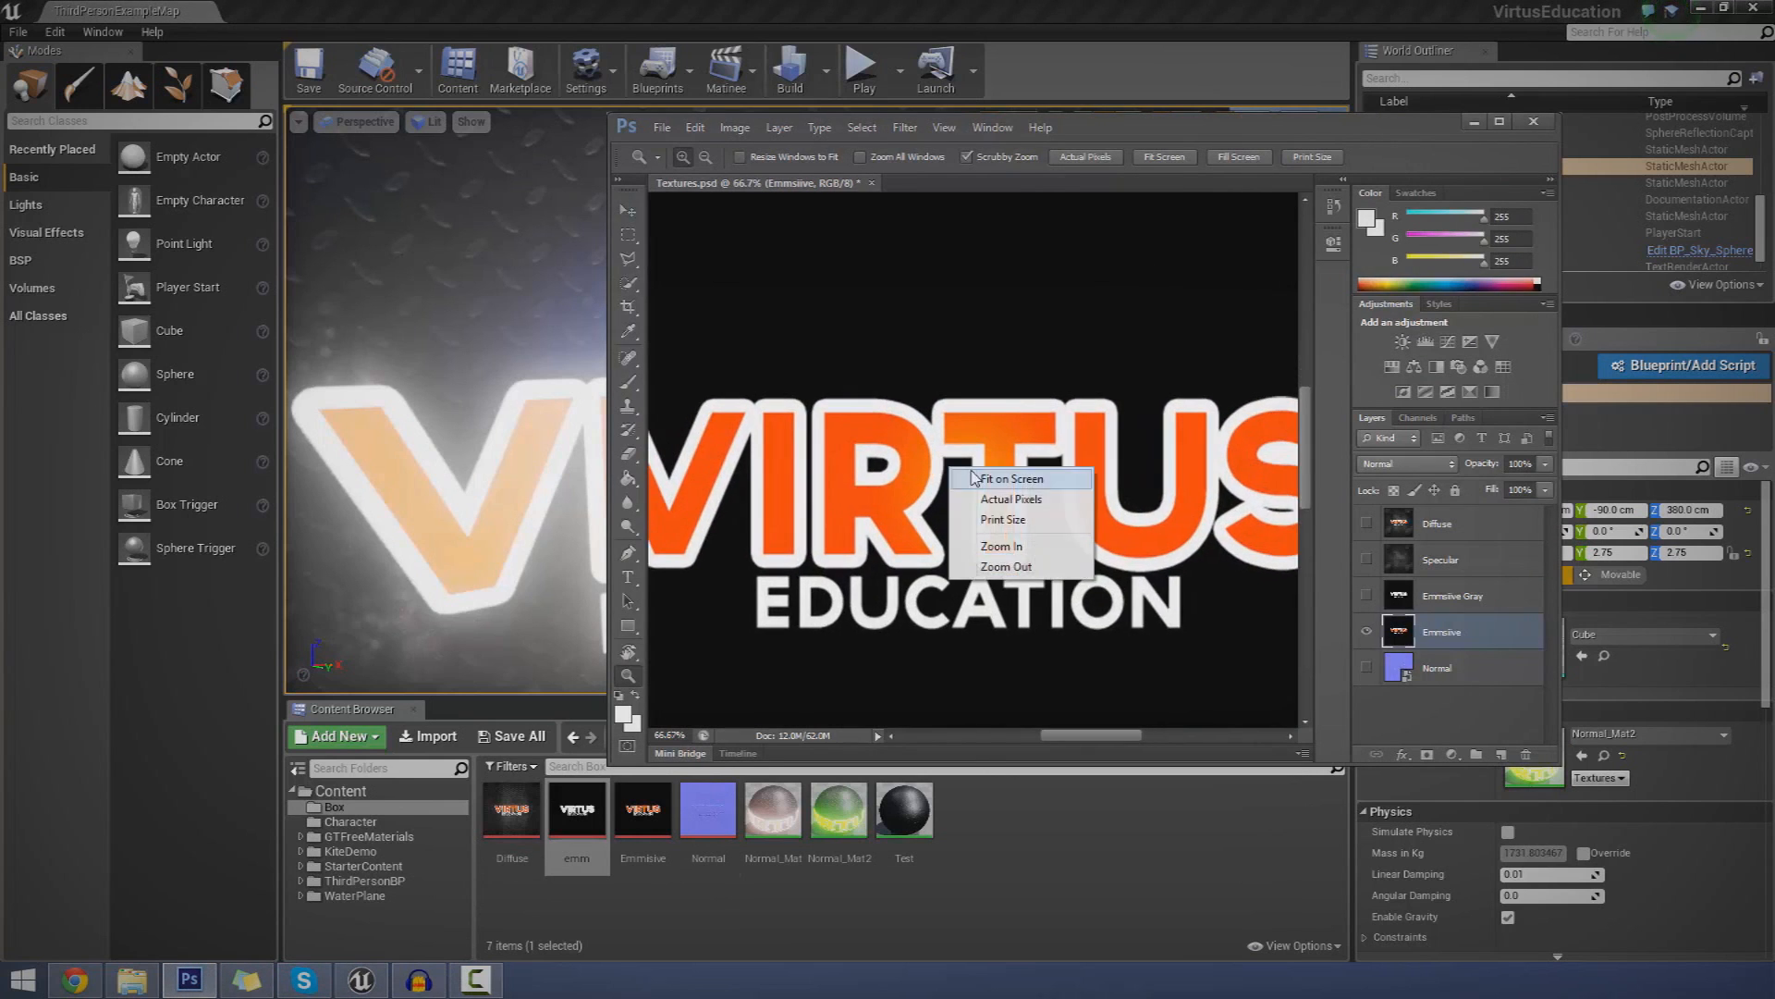
{"action": "left_click", "coordinate": [1010, 478]}
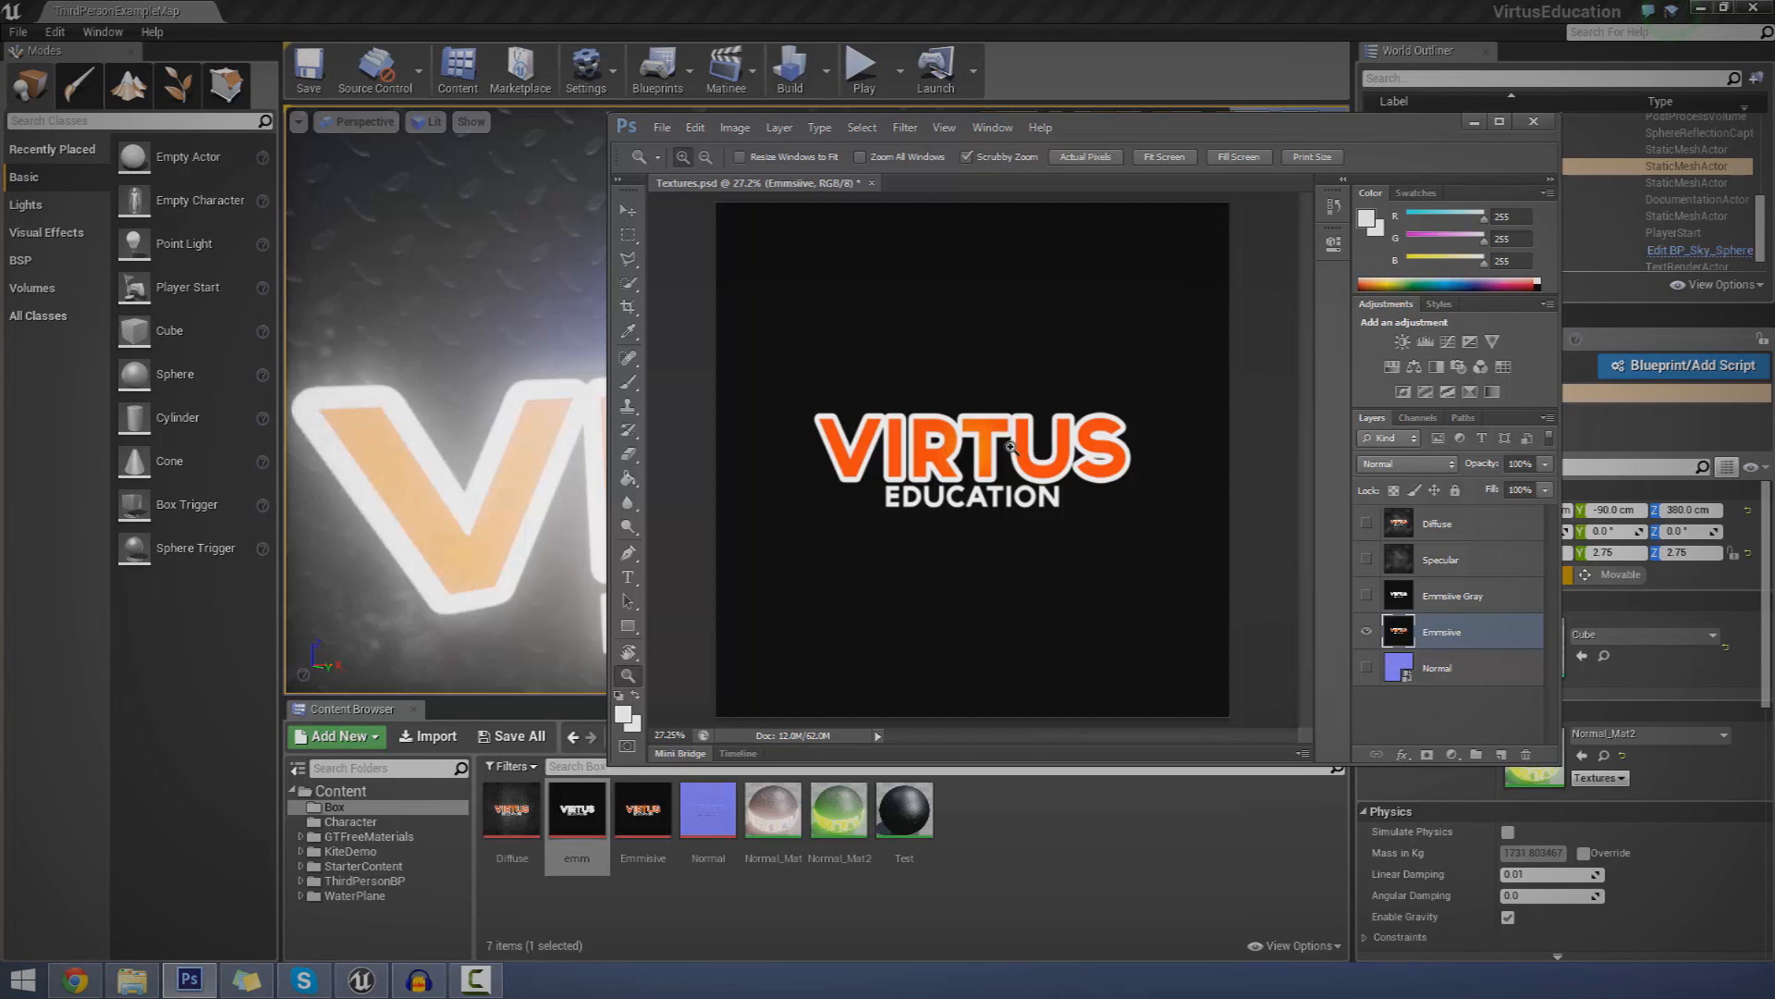
{"action": "right_click", "coordinate": [907, 538]}
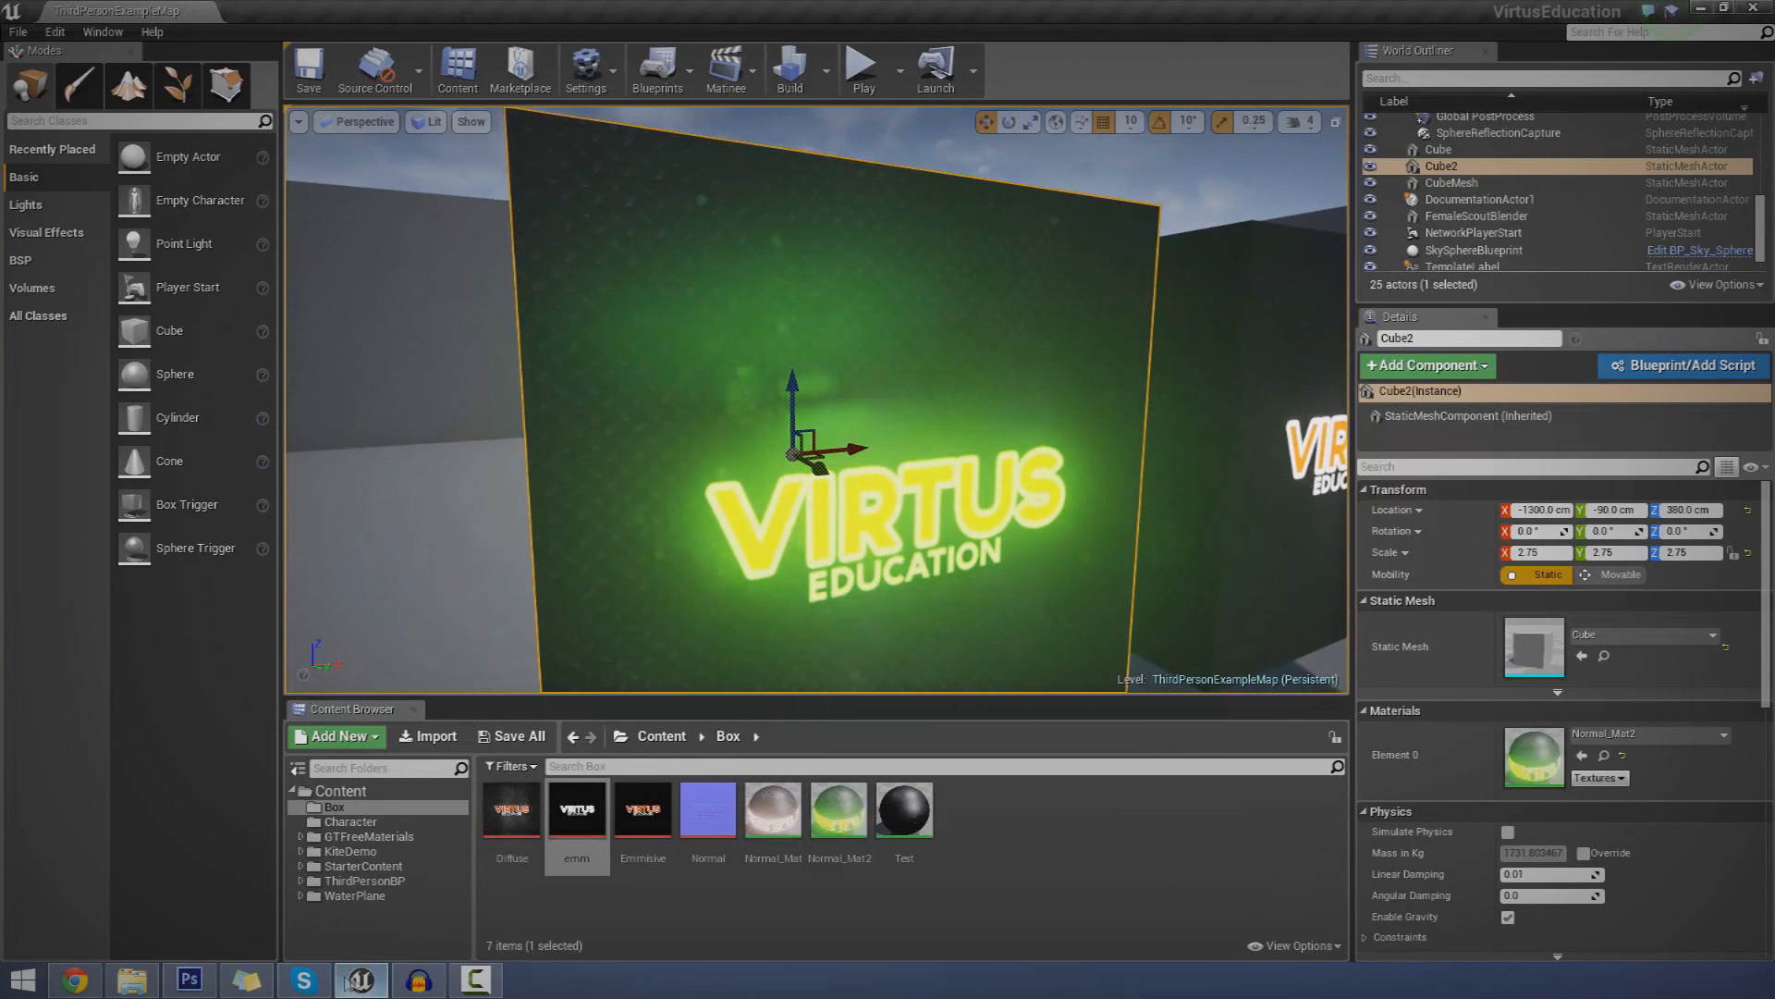
{"action": "left_click", "coordinate": [187, 977]}
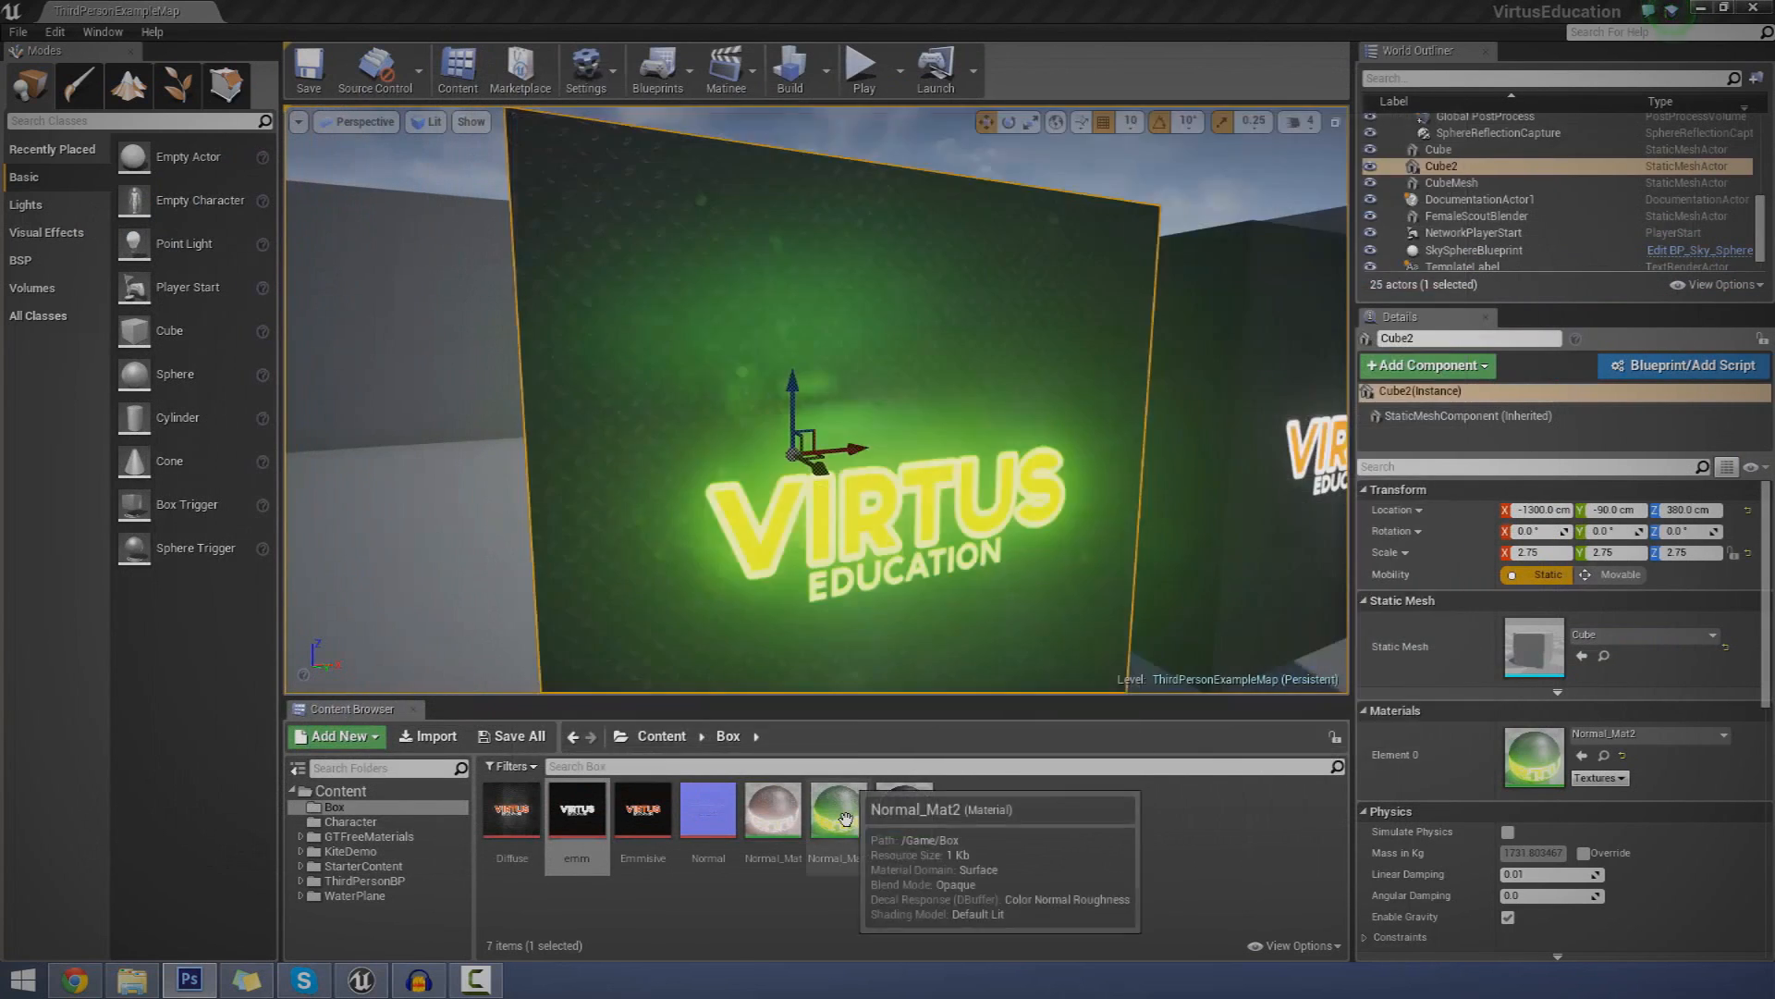
- Set Normal_Mat2's emissive Constant3Vector to pink (R 20, G 0, B 13.56)
{"action": "double_click", "coordinate": [837, 808]}
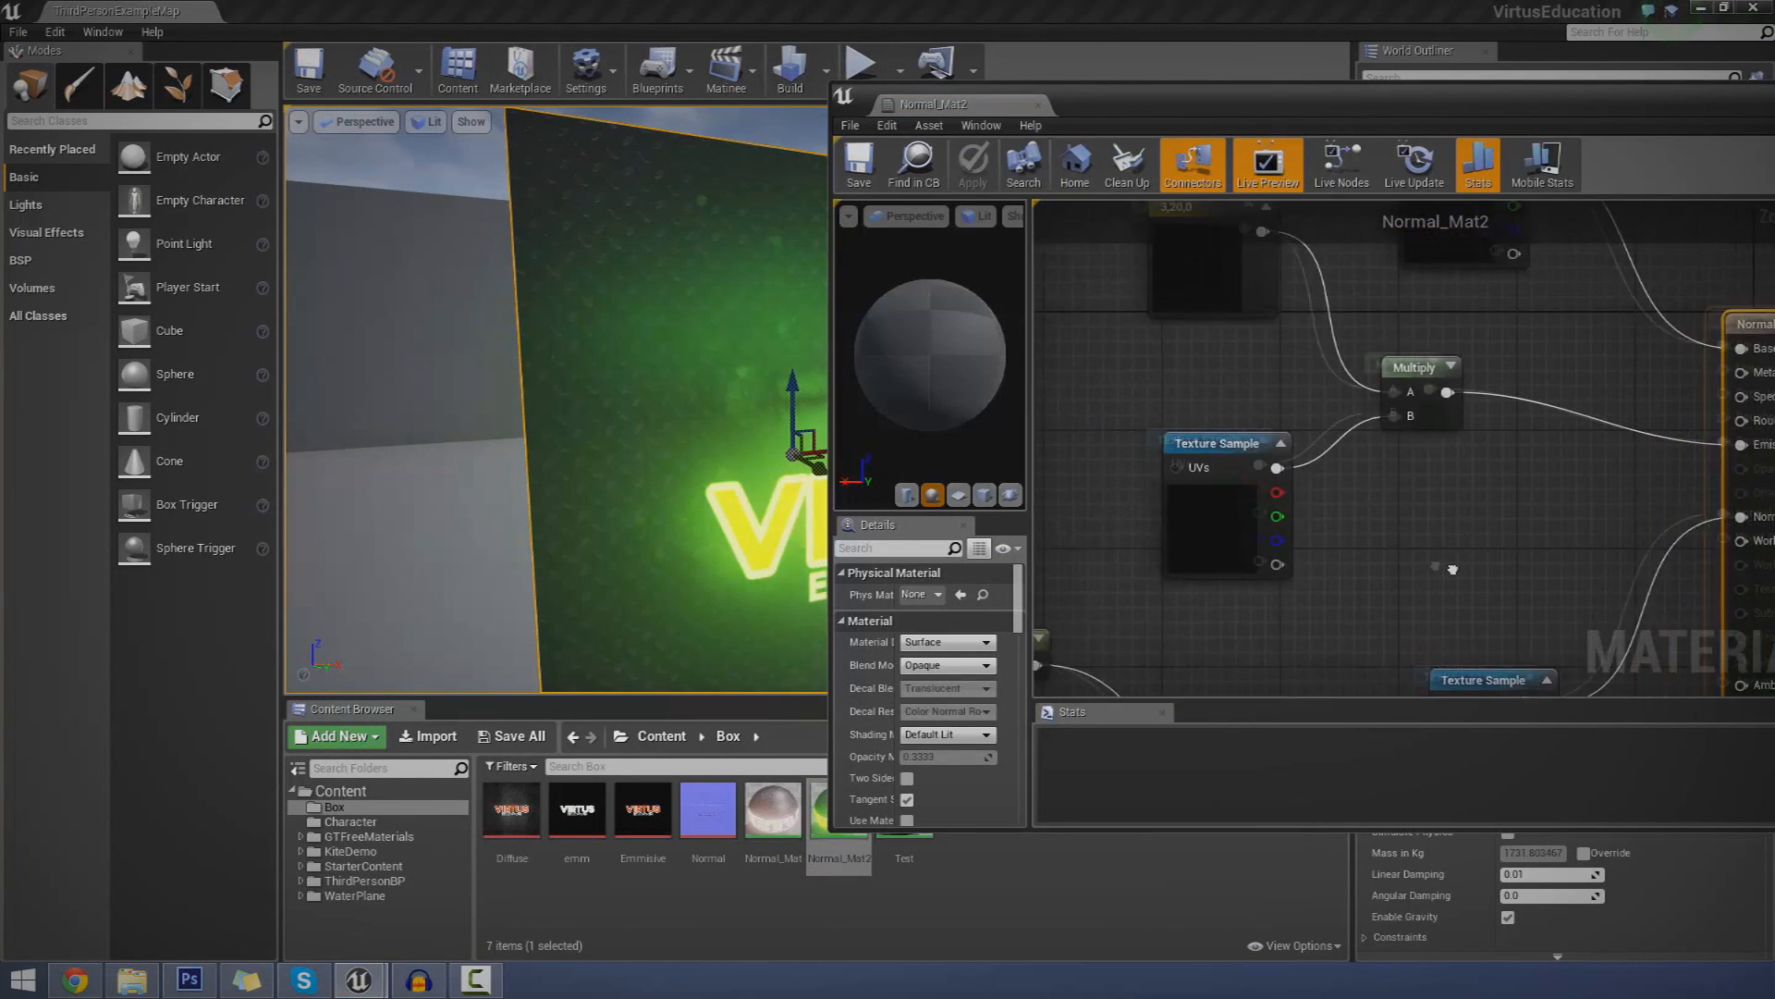
{"action": "left_click", "coordinate": [1261, 344]}
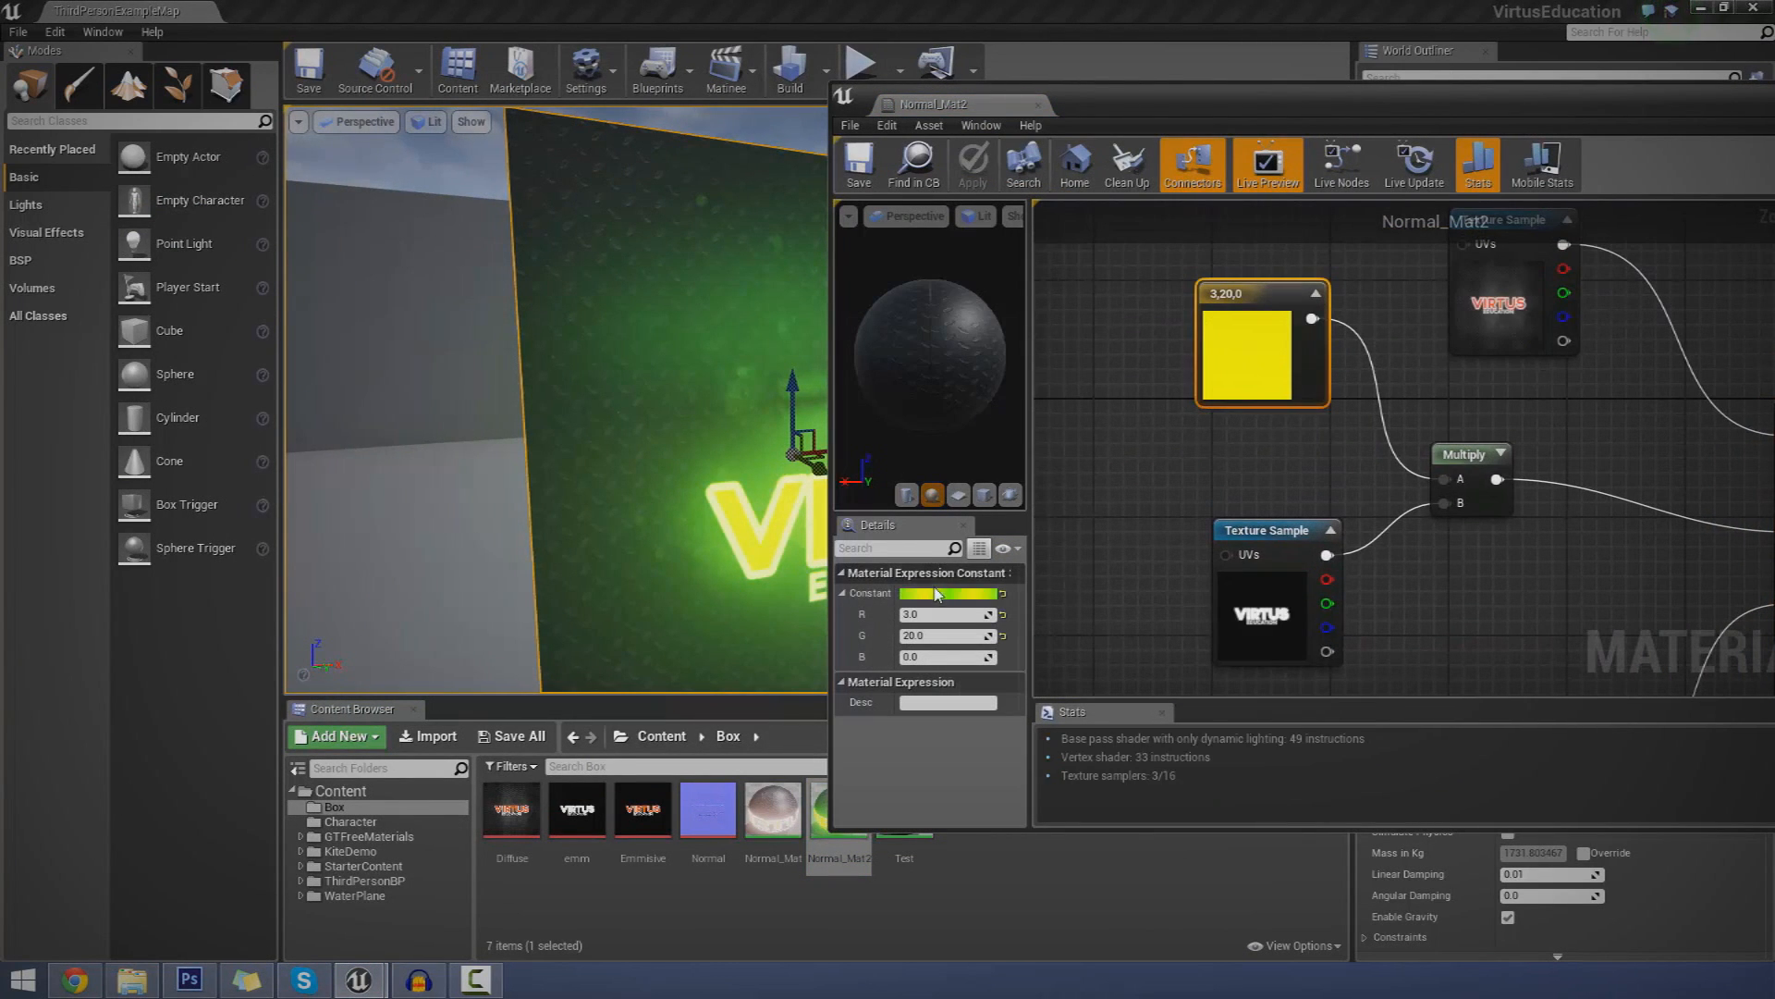
{"action": "left_click", "coordinate": [945, 594]}
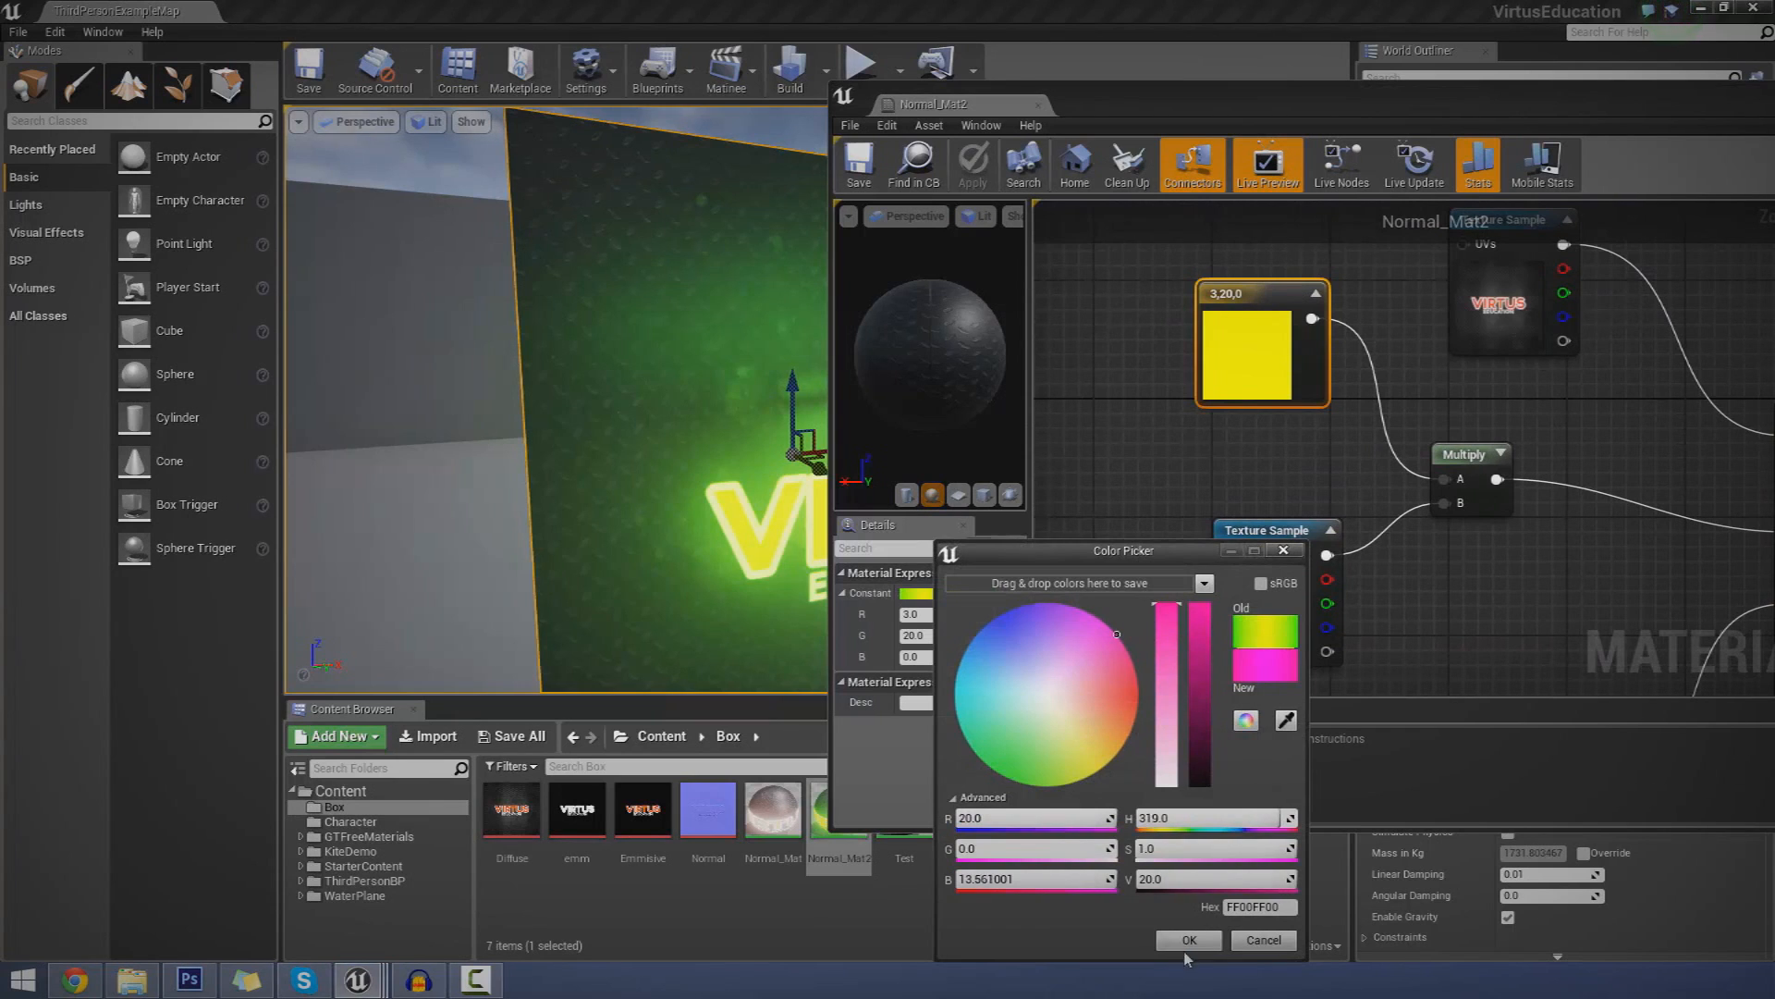
{"action": "left_click", "coordinate": [1187, 939]}
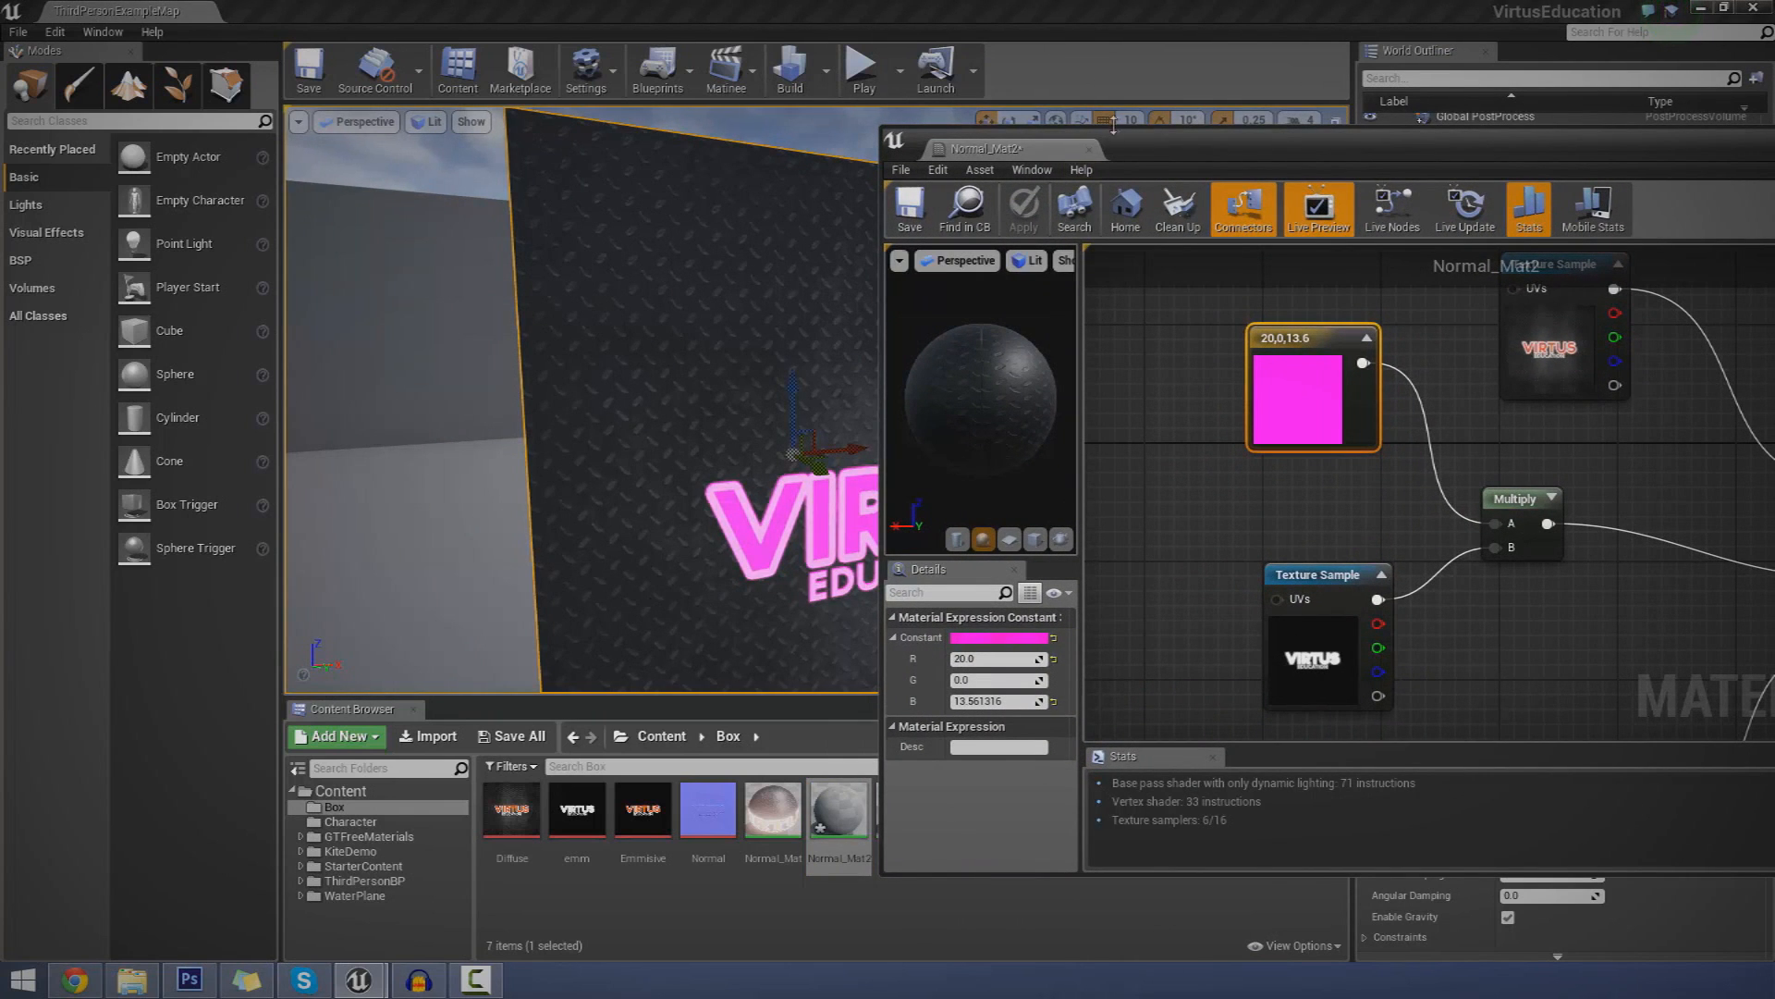
{"action": "mouse_move", "coordinate": [1144, 165]}
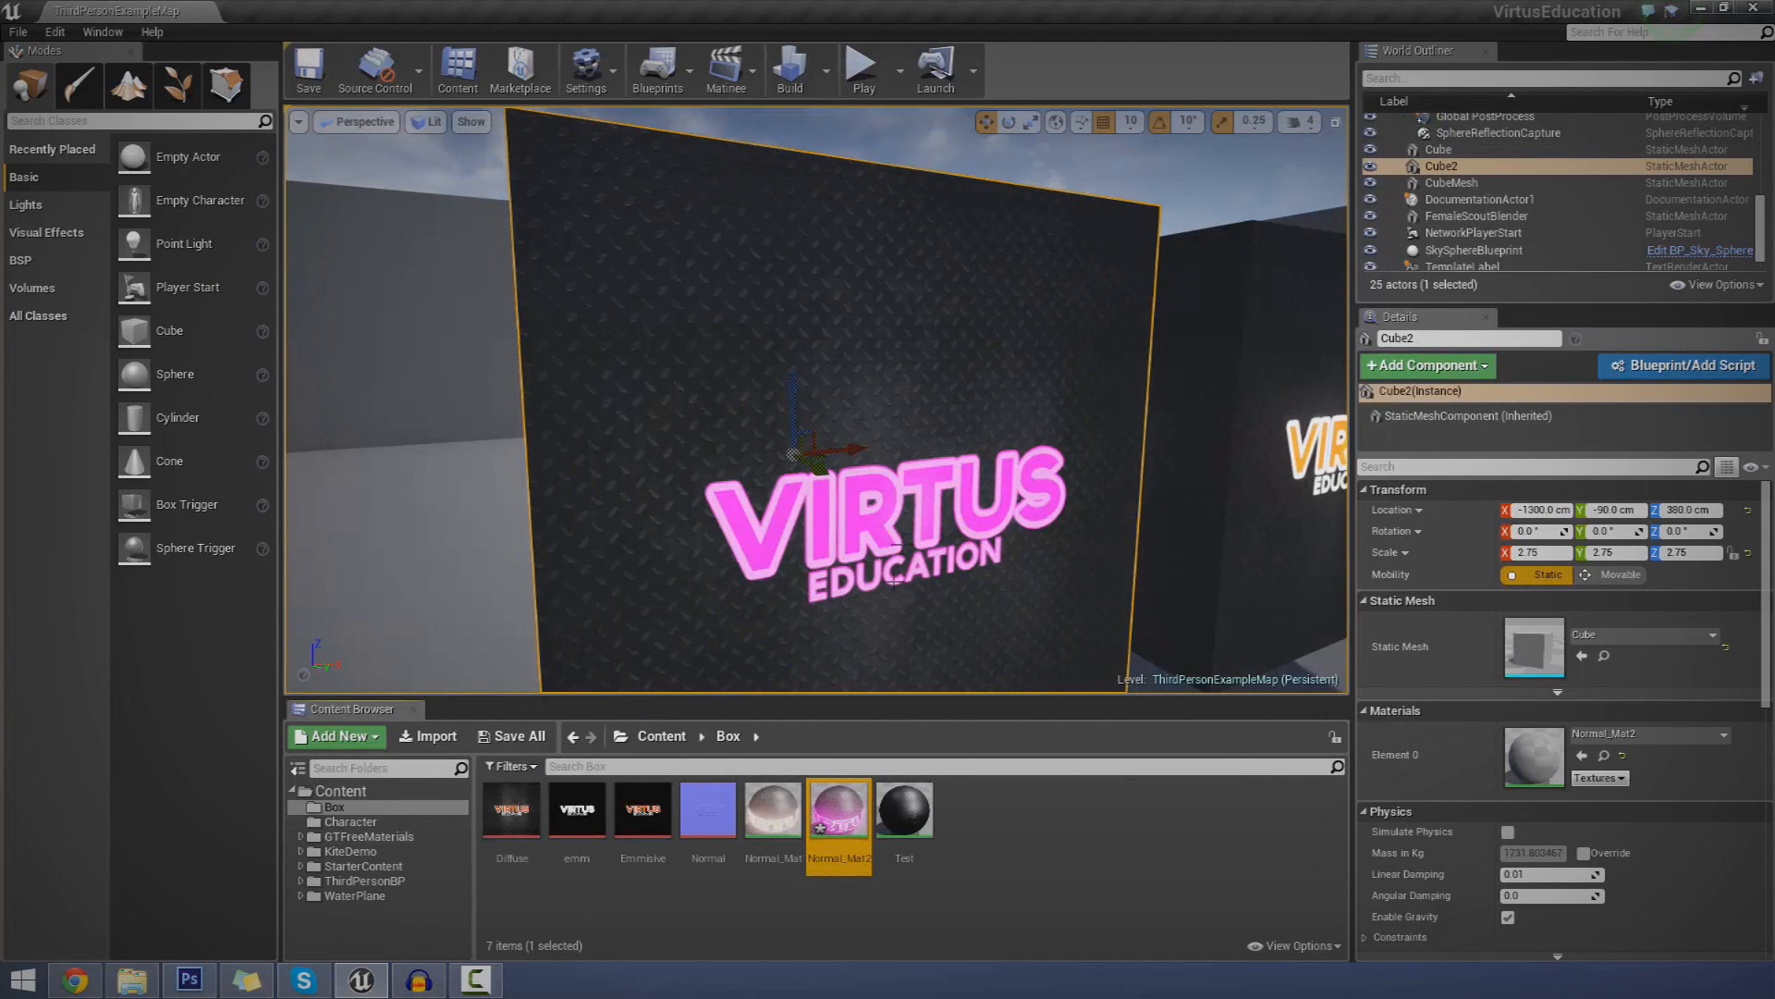
- Create an empty agfadg folder in the top-level Content folder
{"action": "left_click", "coordinate": [573, 736]}
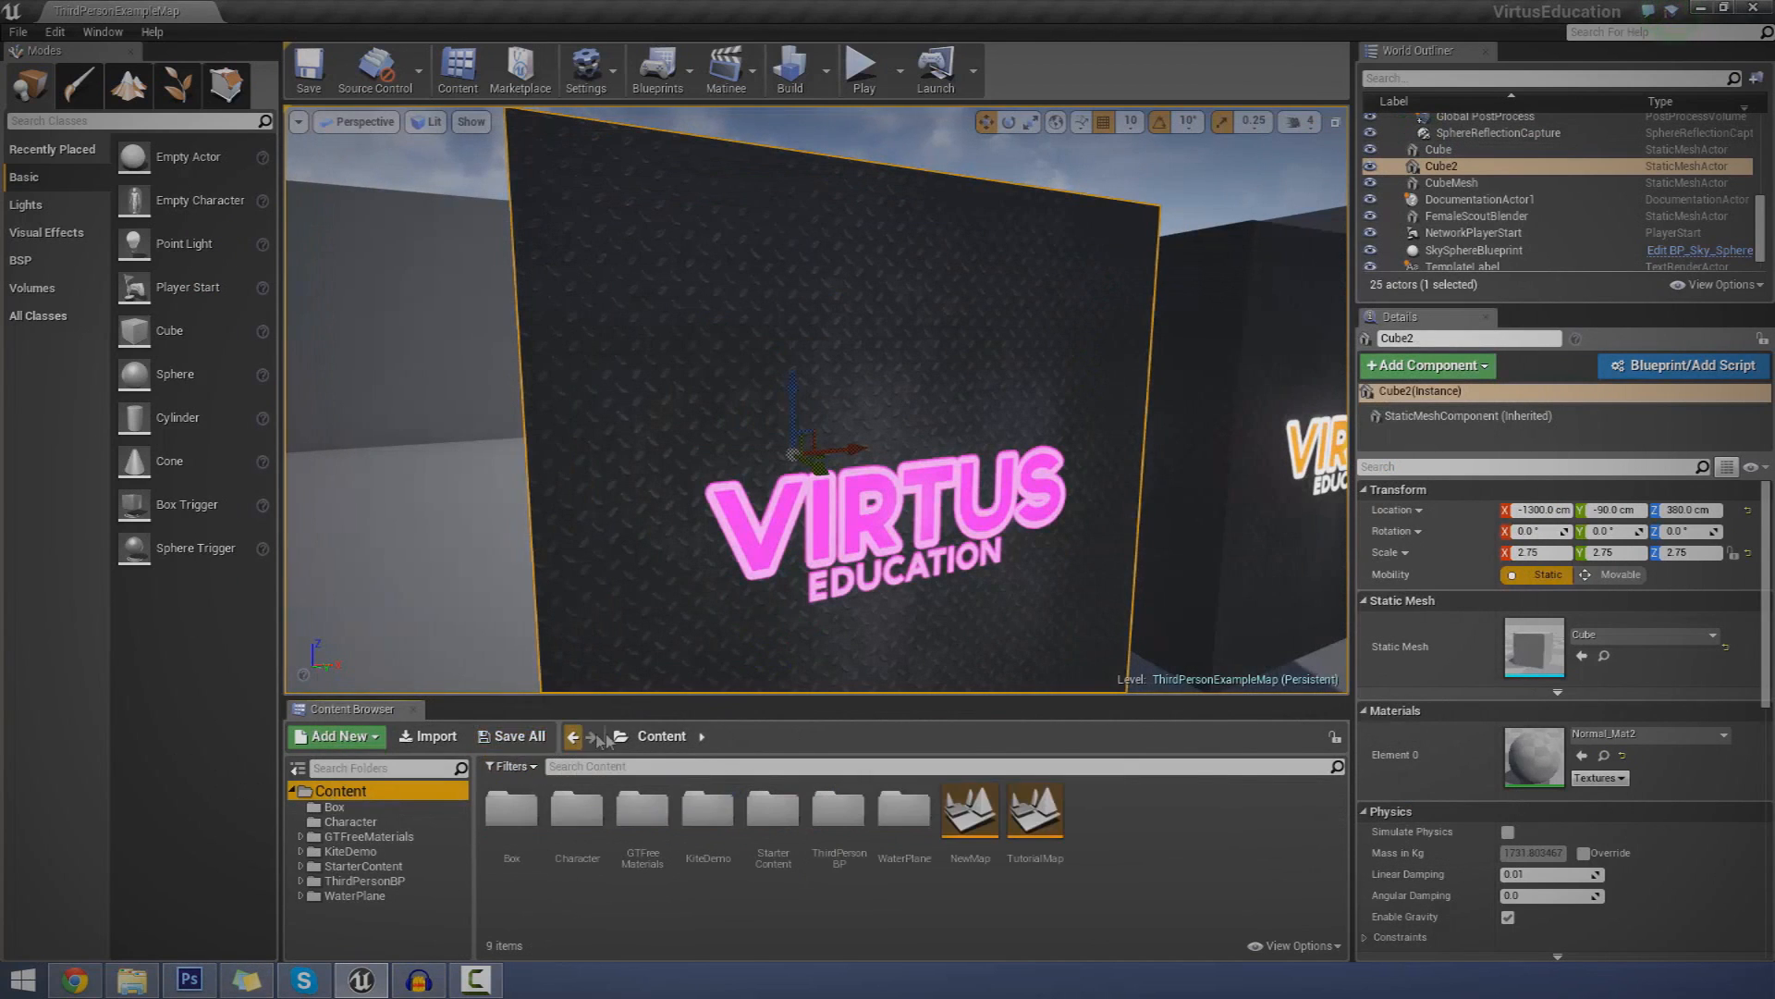
{"action": "mouse_move", "coordinate": [340, 790]}
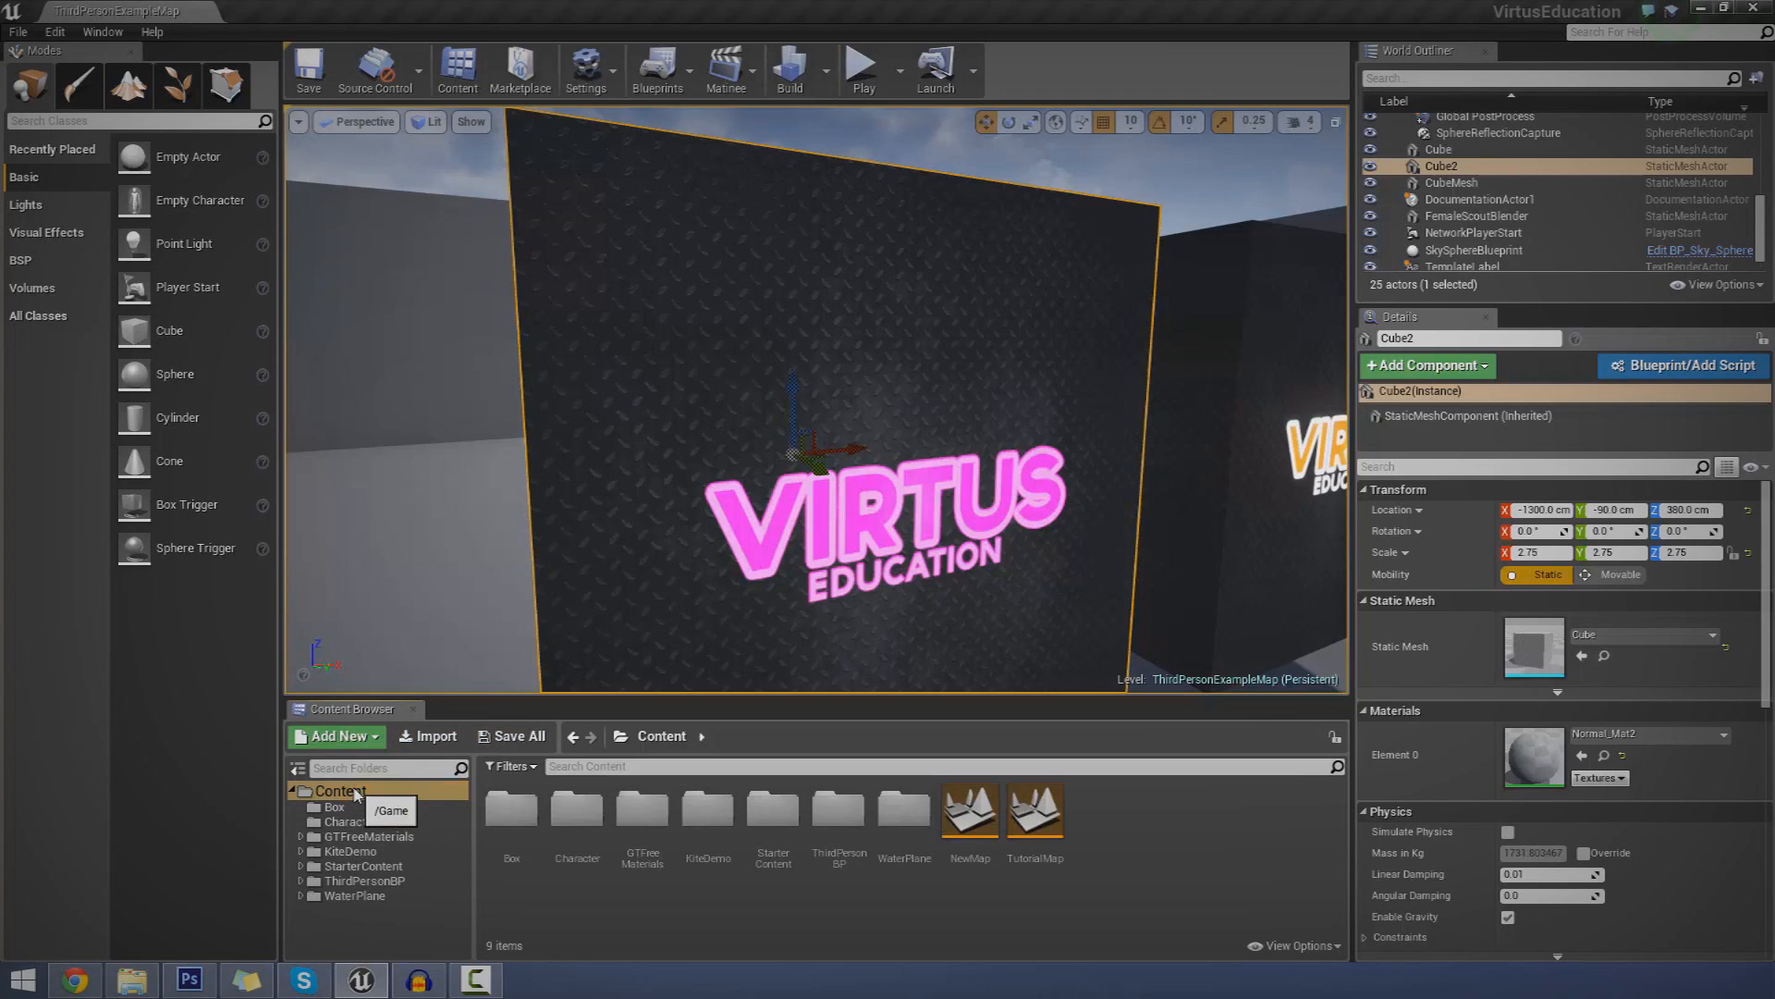
{"action": "left_click", "coordinate": [334, 735]}
{"action": "type", "text": "agfadg"}
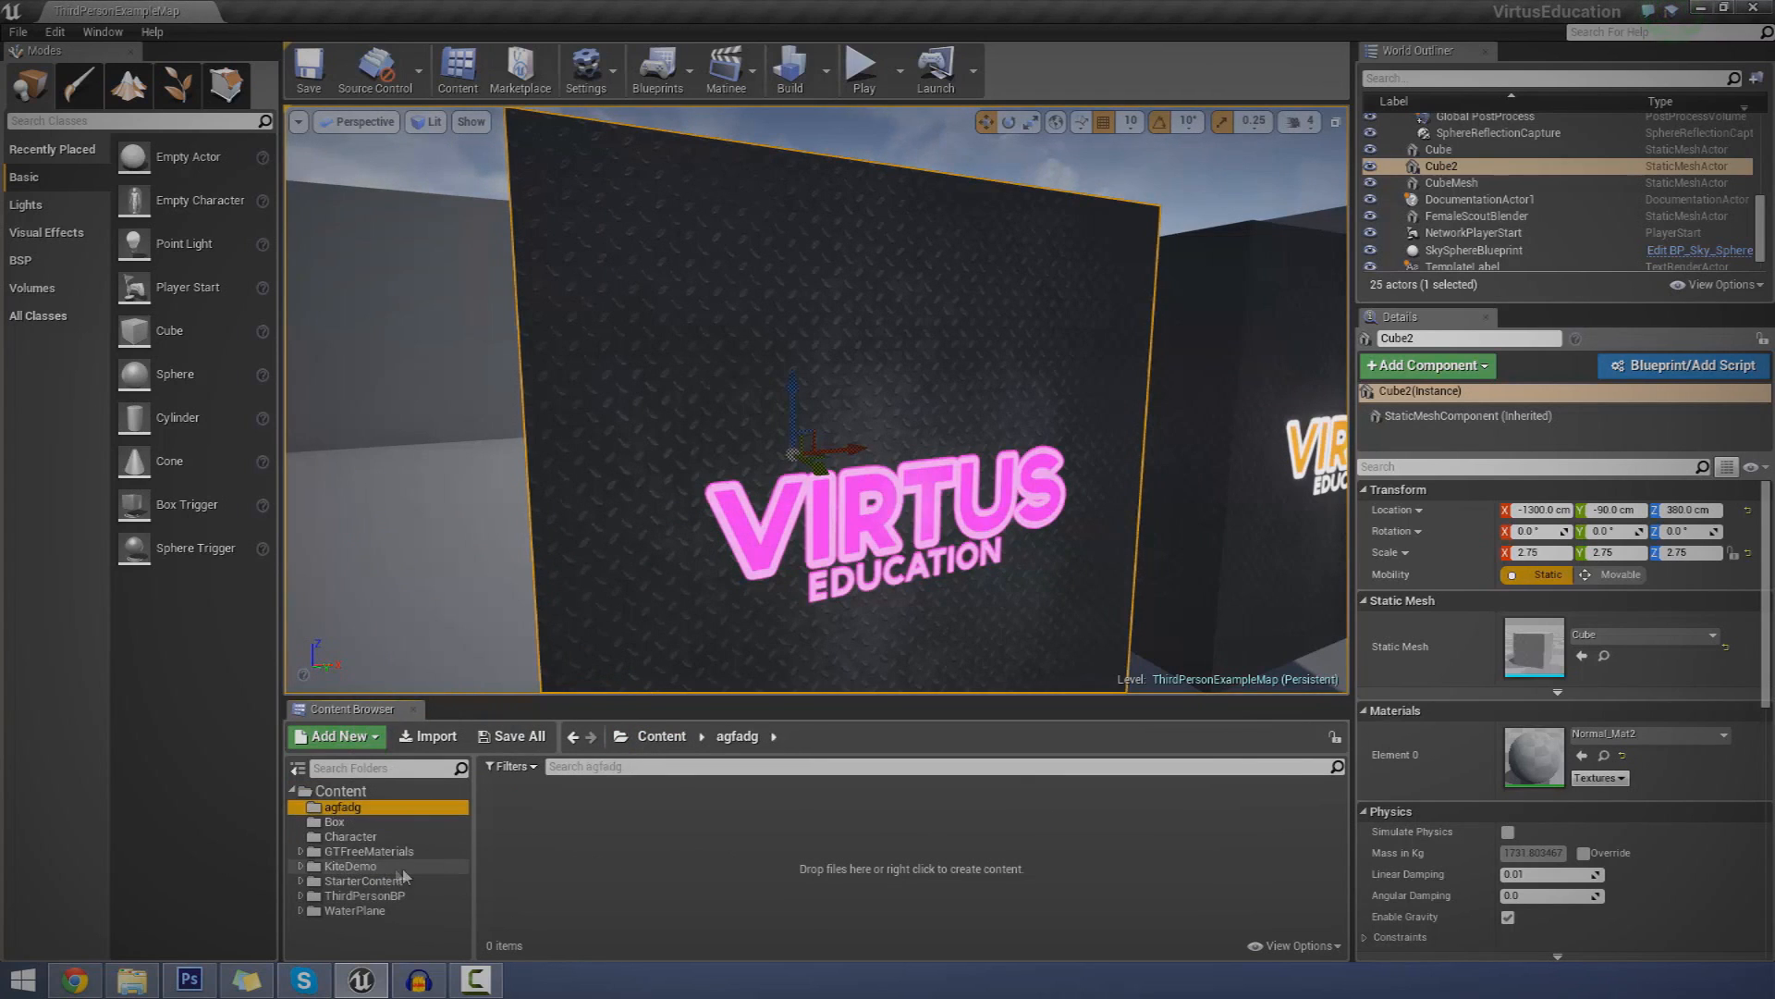
{"action": "mouse_move", "coordinate": [434, 735]}
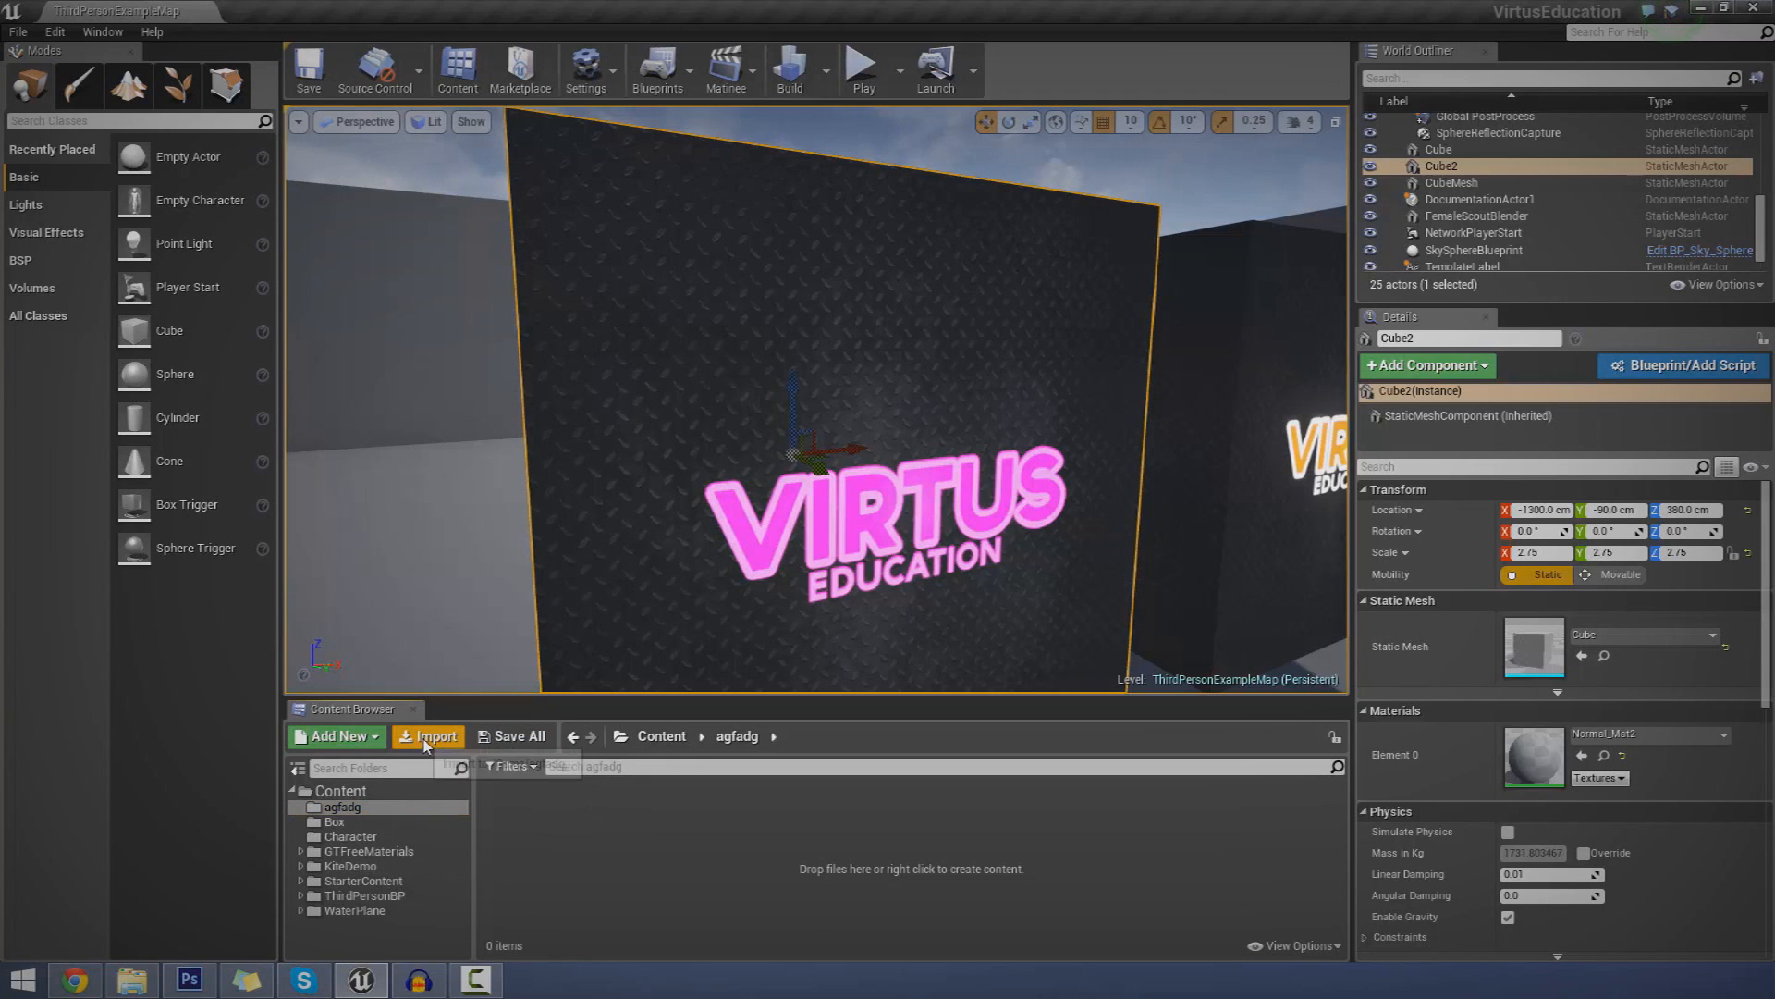
{"action": "left_click", "coordinate": [434, 736]}
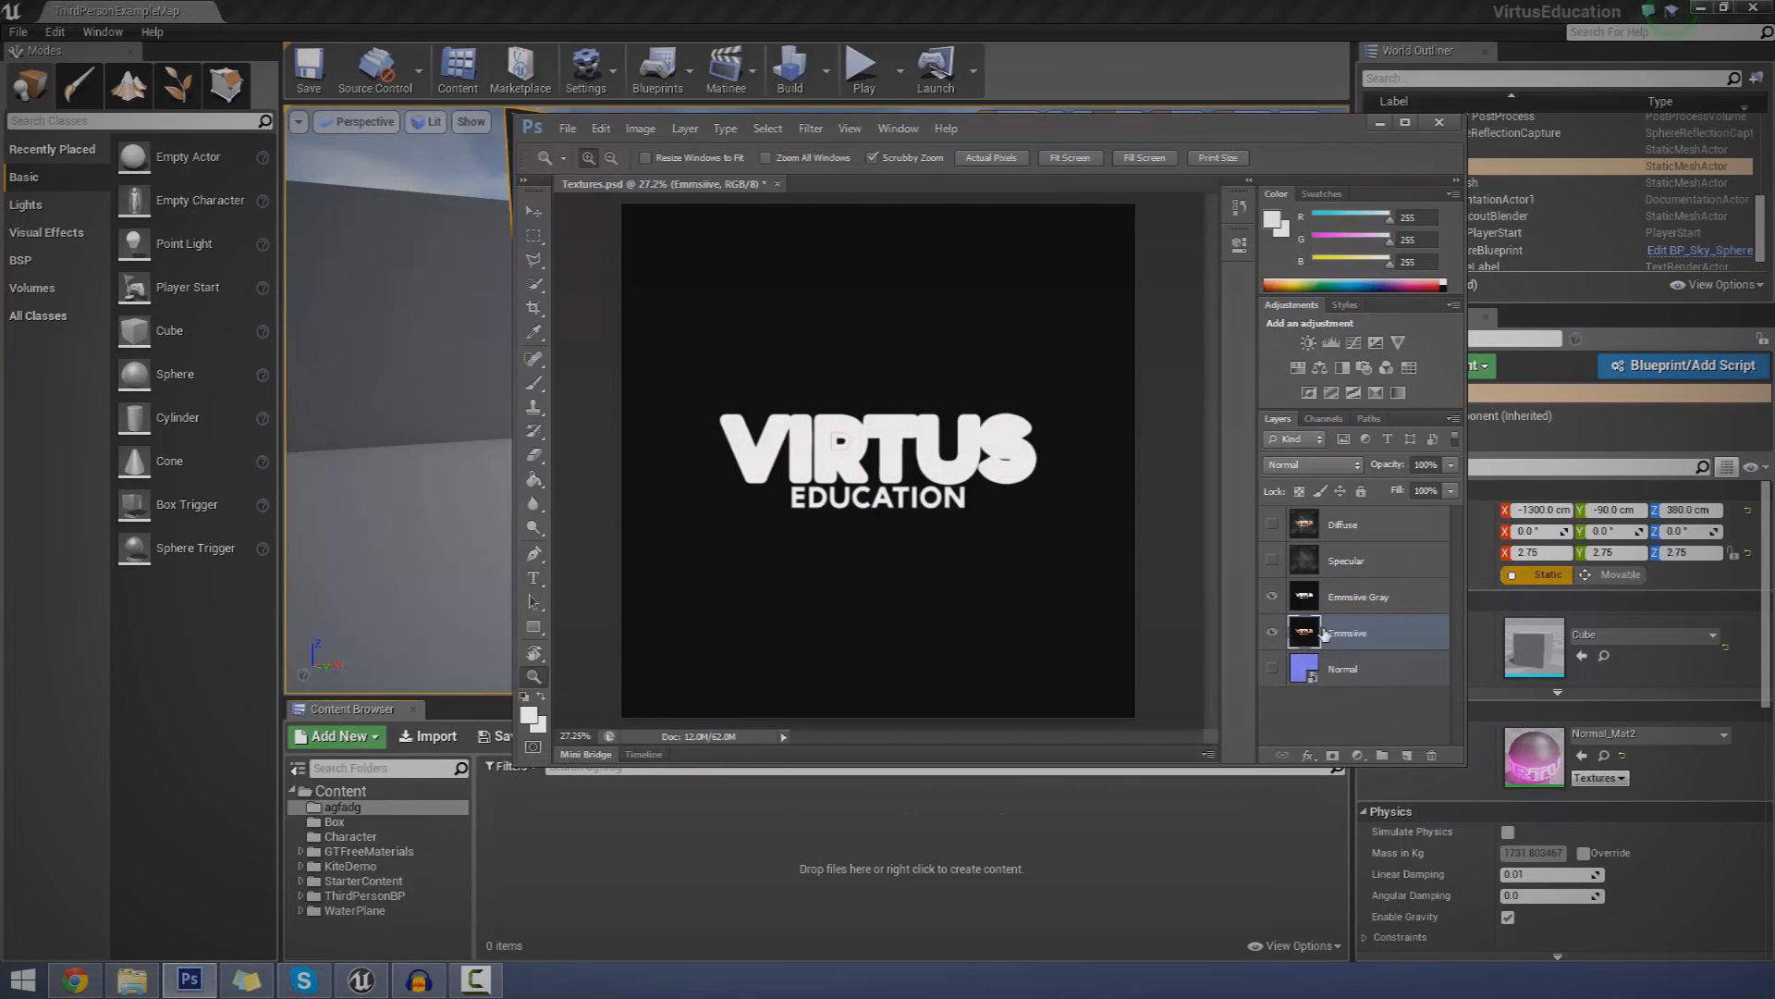
- Activate the Emmisive Gray layer and save it as emmgray PNG
{"action": "left_click", "coordinate": [1358, 595]}
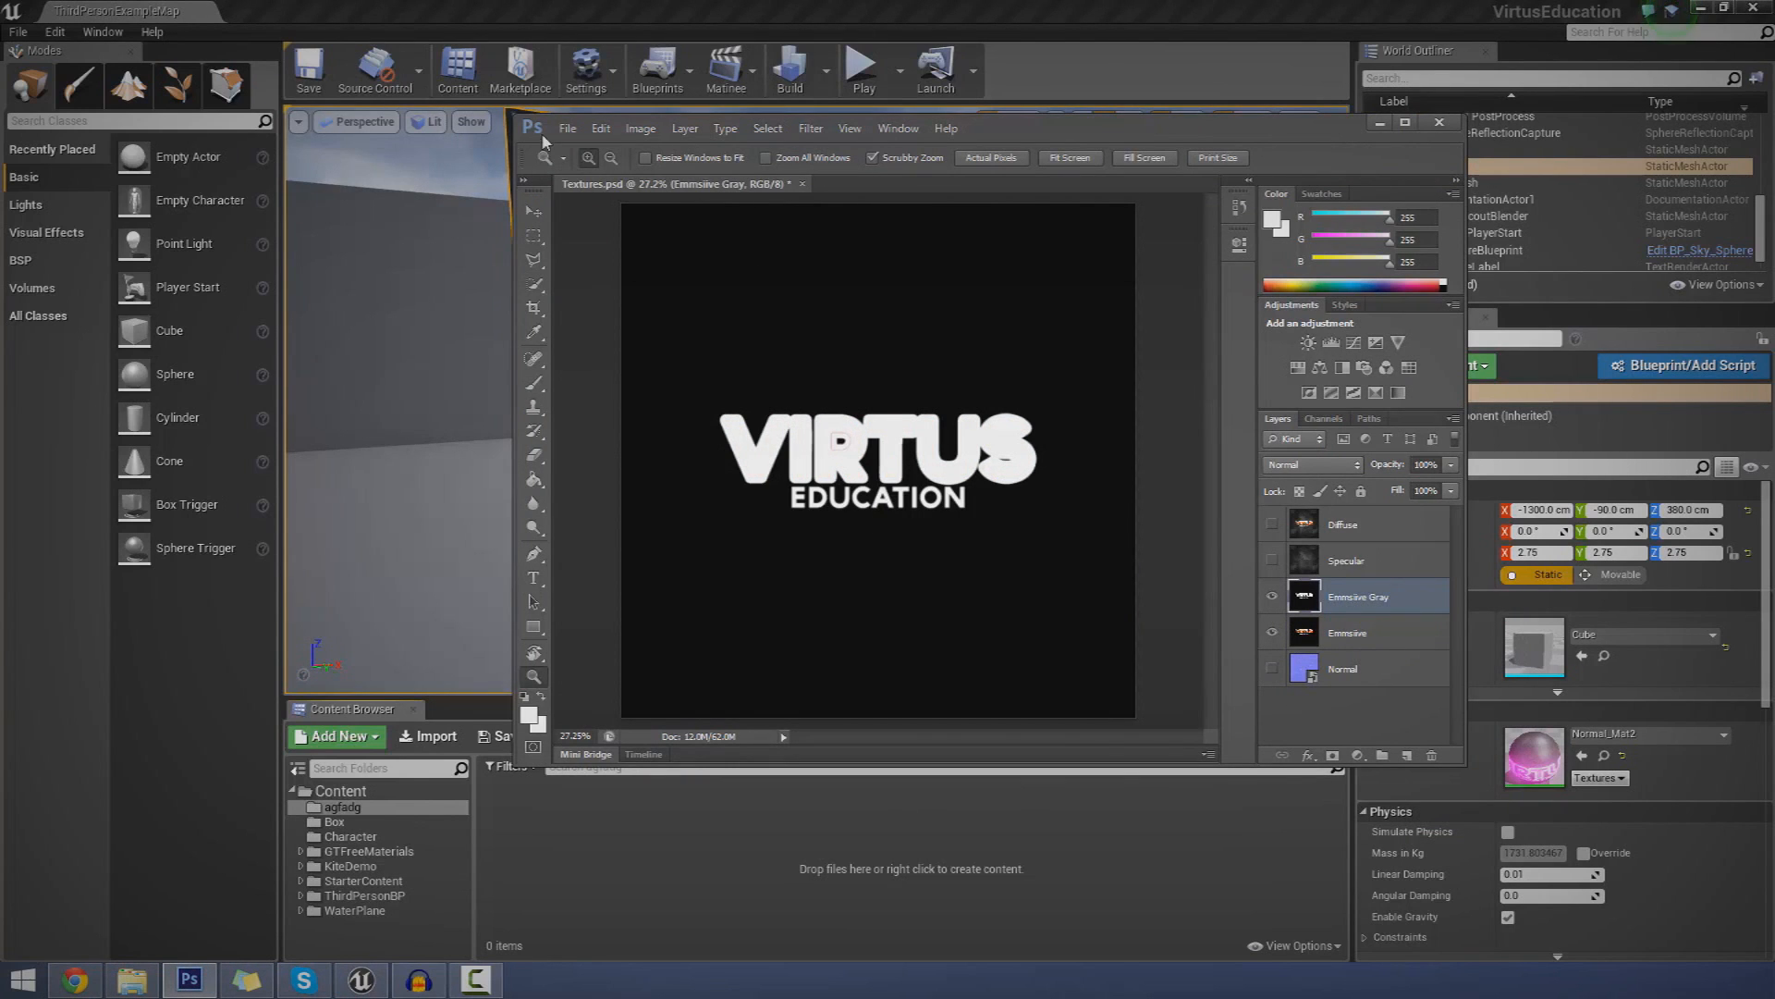
{"action": "left_click", "coordinate": [567, 128]}
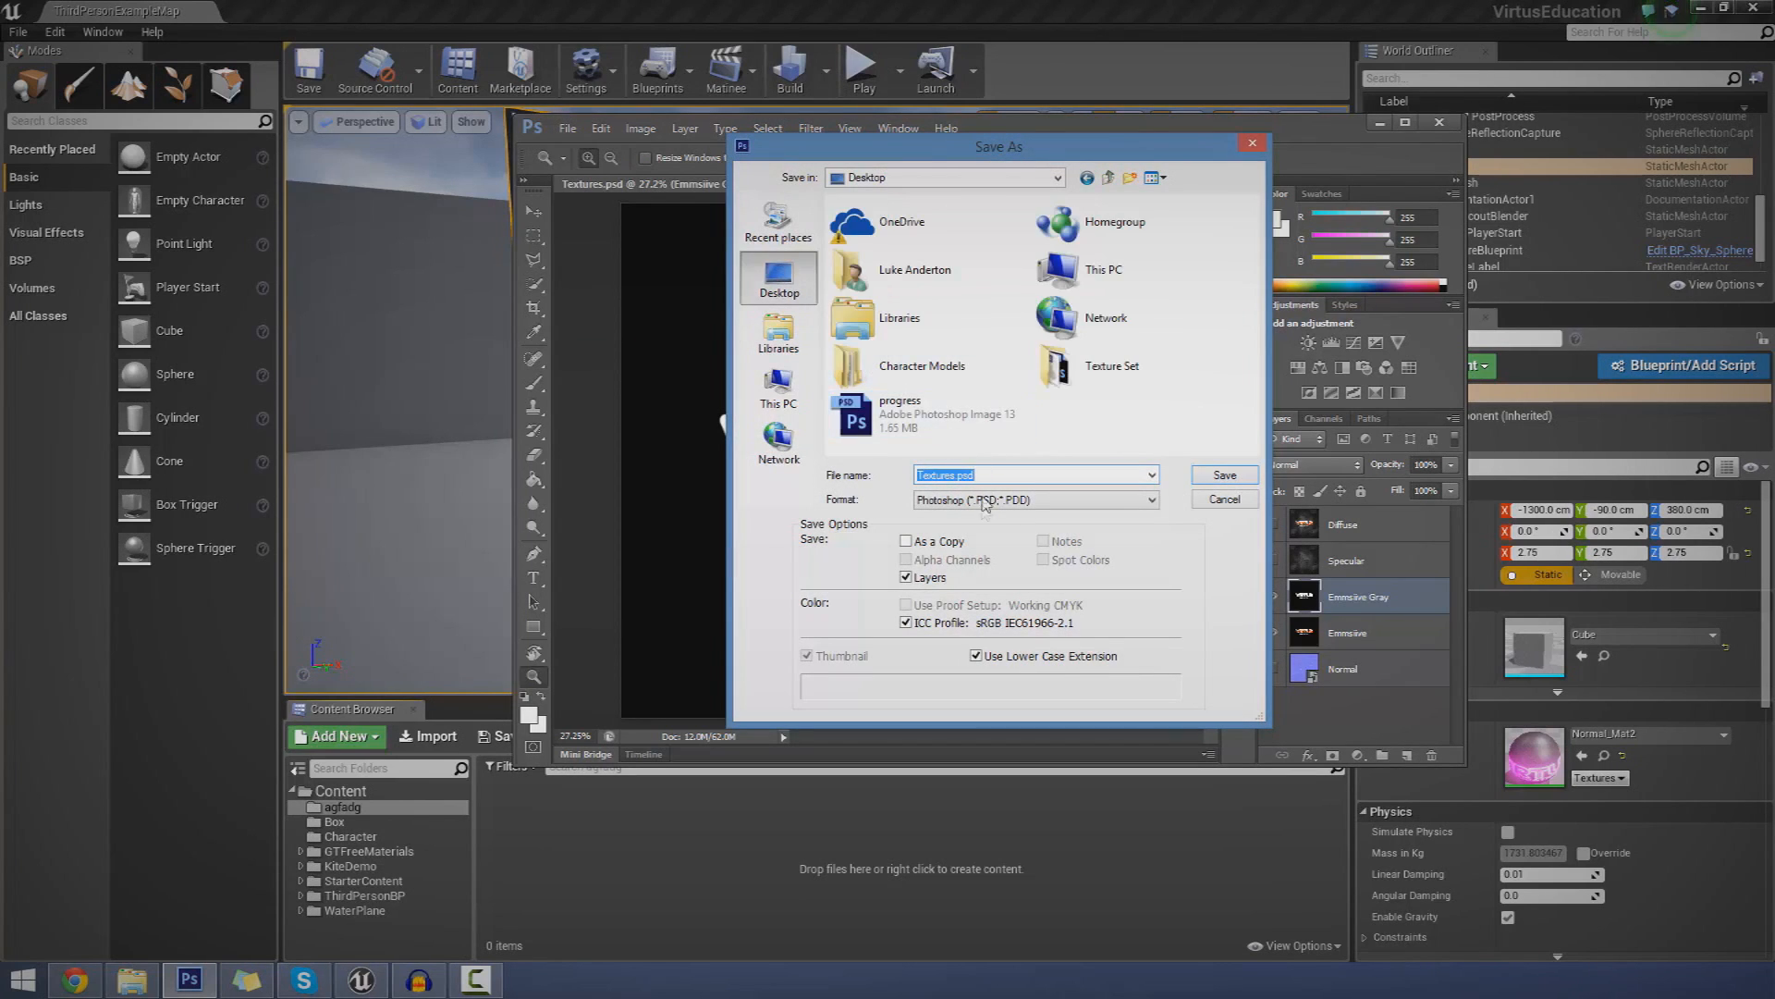
{"action": "left_click", "coordinate": [1150, 500]}
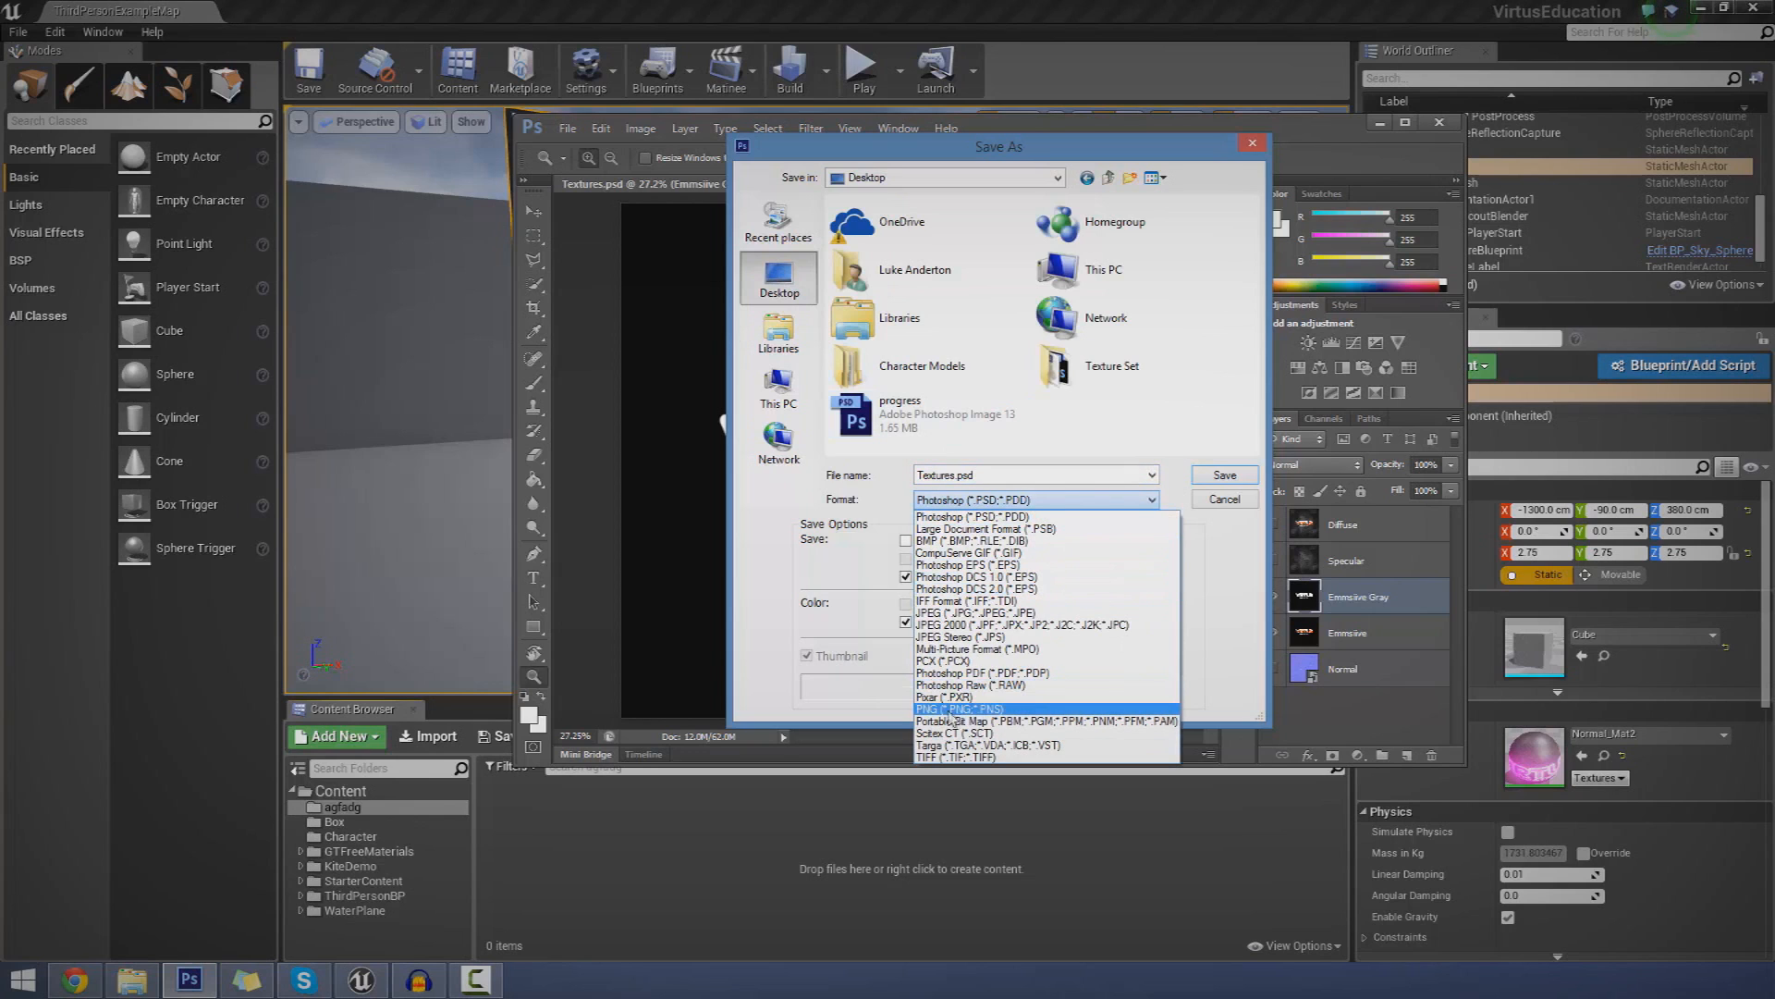
{"action": "mouse_move", "coordinate": [1042, 721]}
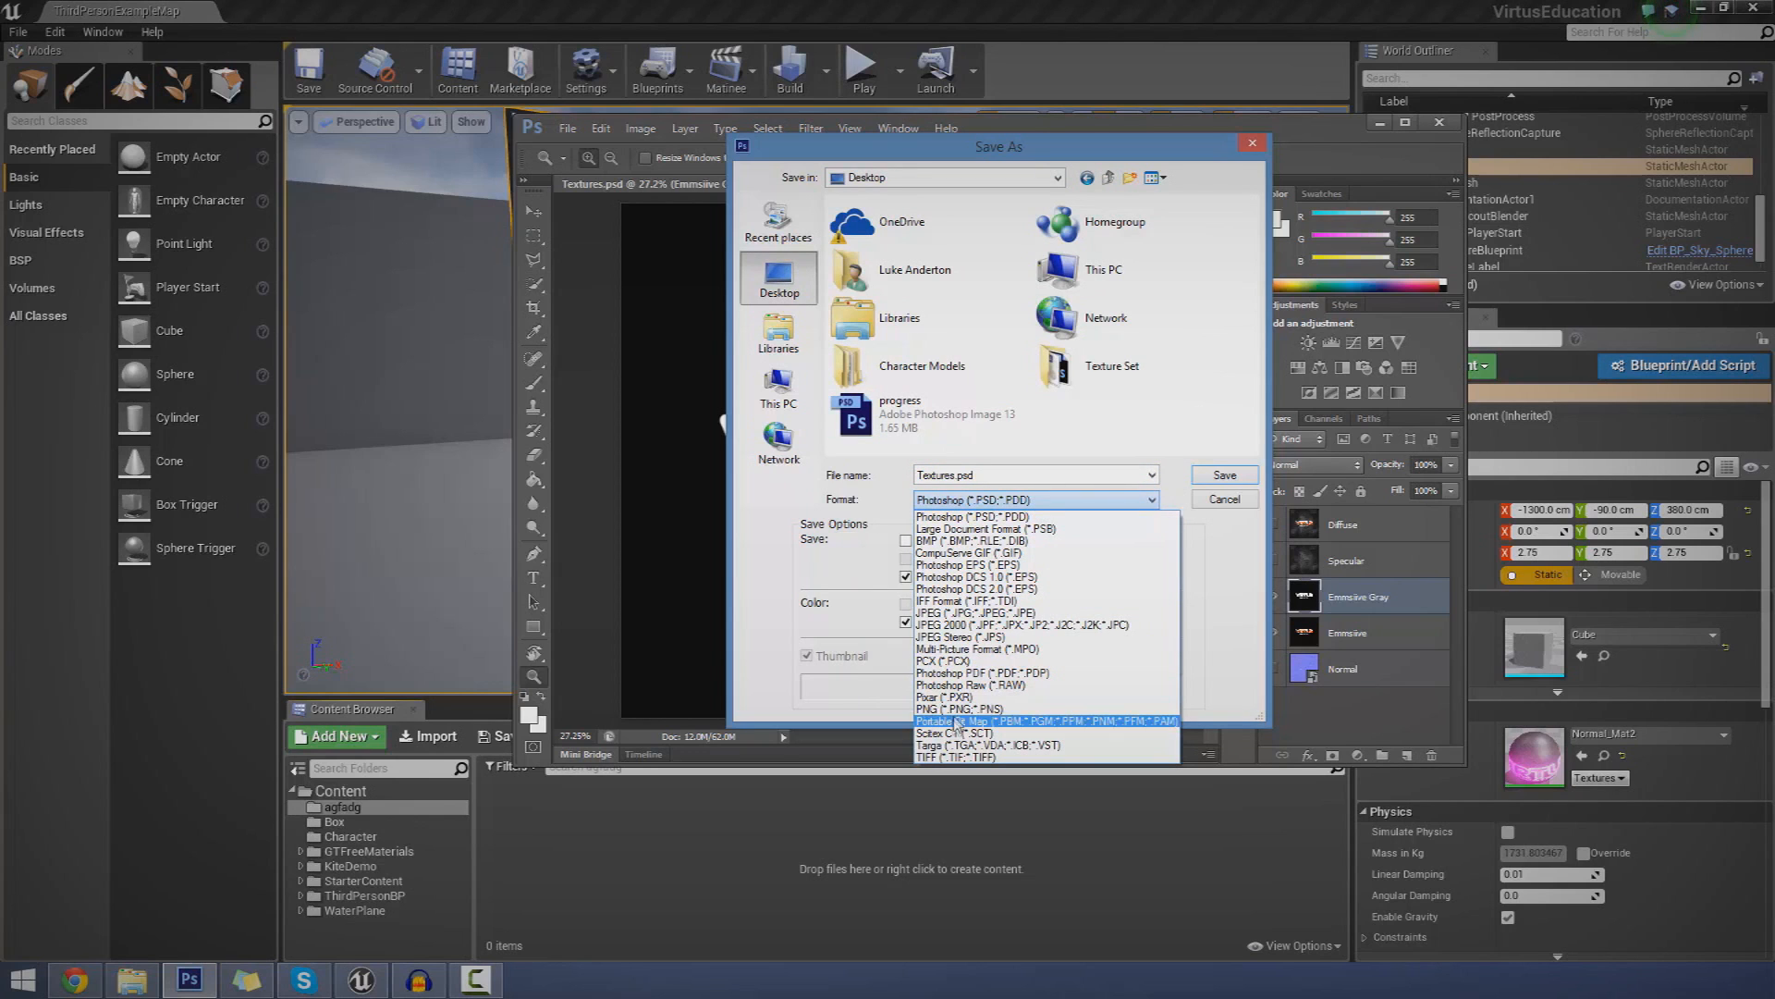
{"action": "left_click", "coordinate": [972, 707]}
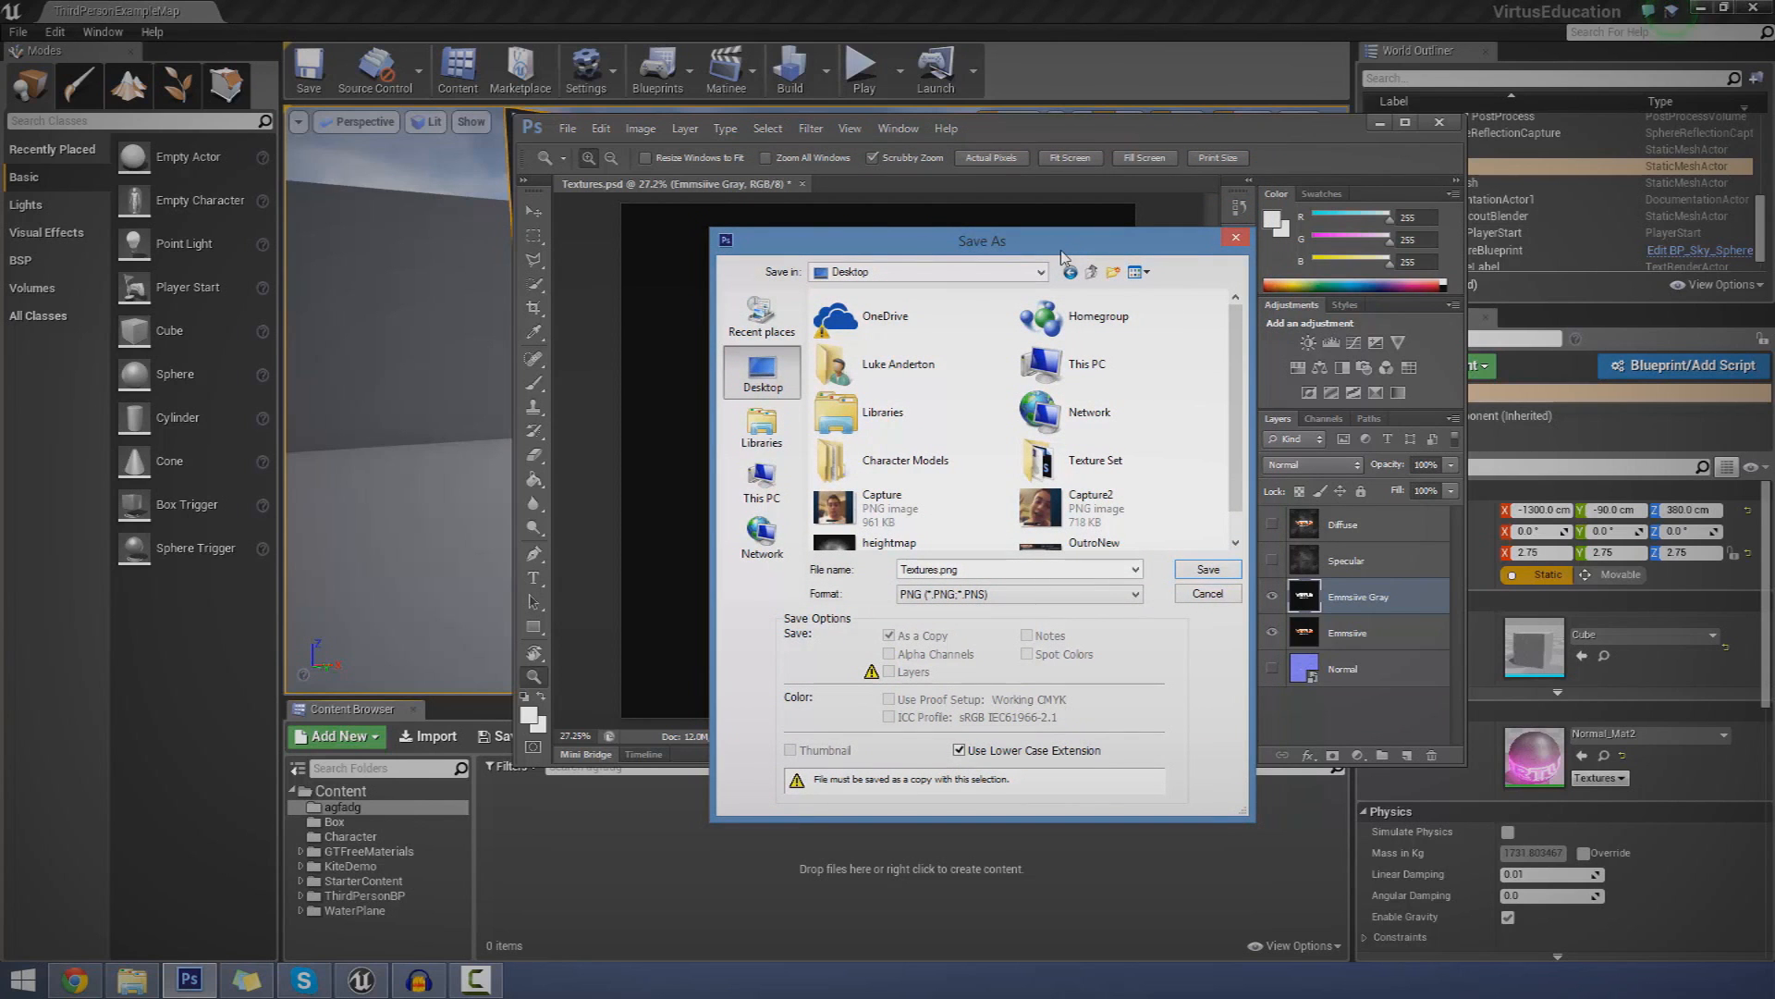
{"action": "mouse_move", "coordinate": [1063, 257]}
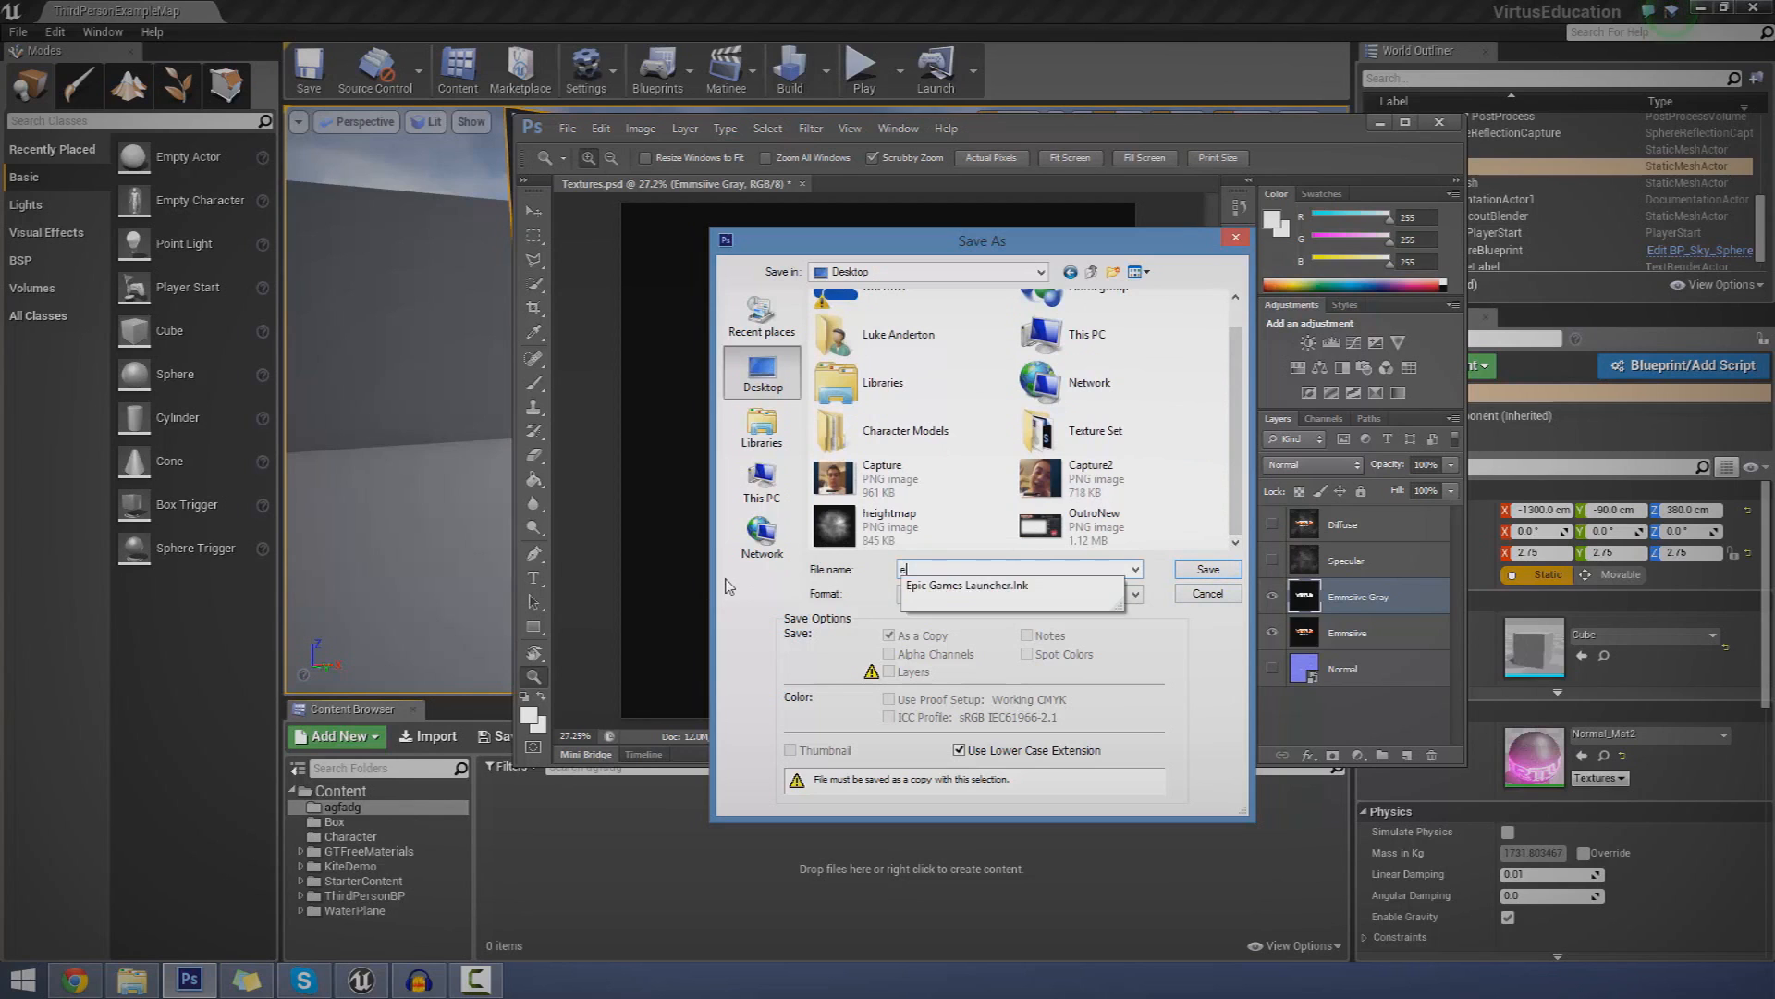
{"action": "type", "text": "emmgray"}
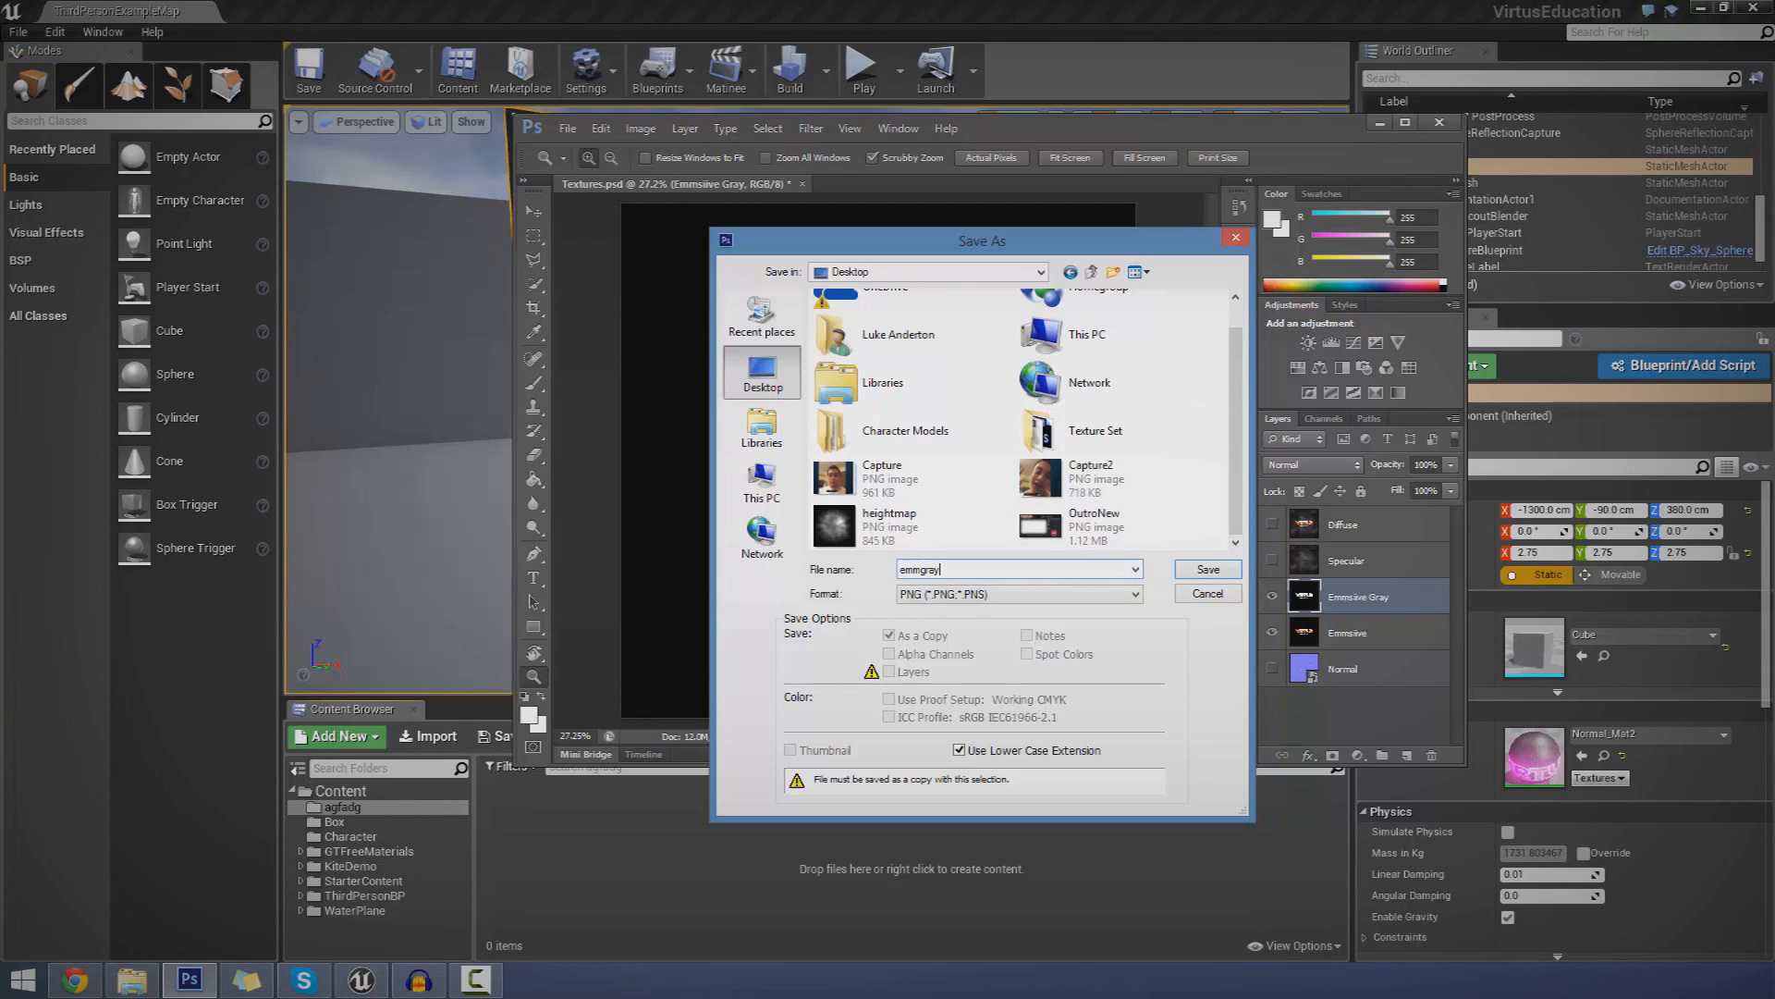
{"action": "left_click", "coordinate": [1206, 569]}
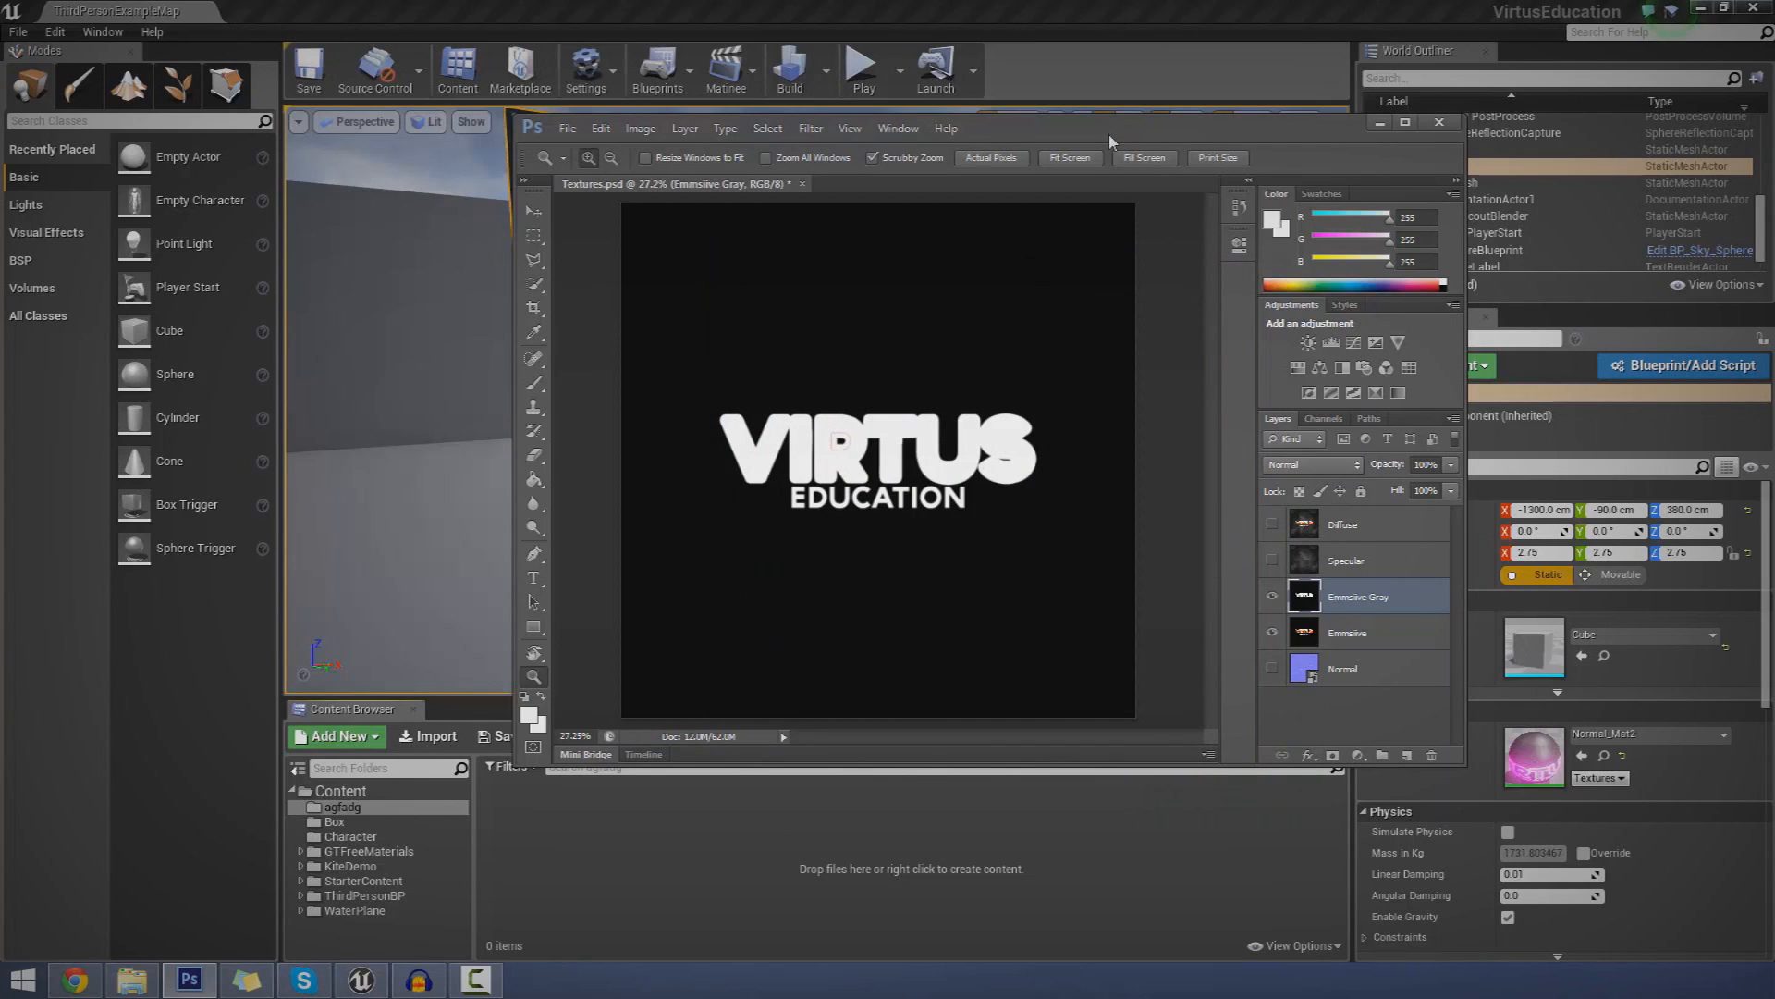
{"action": "mouse_move", "coordinate": [1157, 173]}
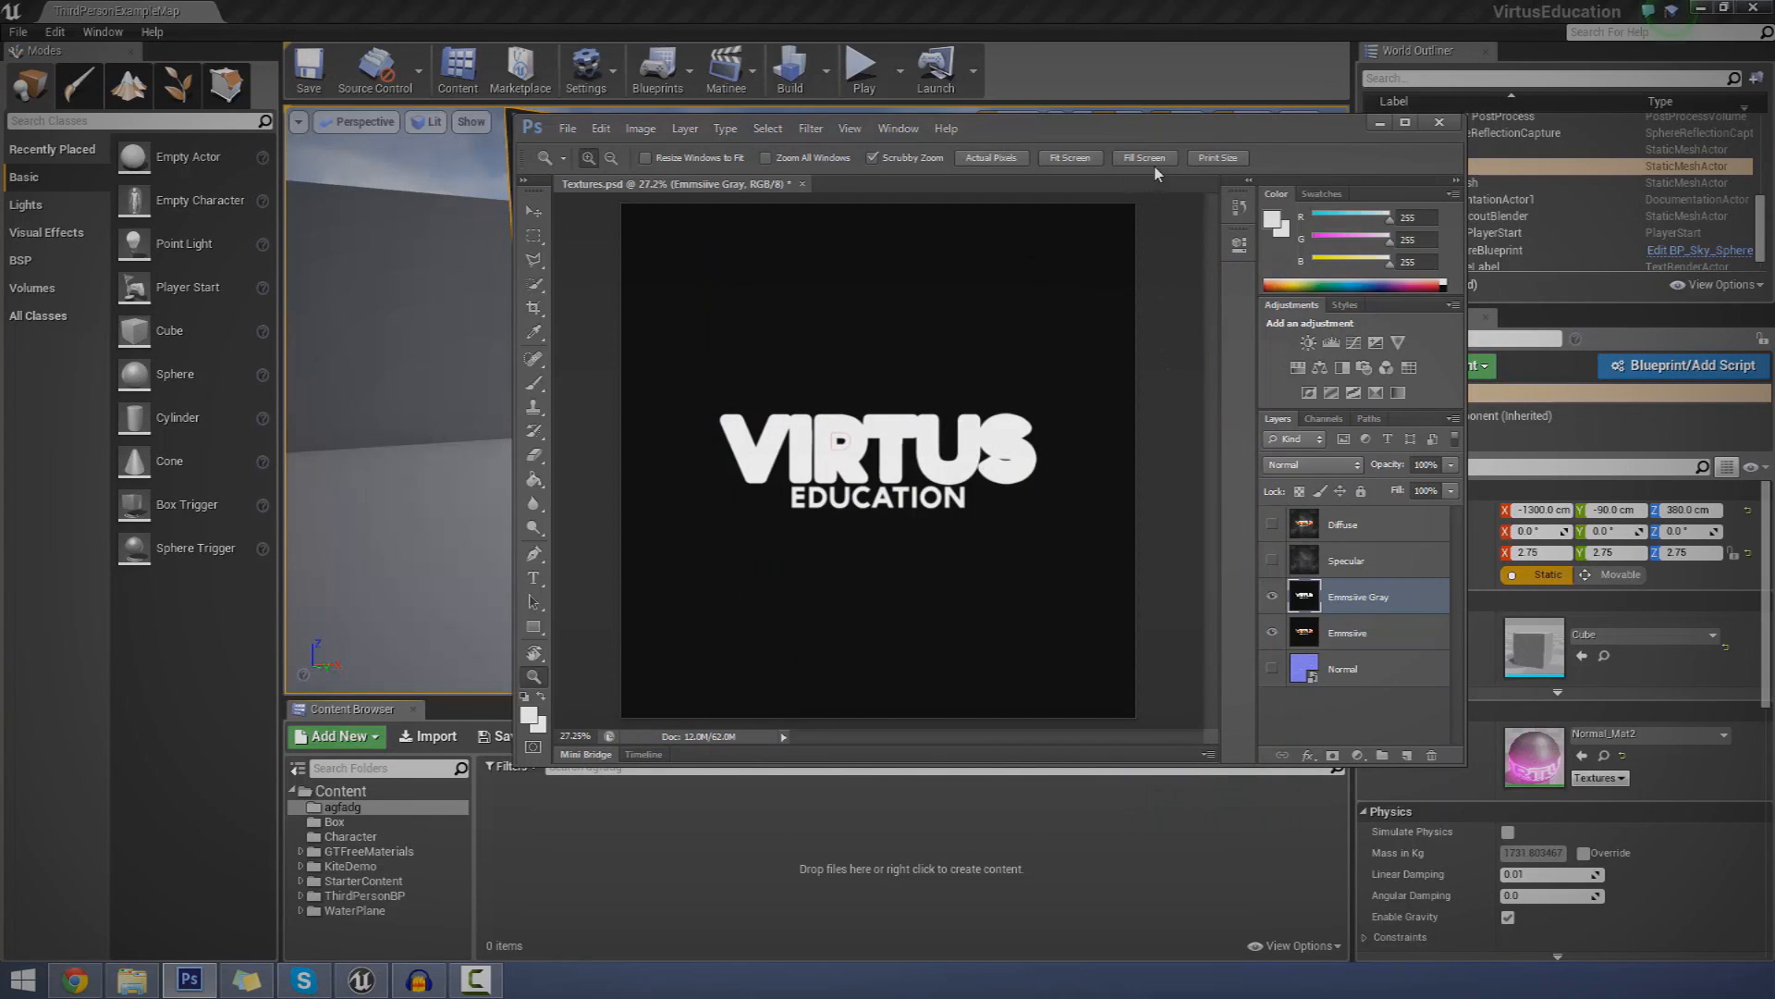
{"action": "mouse_move", "coordinate": [1346, 609]}
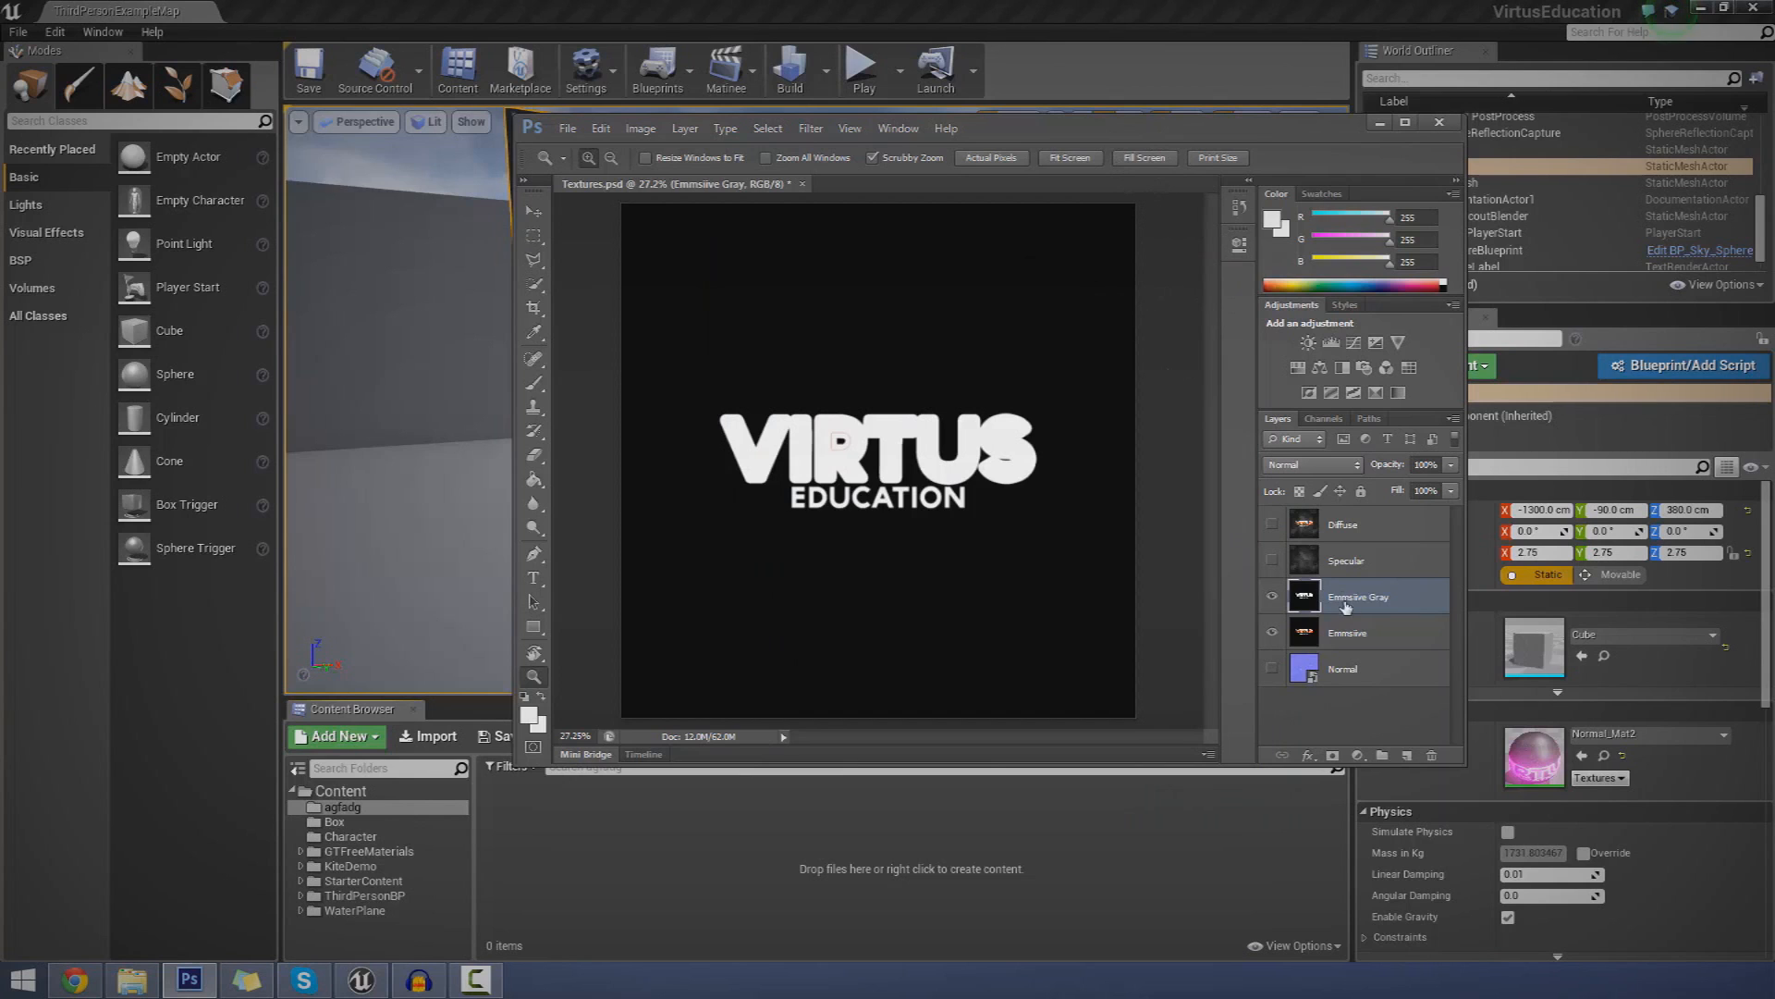
- Save the coloured Emmisive layer to the Desktop as a PNG copy
{"action": "left_click", "coordinate": [567, 127]}
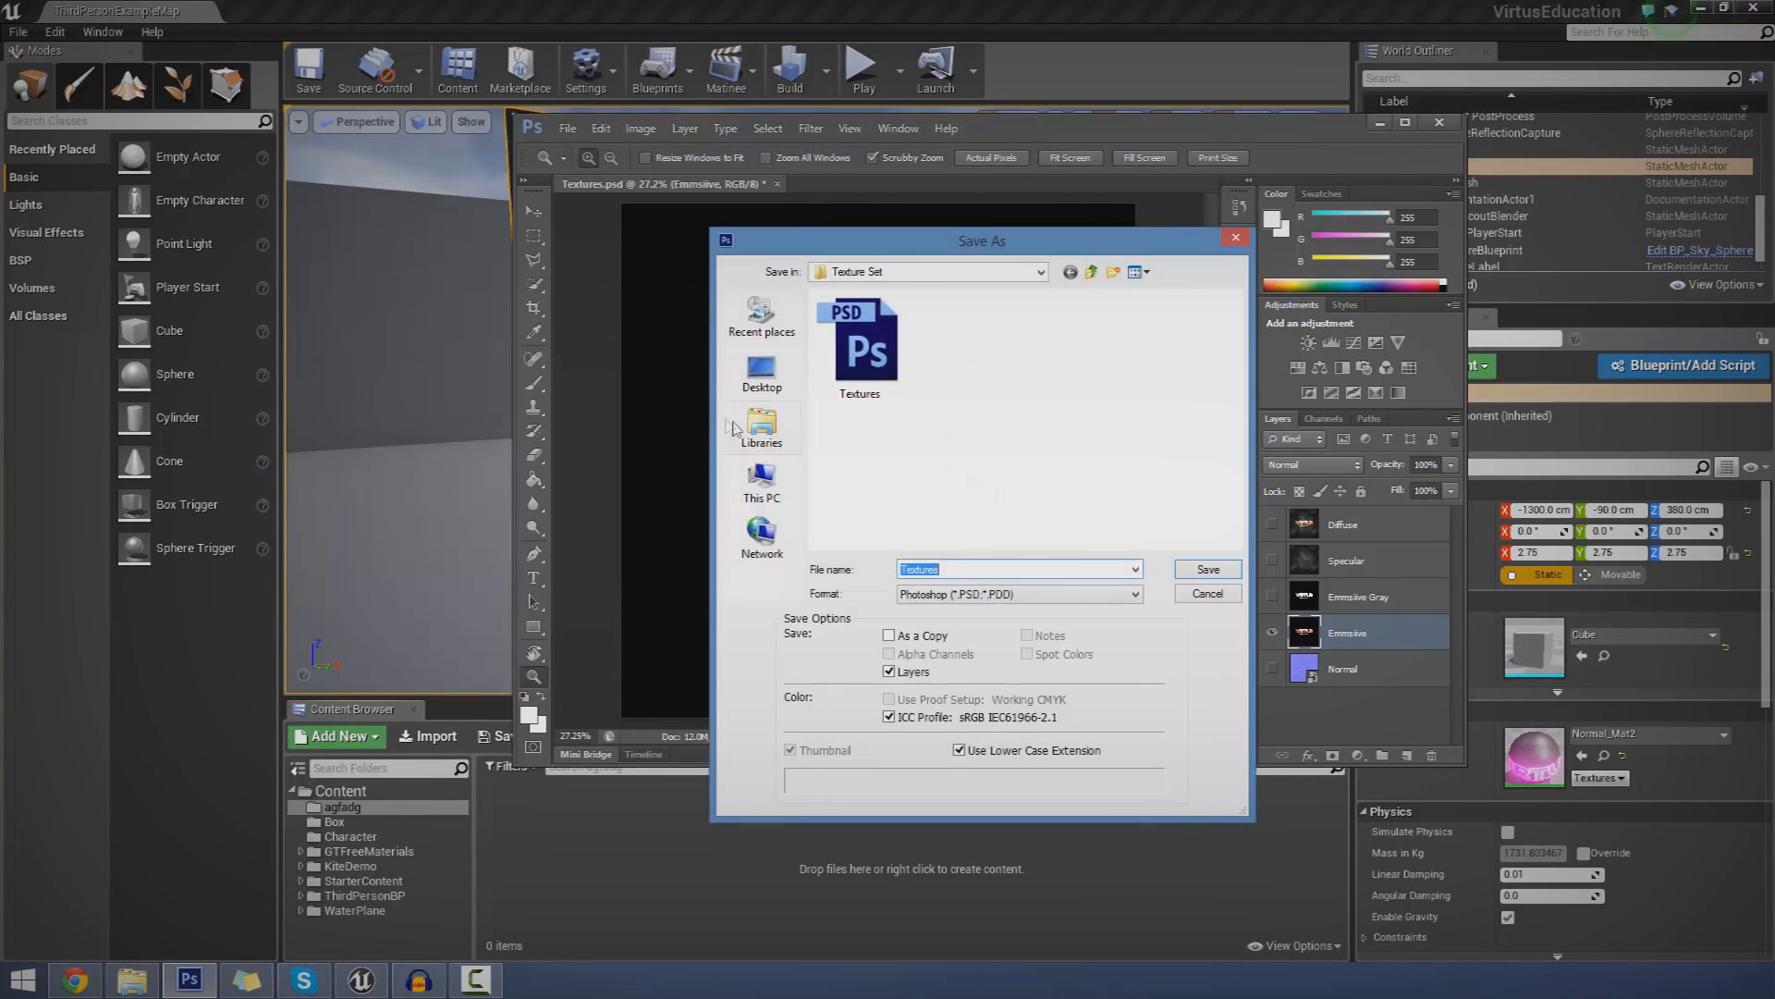
{"action": "left_click", "coordinate": [1017, 594]}
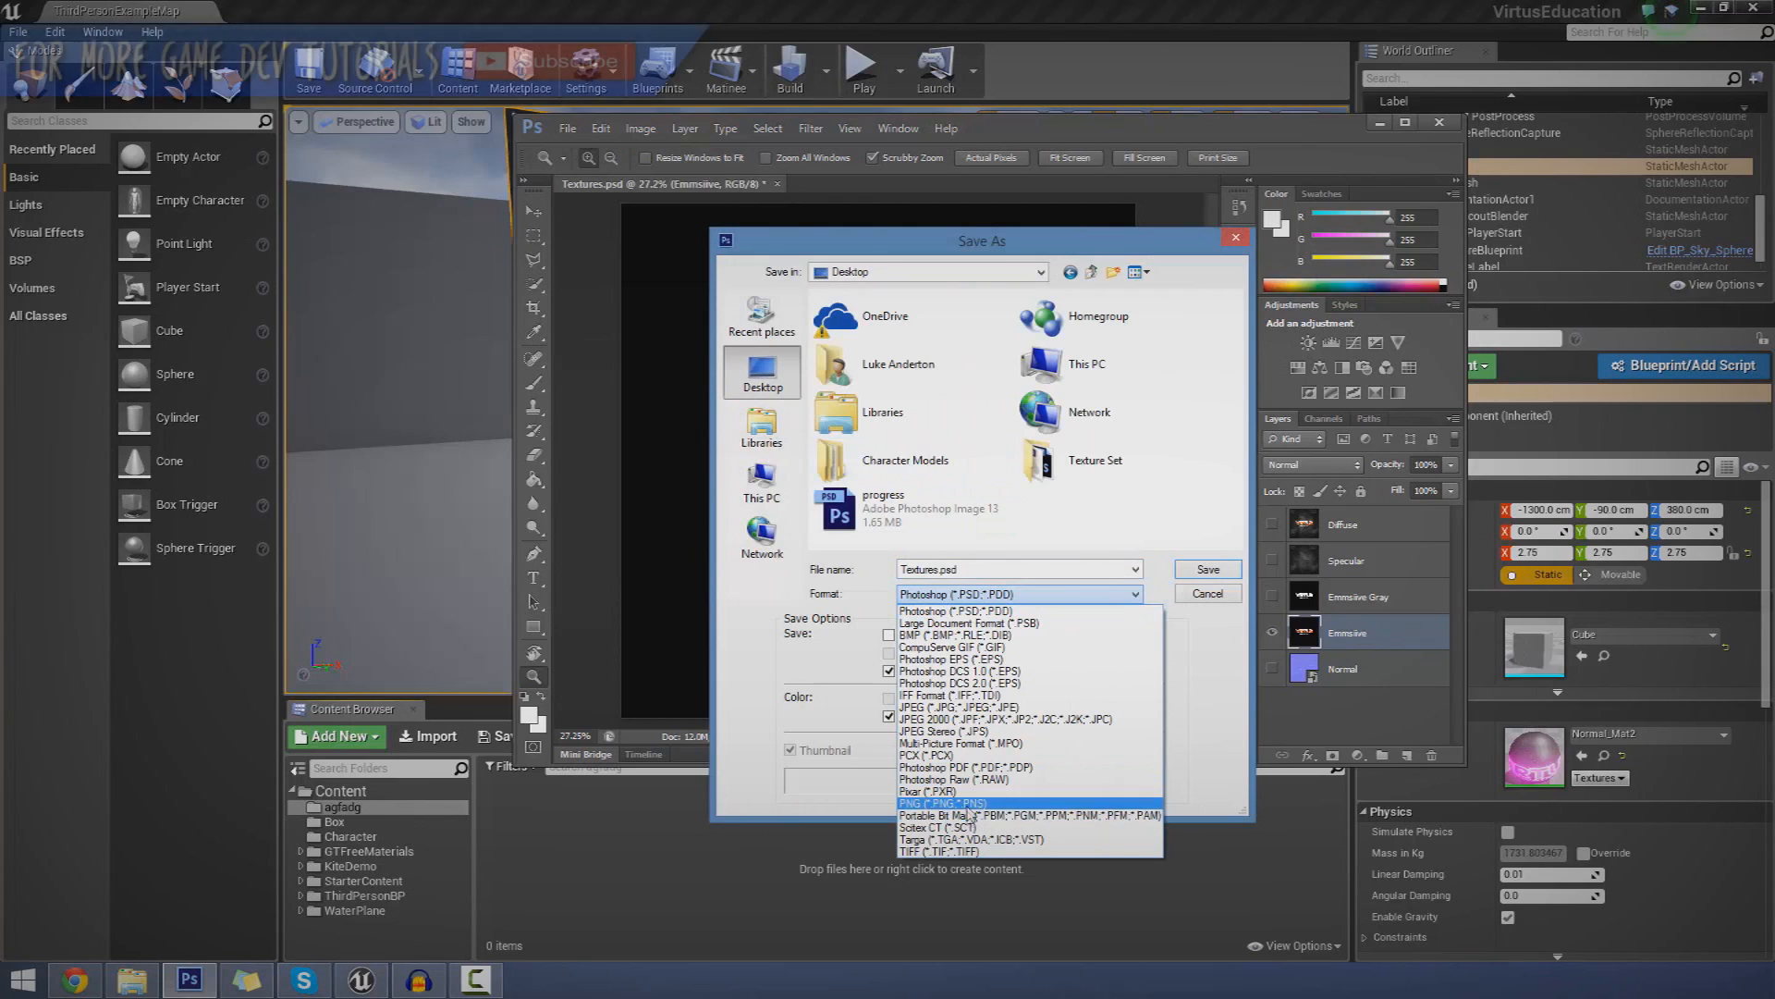
{"action": "left_click", "coordinate": [943, 802]}
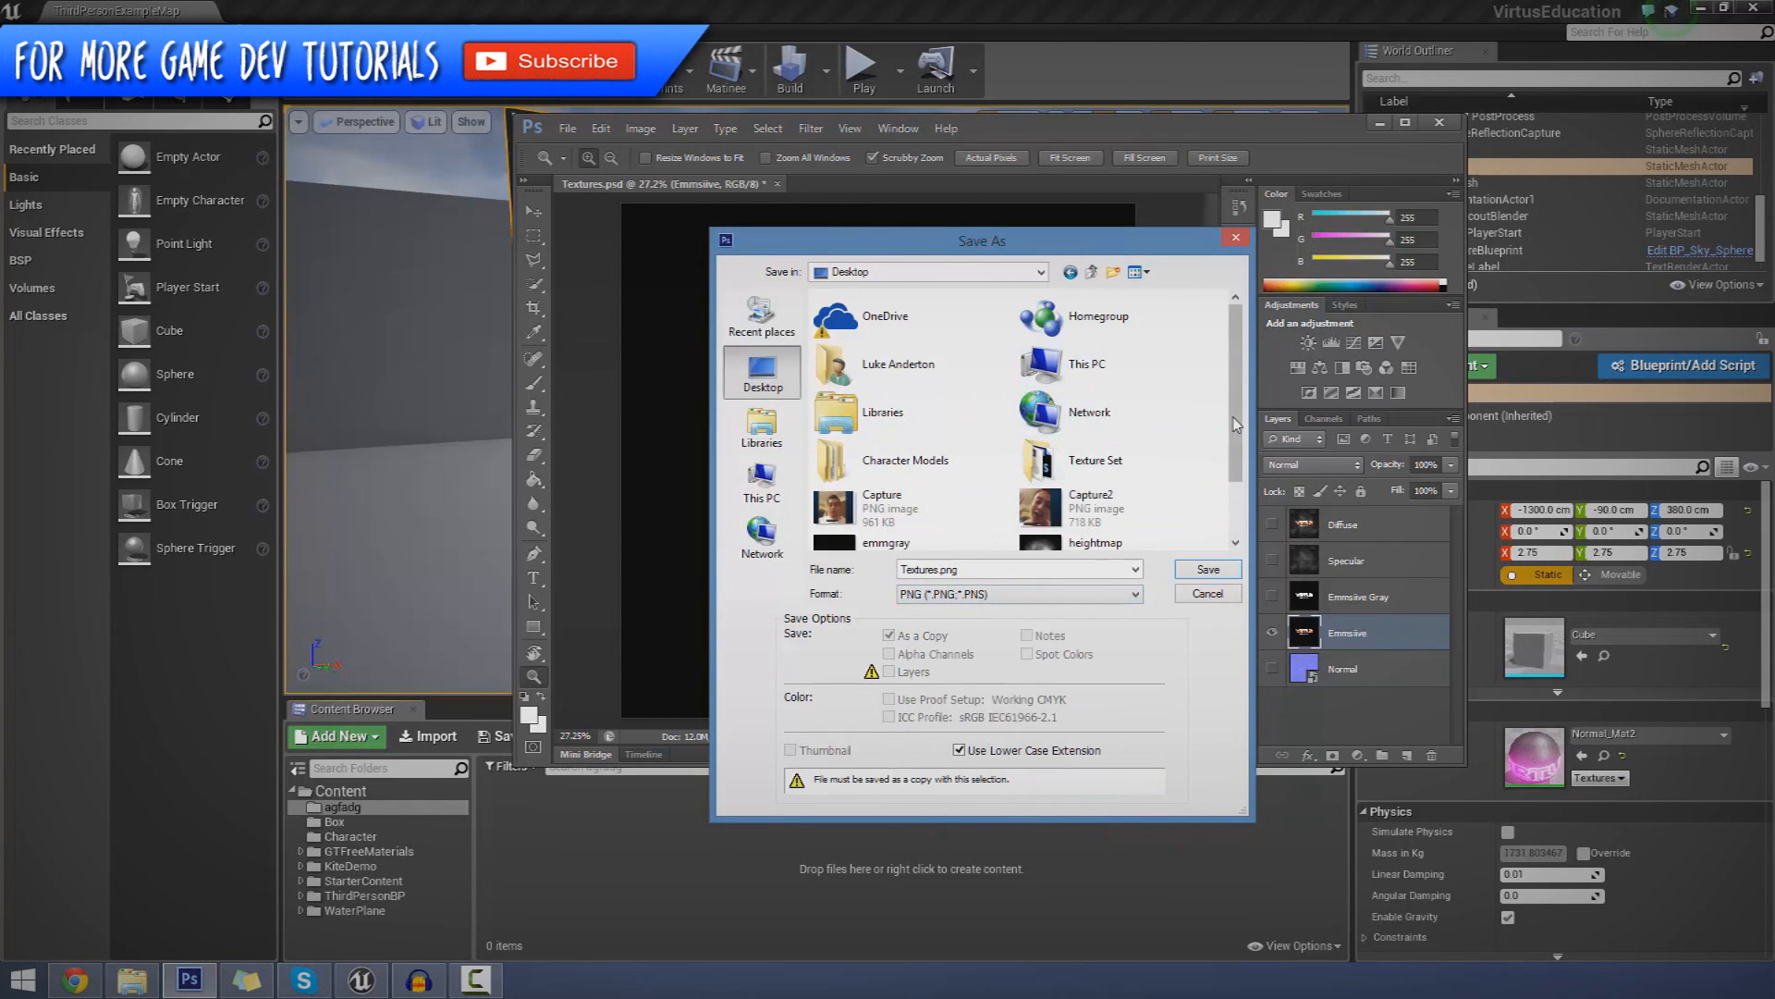
{"action": "scroll", "scroll_direction": "down", "scroll_amount": 3}
{"action": "type", "text": "e"}
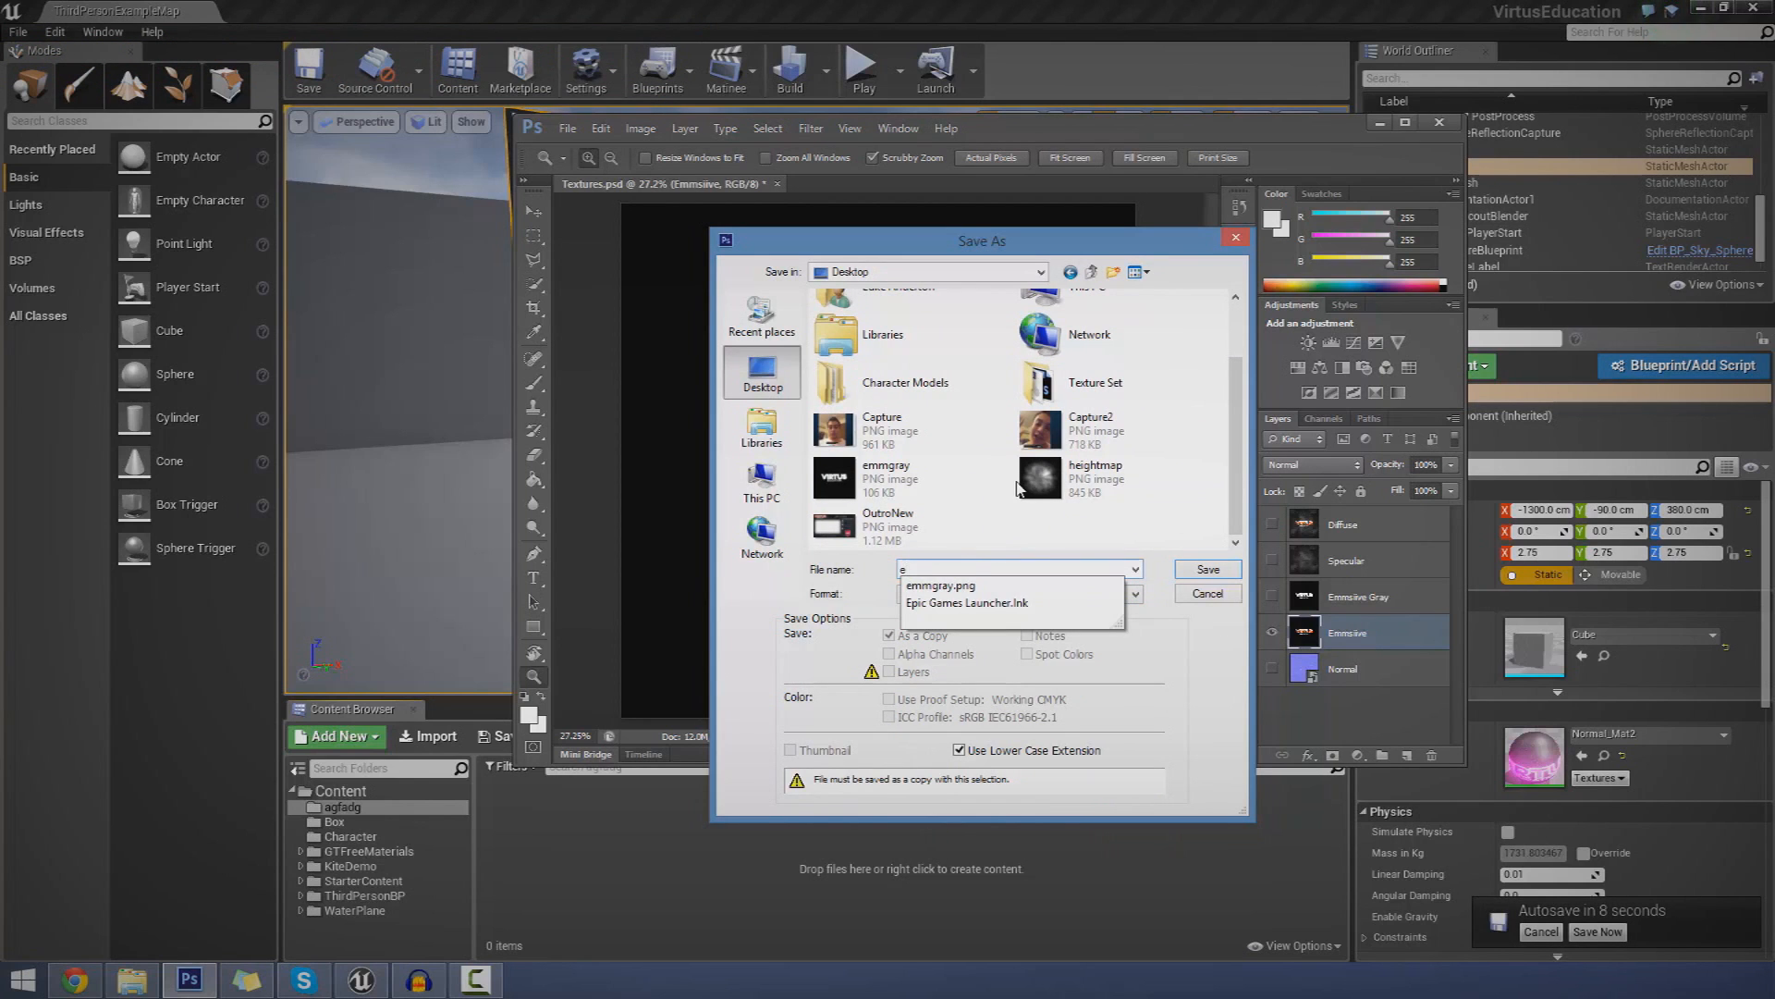
{"action": "left_click", "coordinate": [1206, 593]}
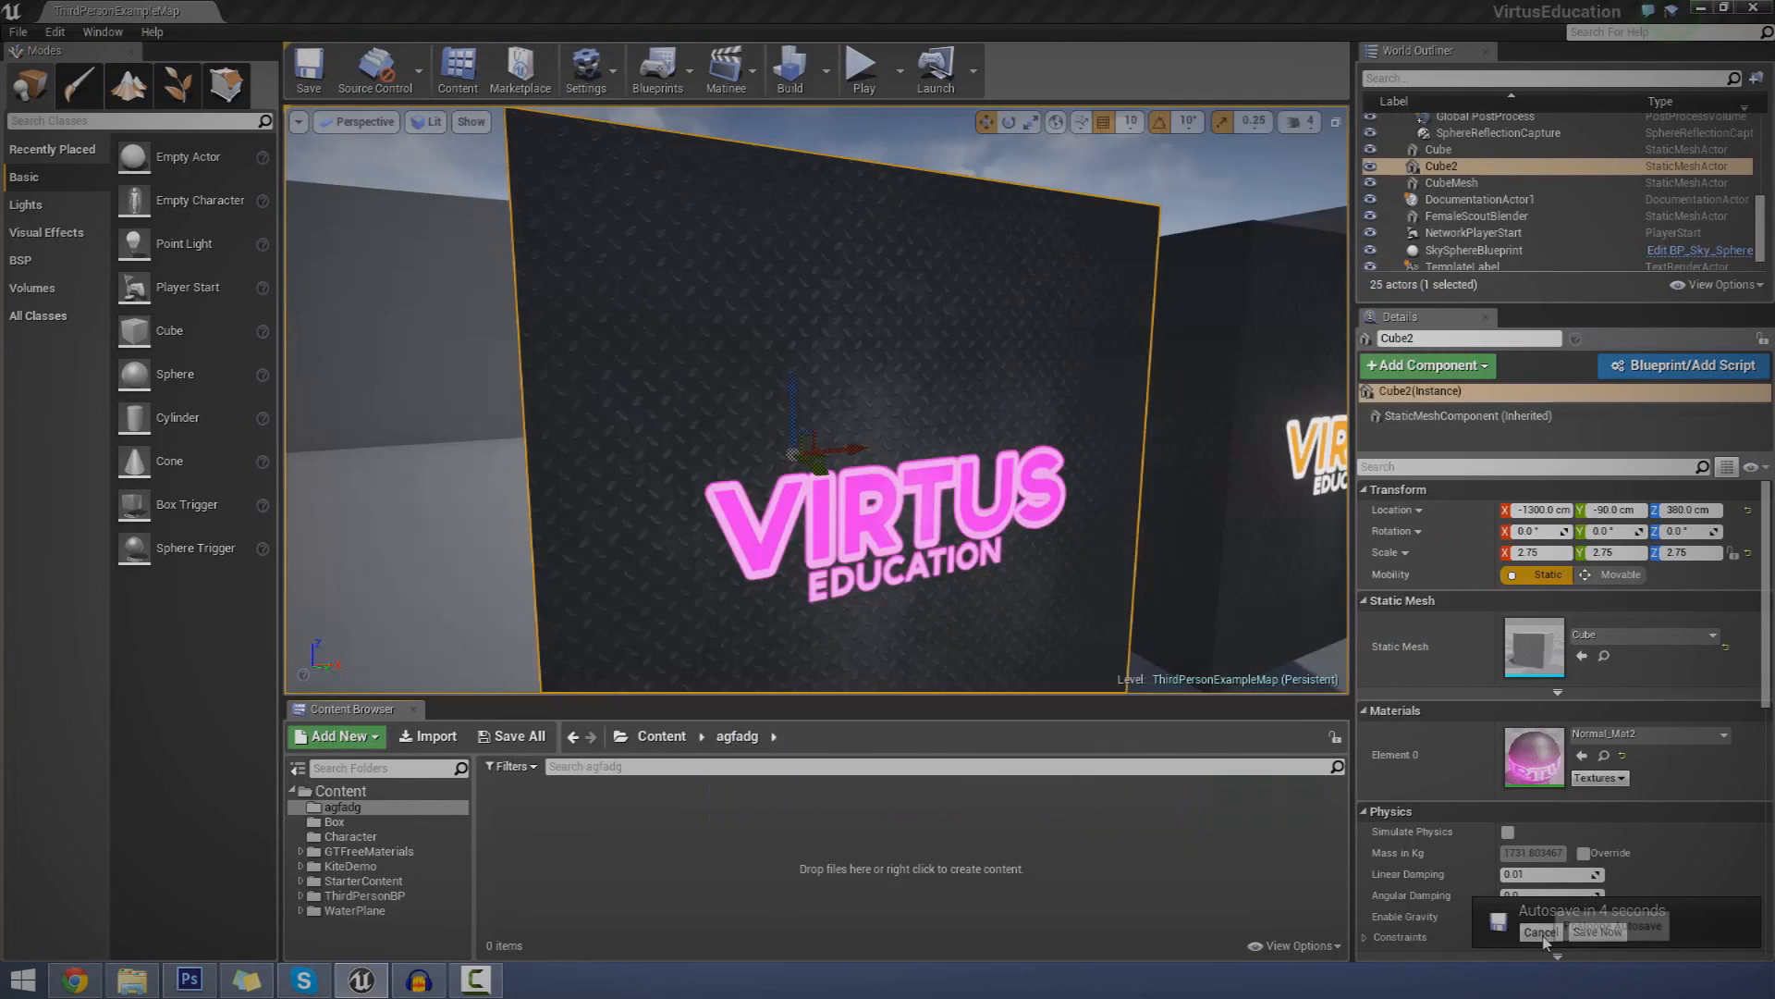
- Postpone autosave, then import emmgray and emmcolor PNGs from the Desktop
{"action": "left_click", "coordinate": [1539, 932]}
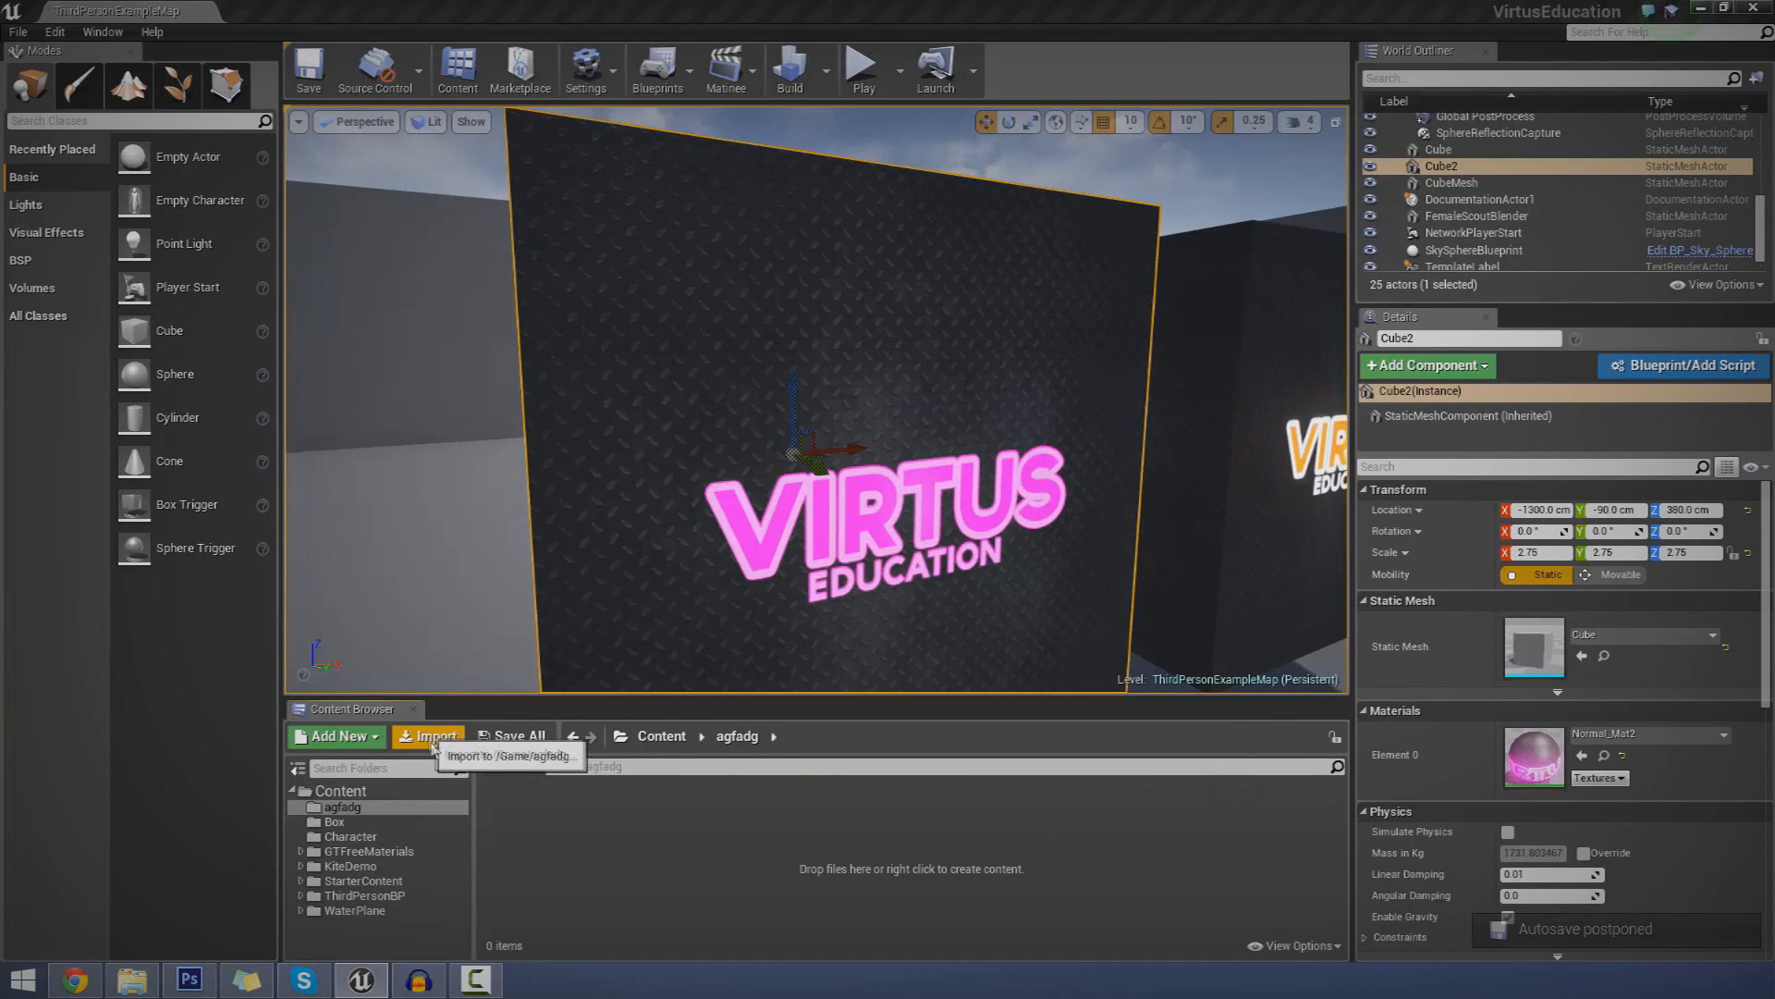
{"action": "left_click", "coordinate": [429, 736]}
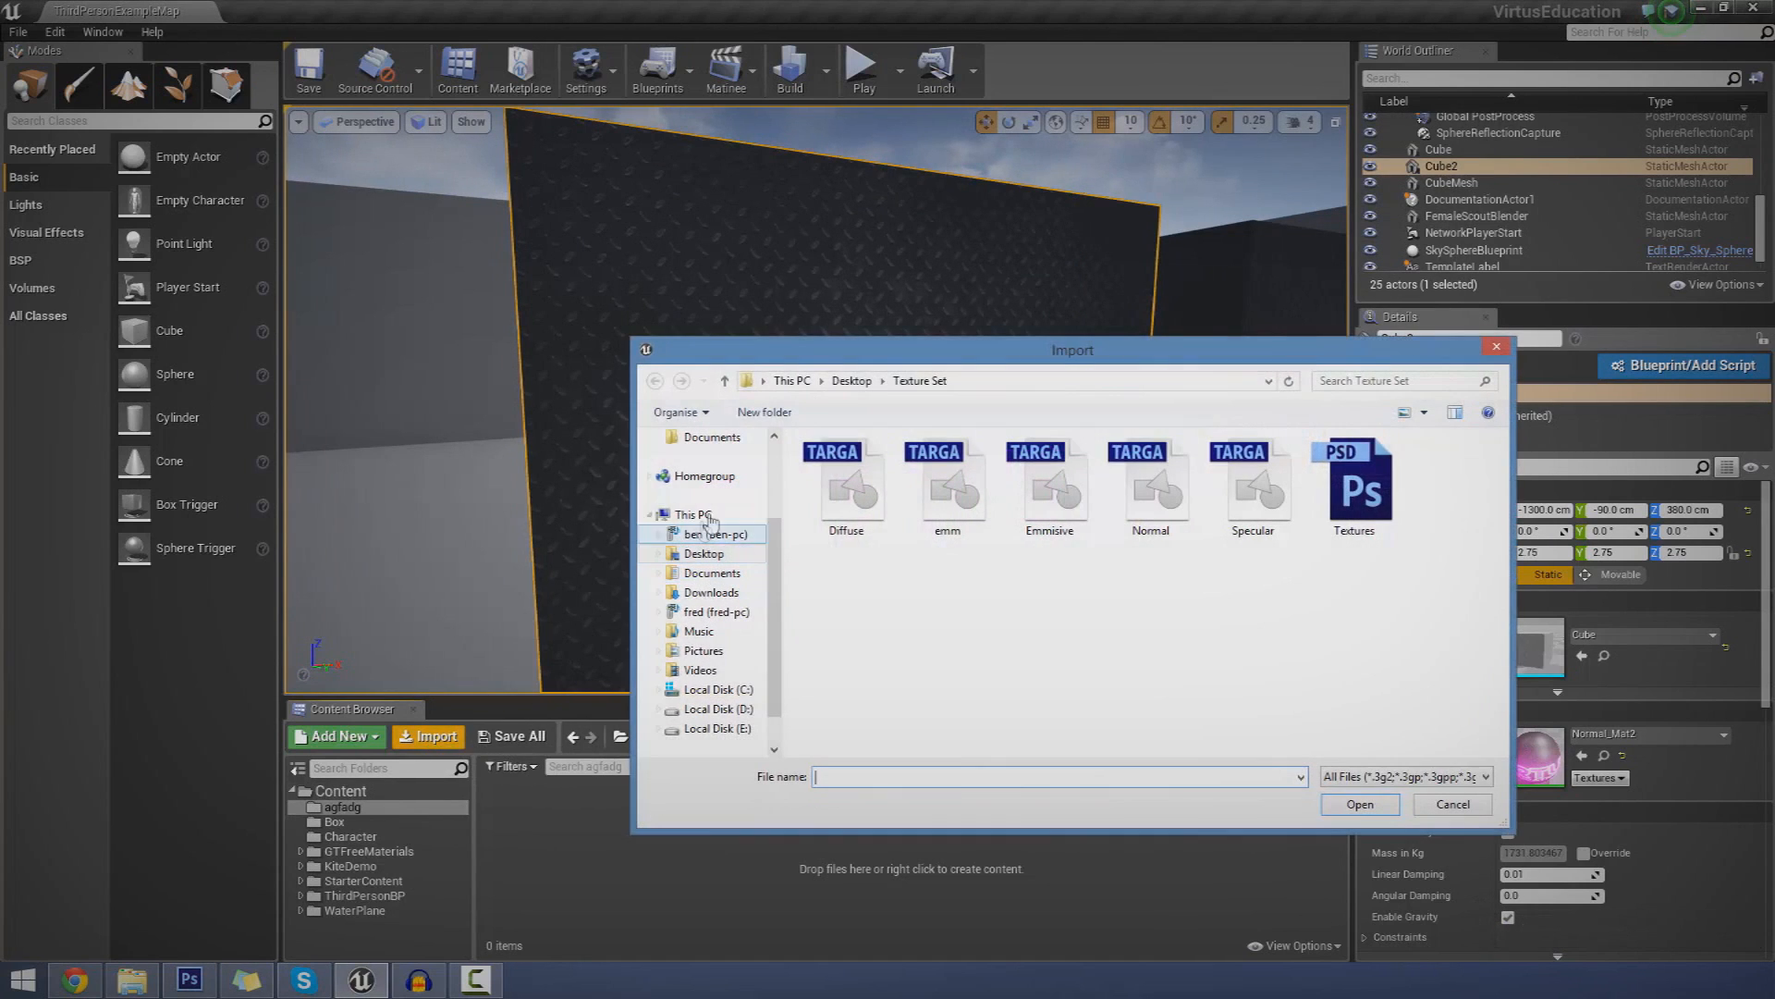
{"action": "left_click", "coordinate": [702, 554]}
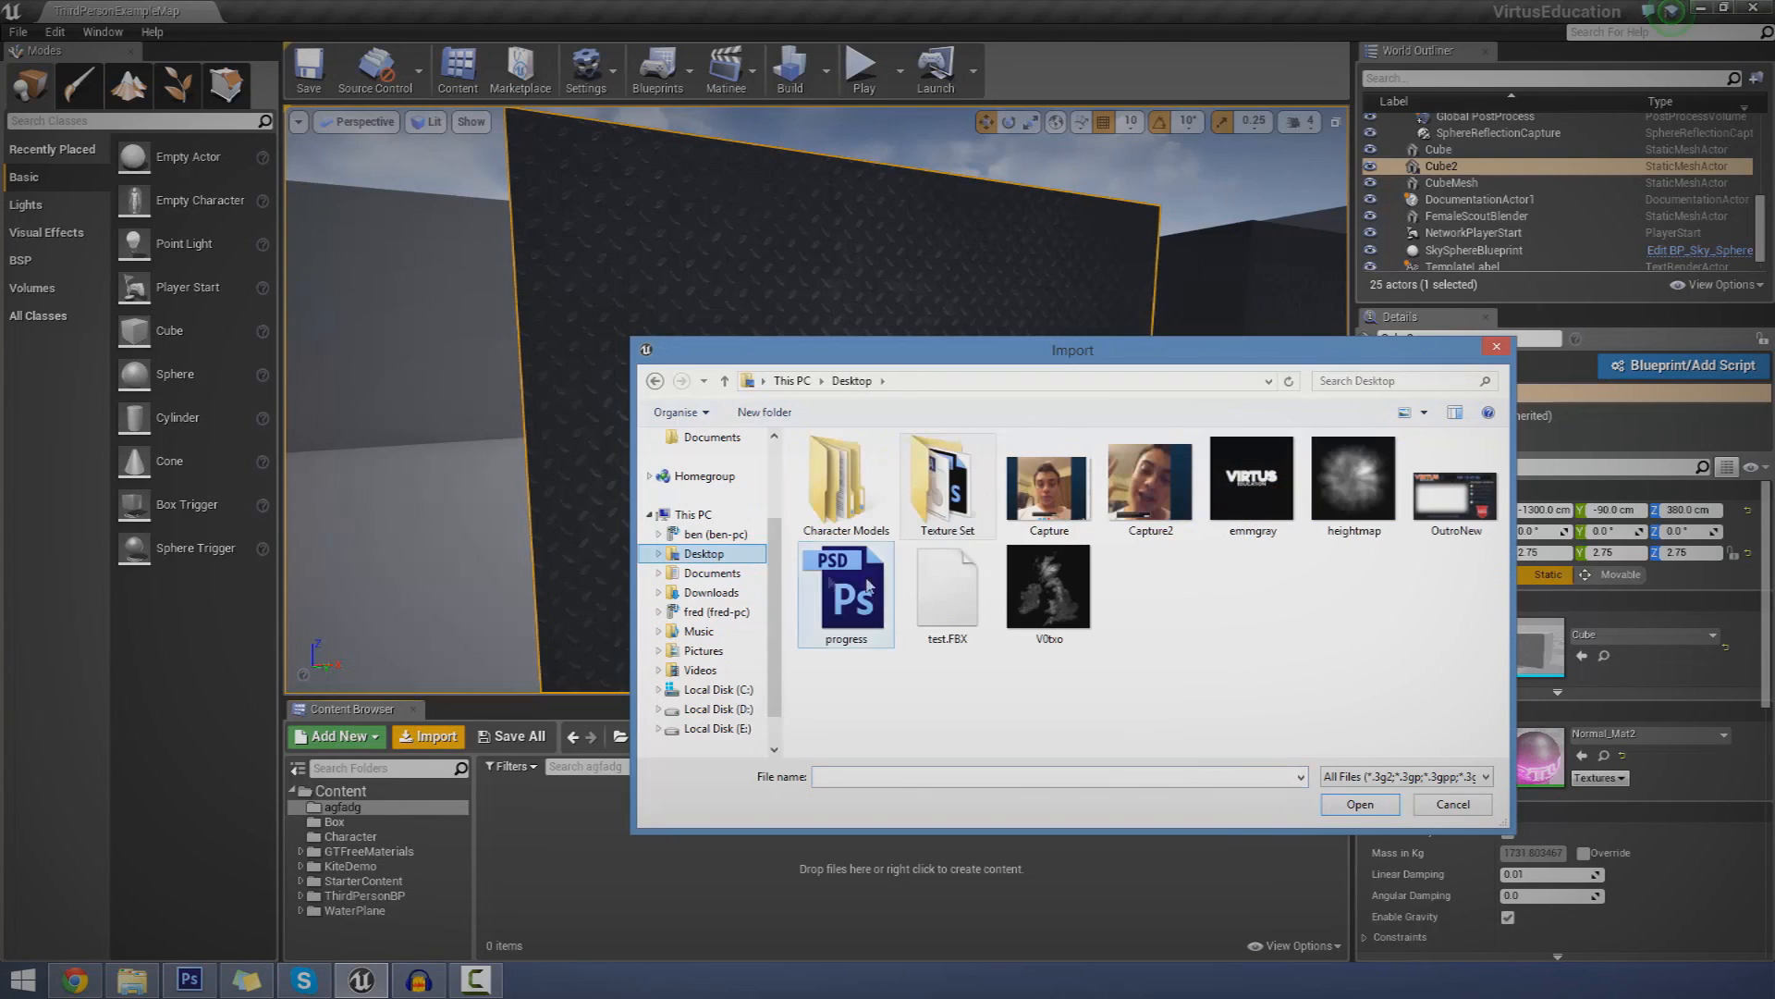
{"action": "left_click", "coordinate": [1251, 483]}
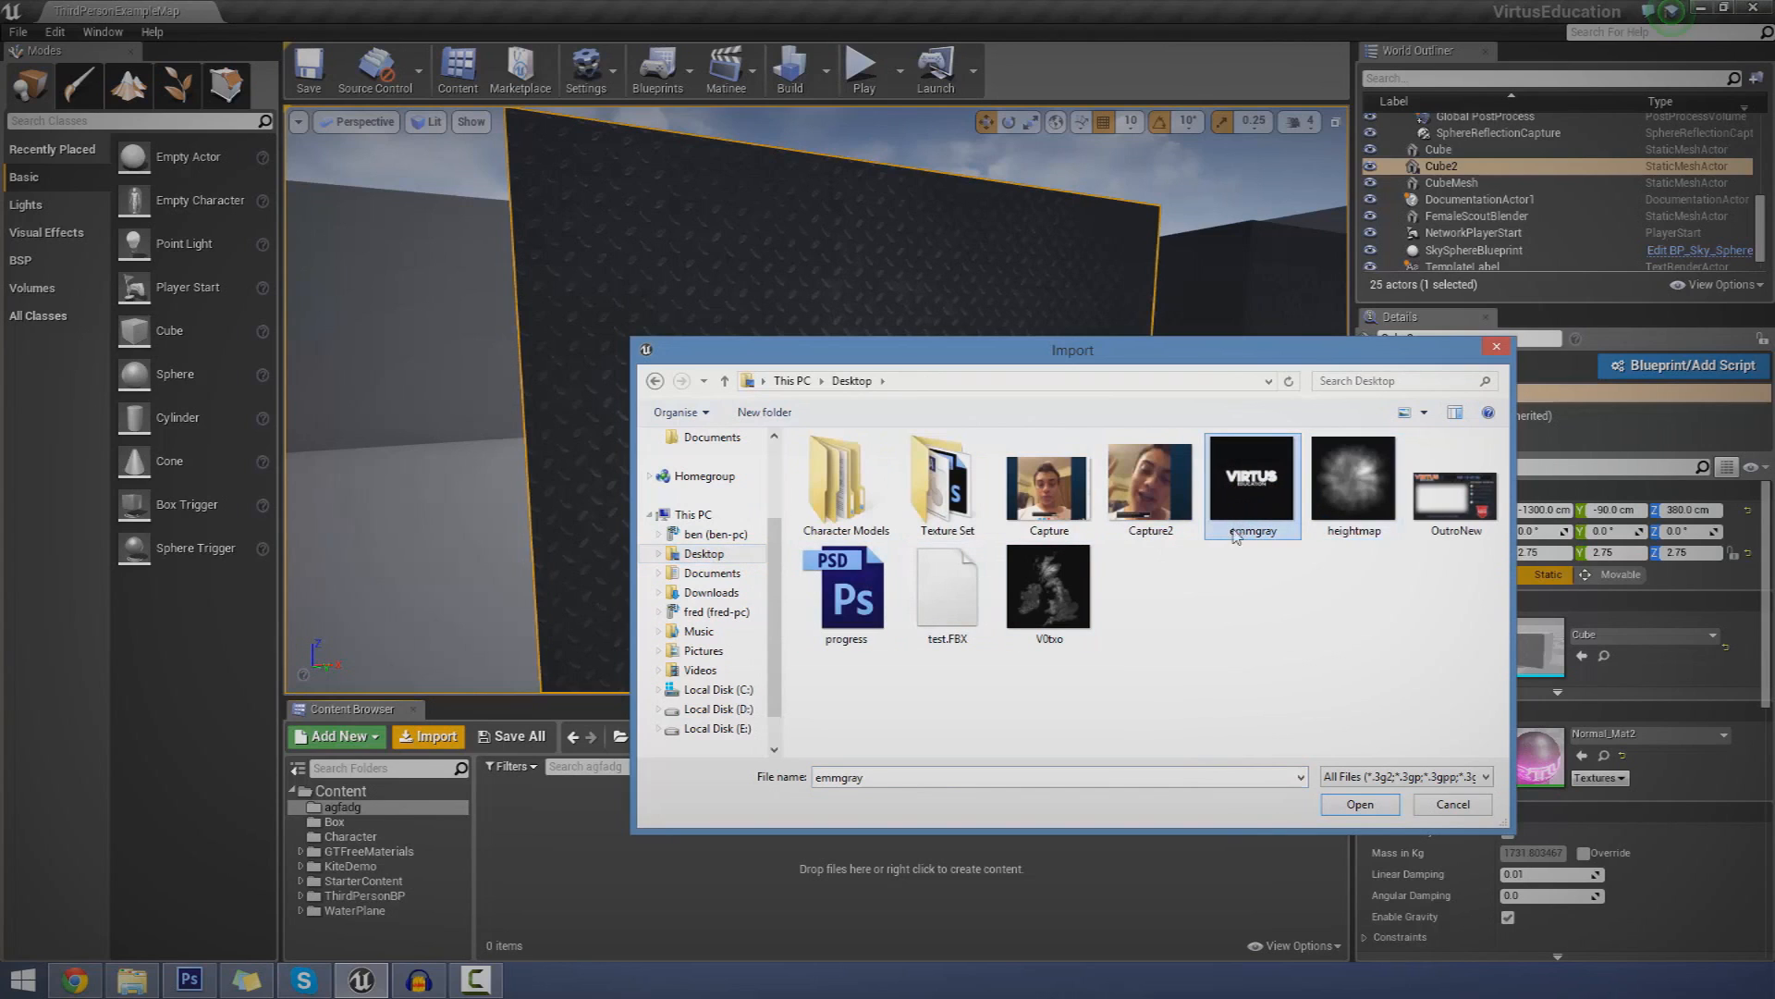
{"action": "left_click", "coordinate": [1046, 589]}
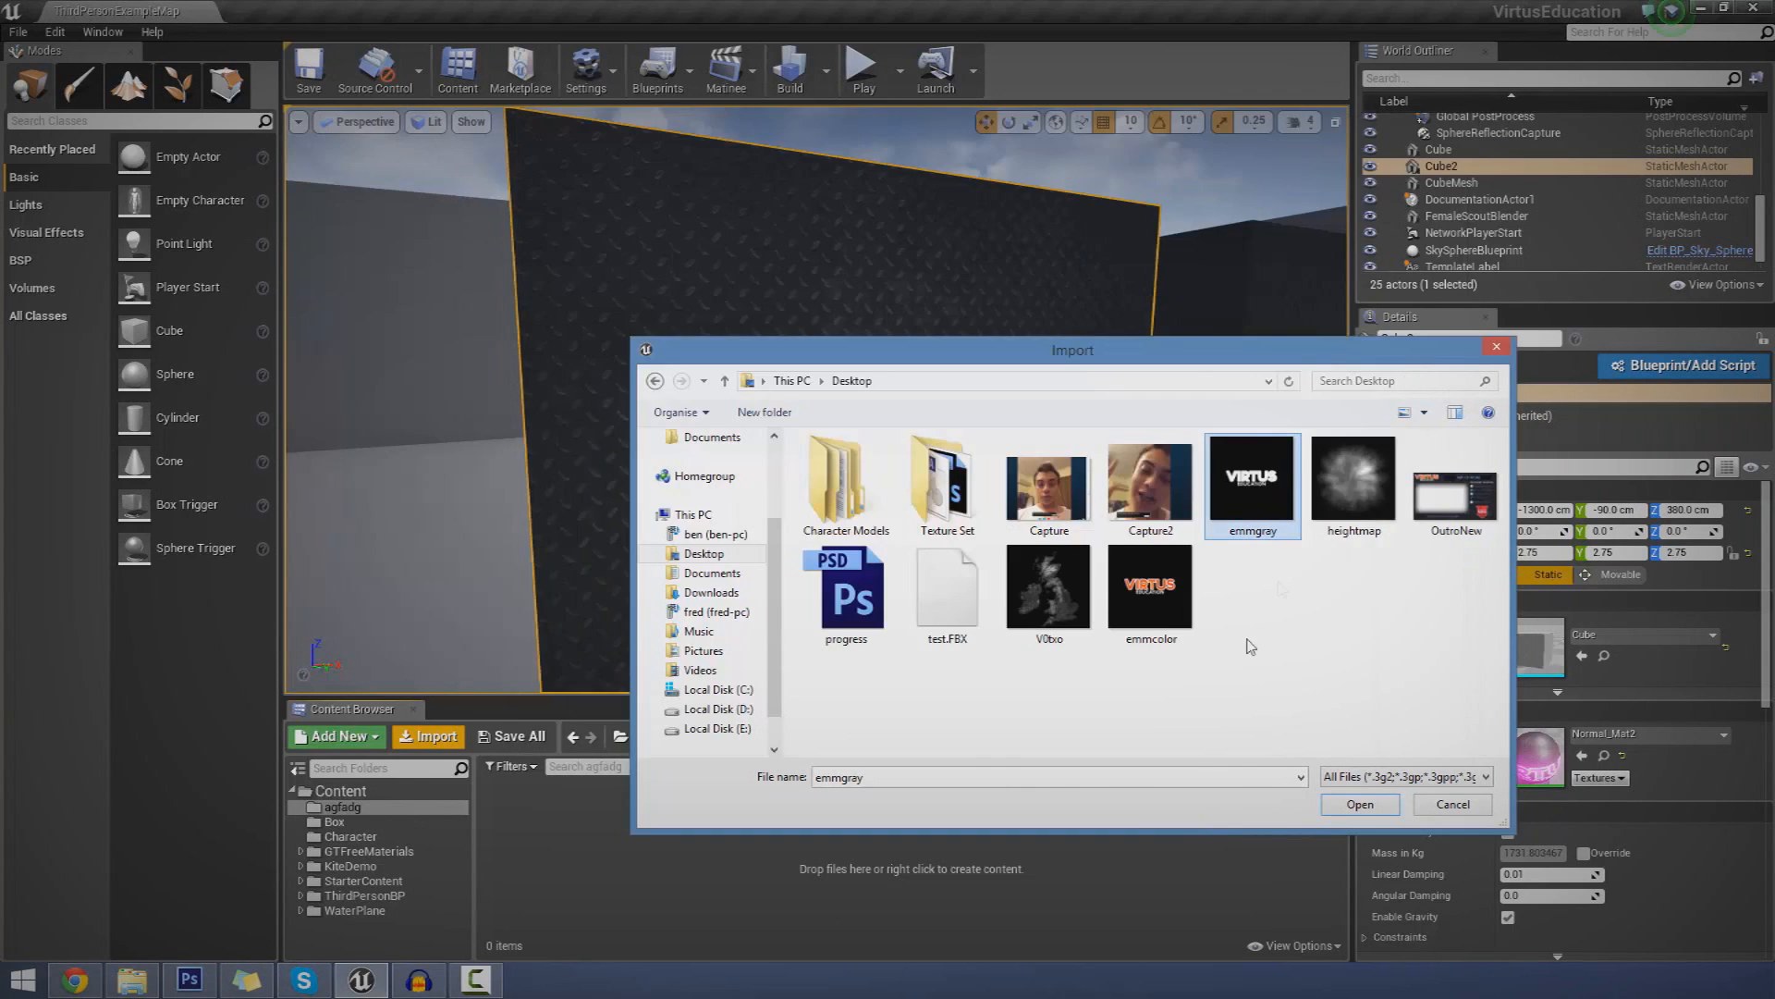
{"action": "left_click", "coordinate": [1149, 589]}
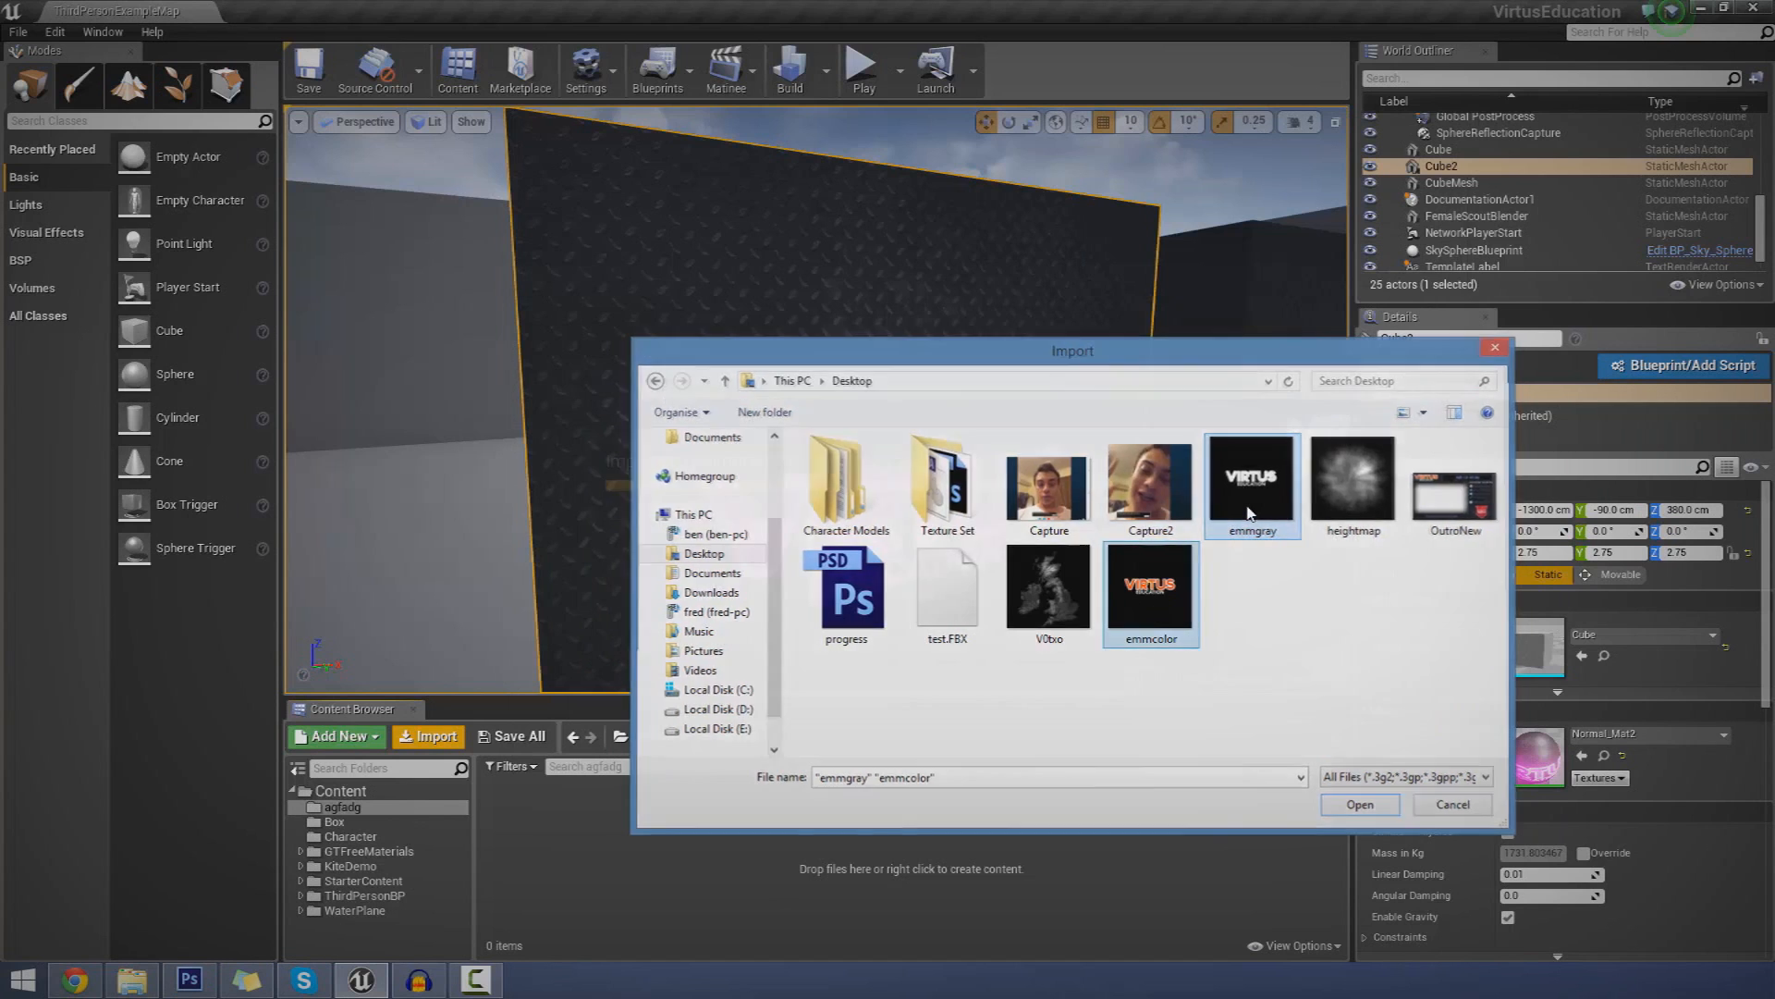
{"action": "left_click", "coordinate": [1357, 803]}
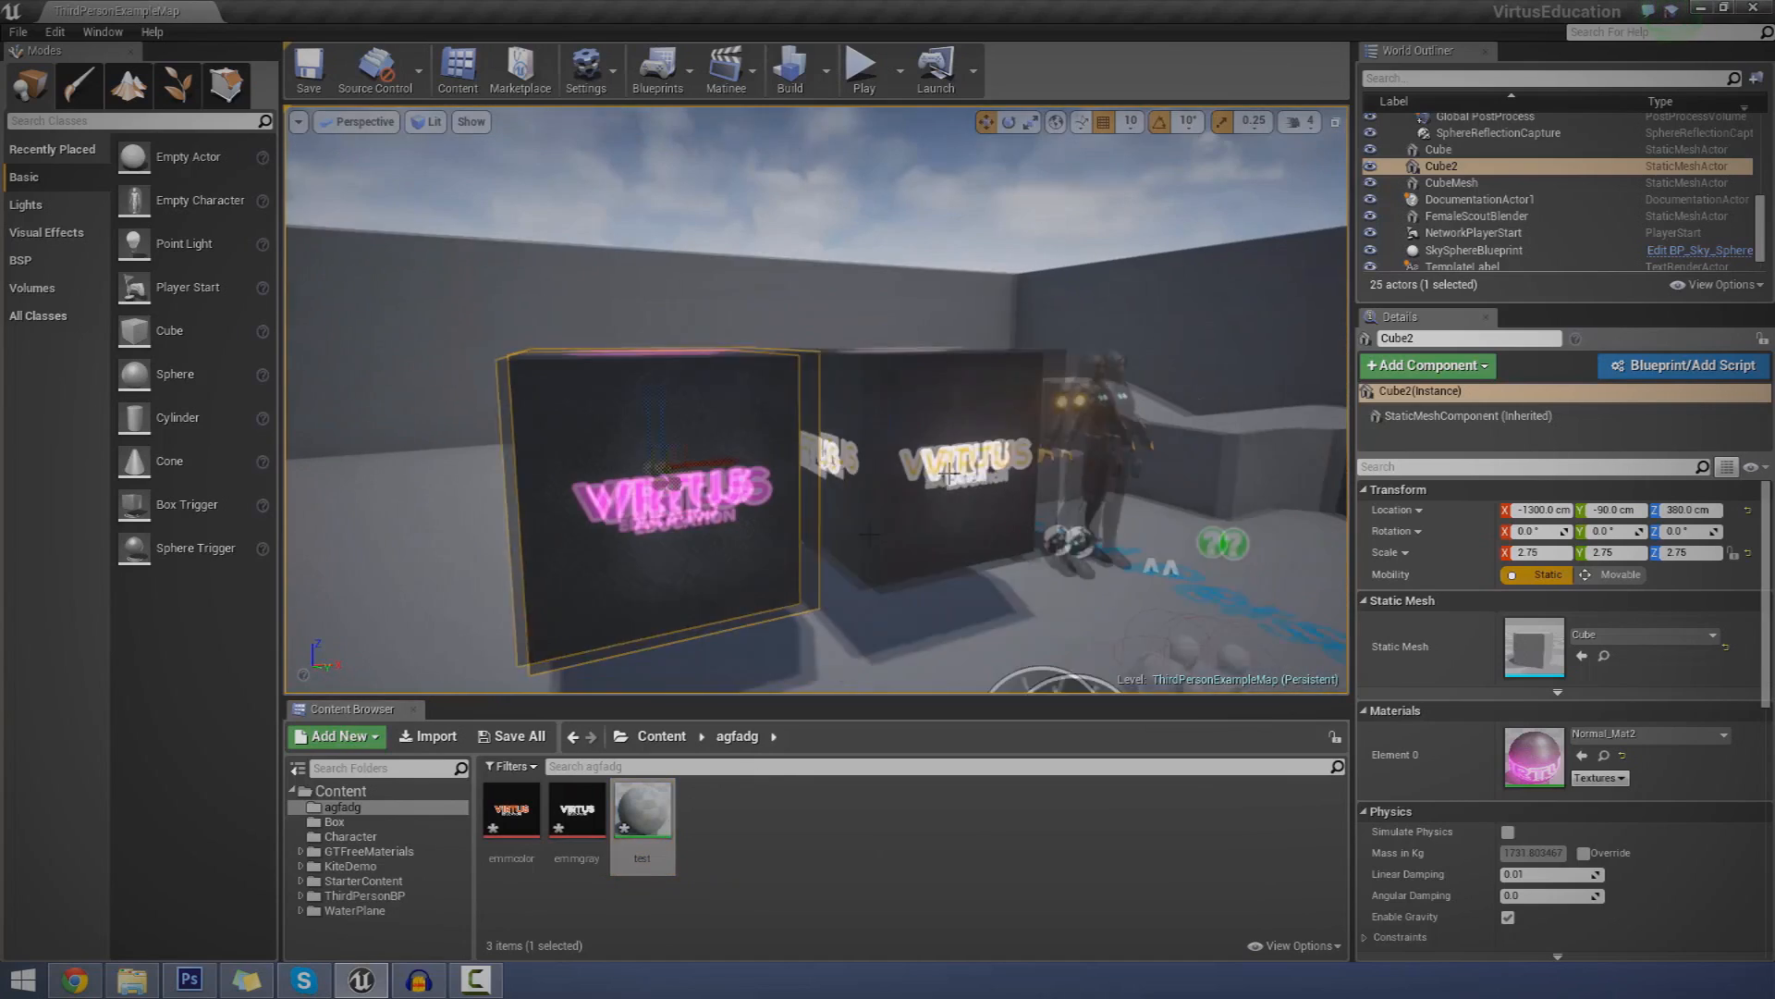
- Put the emmcolor Texture Sample into the test material's Emissive Color and apply the change
{"action": "double_click", "coordinate": [641, 810]}
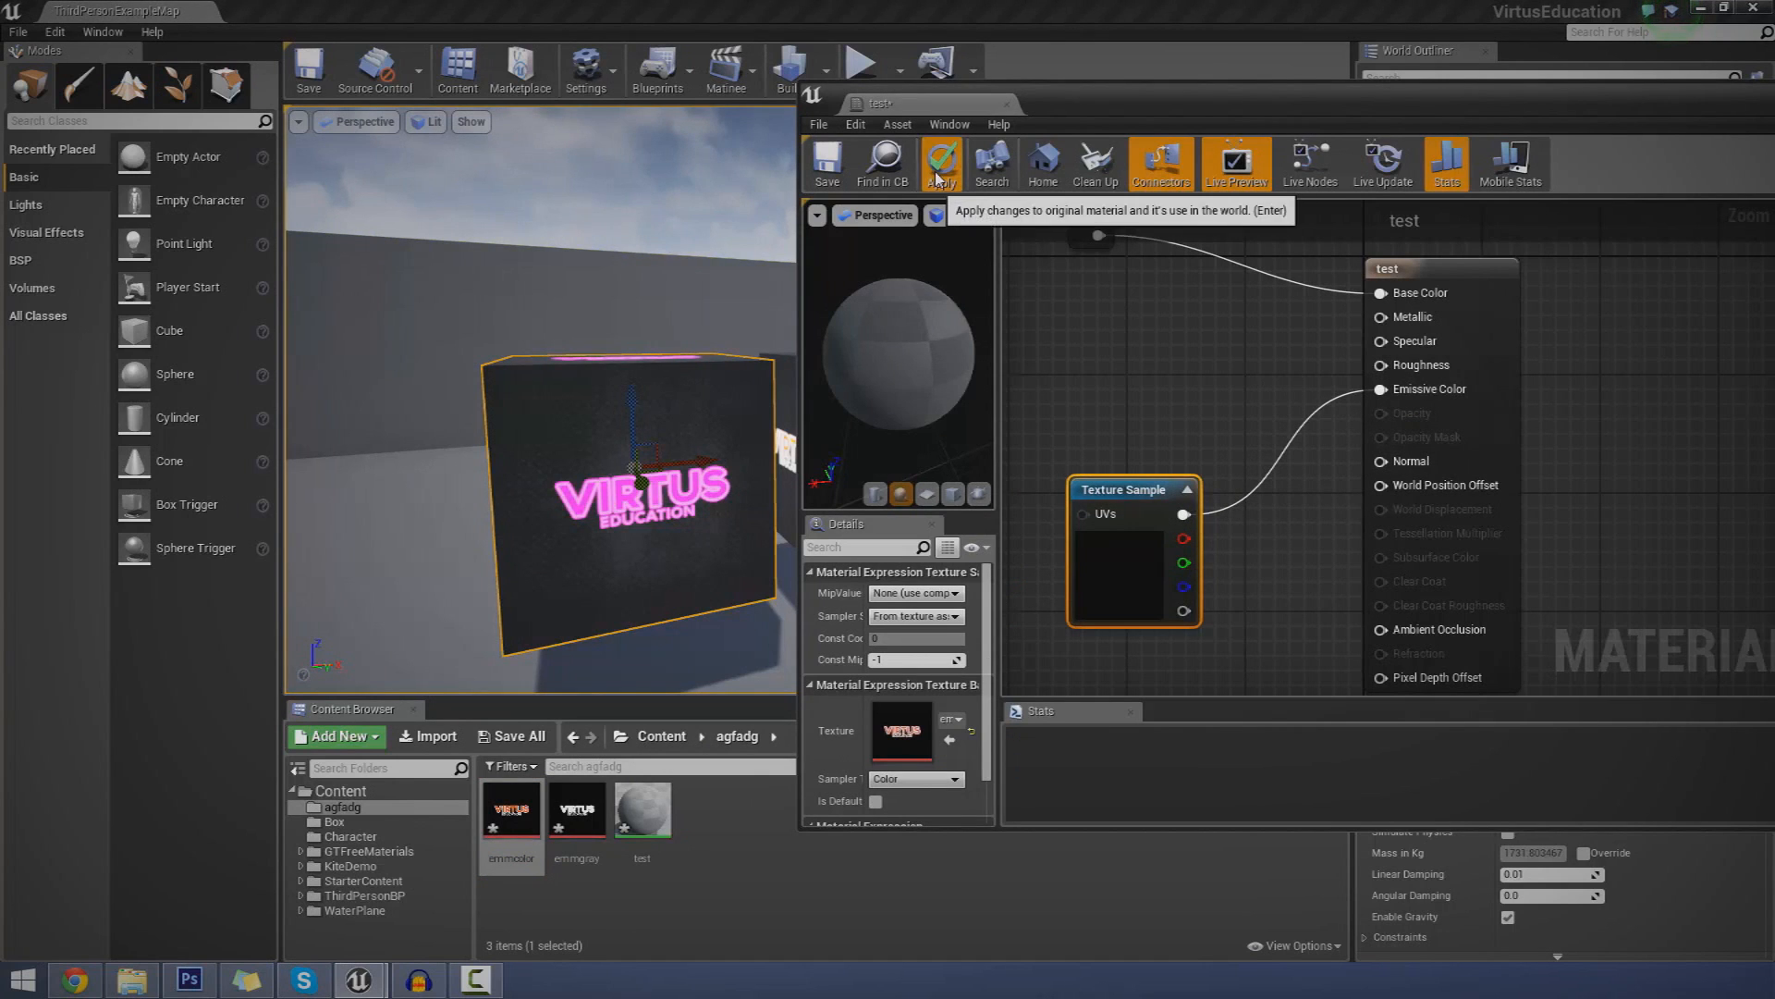
{"action": "left_click", "coordinate": [939, 162]}
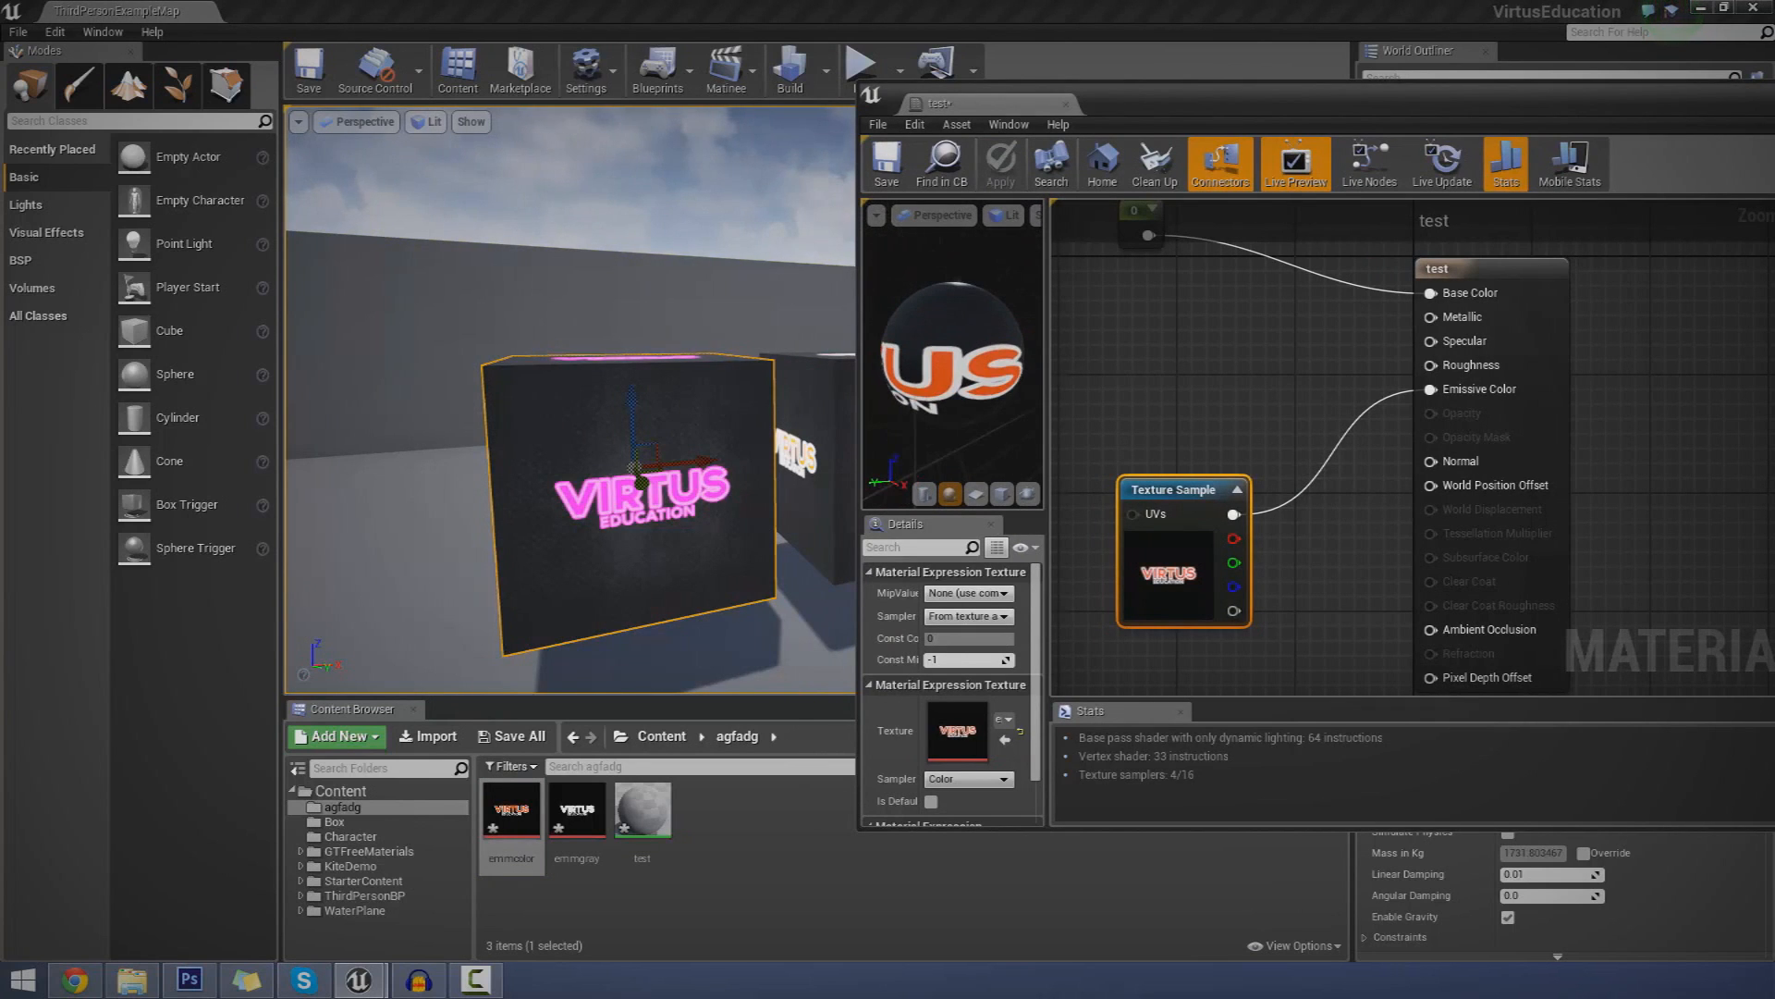
{"action": "mouse_move", "coordinate": [960, 388]}
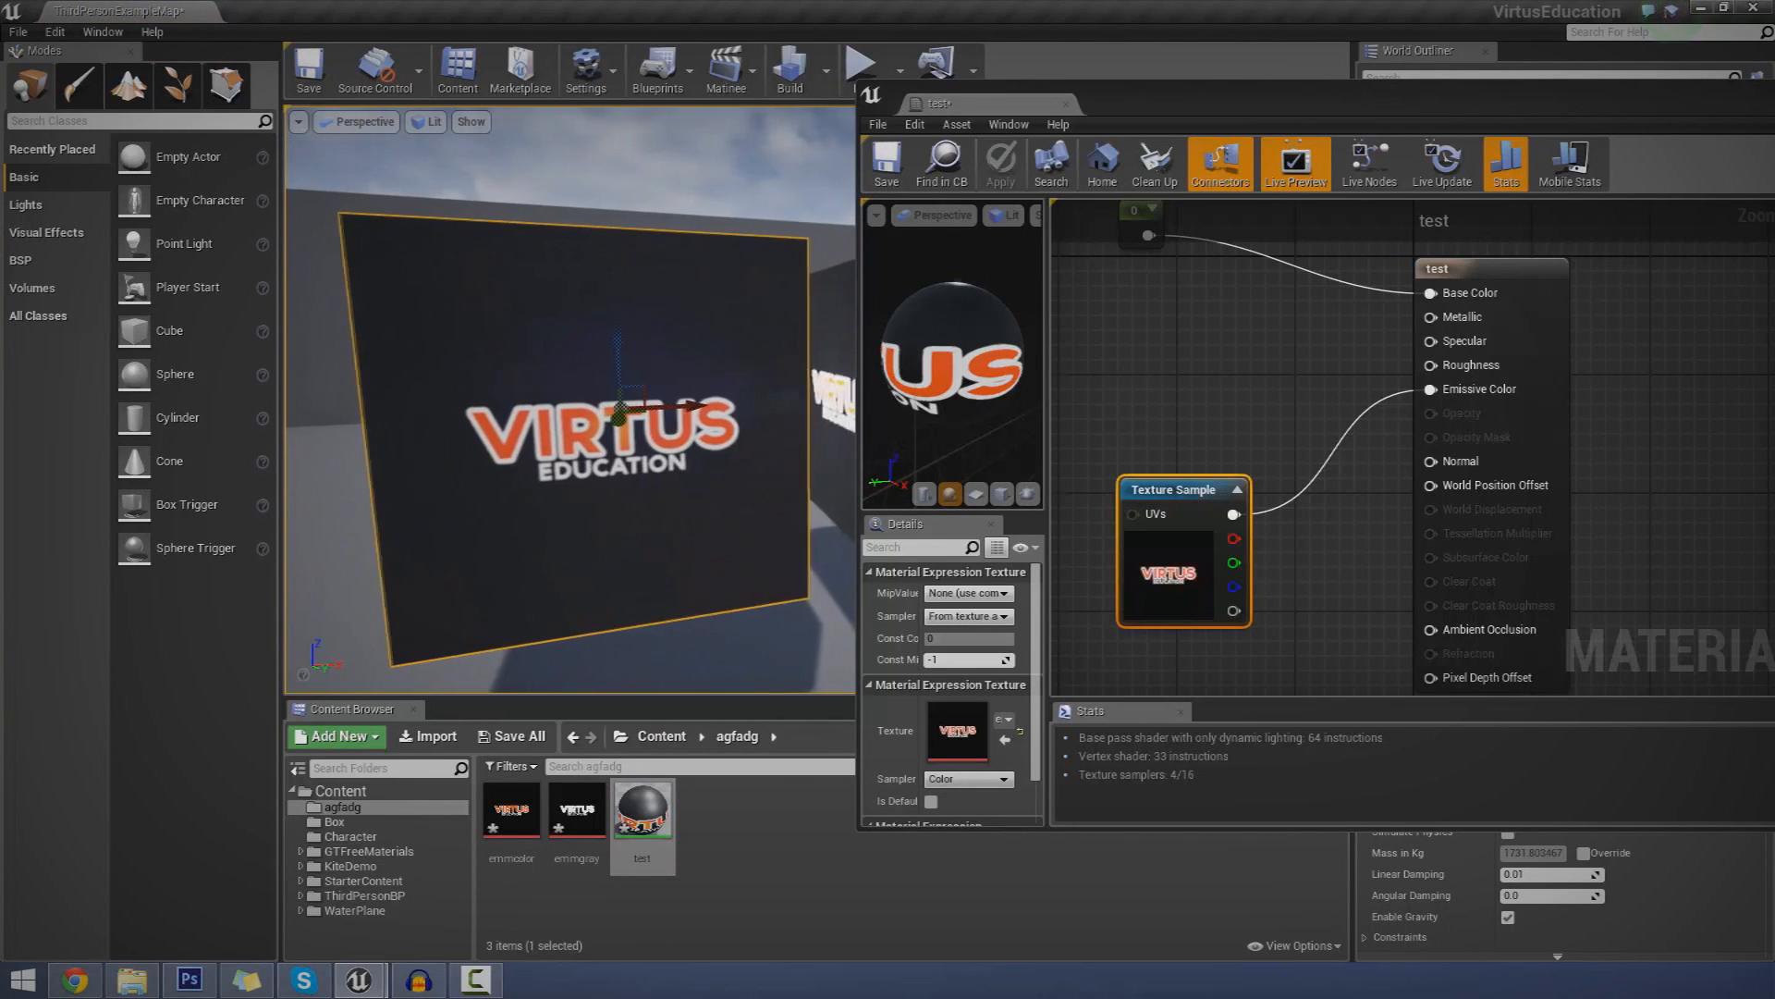
- Add a Multiply node and a Constant, wiring Constant and emmcolor texture through Multiply into Emissive Color
{"action": "right_click", "coordinate": [1172, 565]}
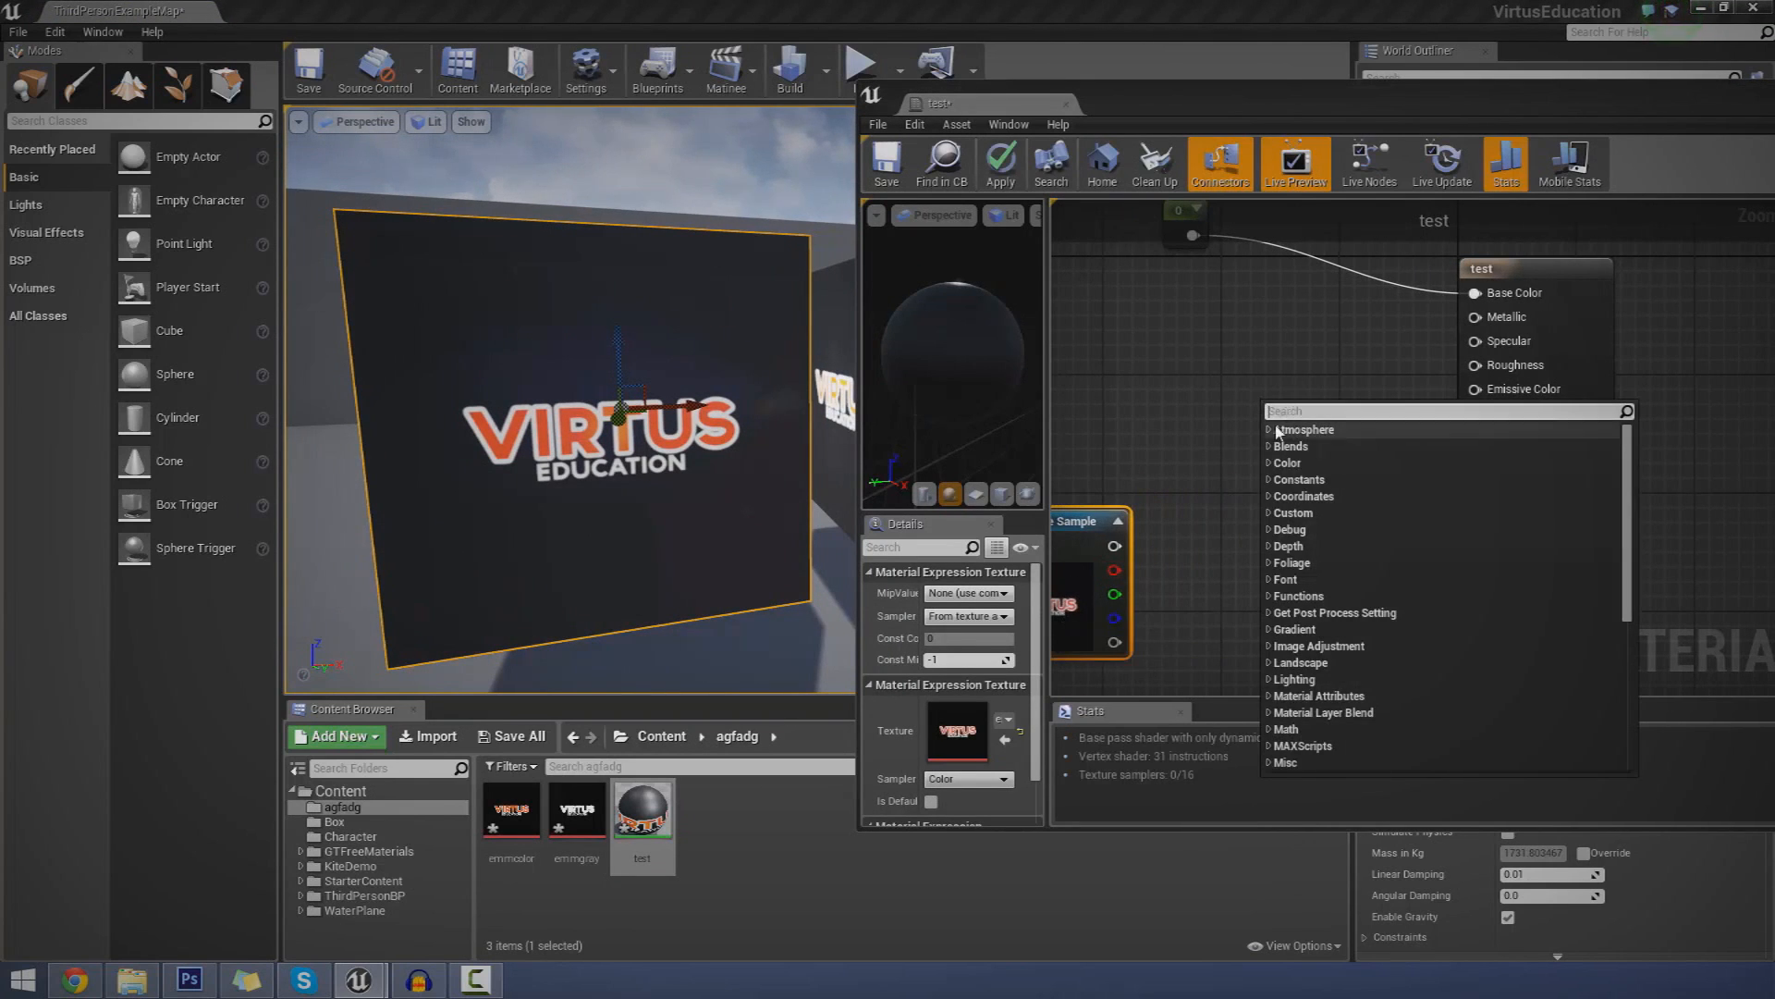
{"action": "type", "text": "mu"}
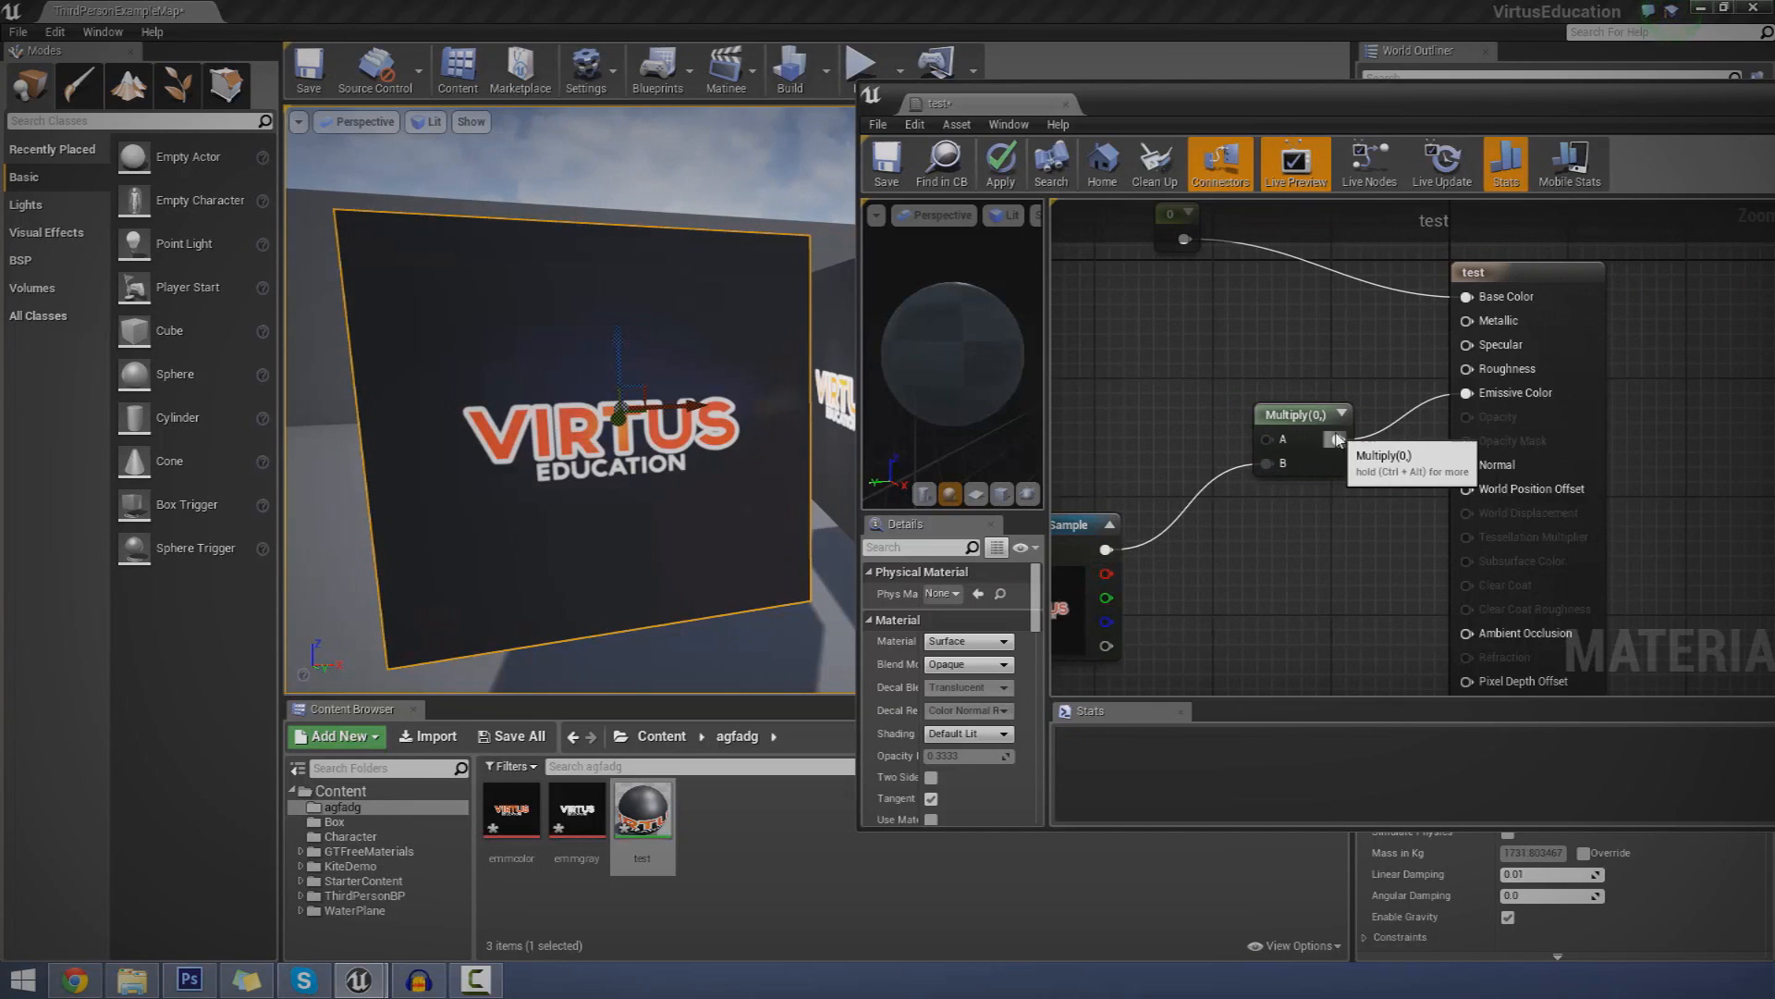
{"action": "left_click", "coordinate": [1467, 393]}
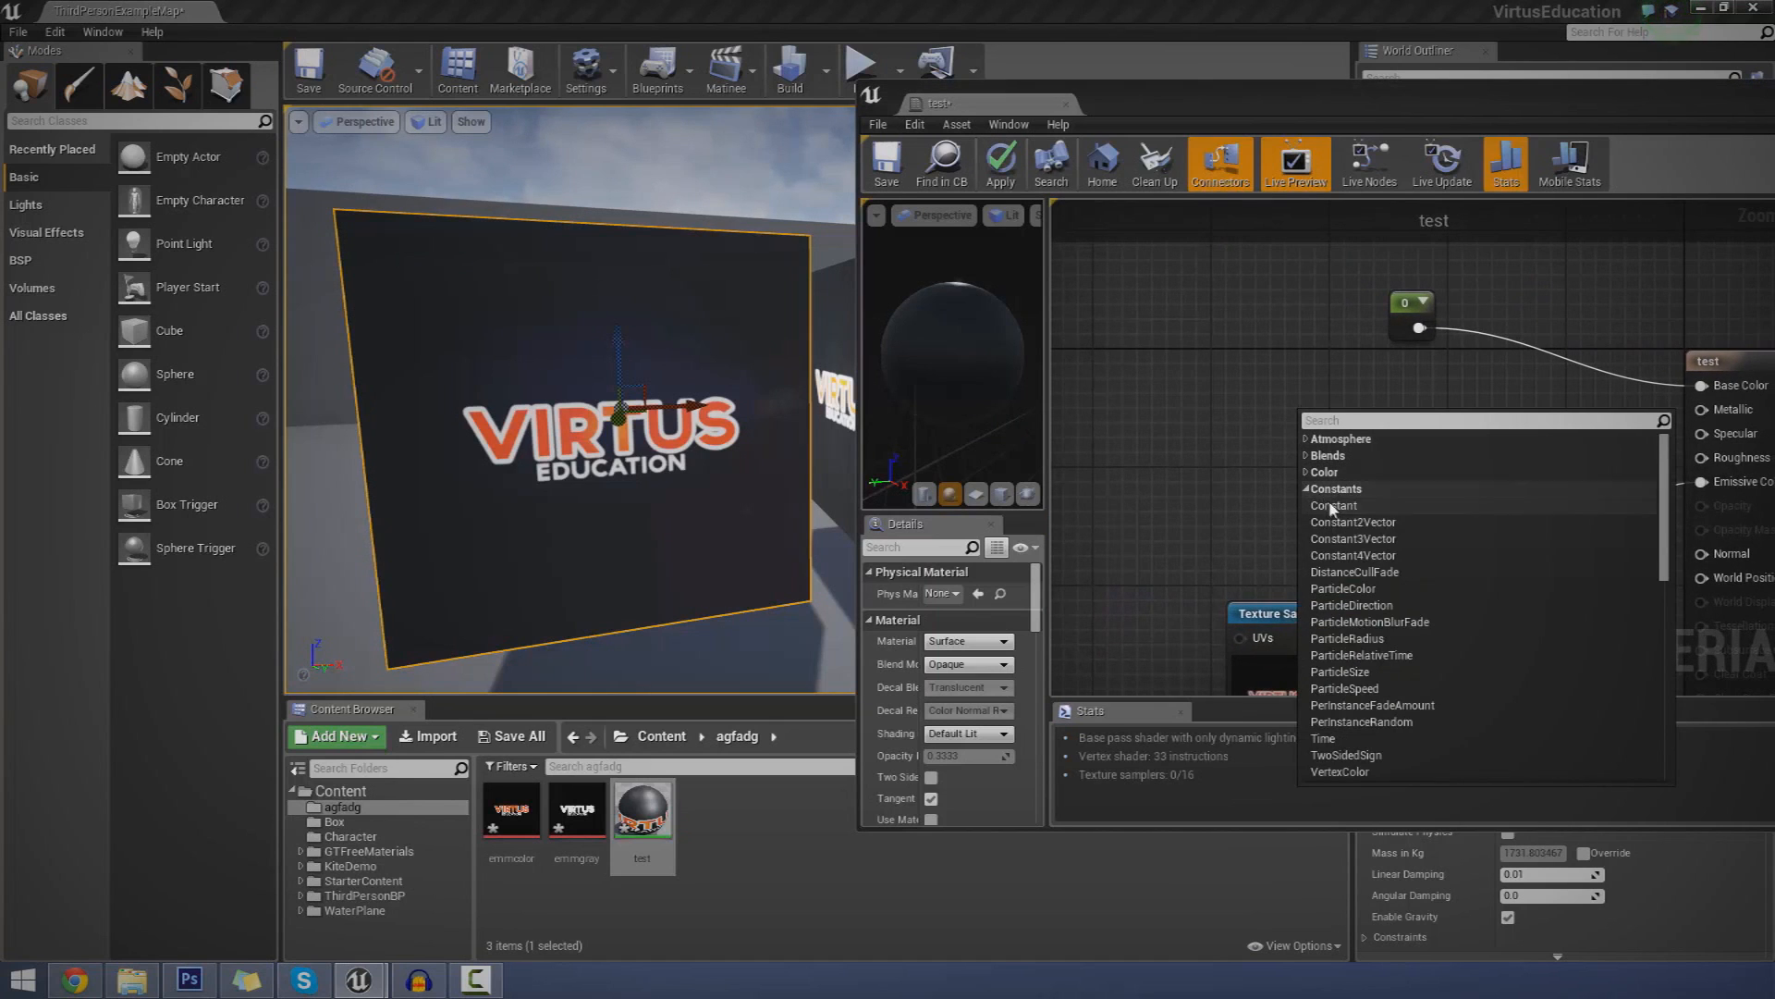
{"action": "left_click", "coordinate": [1333, 505]}
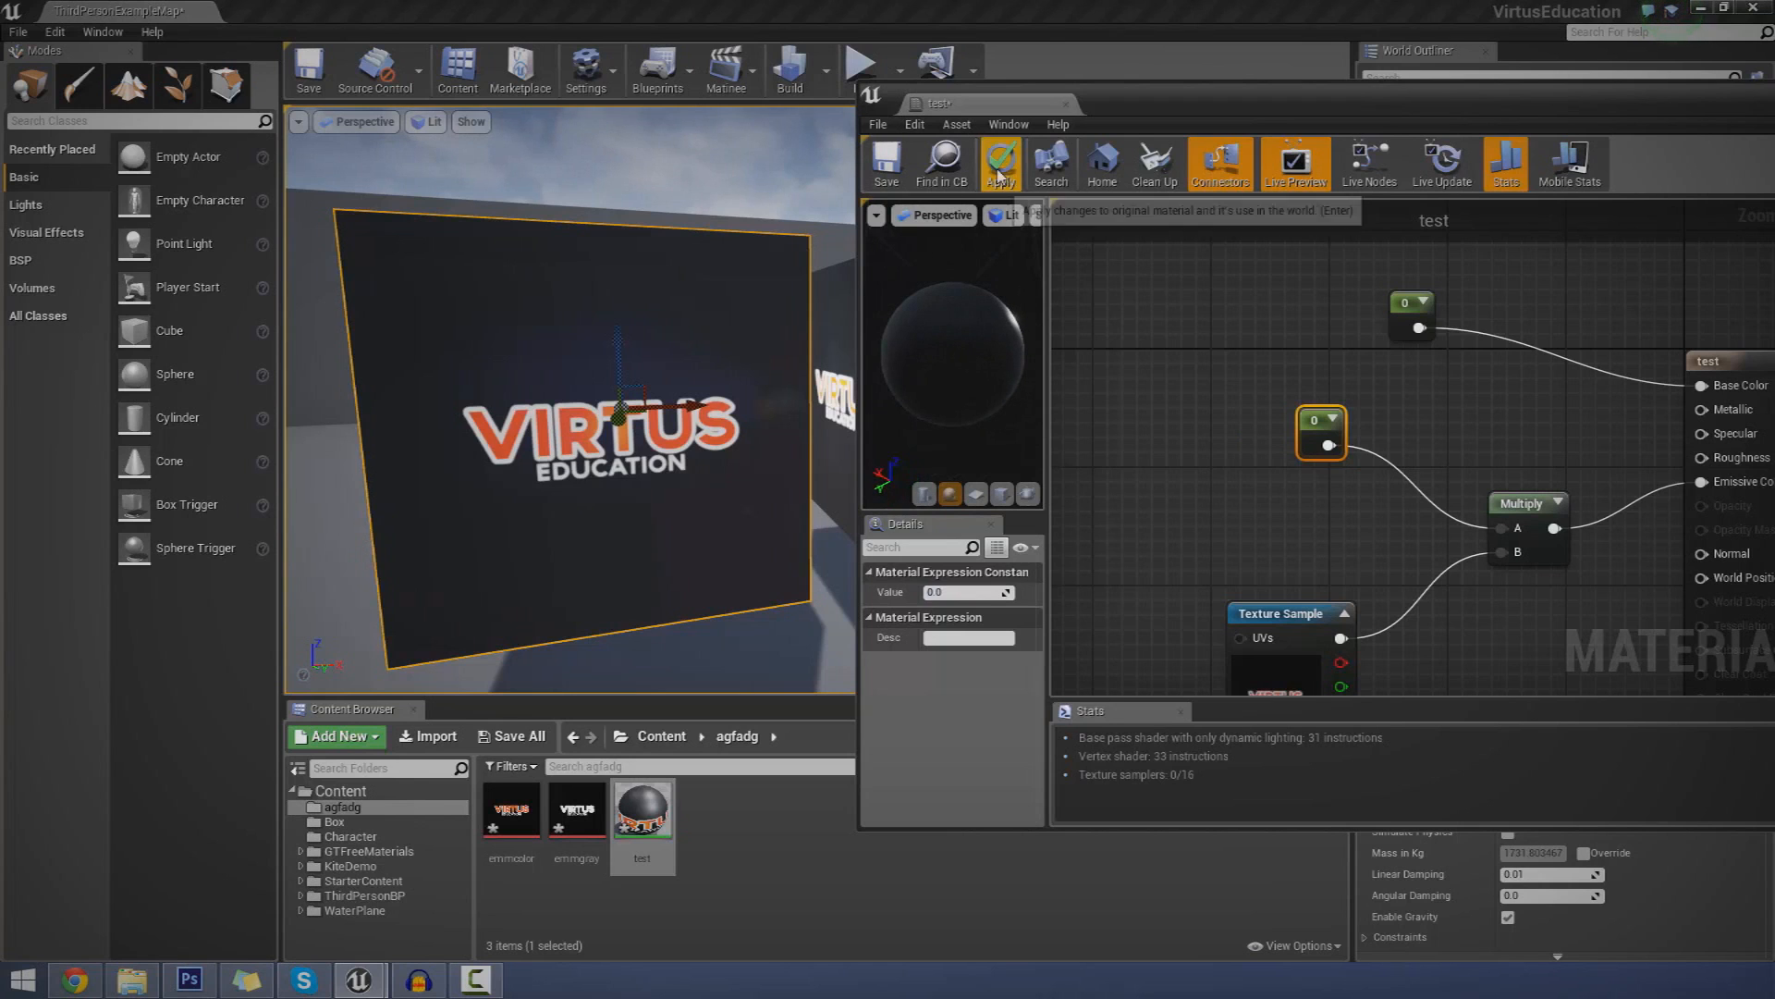
- Apply the material, then set the multiplier Constant's Value to 15 and apply again
{"action": "left_click", "coordinate": [1000, 161]}
{"action": "type", "text": "5"}
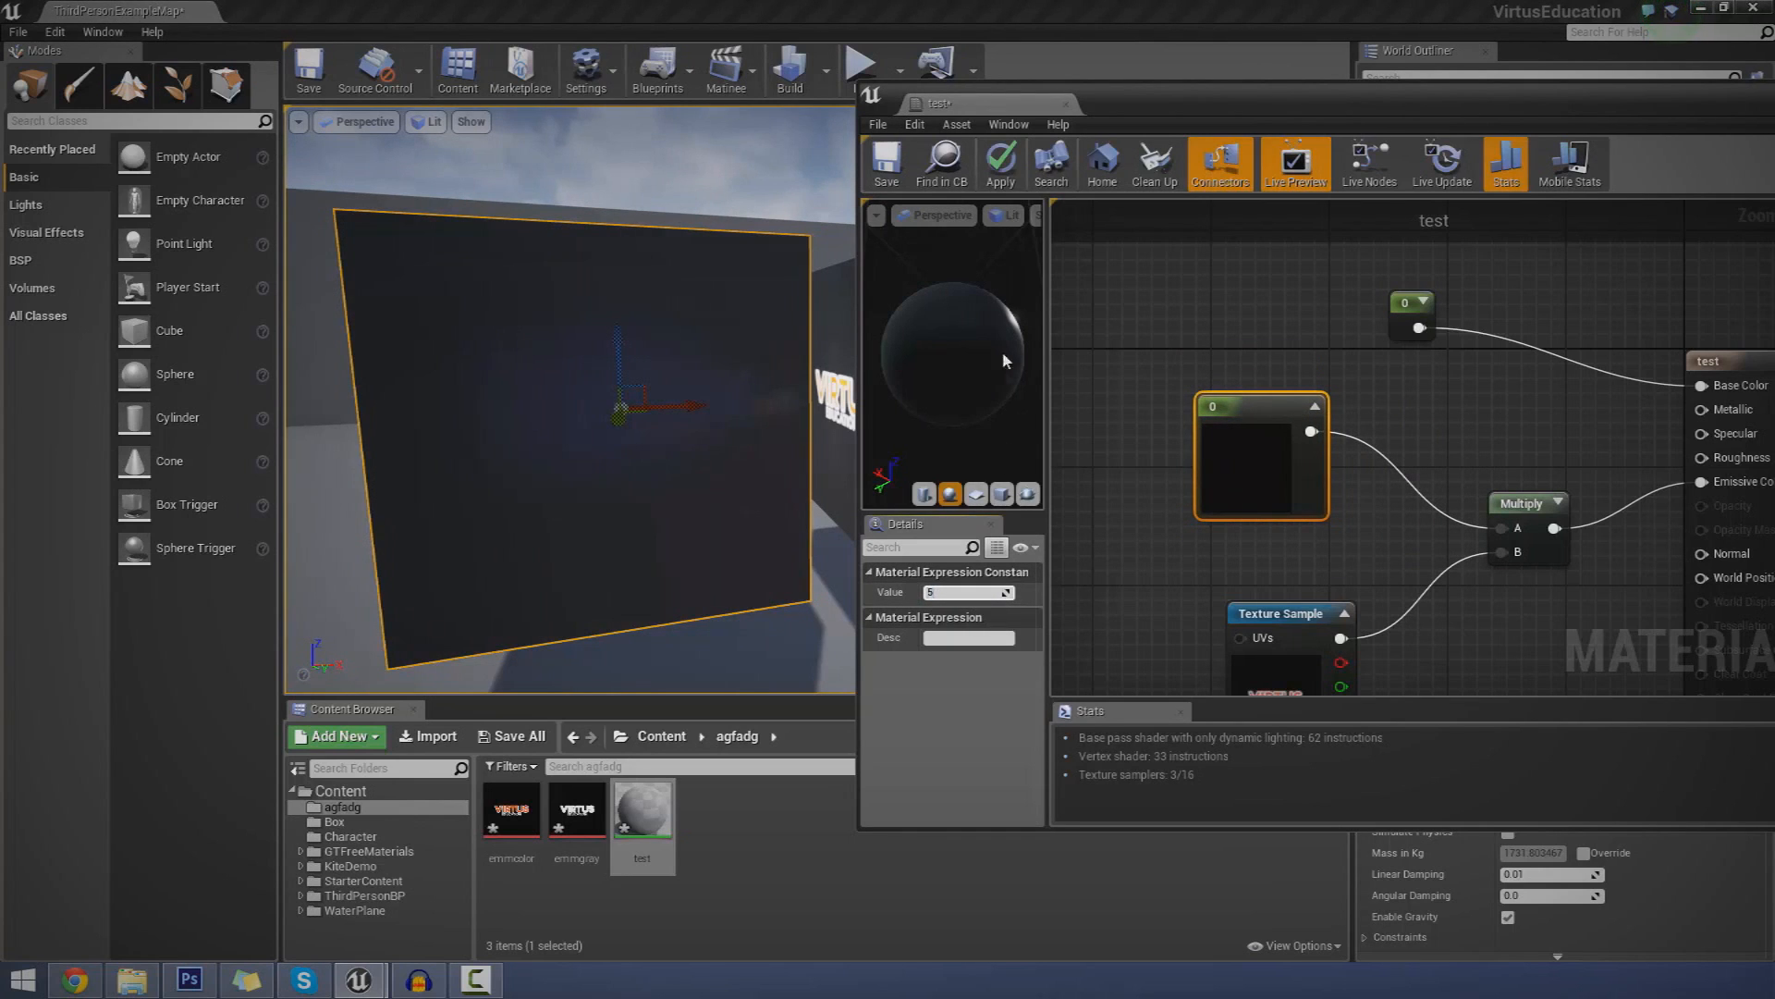
{"action": "left_click", "coordinate": [999, 163]}
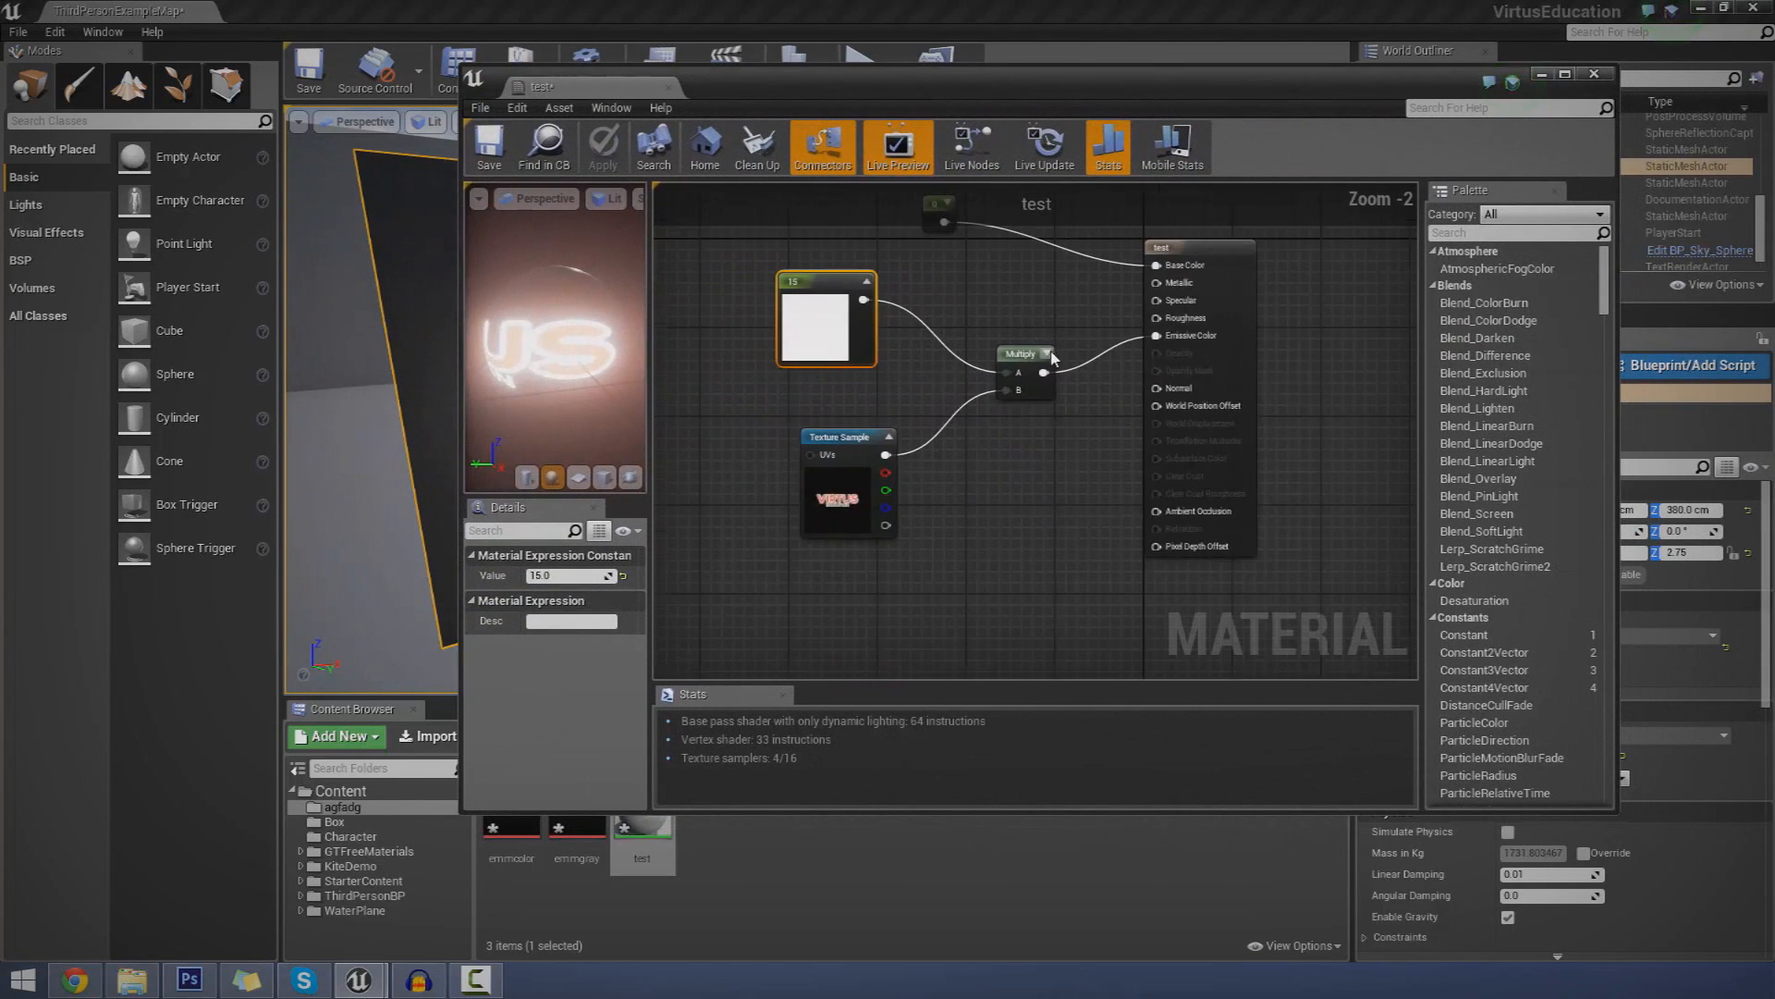
- Remove the Multiply and Constant nodes, leaving emmgray wired directly into Emissive Color
{"action": "right_click", "coordinate": [1020, 352]}
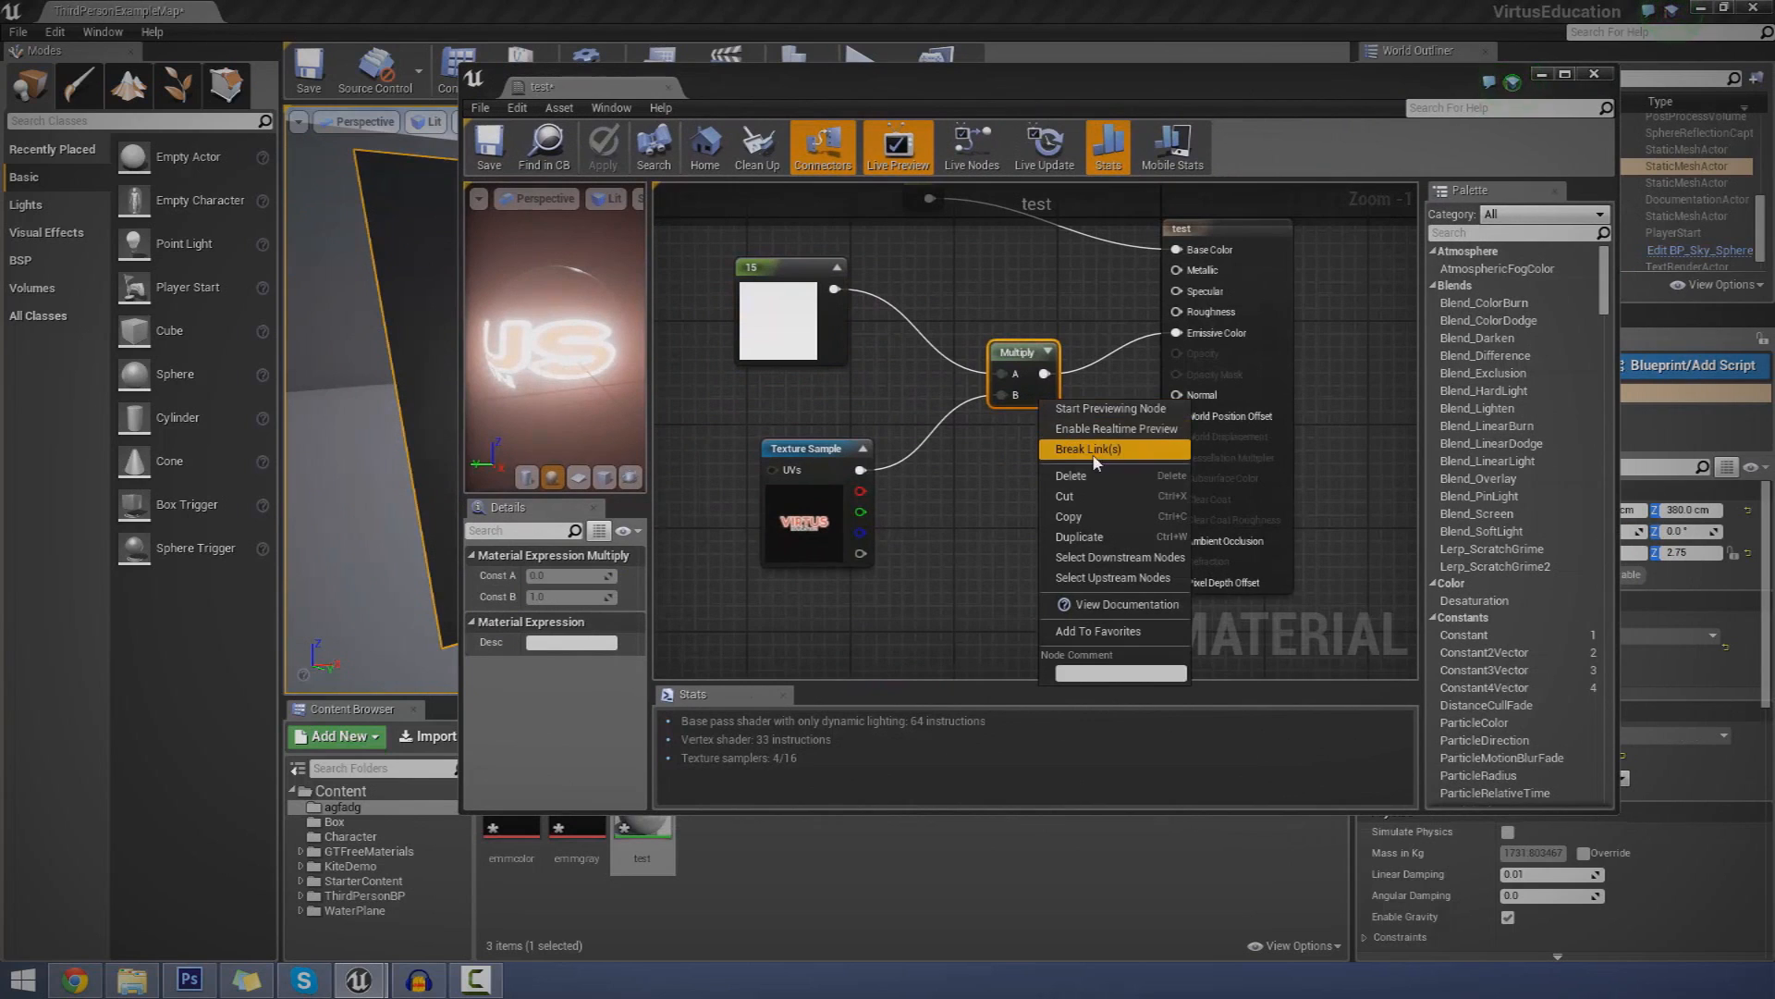
{"action": "left_click", "coordinate": [1091, 450]}
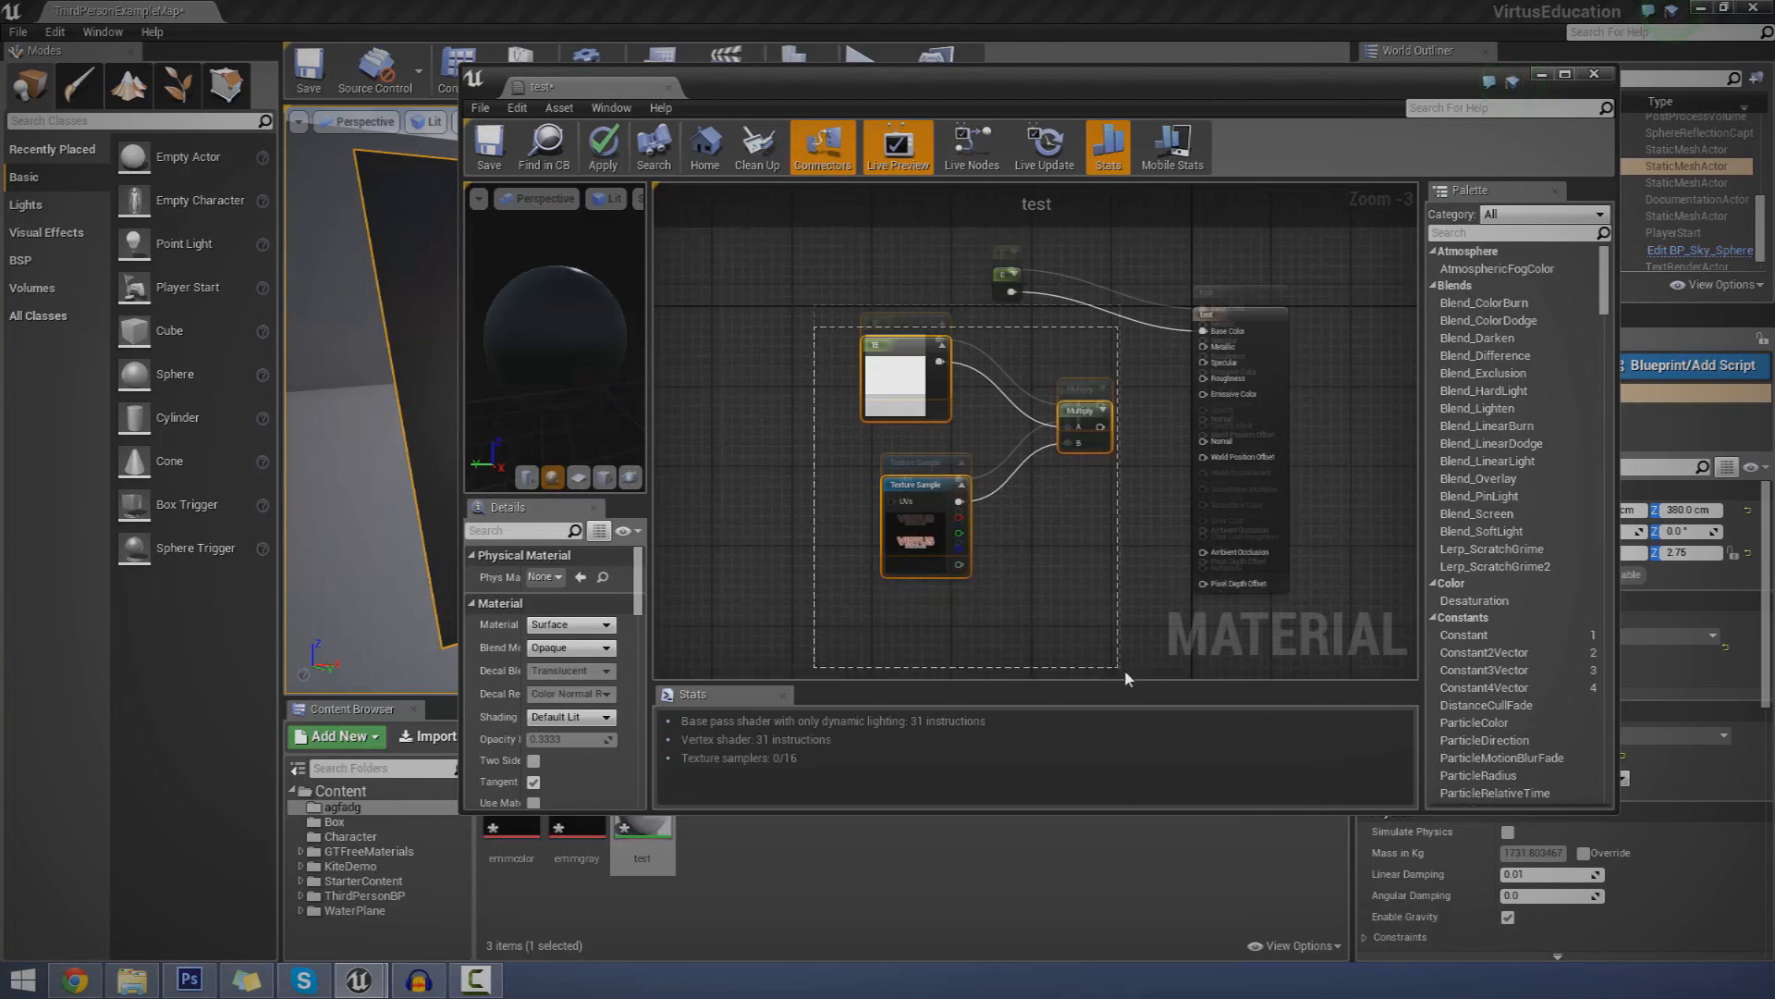
{"action": "left_click", "coordinate": [1083, 338]}
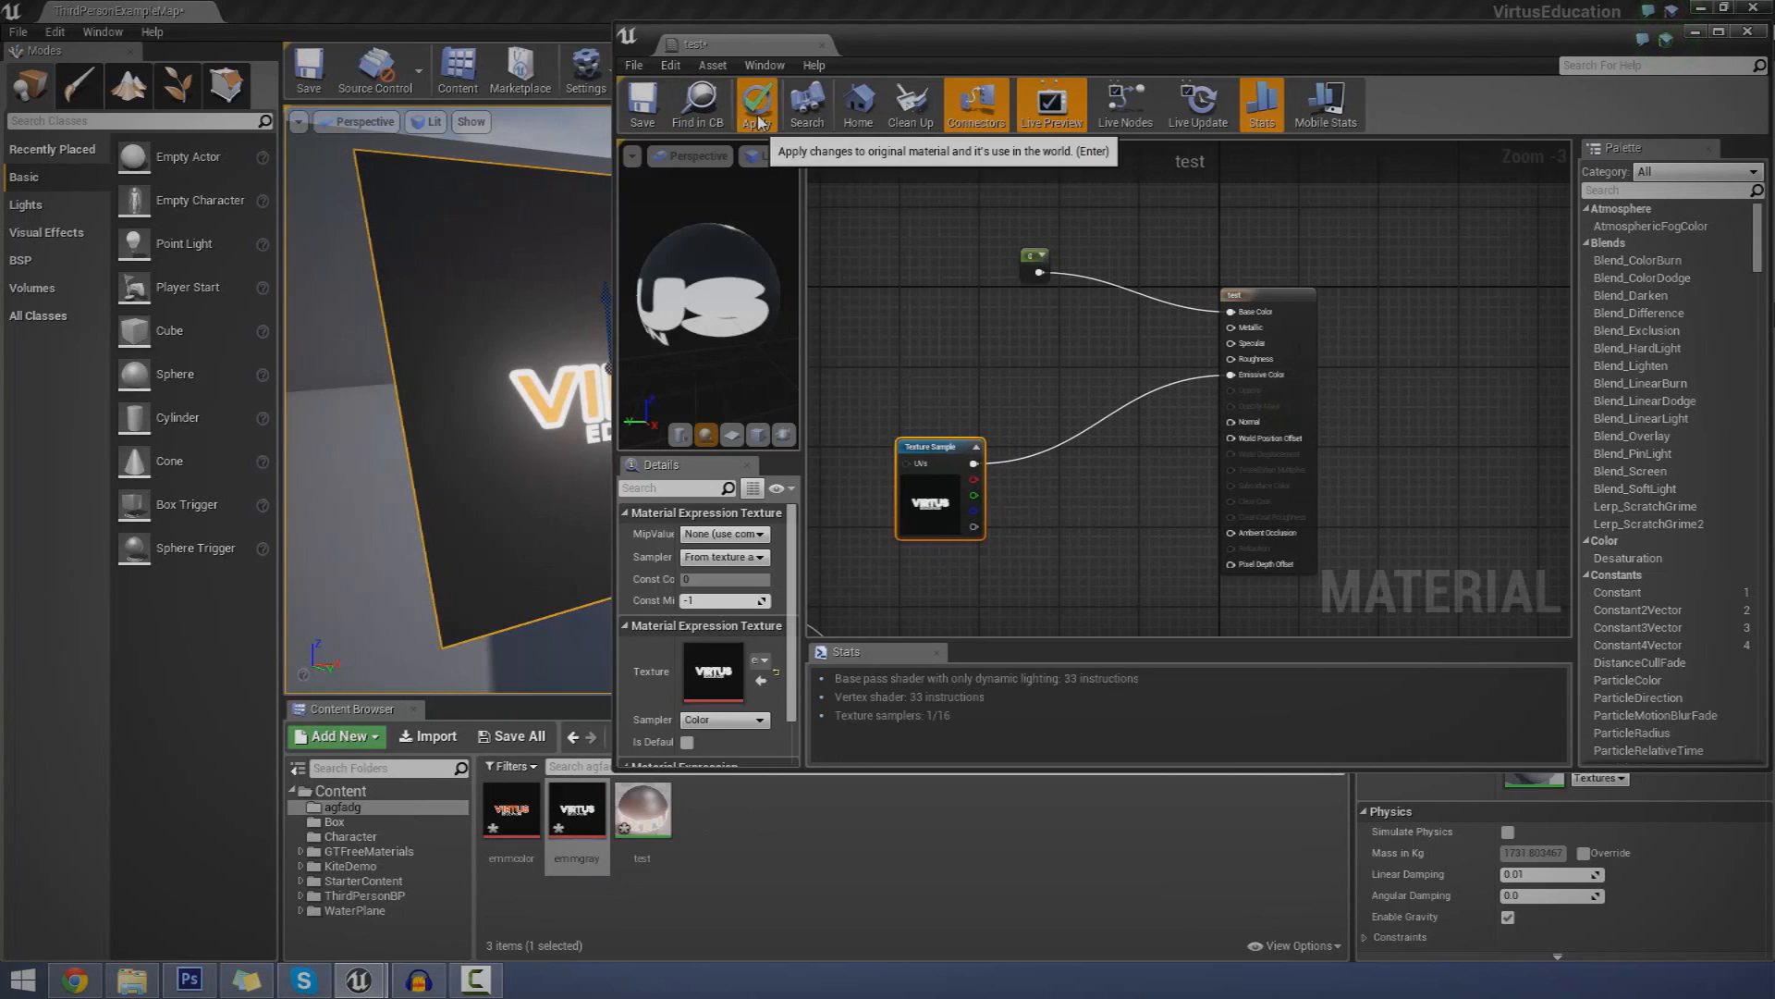
- Apply the material, break the emmgray texture's link to Emissive Color, and expand the Constants category
{"action": "left_click", "coordinate": [755, 102]}
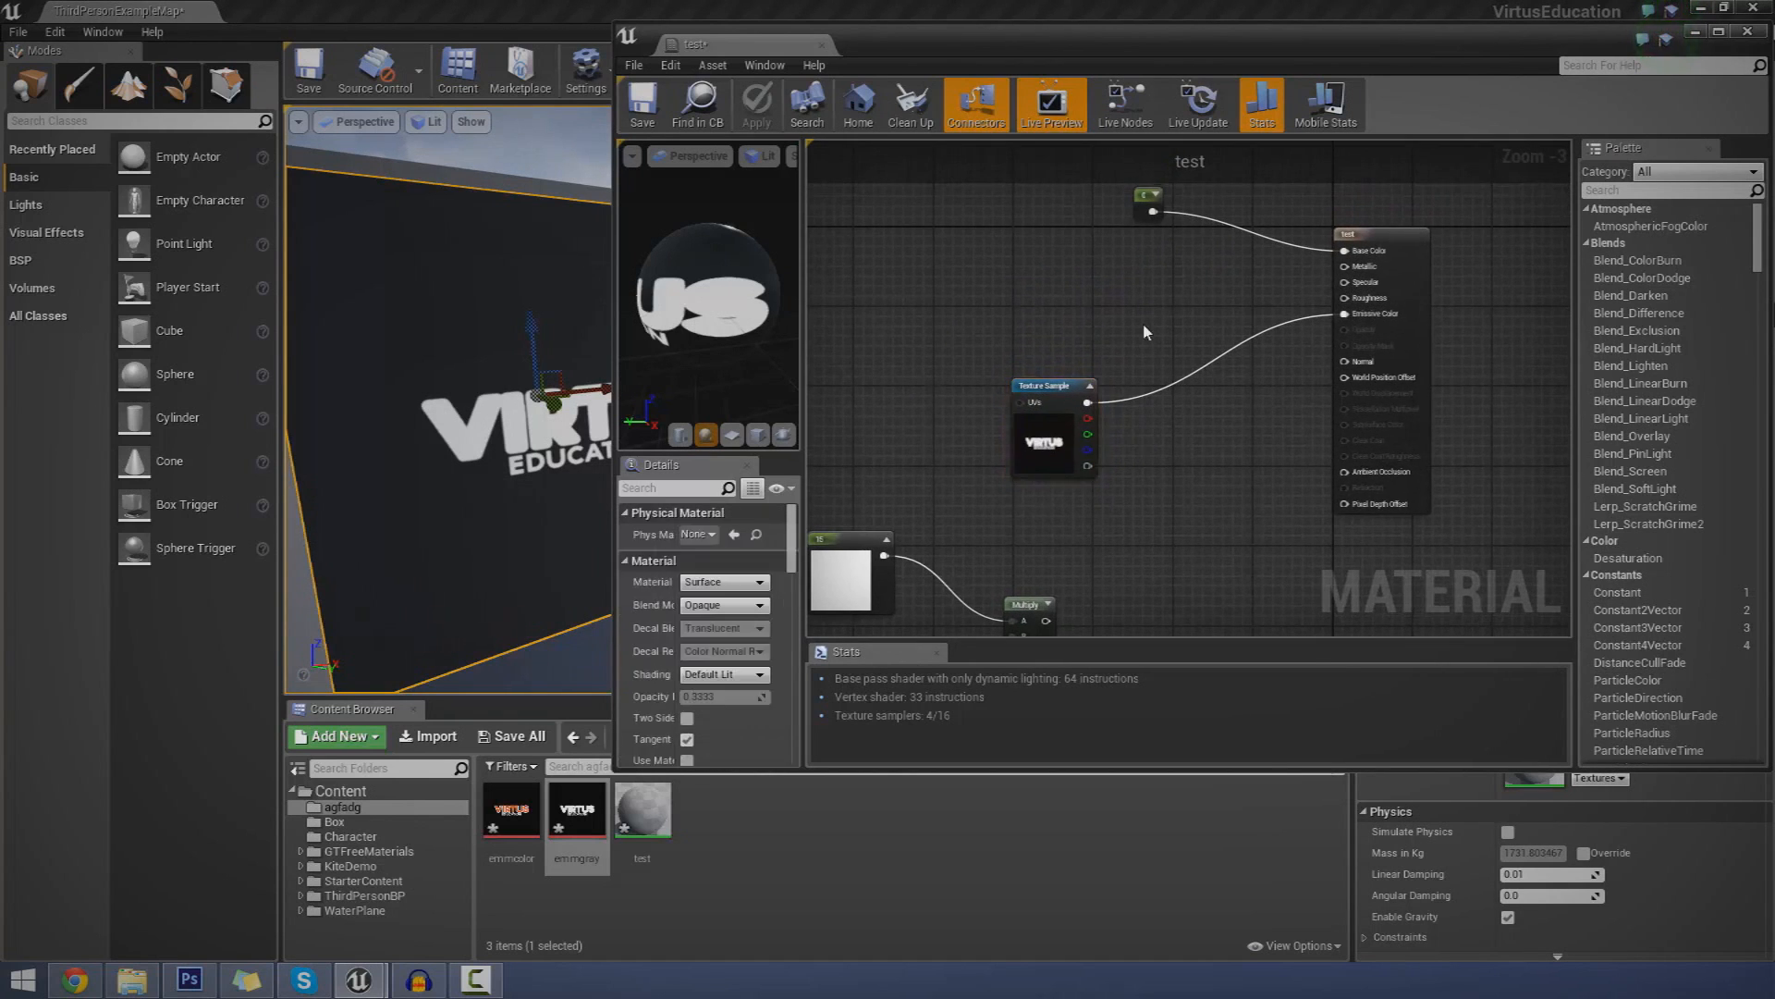
{"action": "mouse_move", "coordinate": [1109, 355]}
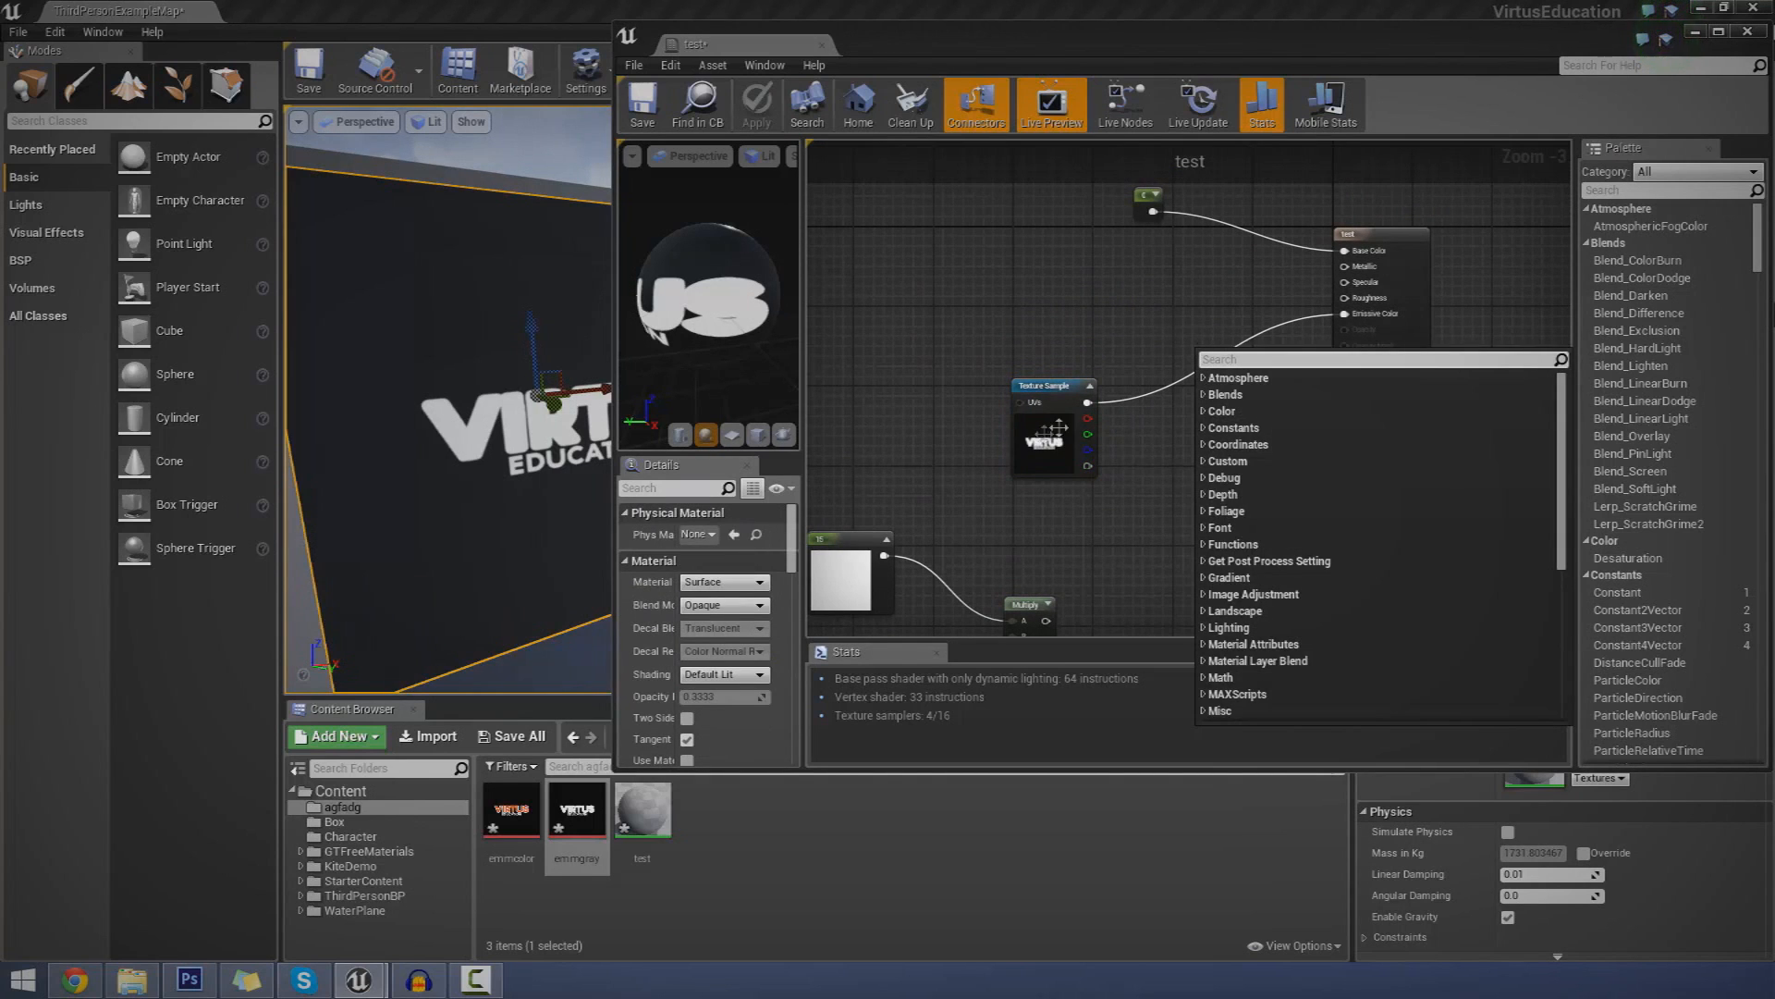
{"action": "right_click", "coordinate": [1047, 425]}
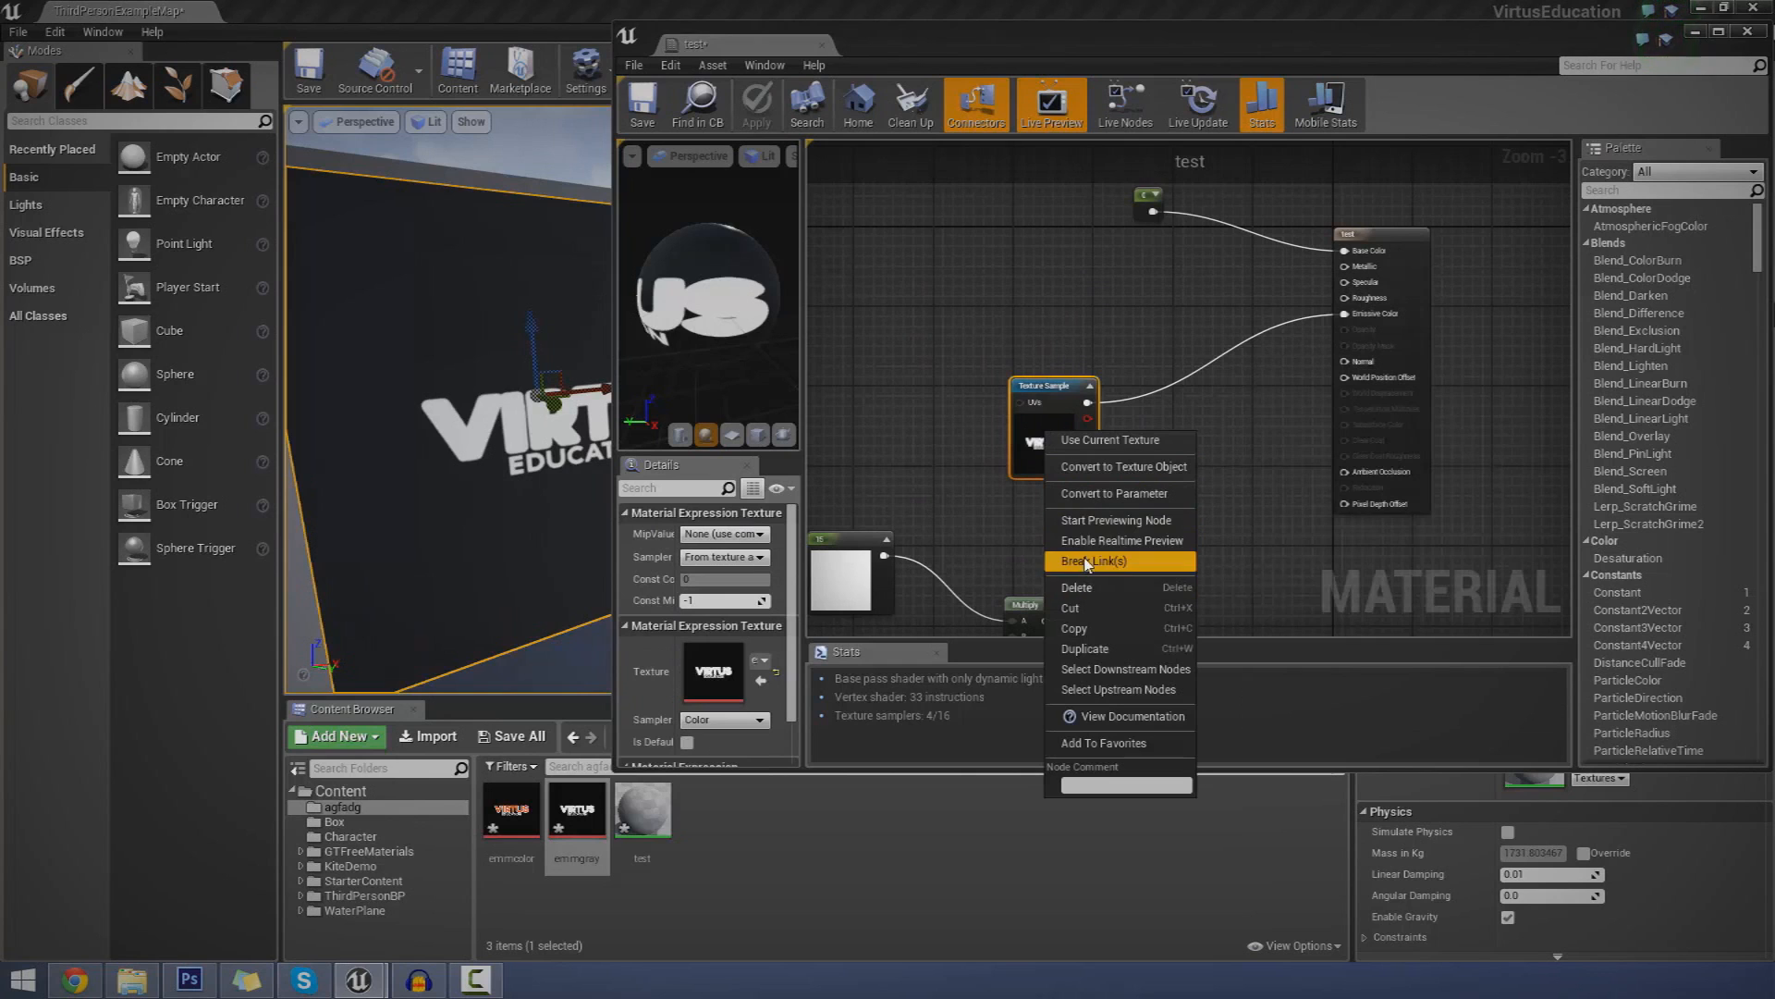
{"action": "left_click", "coordinate": [1098, 561]}
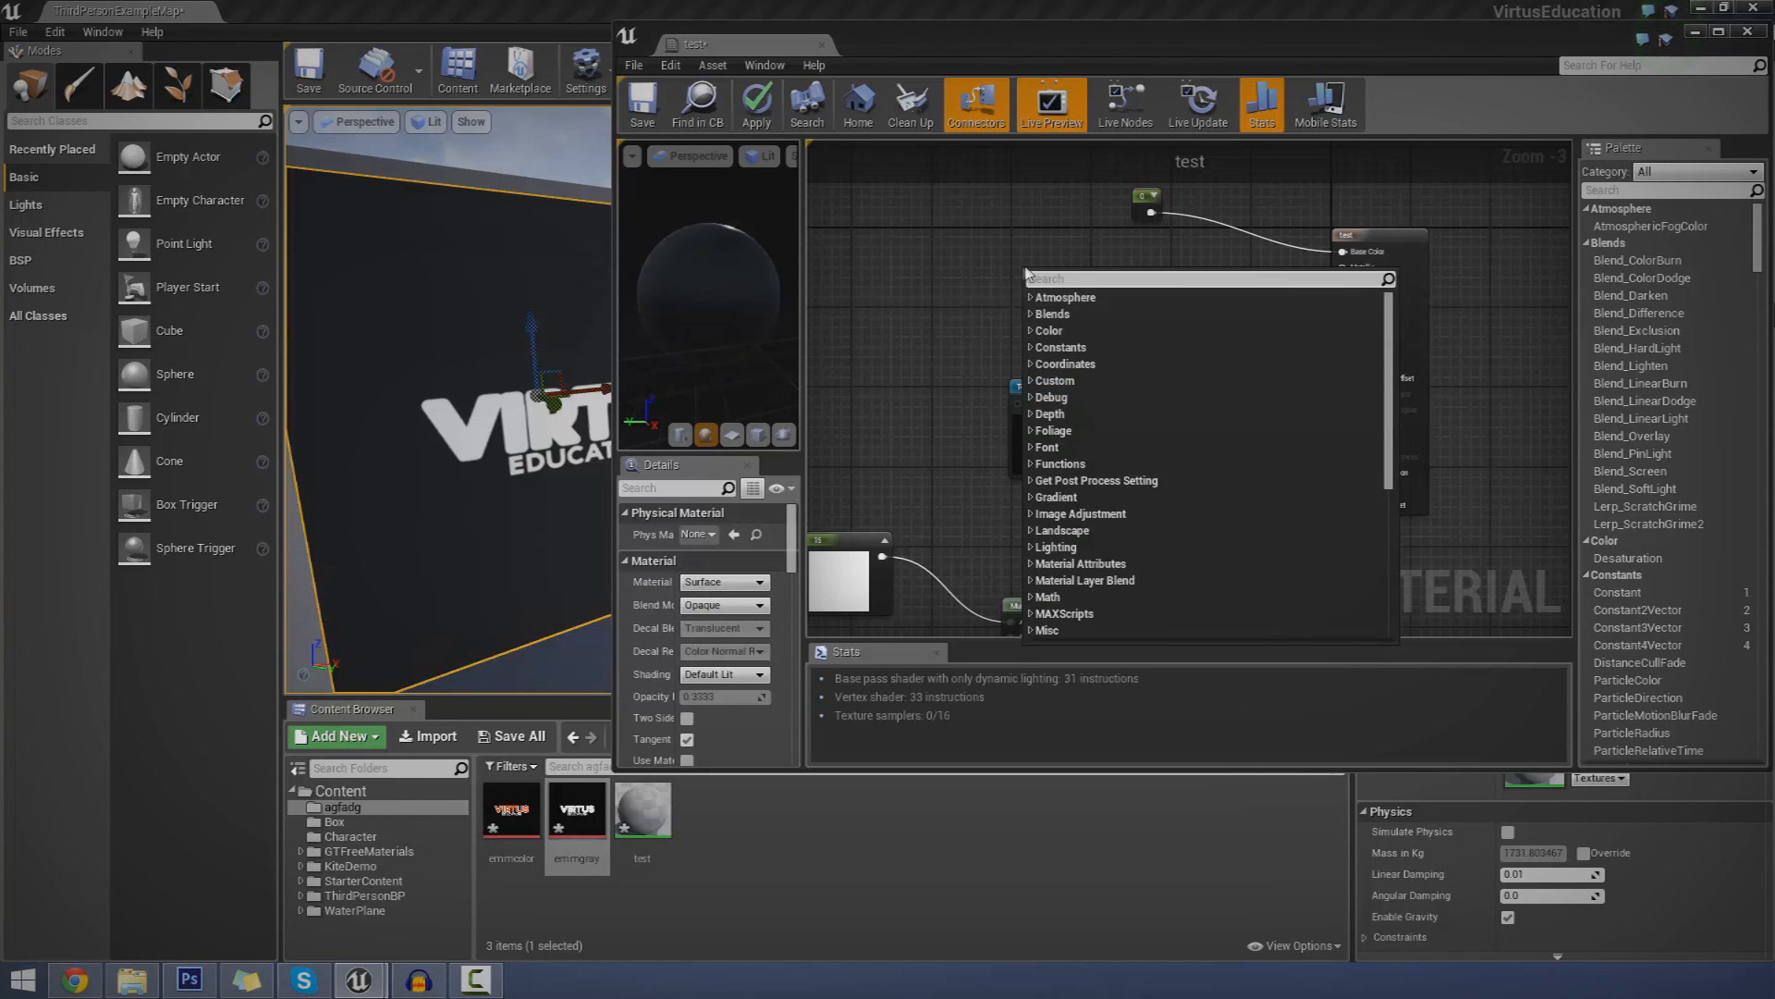
{"action": "left_click", "coordinate": [1061, 347]}
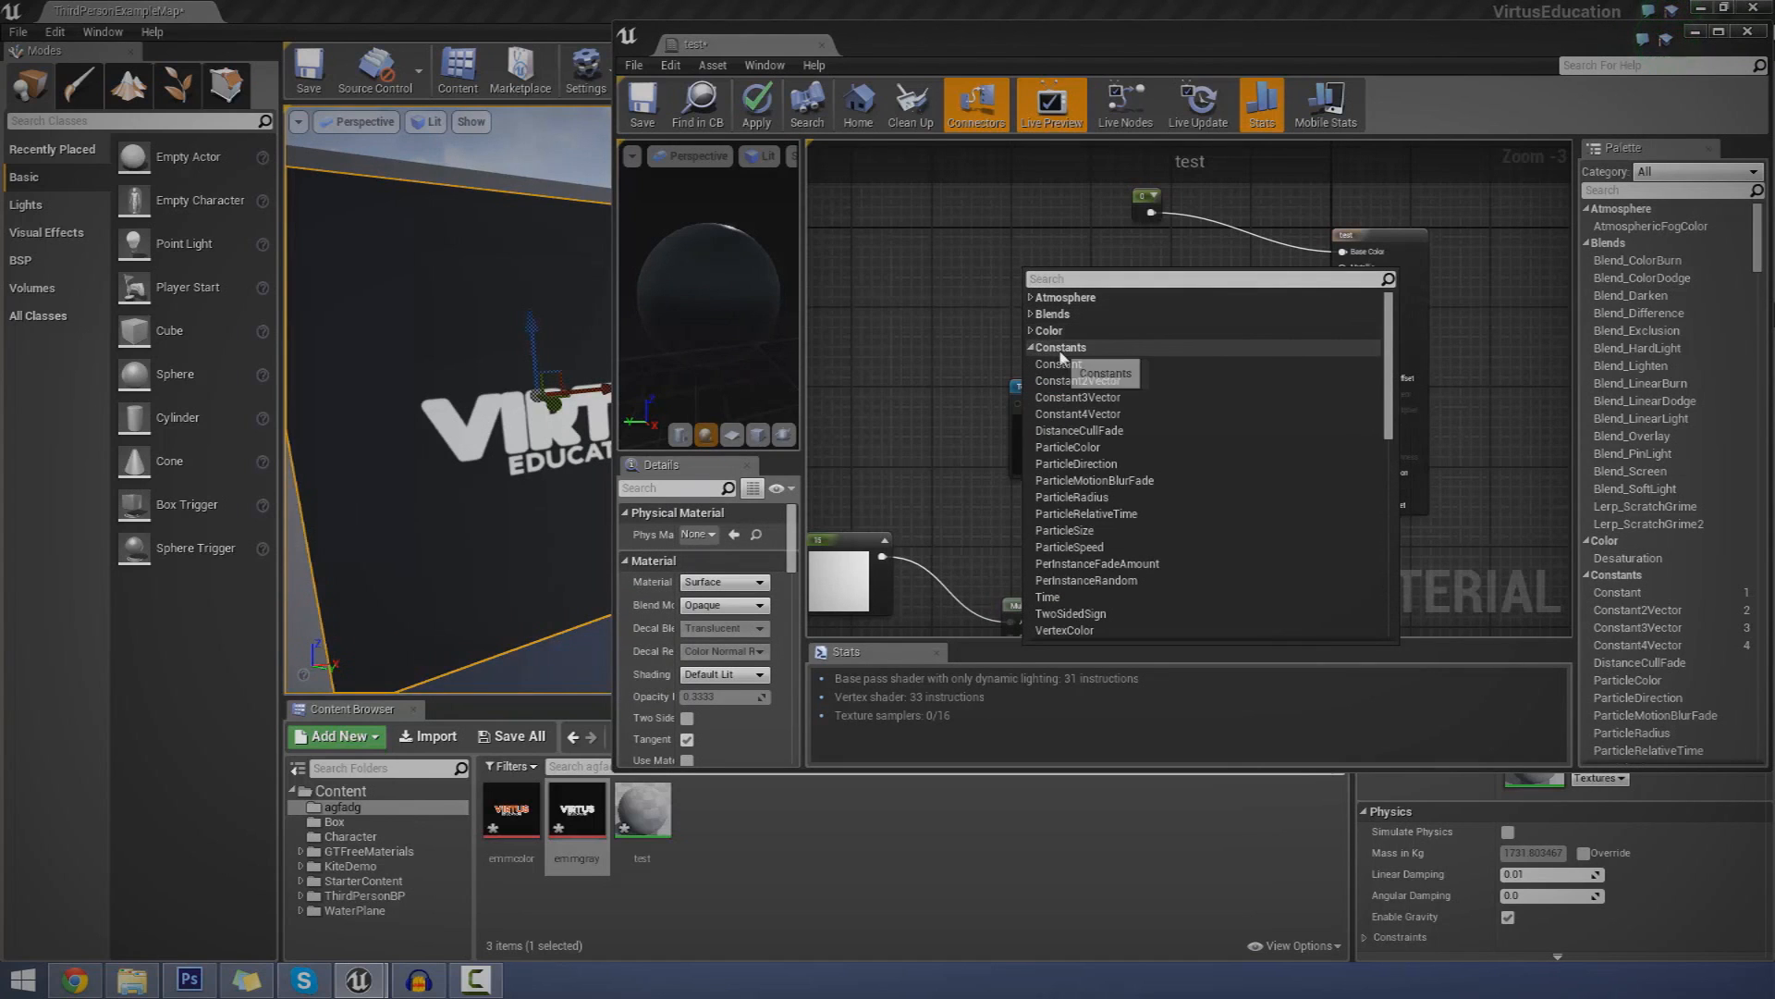
{"action": "mouse_move", "coordinate": [1076, 398]}
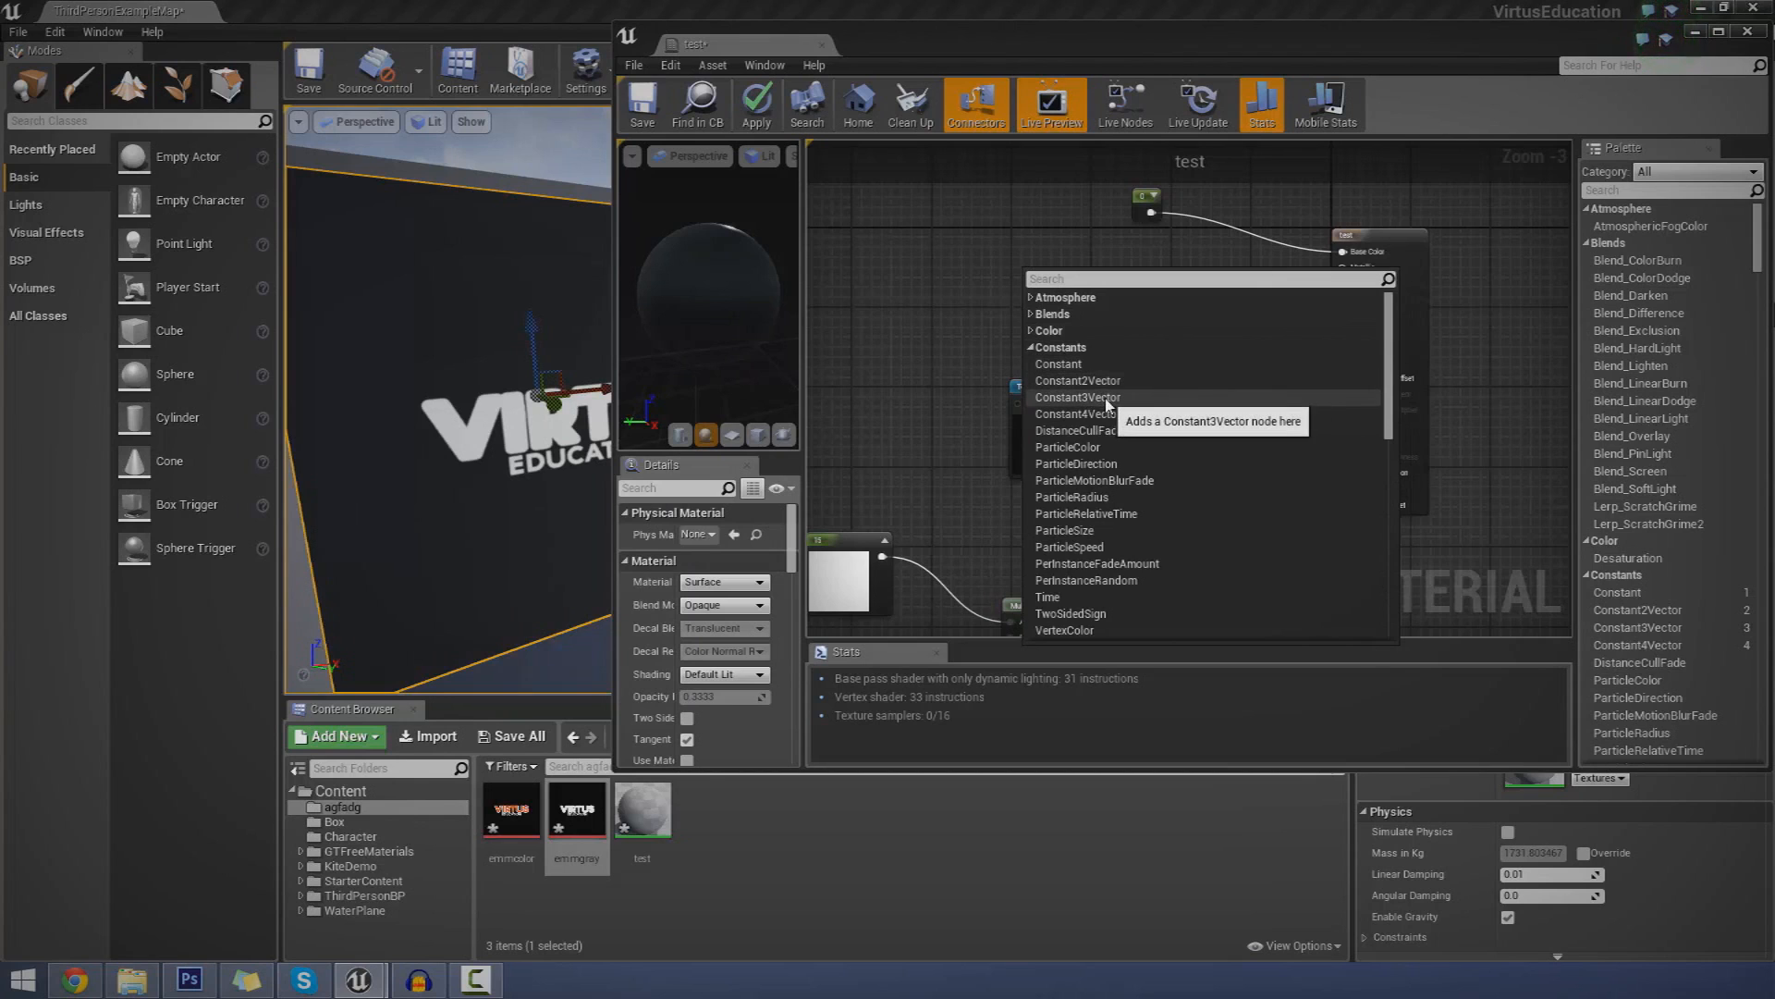
- Multiply emmgray by a Constant3Vector coloured R 10, G 5 into Emissive Color
{"action": "left_click", "coordinate": [1076, 397]}
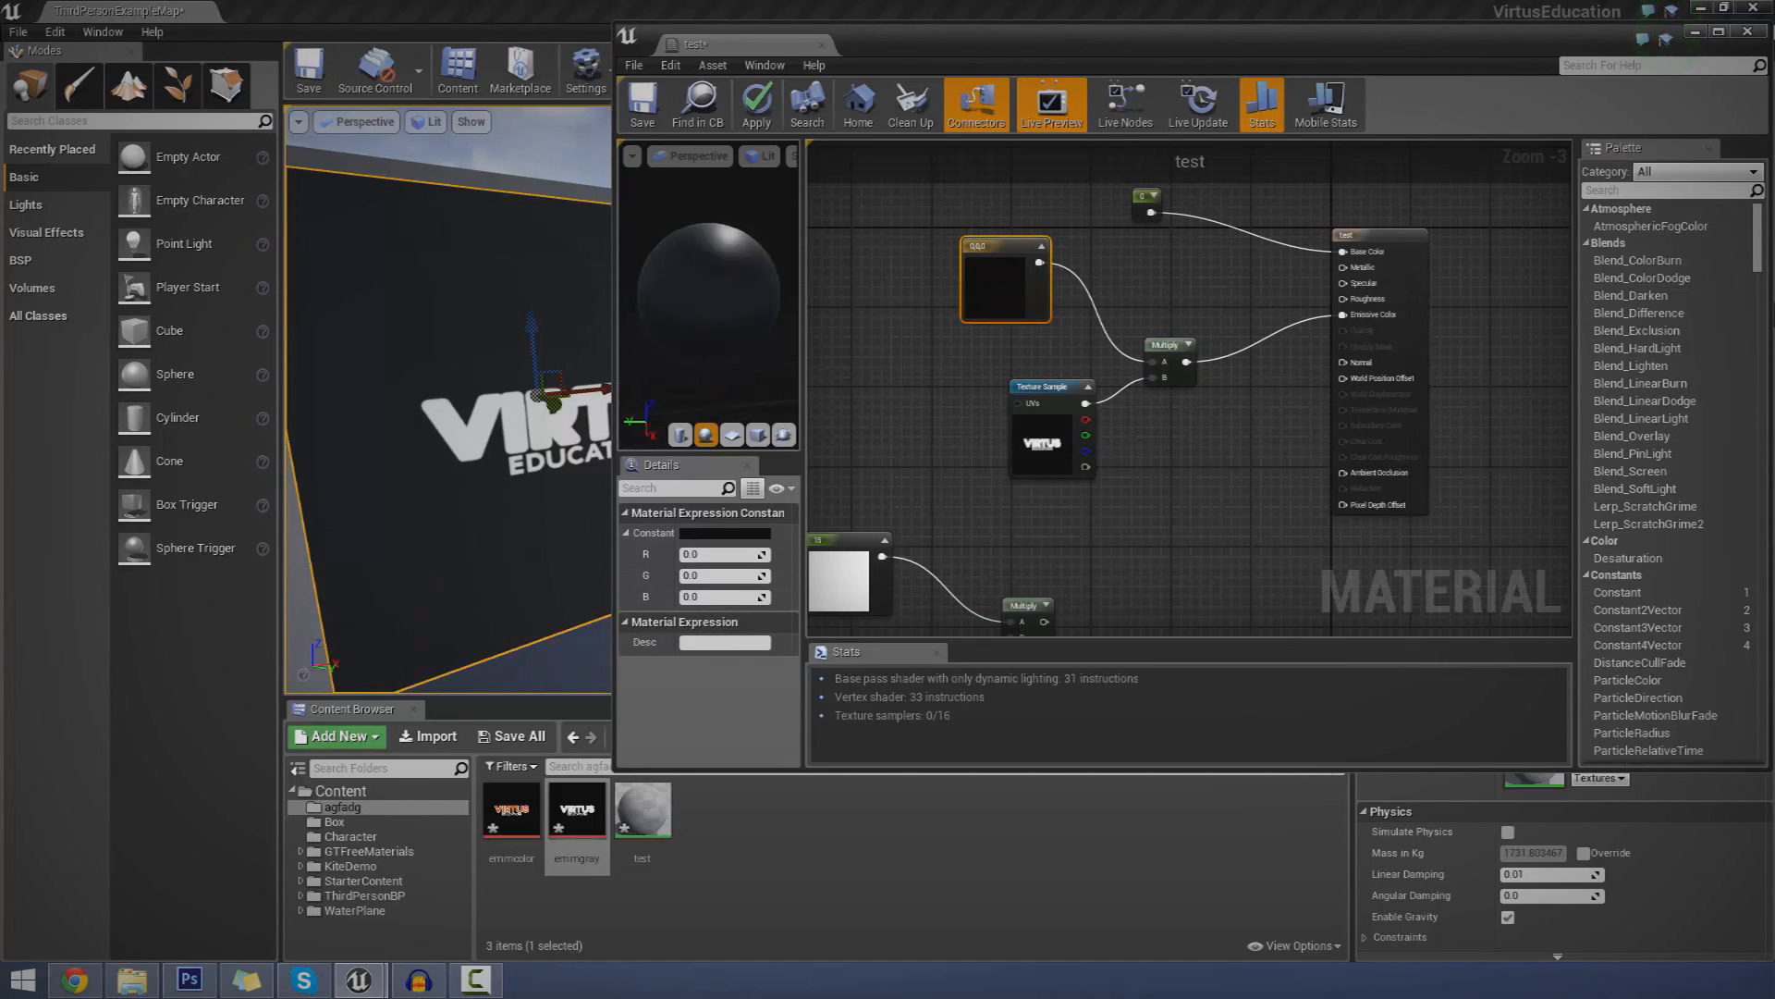
{"action": "mouse_move", "coordinate": [756, 102]}
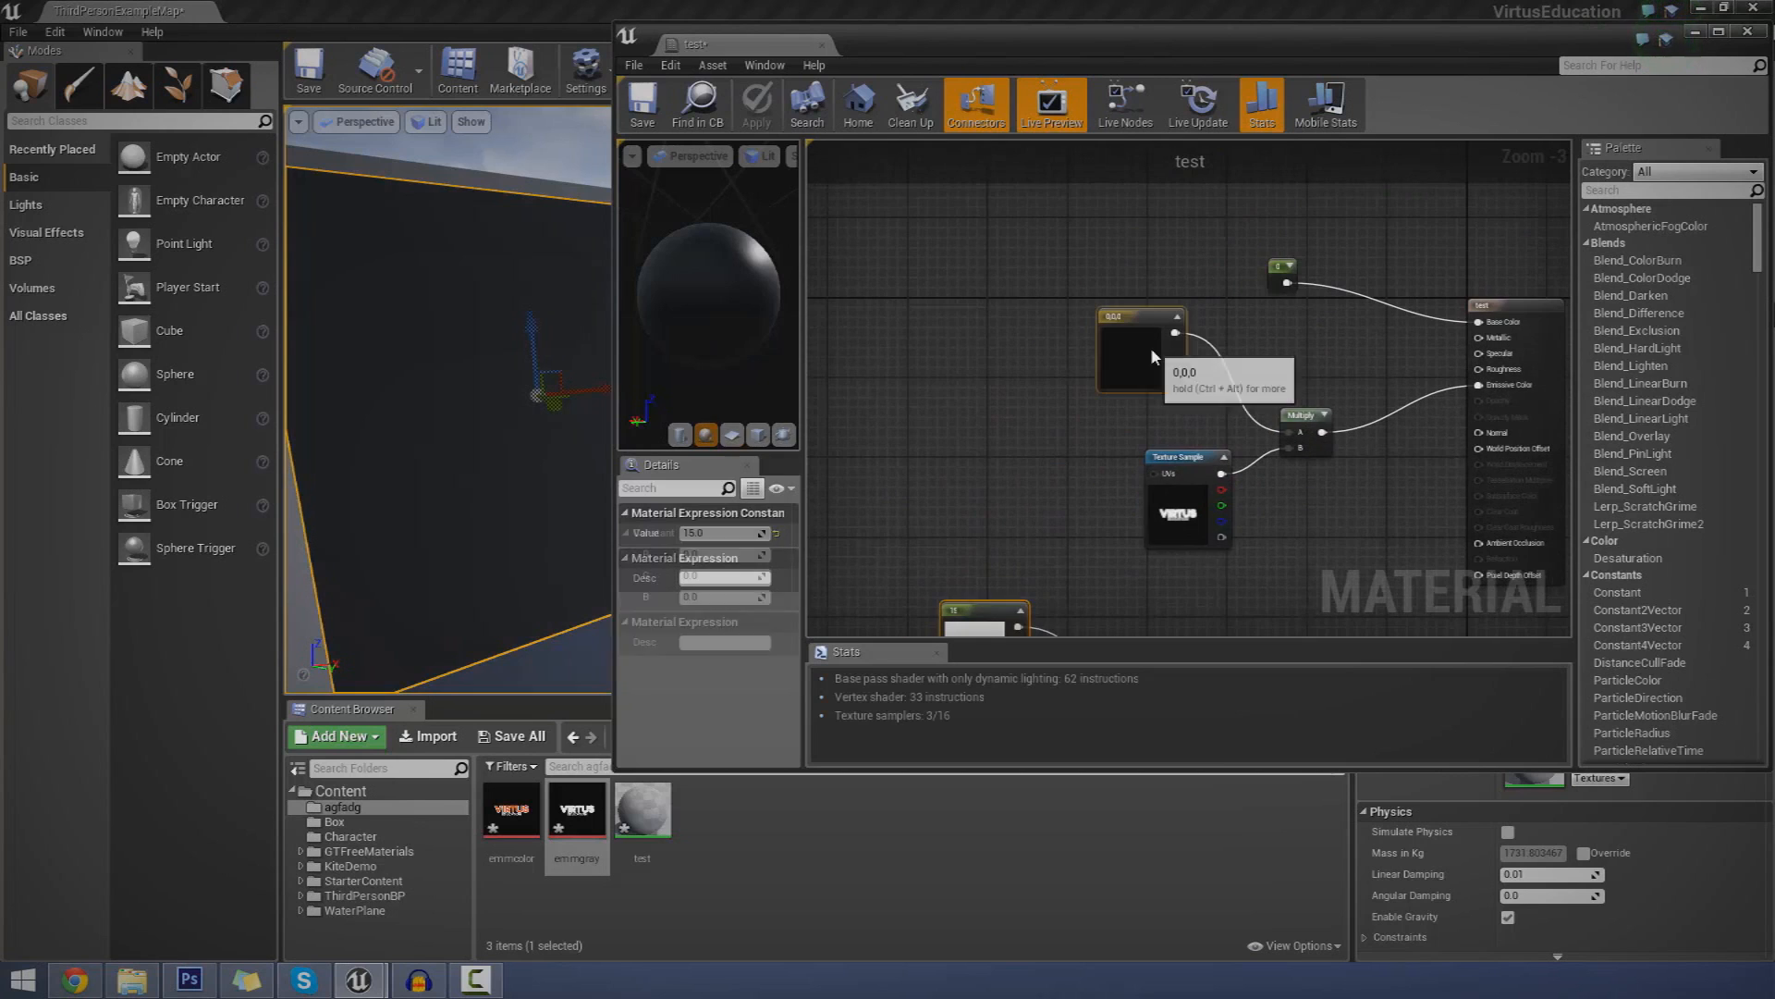
{"action": "left_click", "coordinate": [1140, 349]}
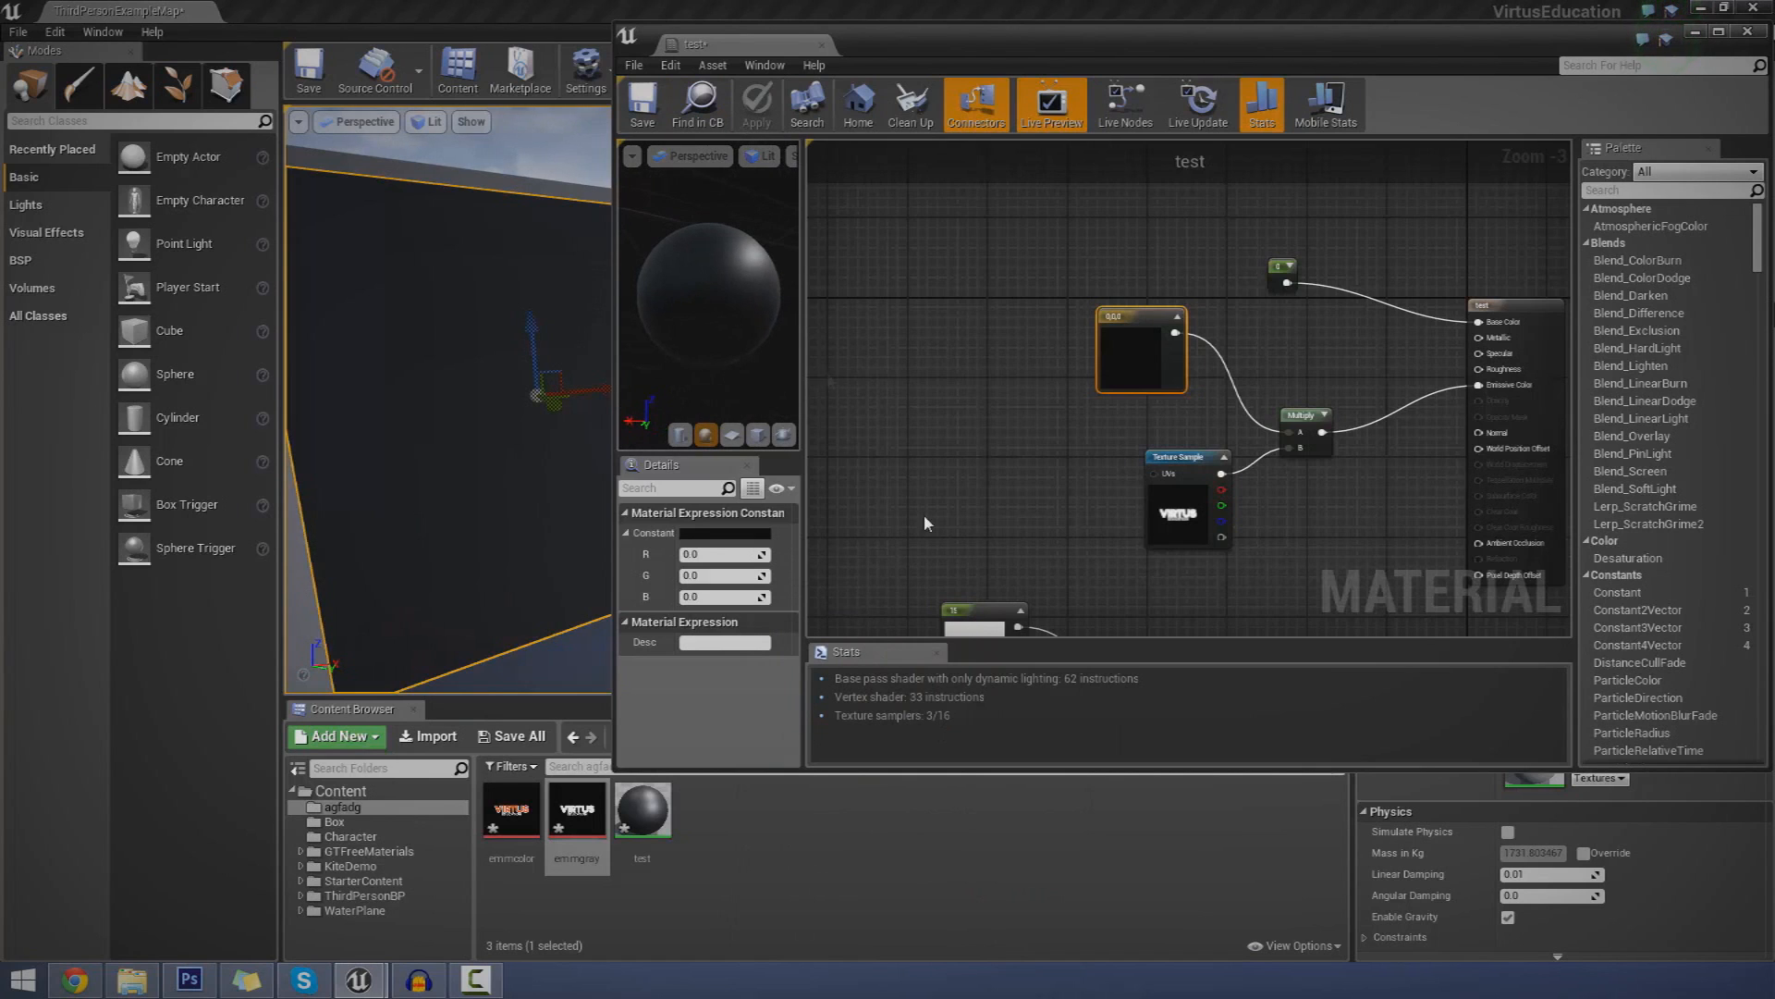
{"action": "left_click", "coordinate": [733, 533]}
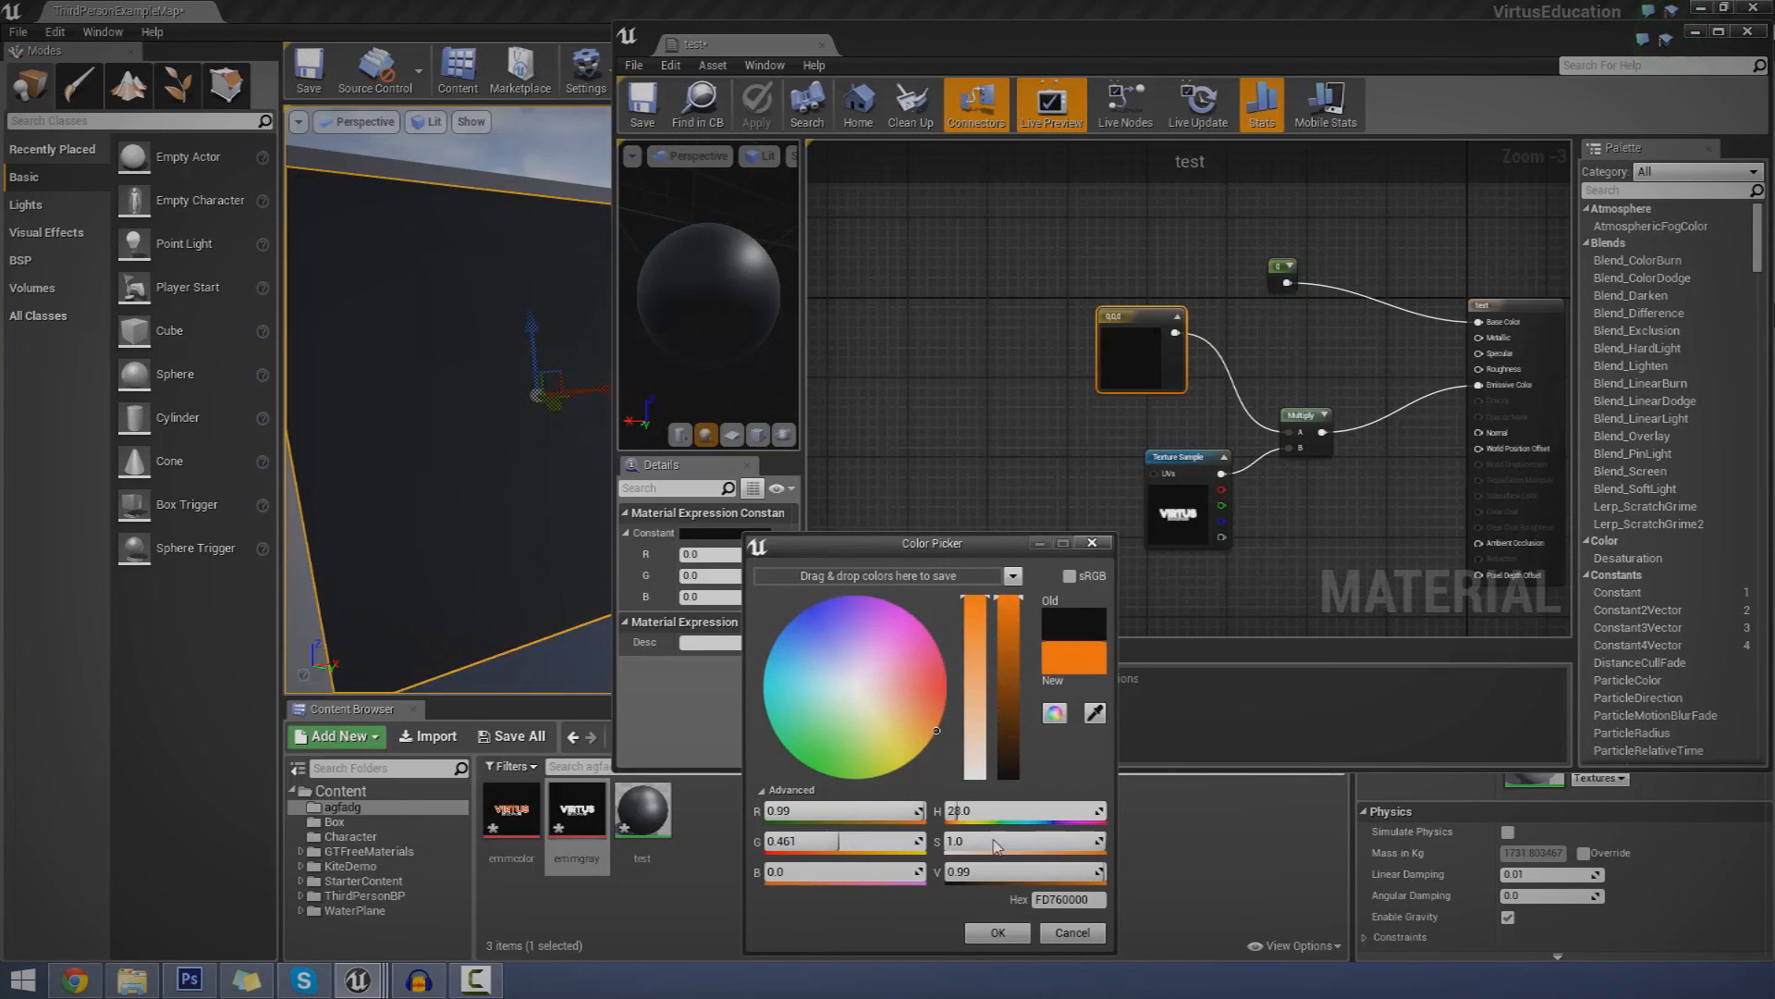
{"action": "left_click", "coordinate": [995, 932]}
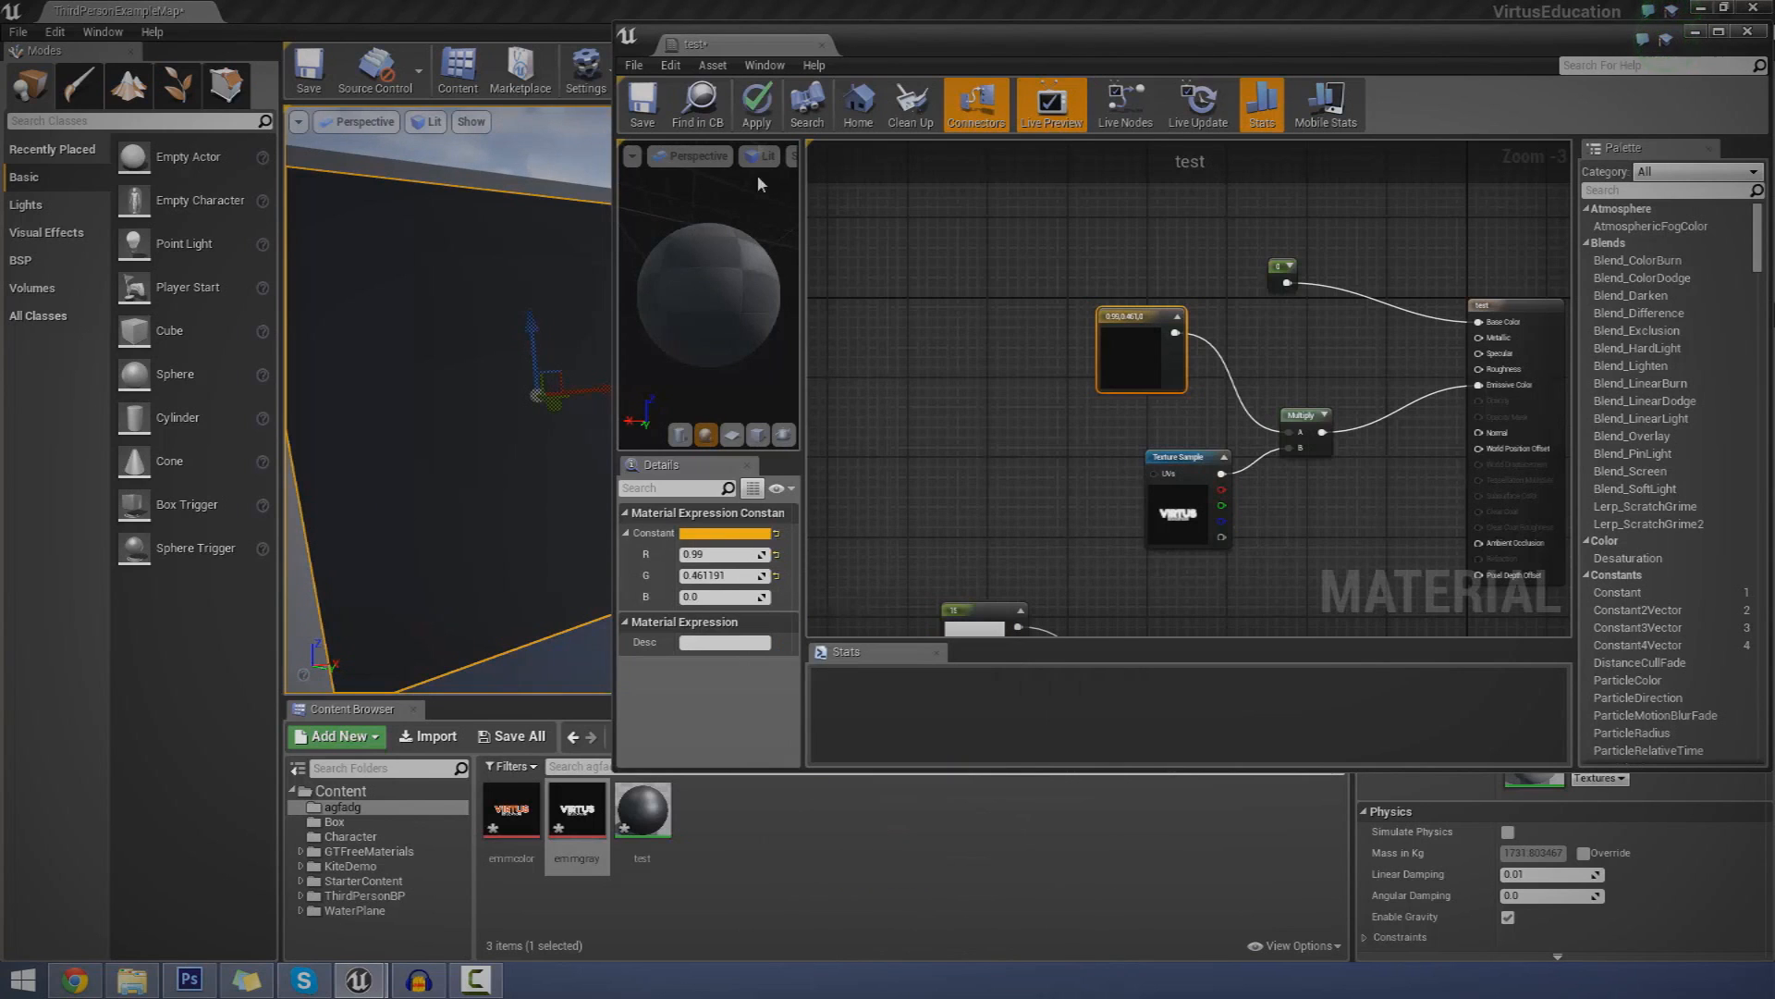
{"action": "left_click", "coordinate": [756, 104]}
{"action": "type", "text": "10"}
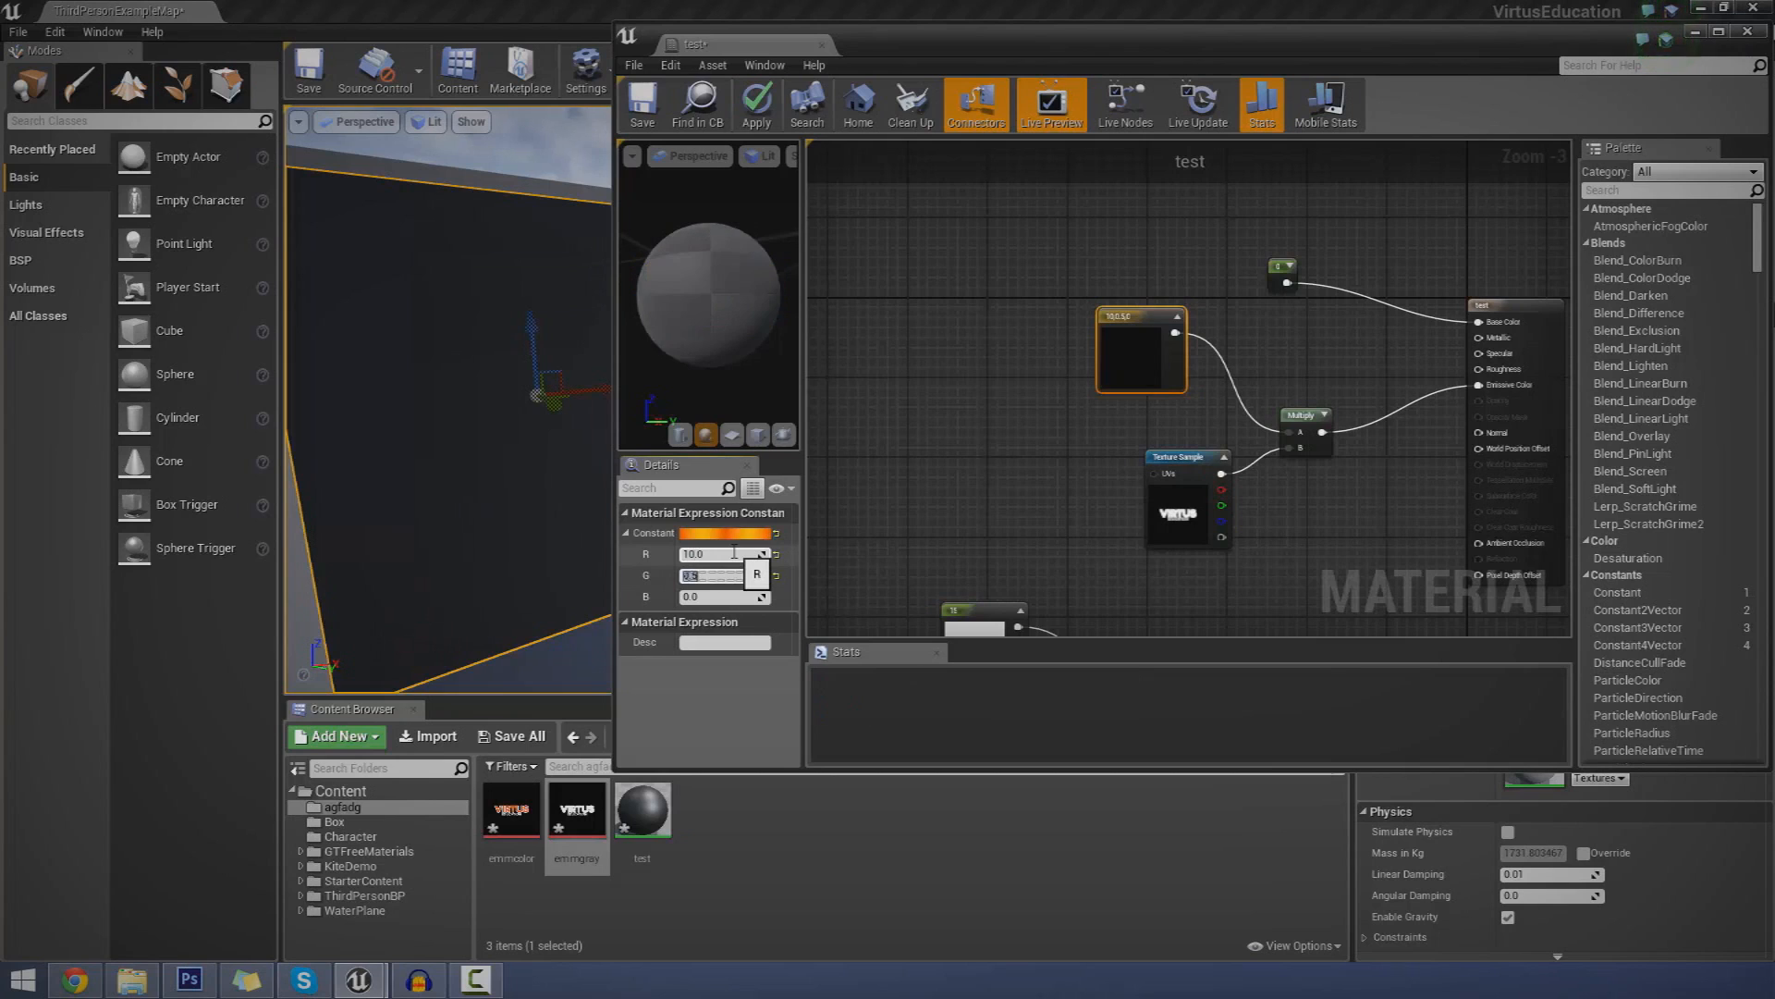
{"action": "left_click", "coordinate": [754, 103]}
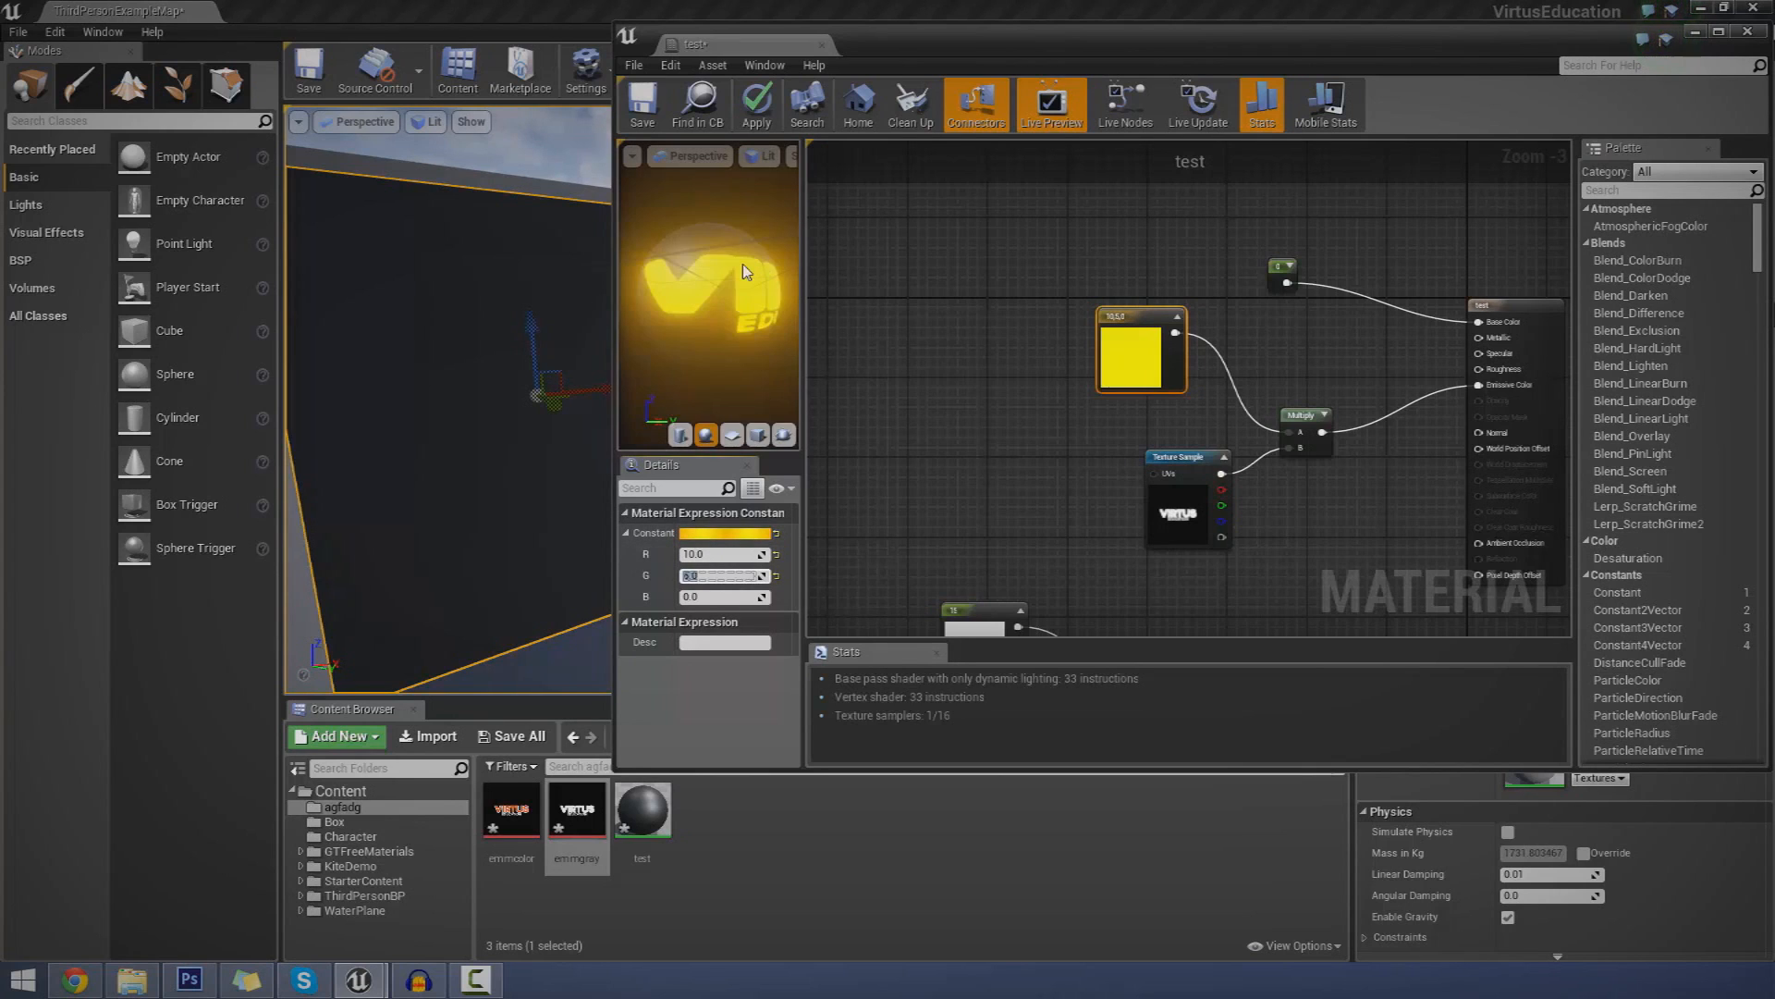
{"action": "mouse_move", "coordinate": [755, 104]}
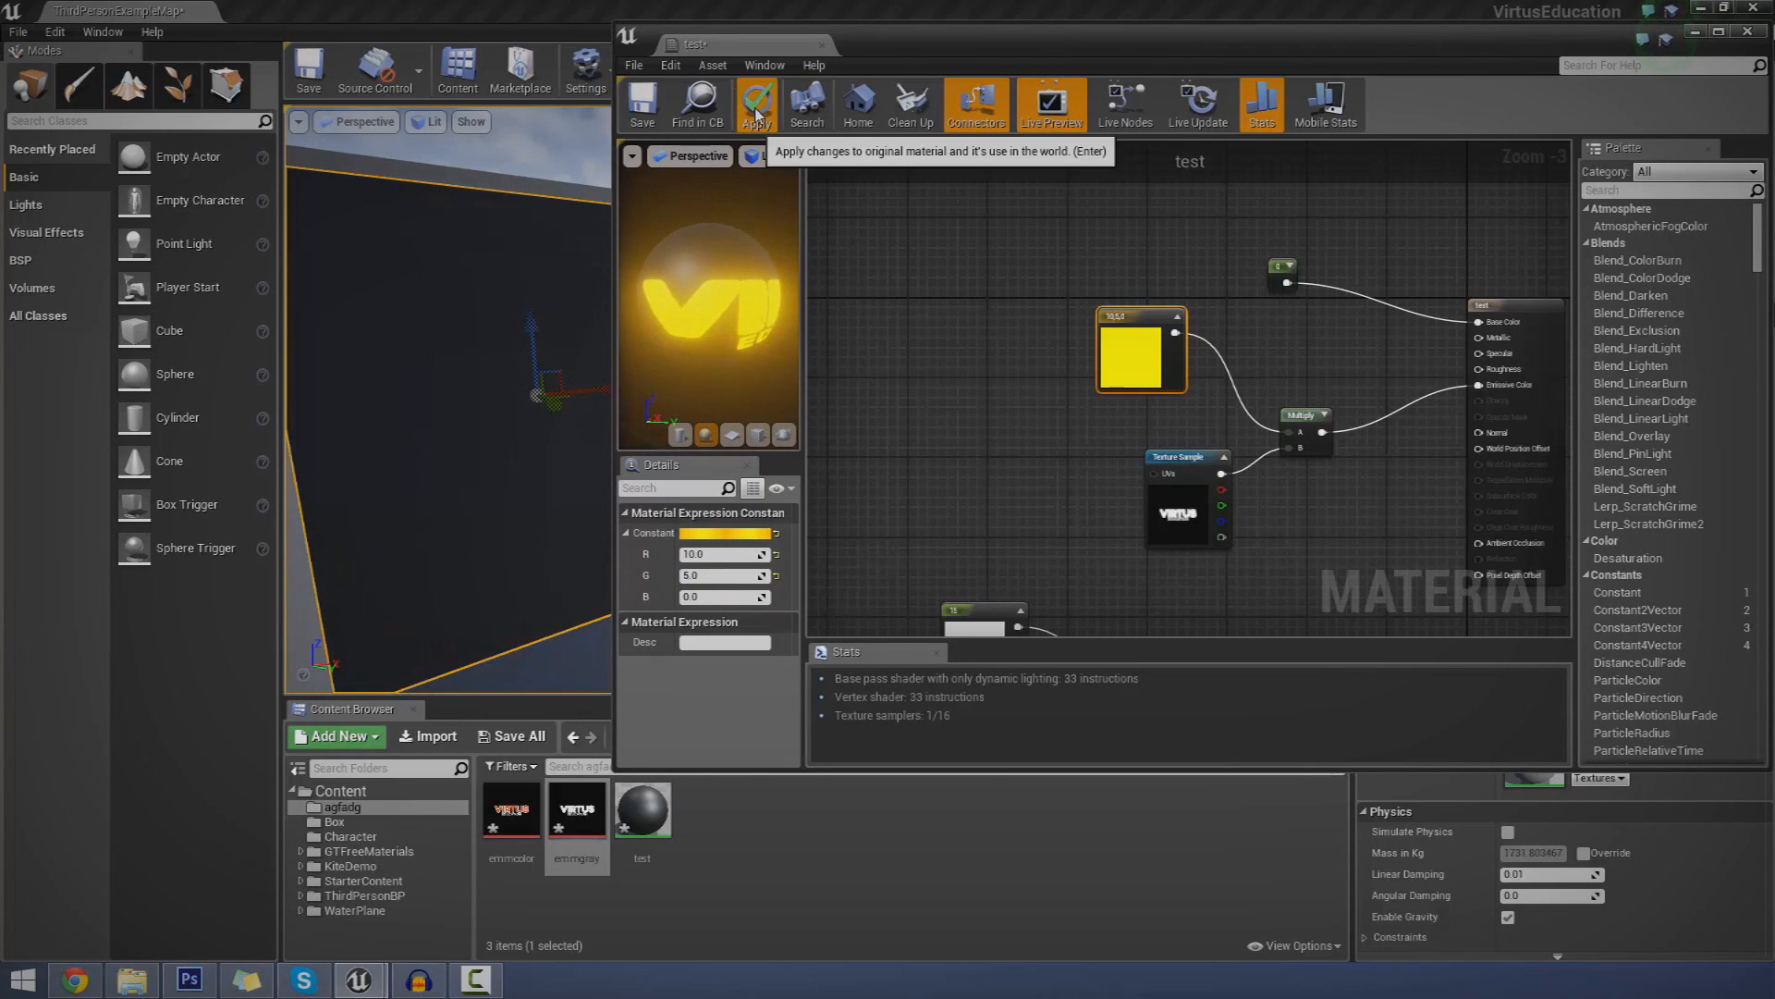
- Apply the yellow glow, then recolour the Constant3Vector to magenta R 20, B 8 and apply
{"action": "left_click", "coordinate": [755, 101]}
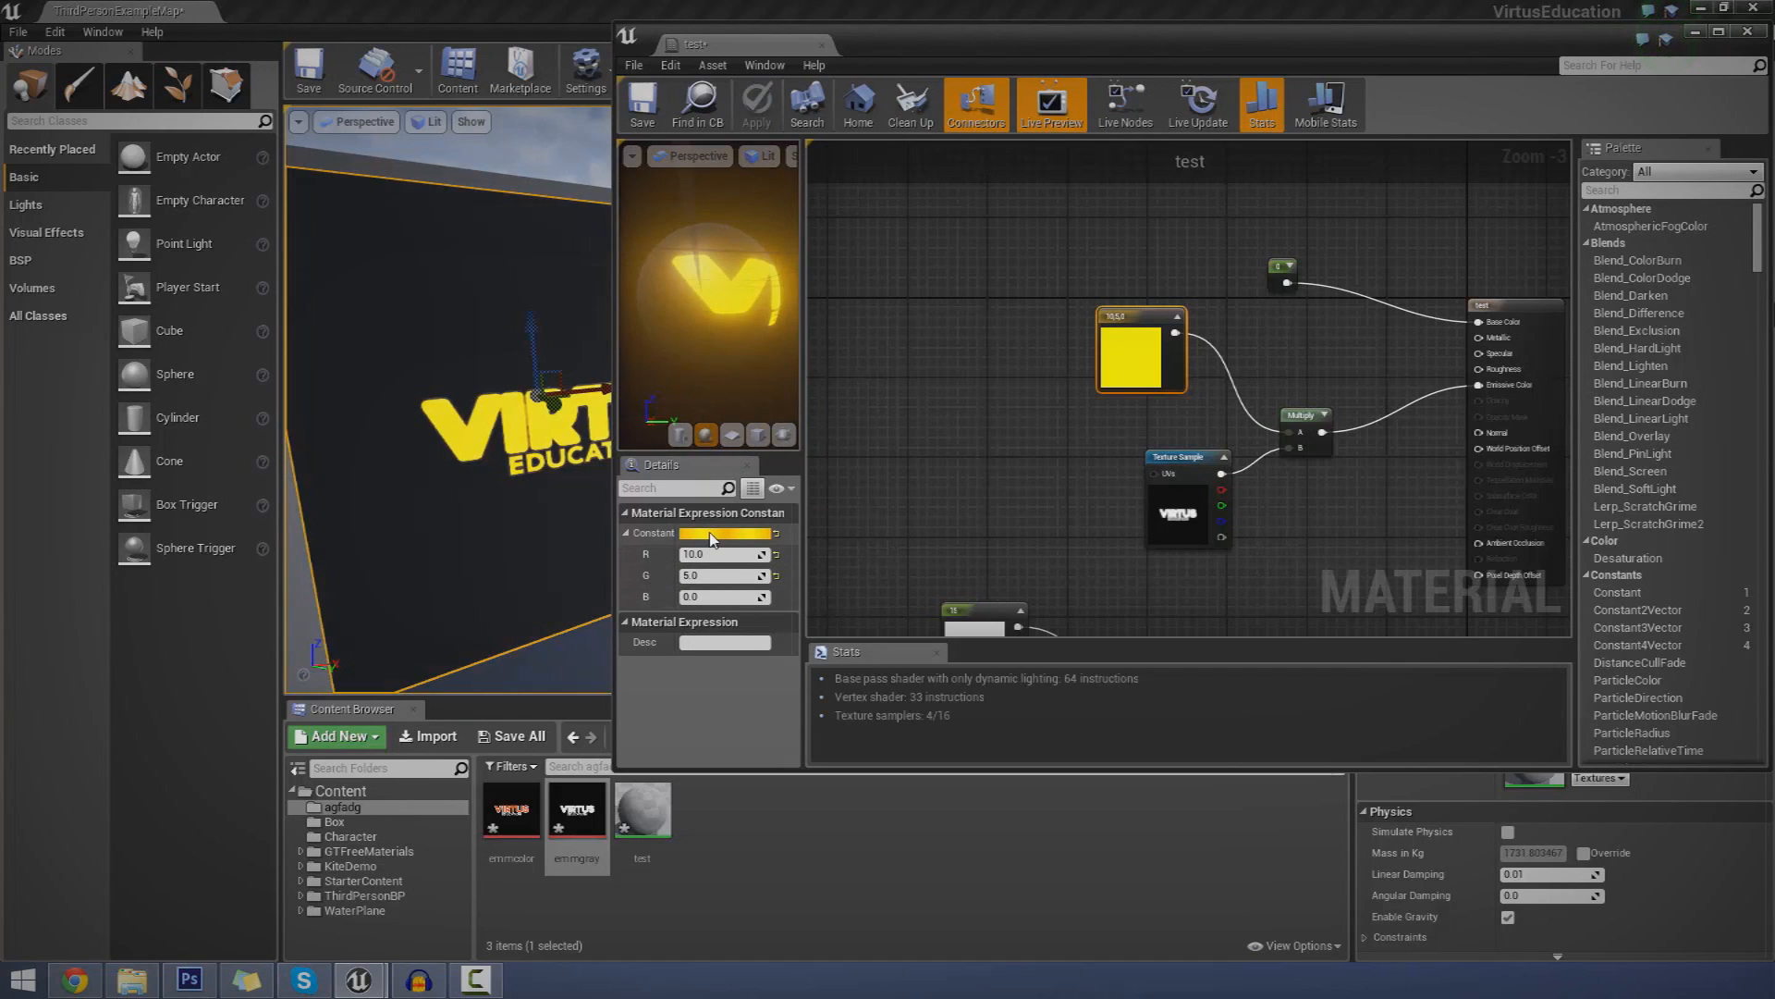
{"action": "left_click", "coordinate": [753, 533]}
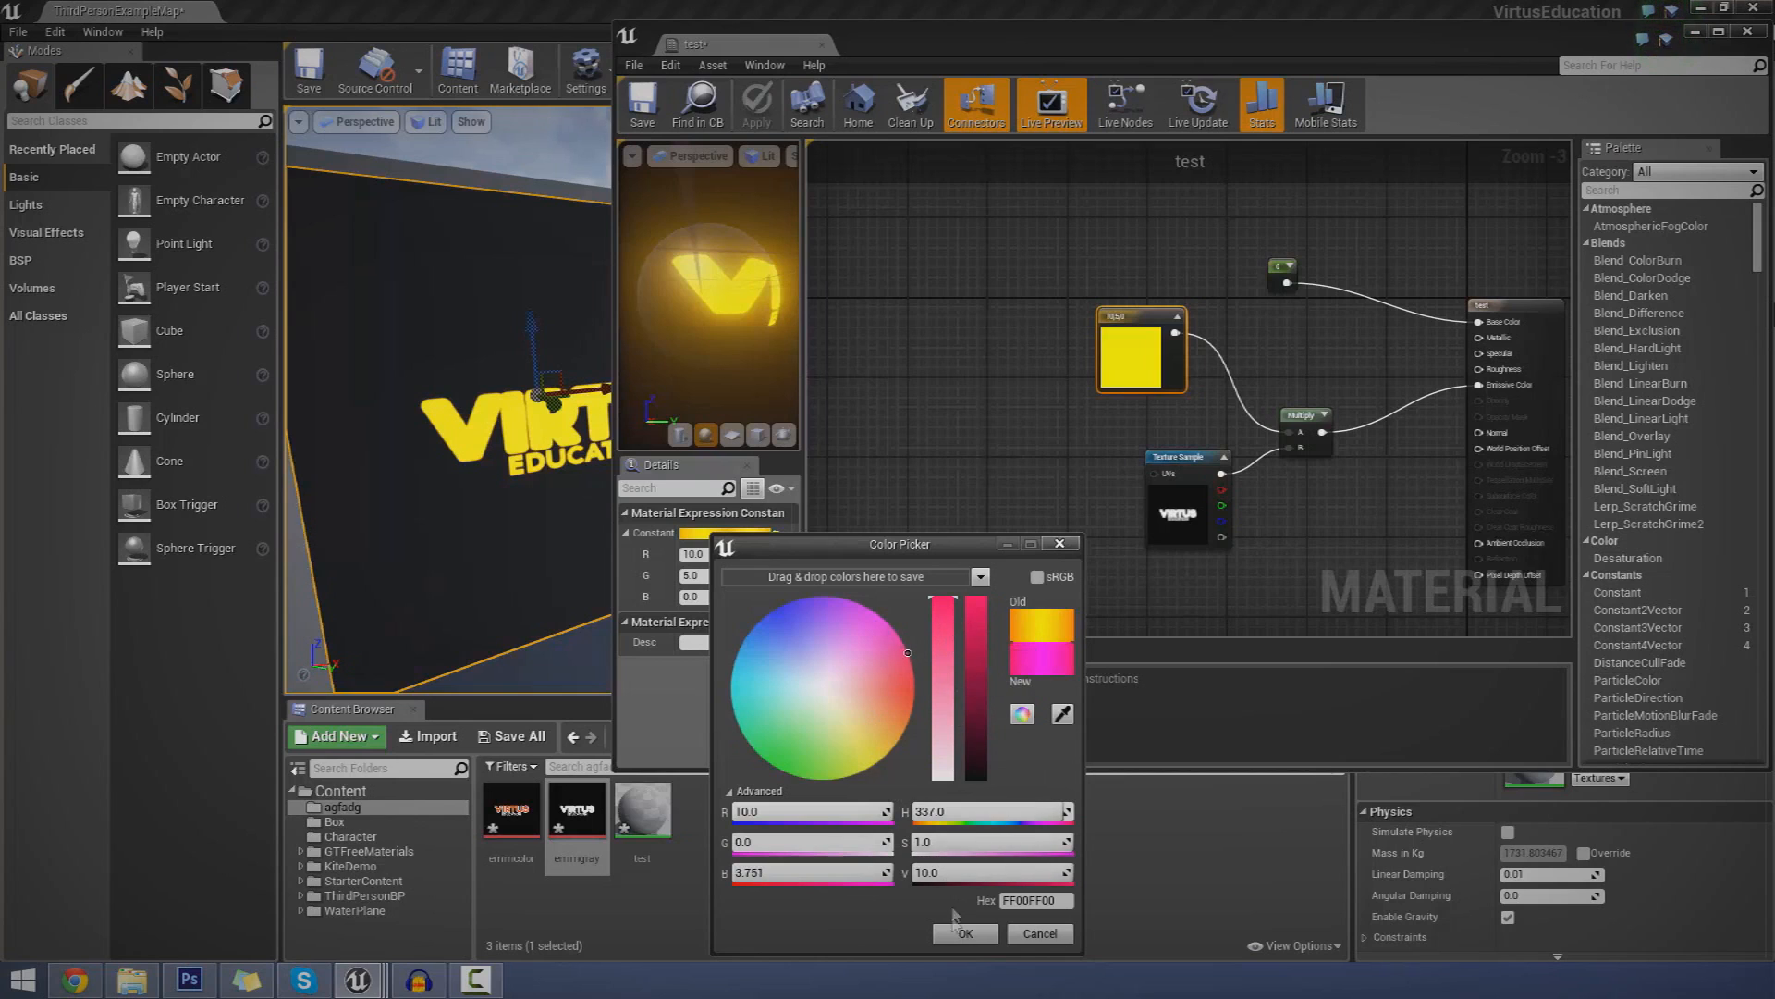
{"action": "left_click", "coordinate": [962, 933]}
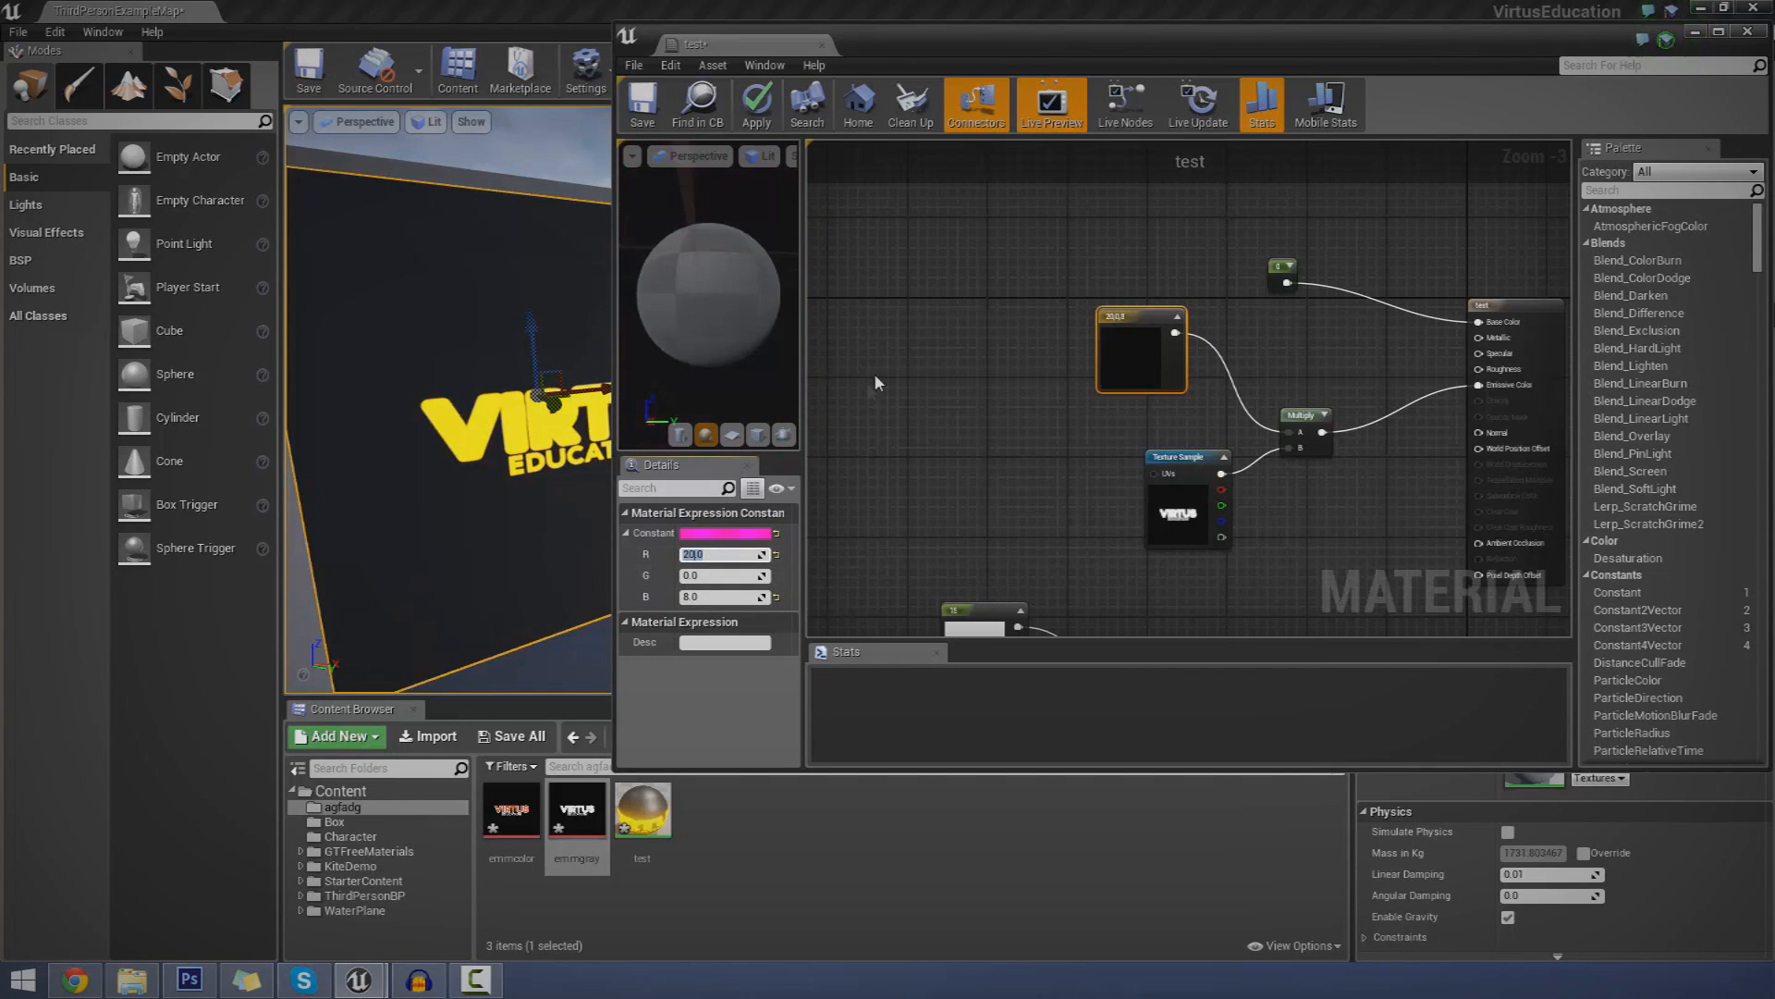
{"action": "left_click", "coordinate": [756, 102]}
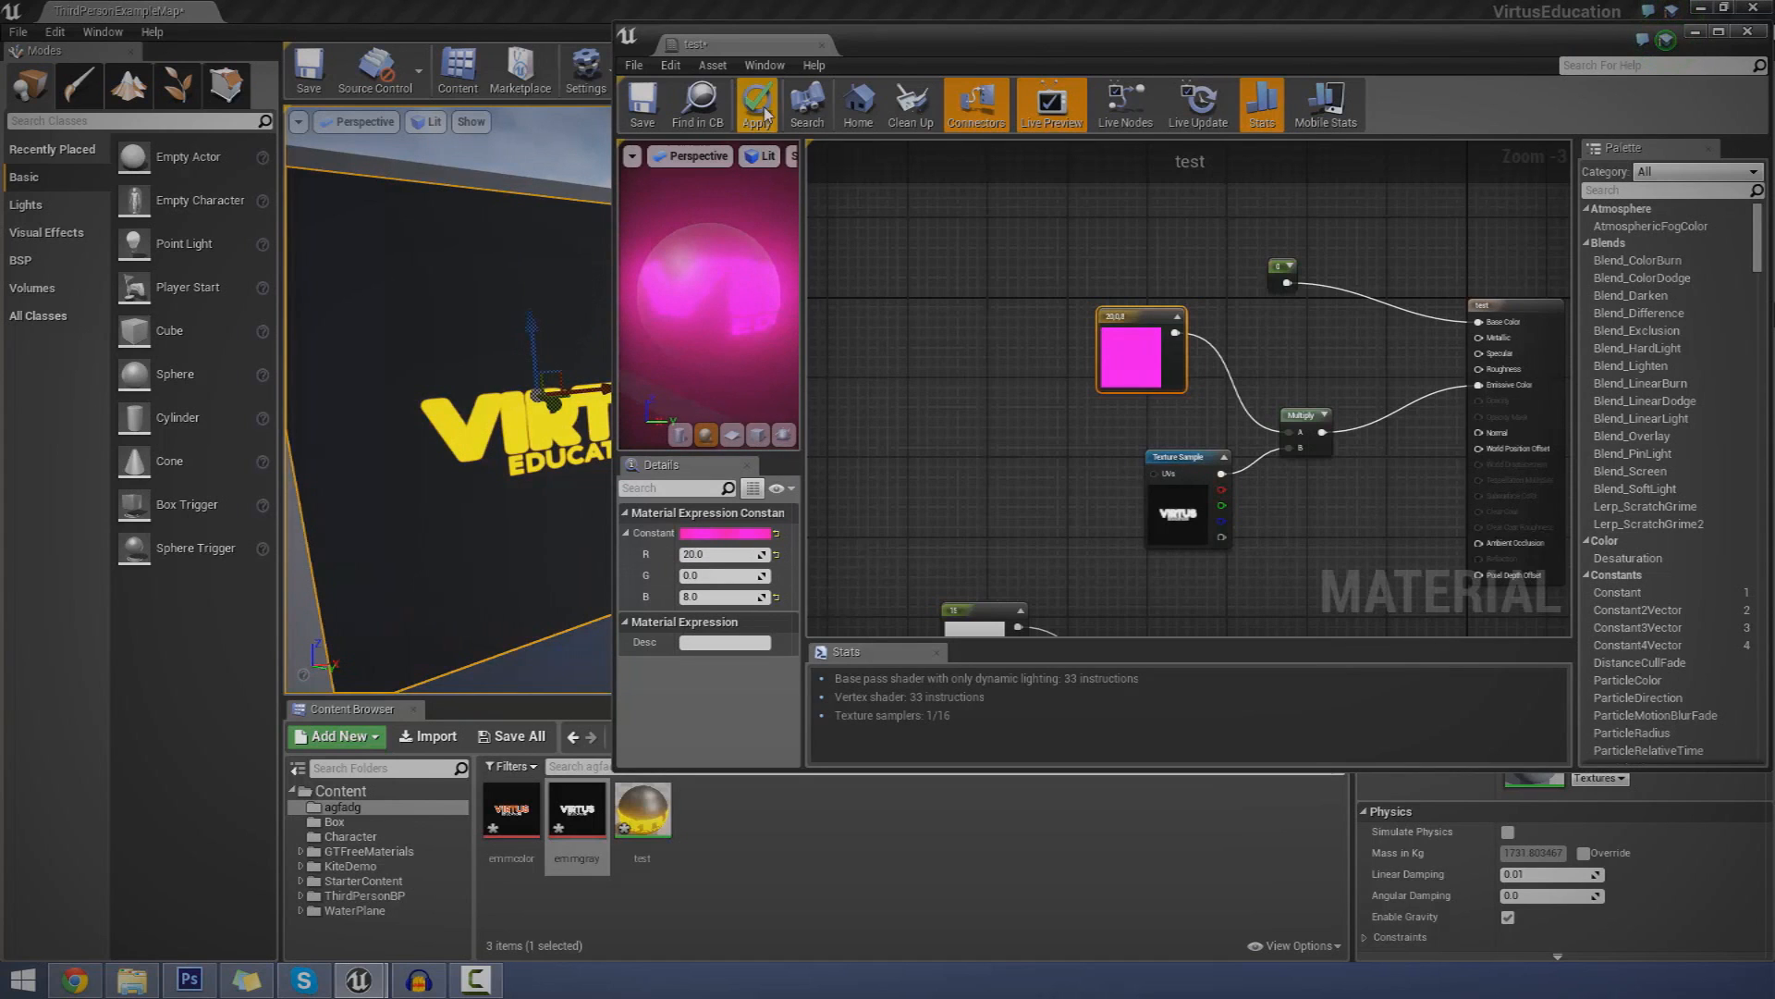
{"action": "left_click", "coordinate": [755, 102]}
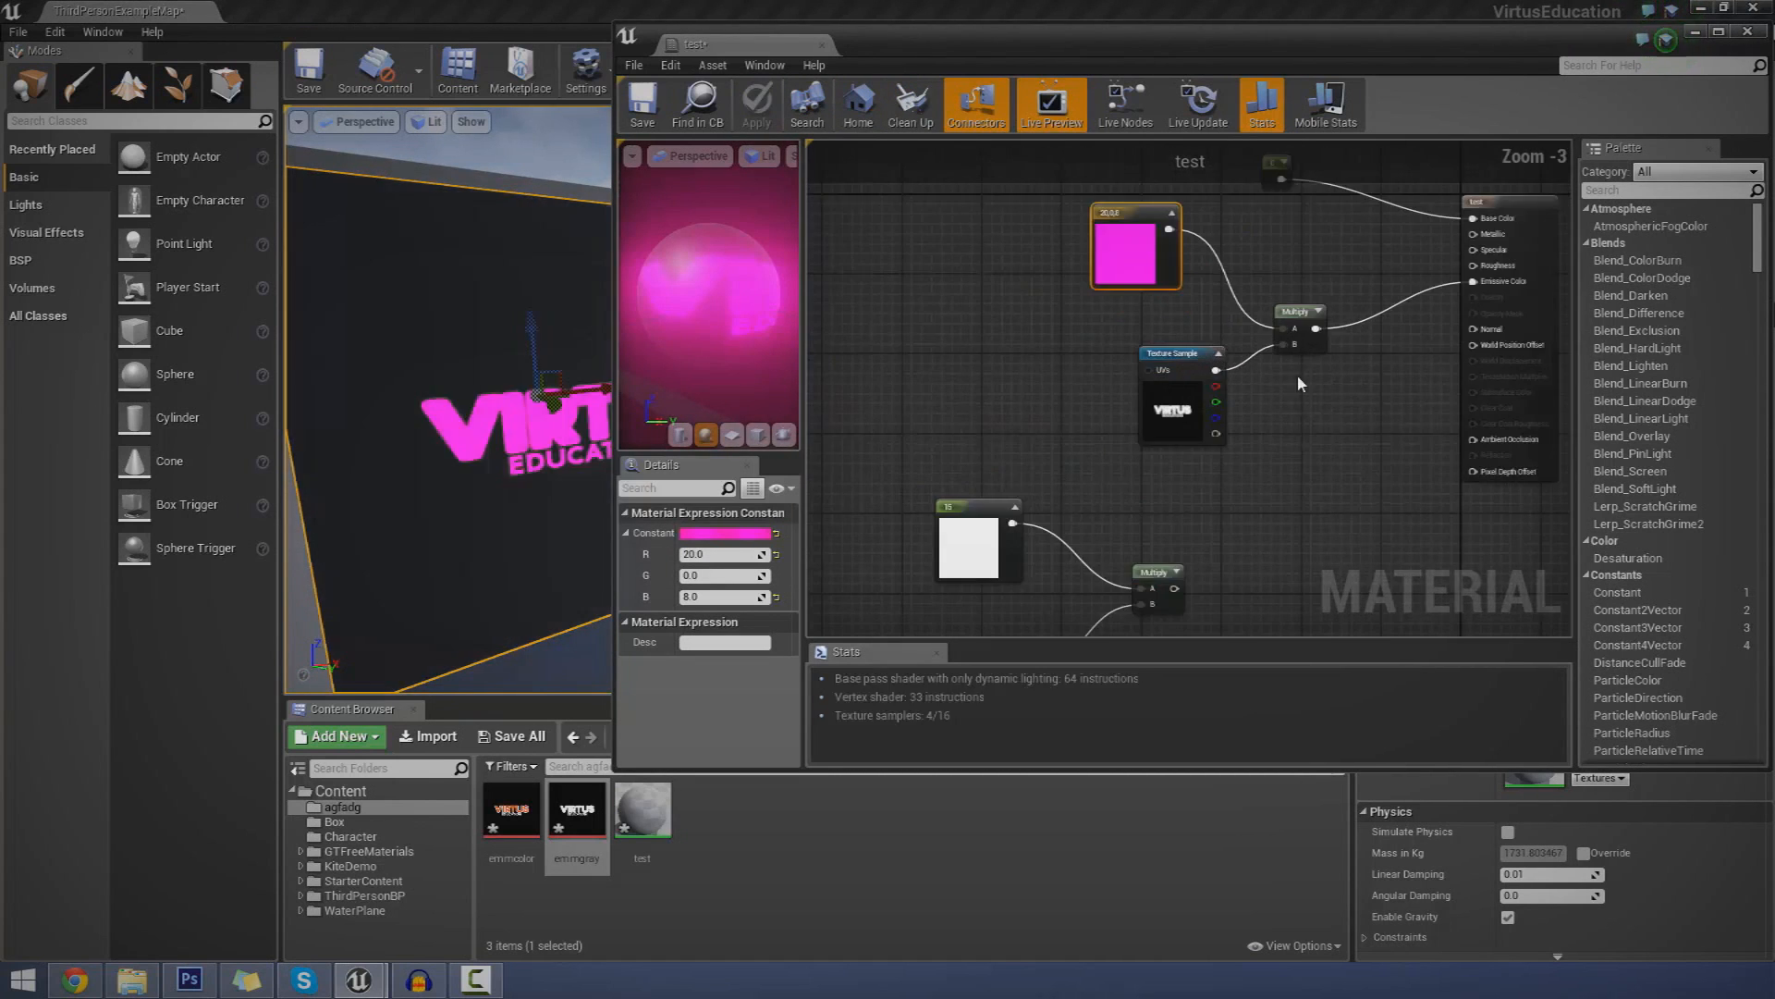
{"action": "mouse_move", "coordinate": [1012, 352]}
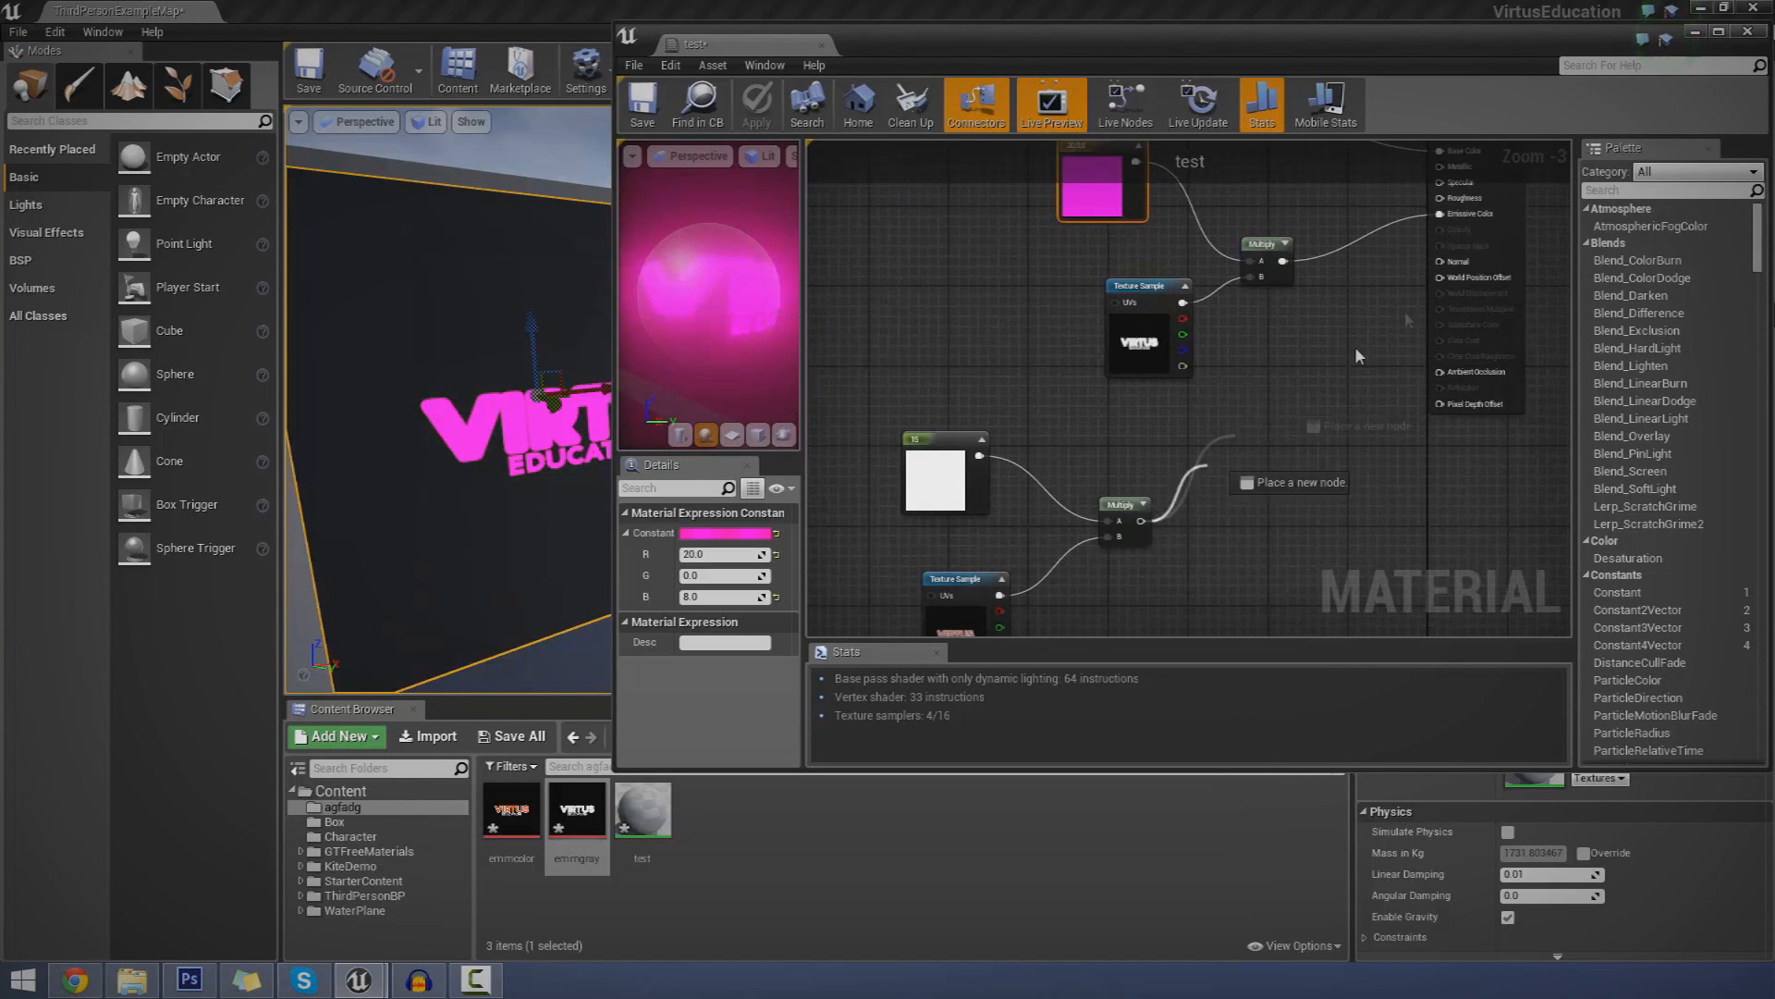
- Close the material editor and select the female scout model beside the glowing logo walls
{"action": "left_click", "coordinate": [754, 102]}
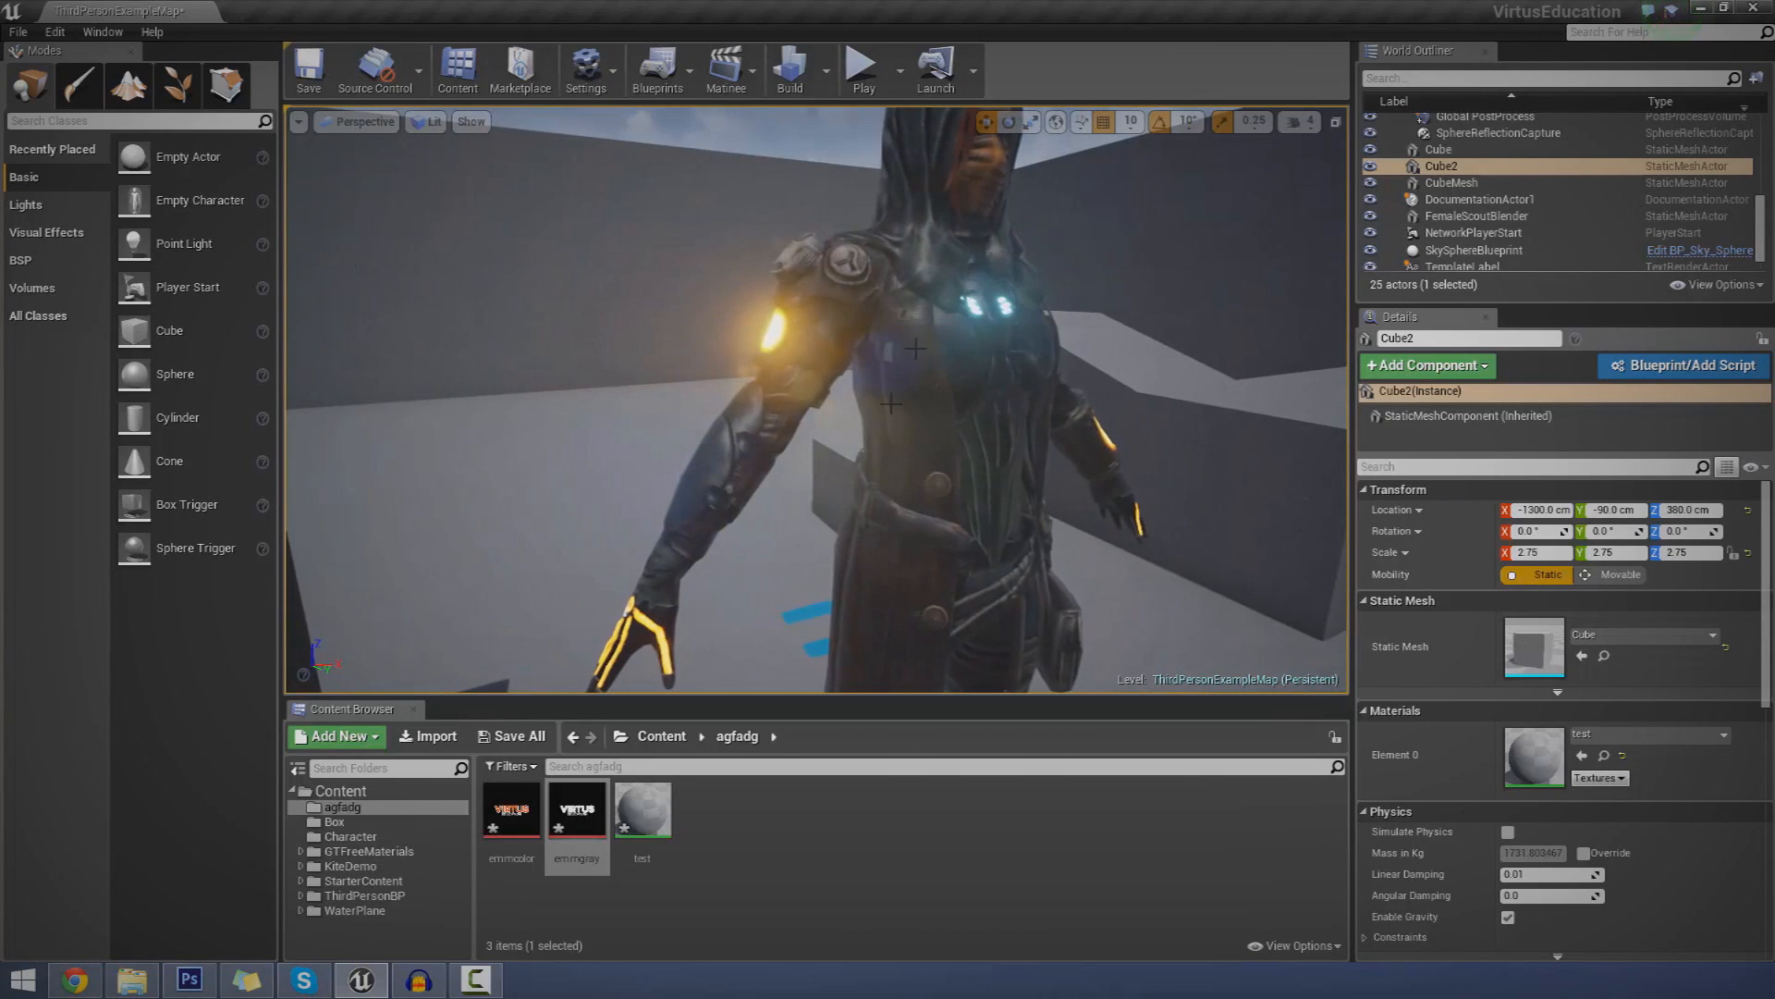
{"action": "left_click", "coordinate": [1475, 216]}
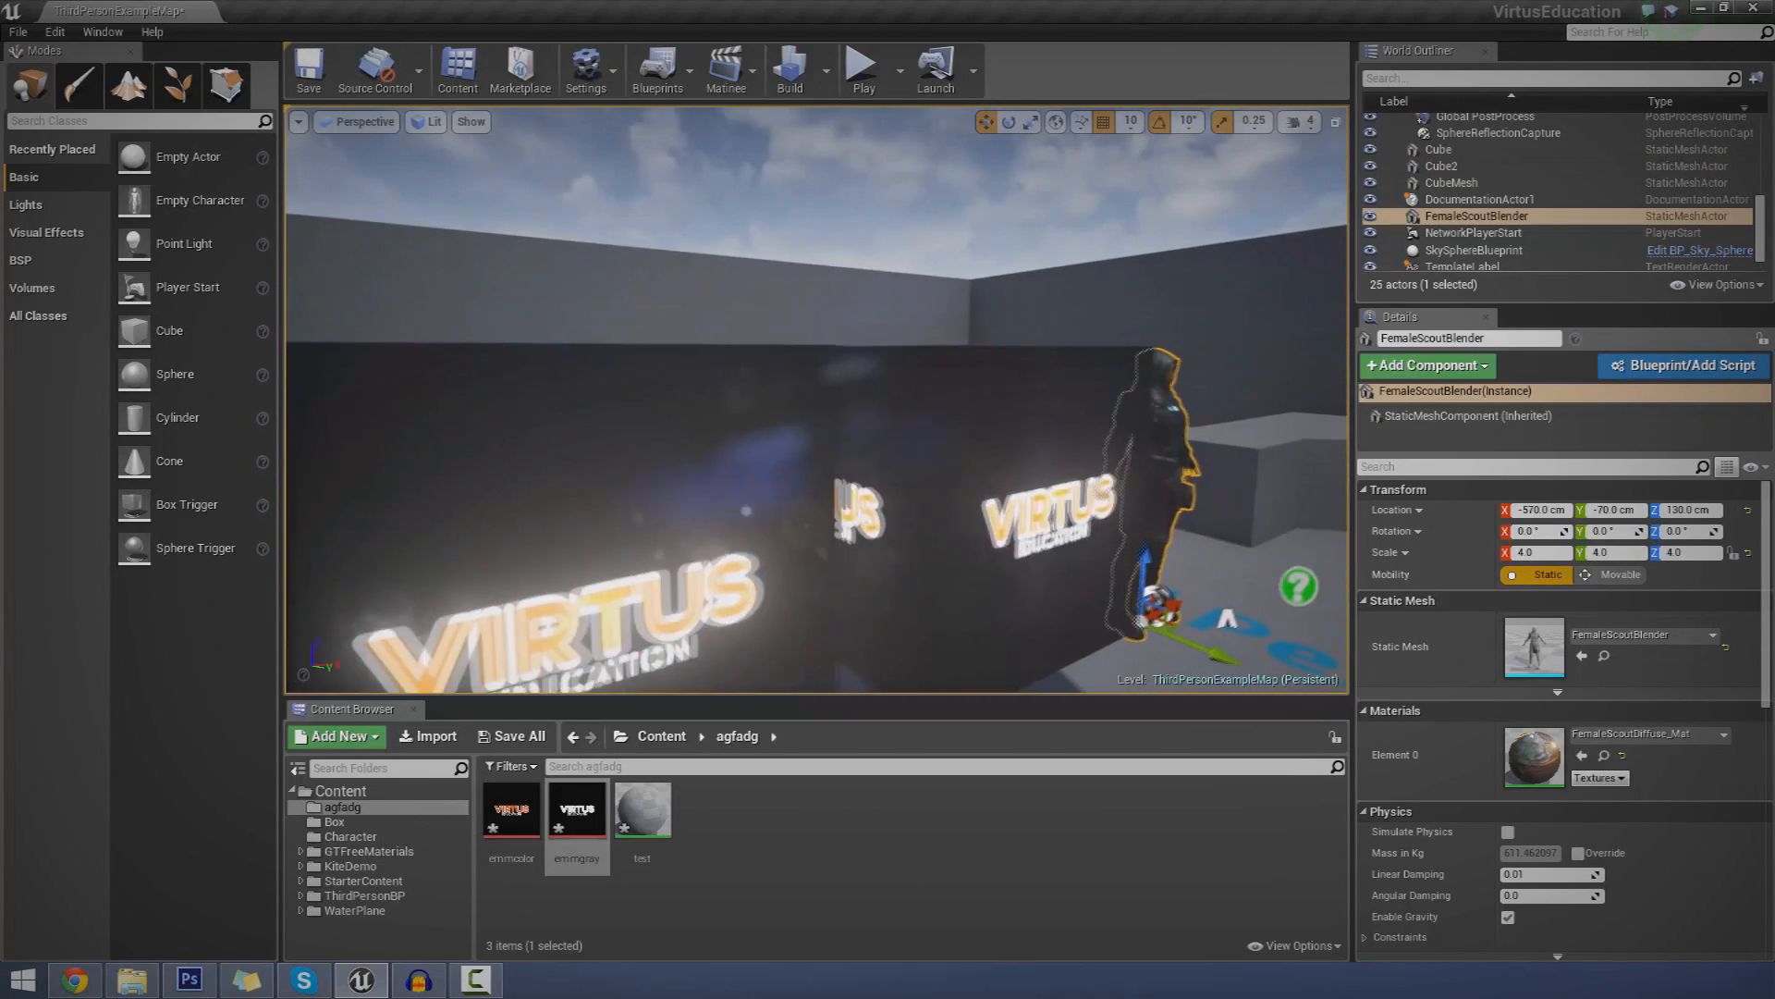